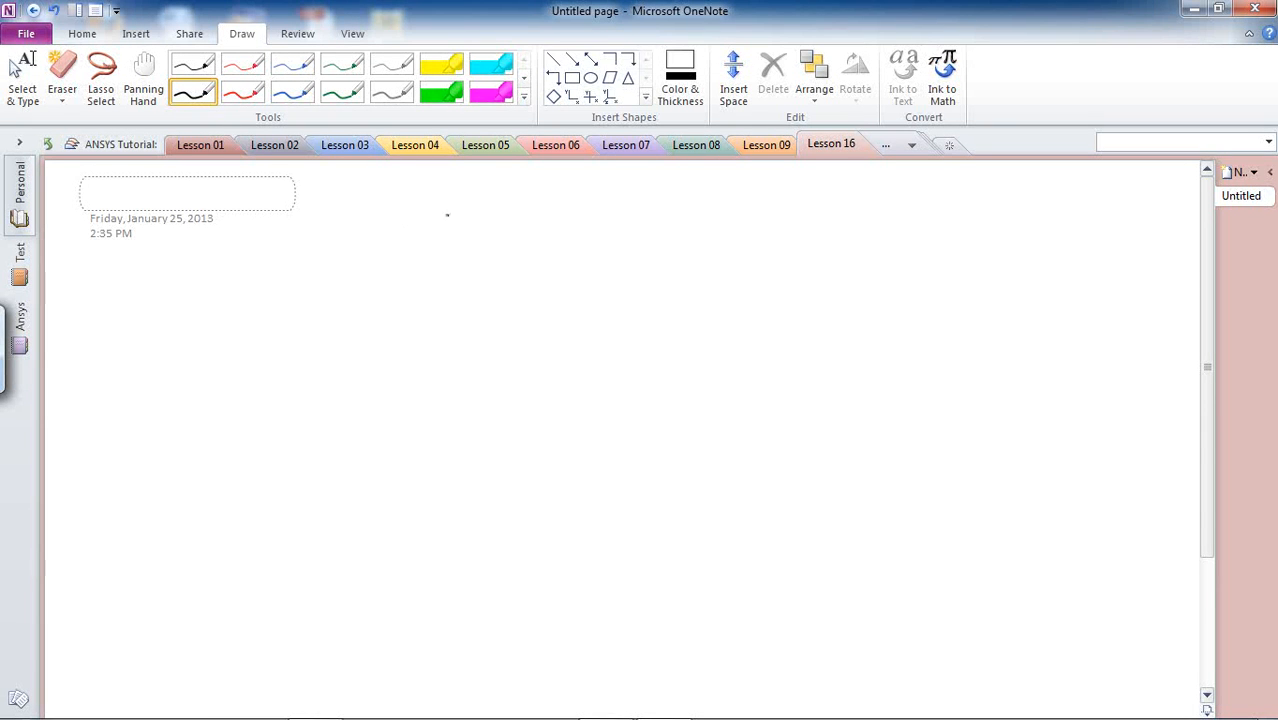
# Draw the bracket outline: slanted section, flat section, rounded end and circular hole.
pyautogui.moveTo(303, 310); pyautogui.dragTo(448, 214)
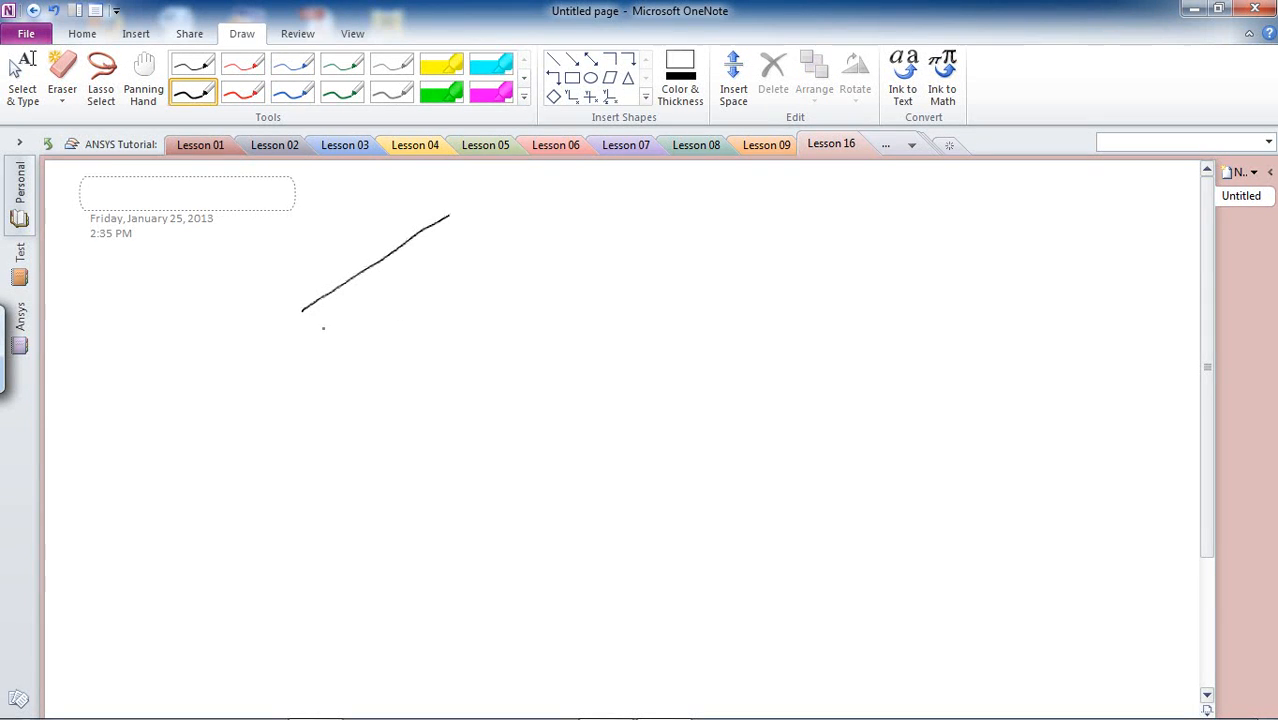
pyautogui.moveTo(305, 308); pyautogui.dragTo(313, 392)
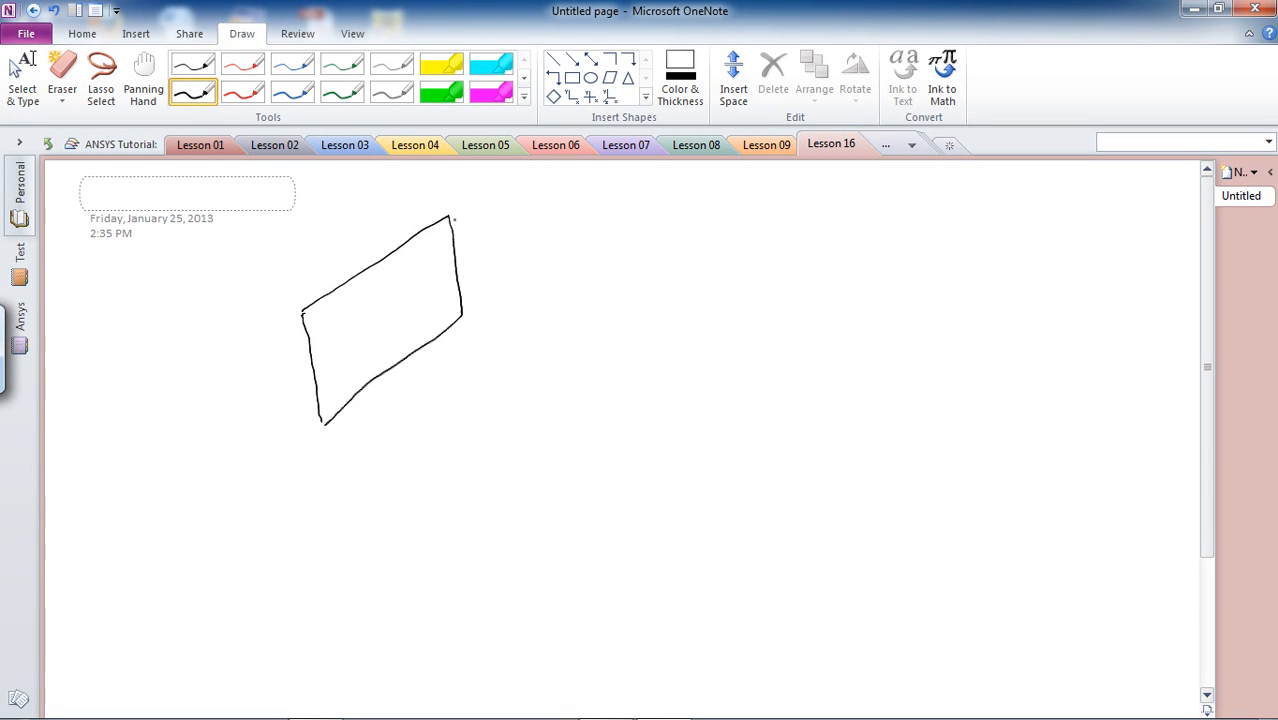
pyautogui.moveTo(453, 213); pyautogui.dragTo(578, 213)
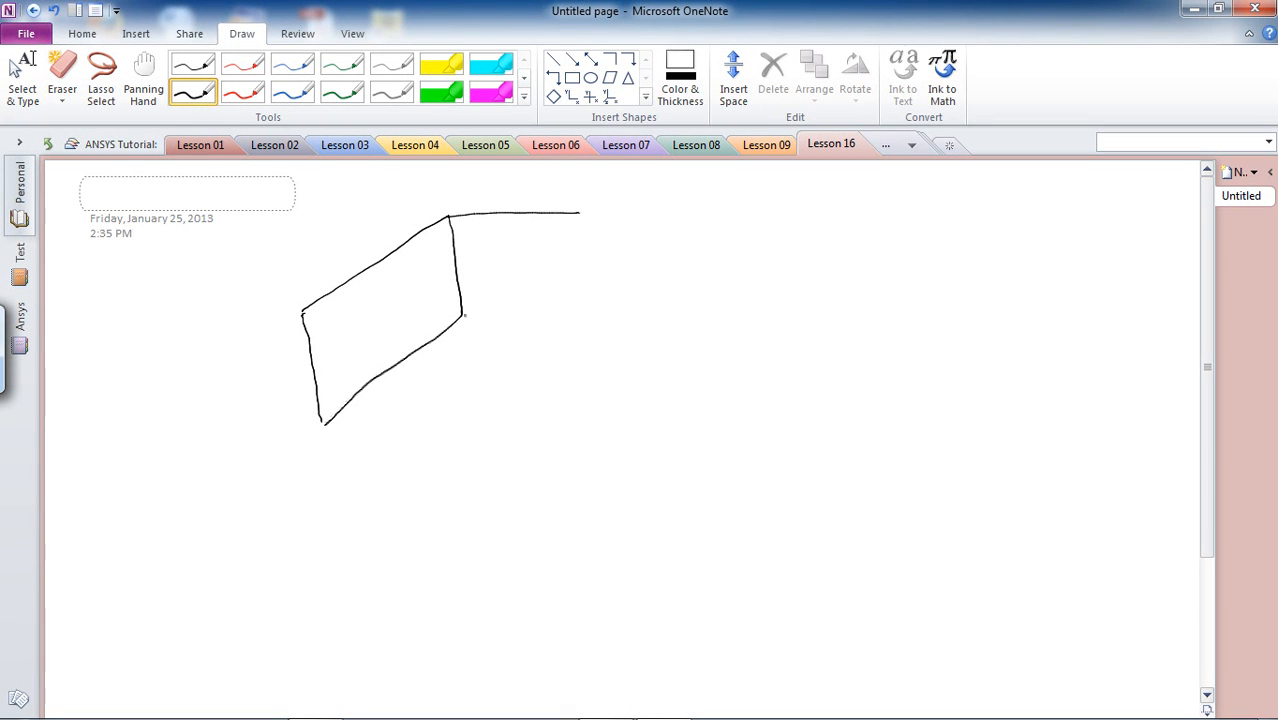
pyautogui.moveTo(465, 313); pyautogui.dragTo(600, 313)
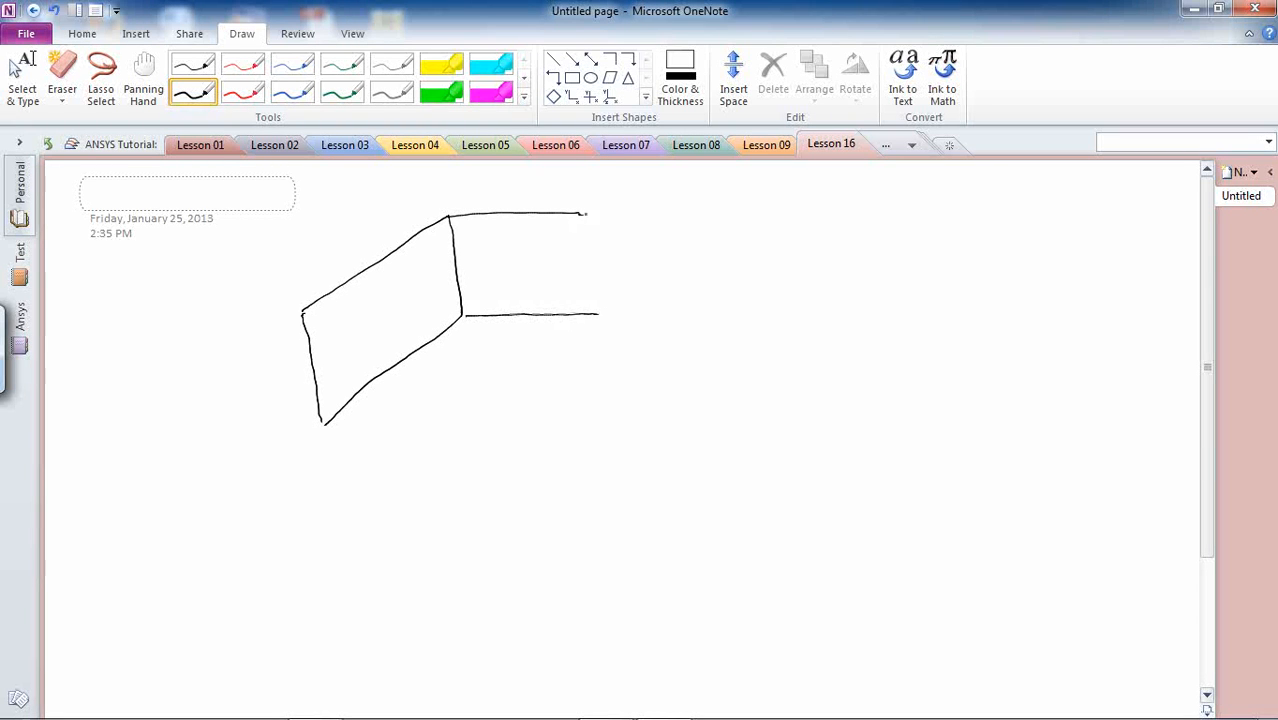
pyautogui.moveTo(585, 213); pyautogui.dragTo(600, 313)
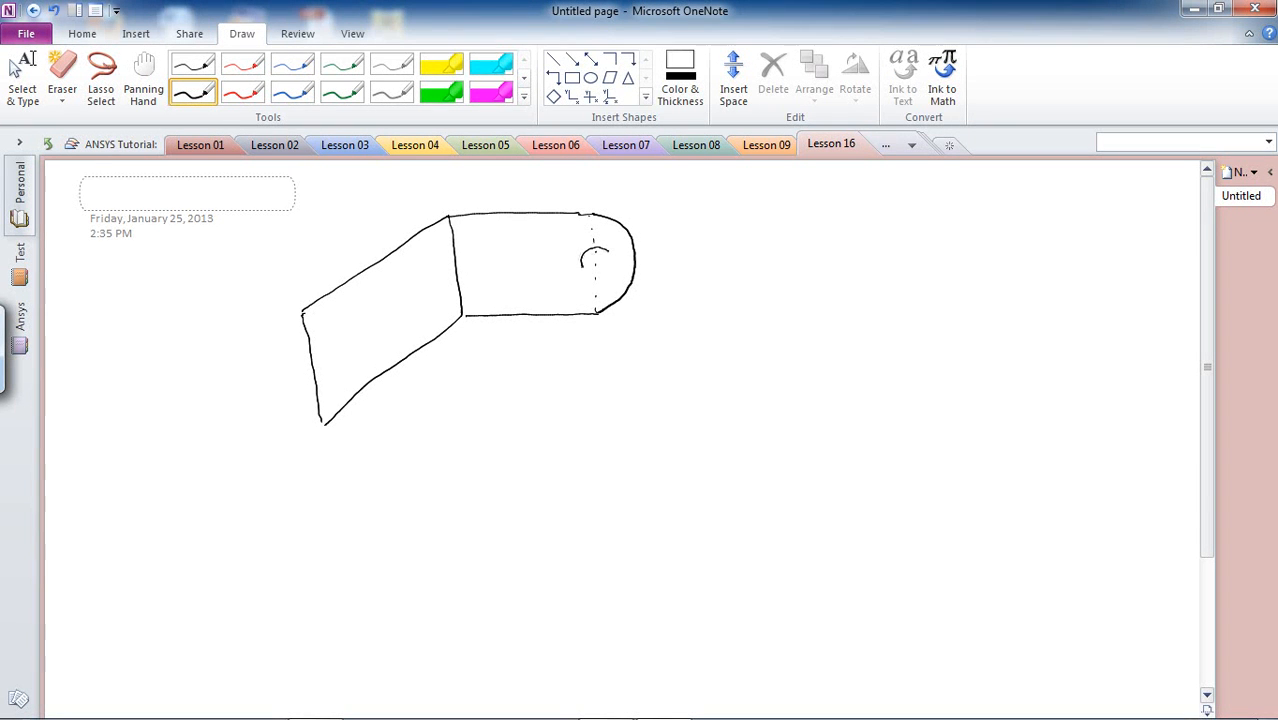
pyautogui.moveTo(585, 248); pyautogui.dragTo(610, 265)
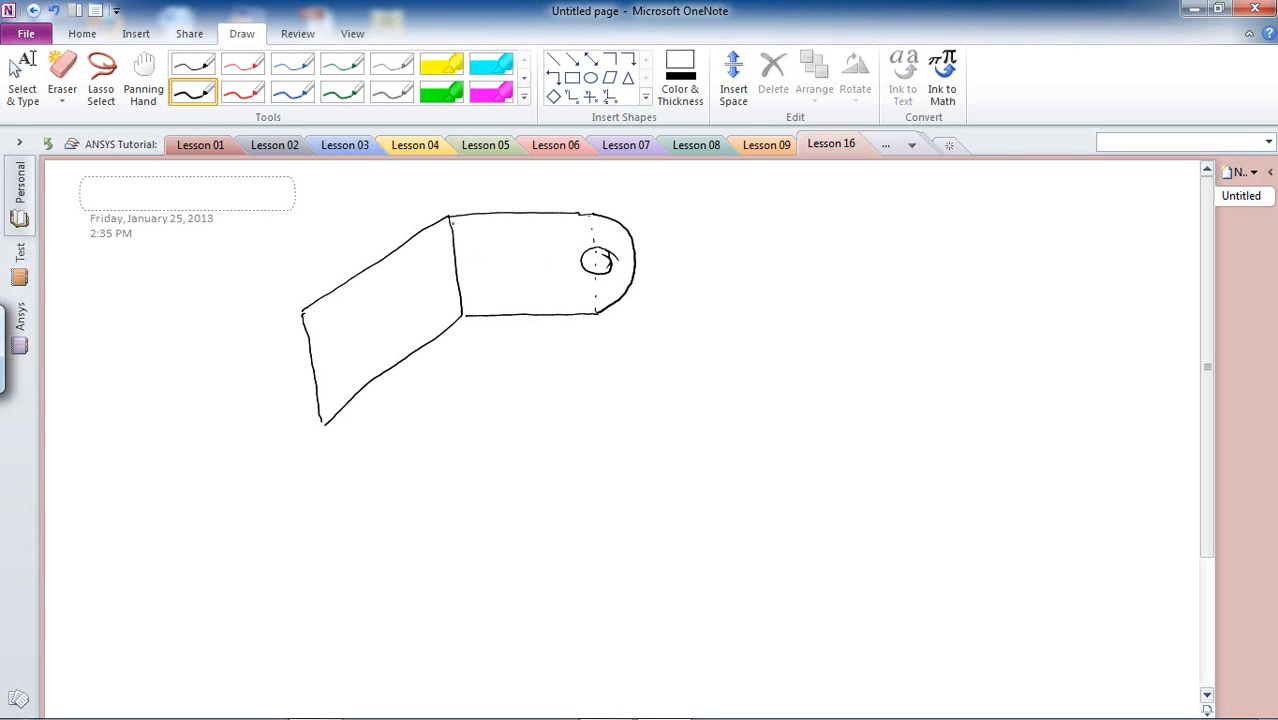
# Add the 50 mm flat-section dimension and the slanted-section length dimension.
pyautogui.moveTo(495, 200); pyautogui.dragTo(512, 202)
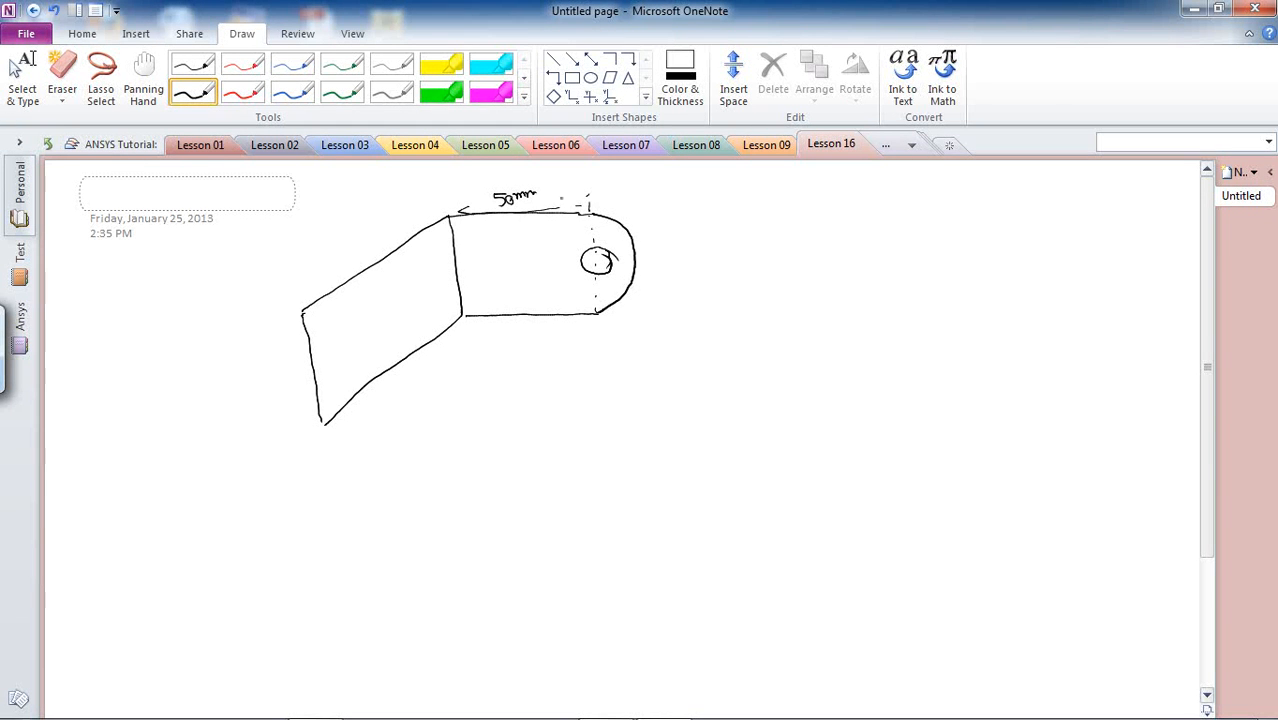
pyautogui.moveTo(460, 209); pyautogui.dragTo(585, 209)
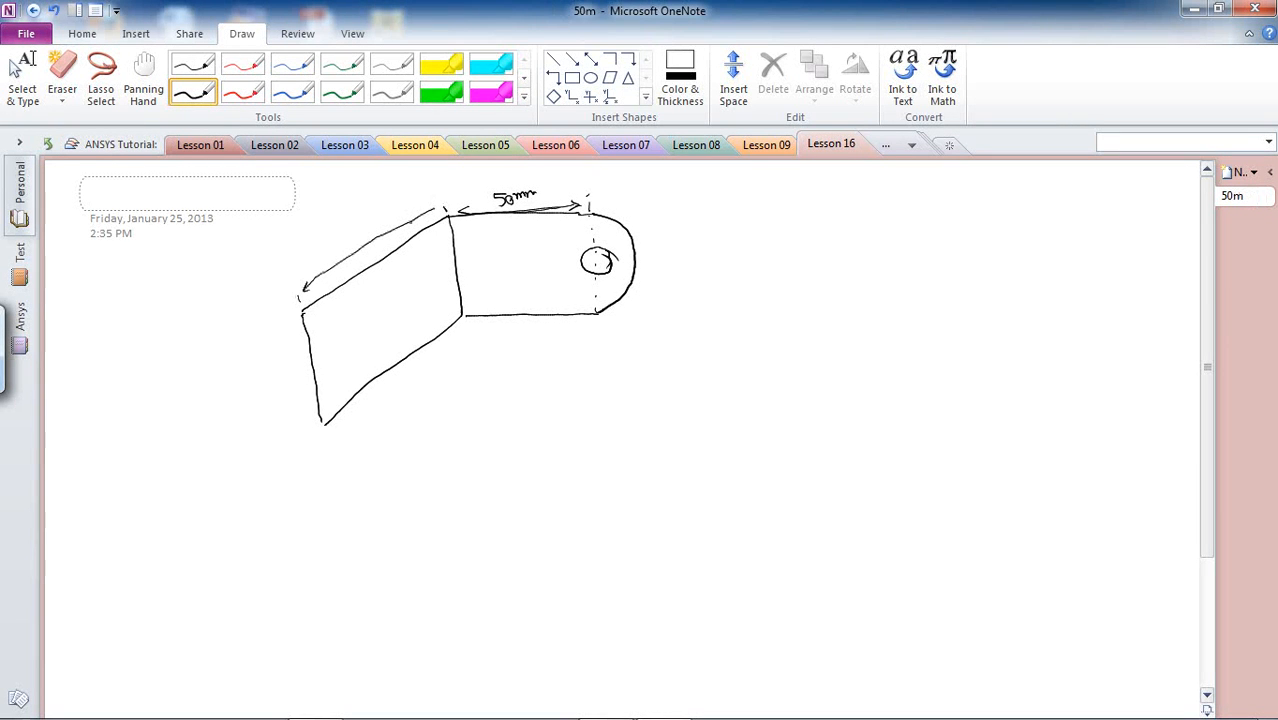
pyautogui.moveTo(360, 230); pyautogui.dragTo(440, 215)
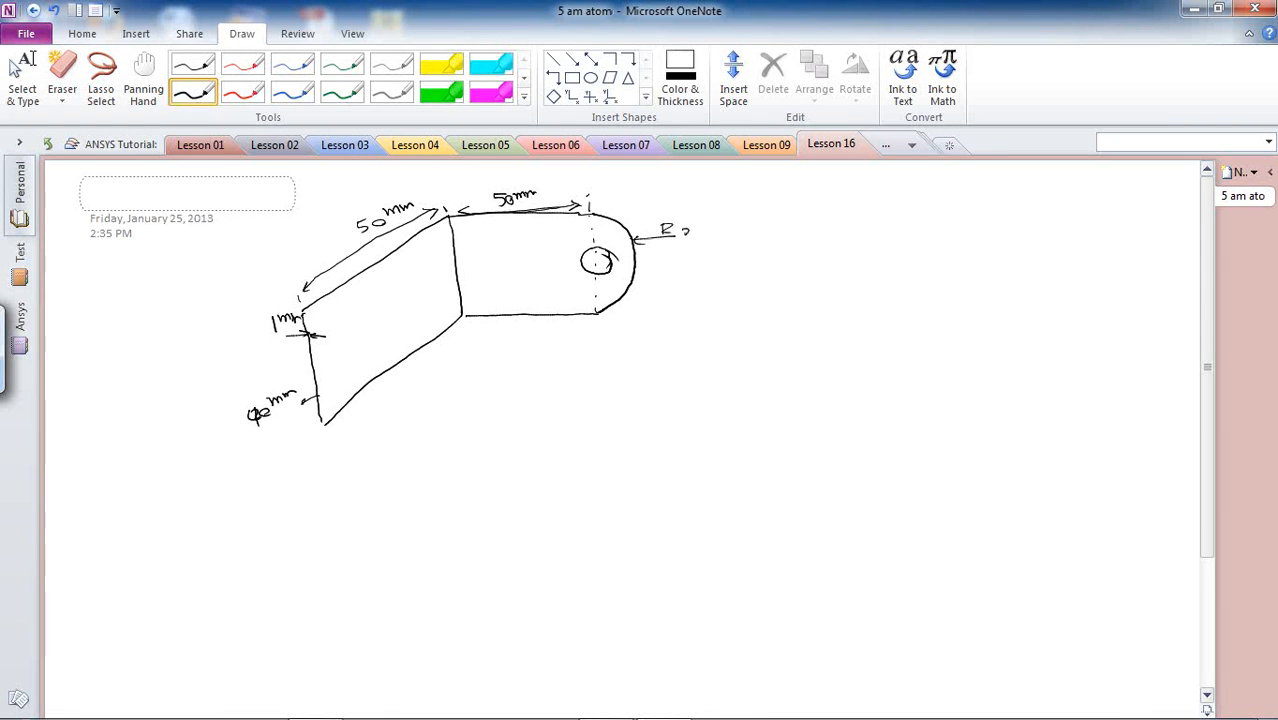
# Label R 20 mm and R 10 mm radii, hatch the fixed edge blue, draw the red load.
pyautogui.write('20 mm')
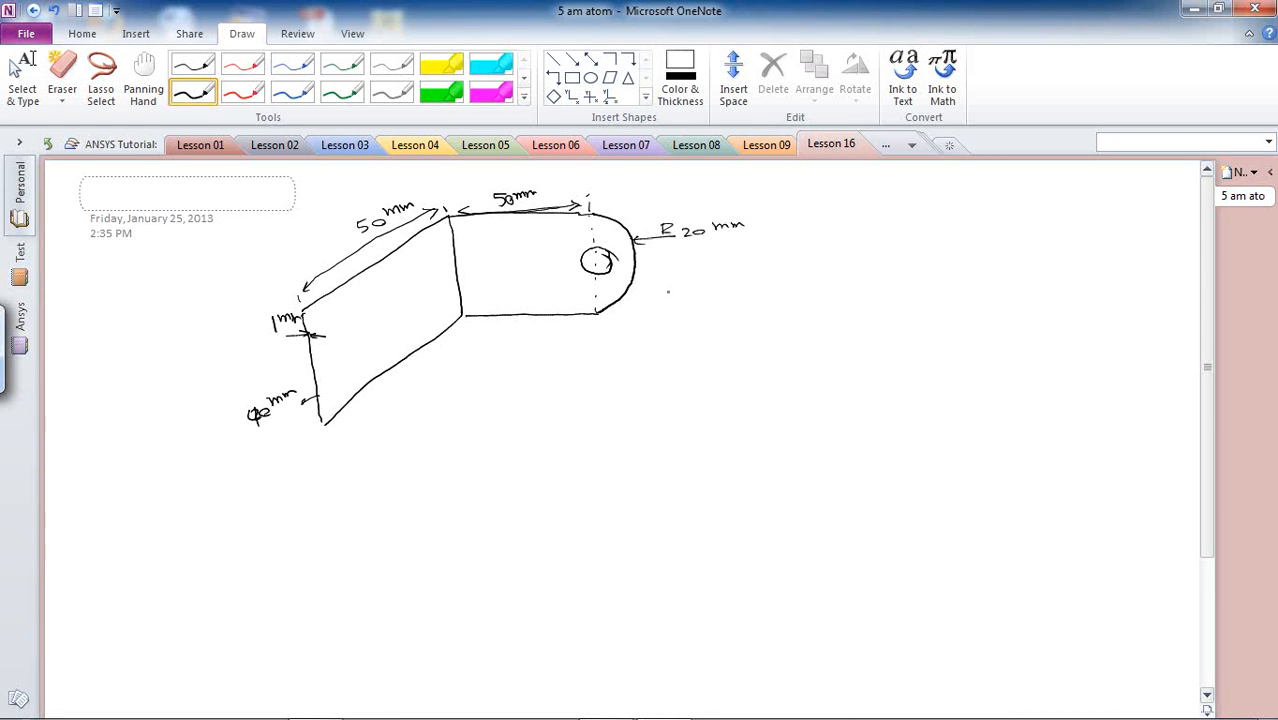
pyautogui.moveTo(615, 280); pyautogui.dragTo(680, 290)
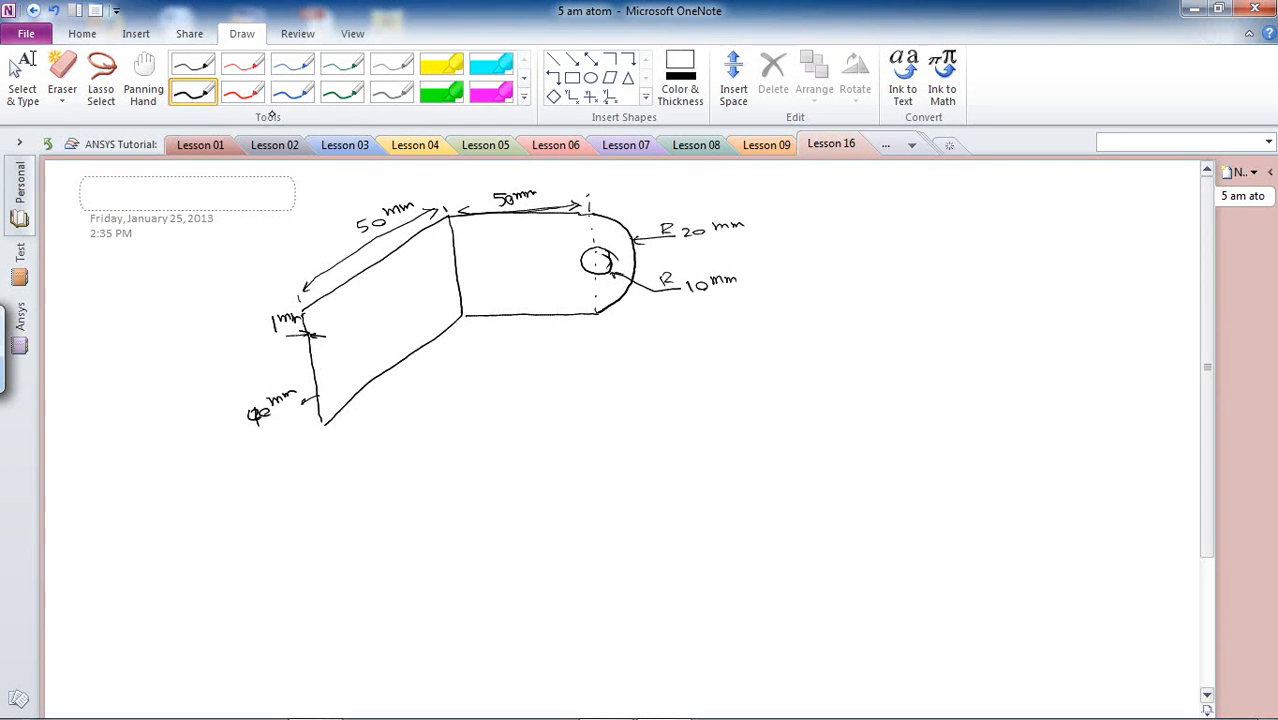
pyautogui.click(296, 91)
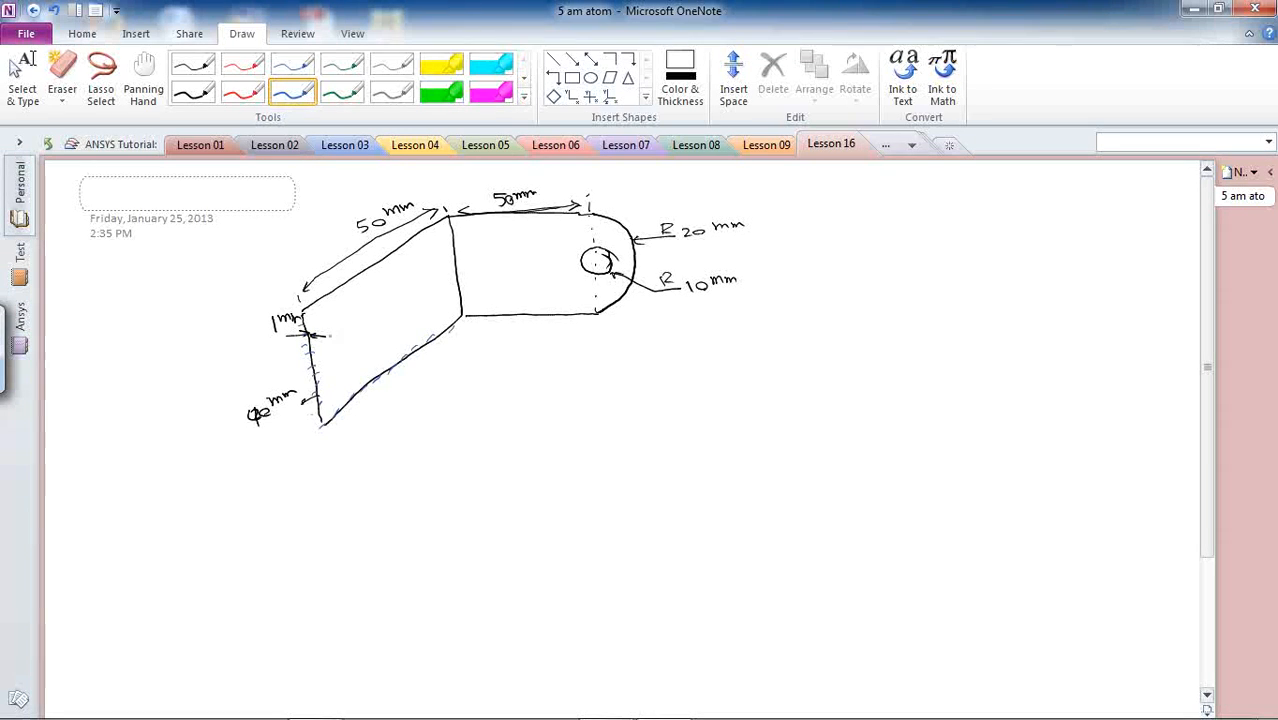
pyautogui.click(240, 90)
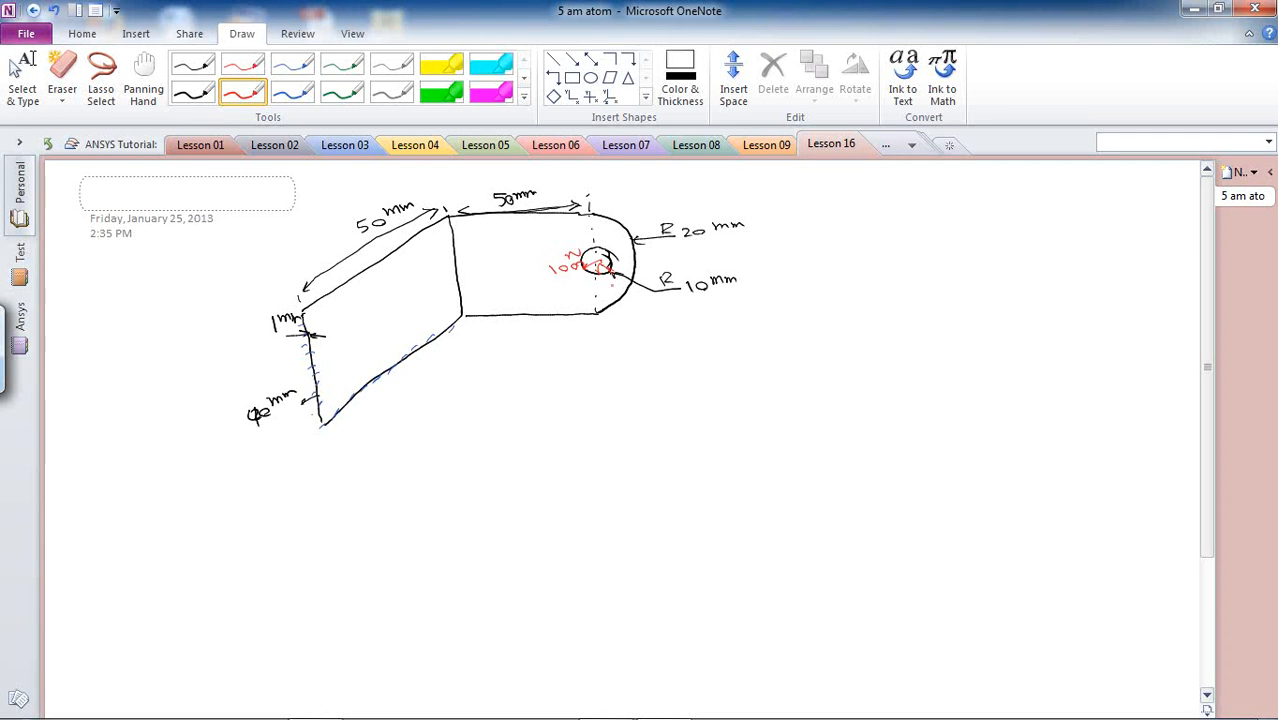
pyautogui.click(190, 95)
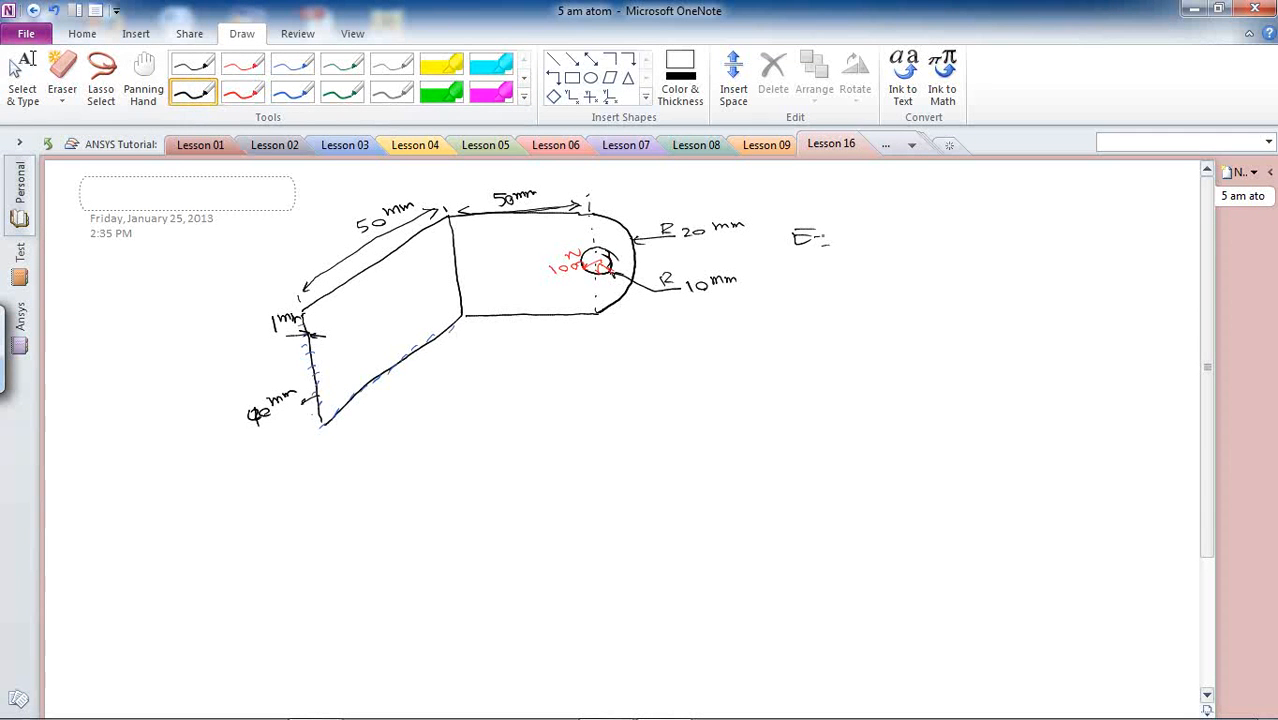
# Write notes for E 200 GPa, ν 0.3, 1 mm shell real constant and 1 mm fillet.
pyautogui.moveTo(820, 240); pyautogui.dragTo(905, 240)
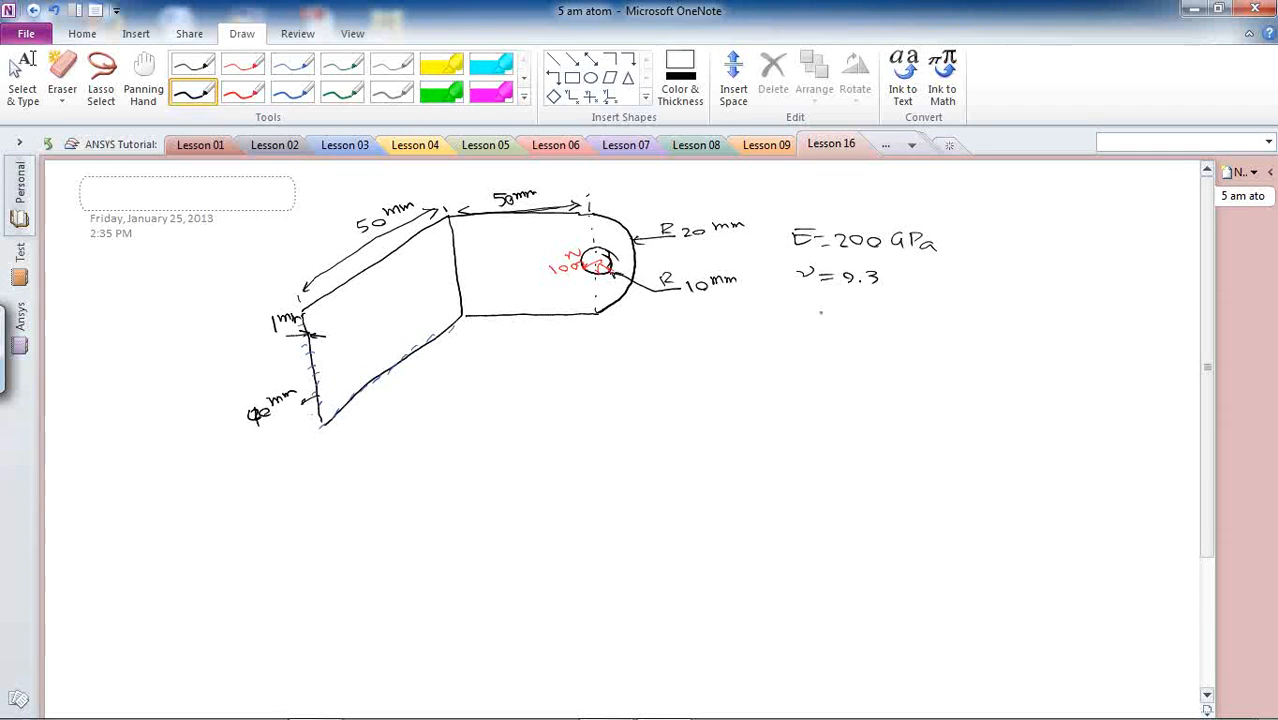
pyautogui.moveTo(795, 315); pyautogui.dragTo(850, 325)
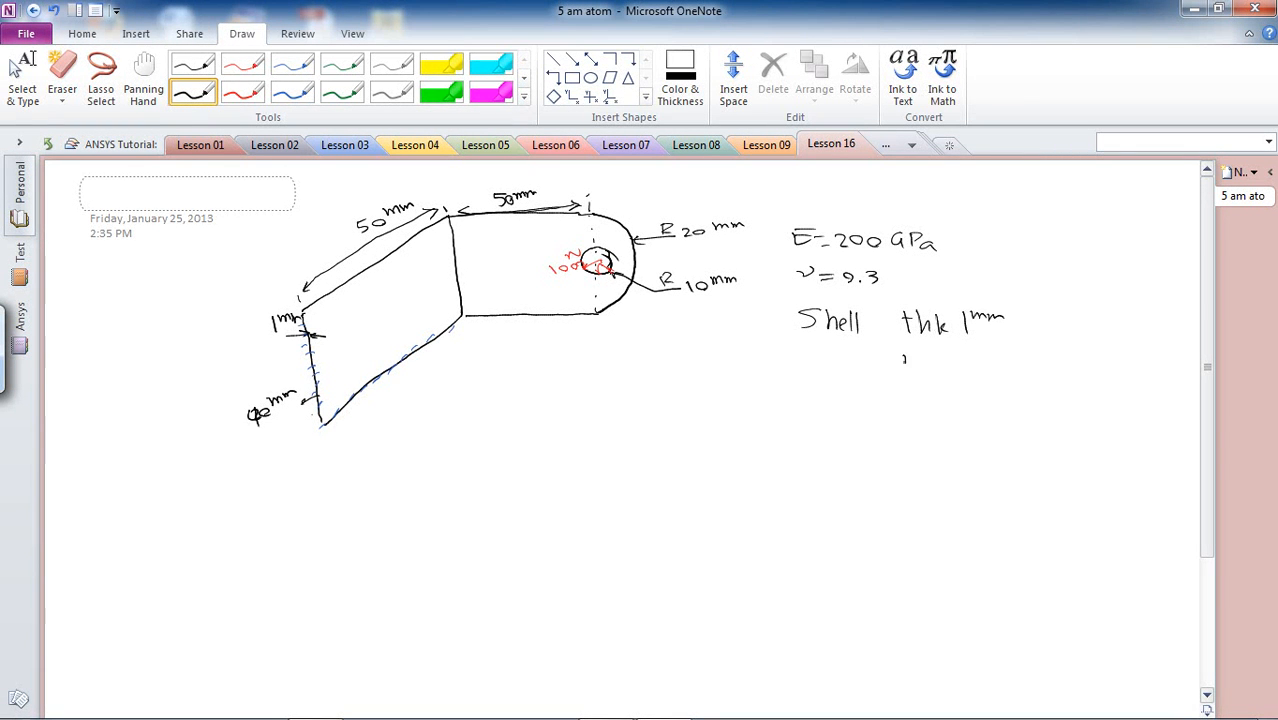
pyautogui.write('Real C.')
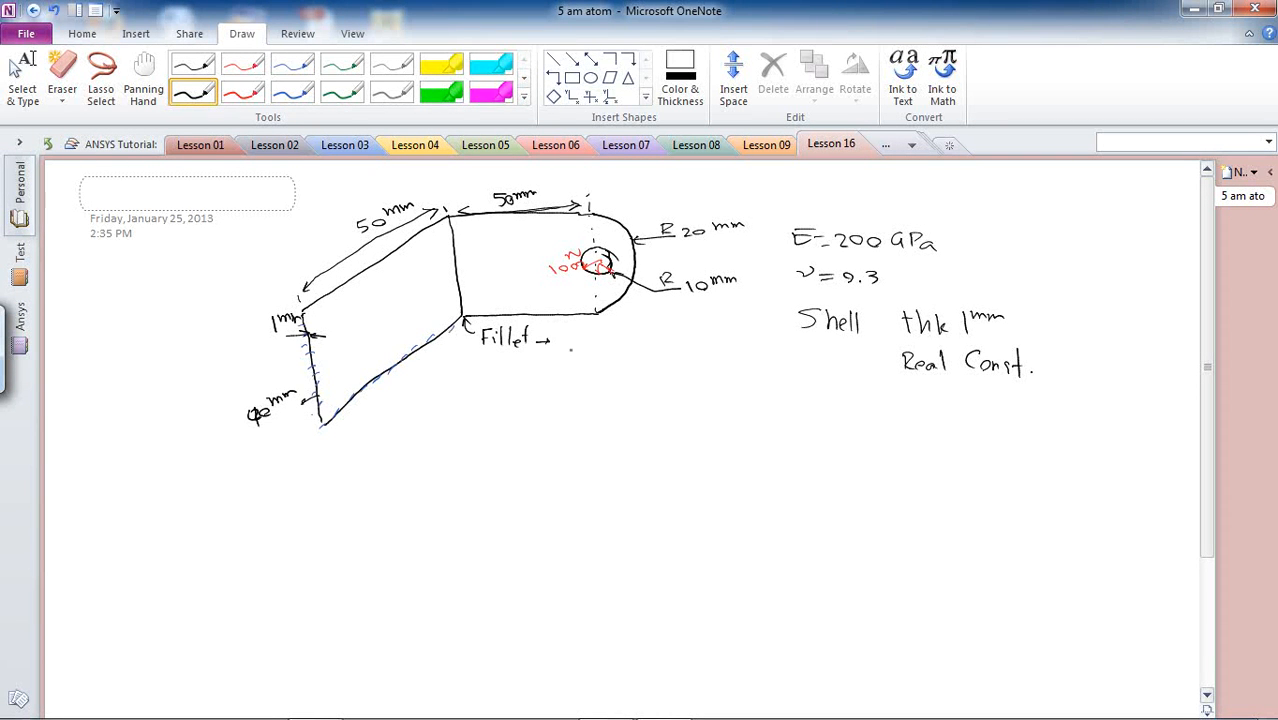
pyautogui.write('1R')
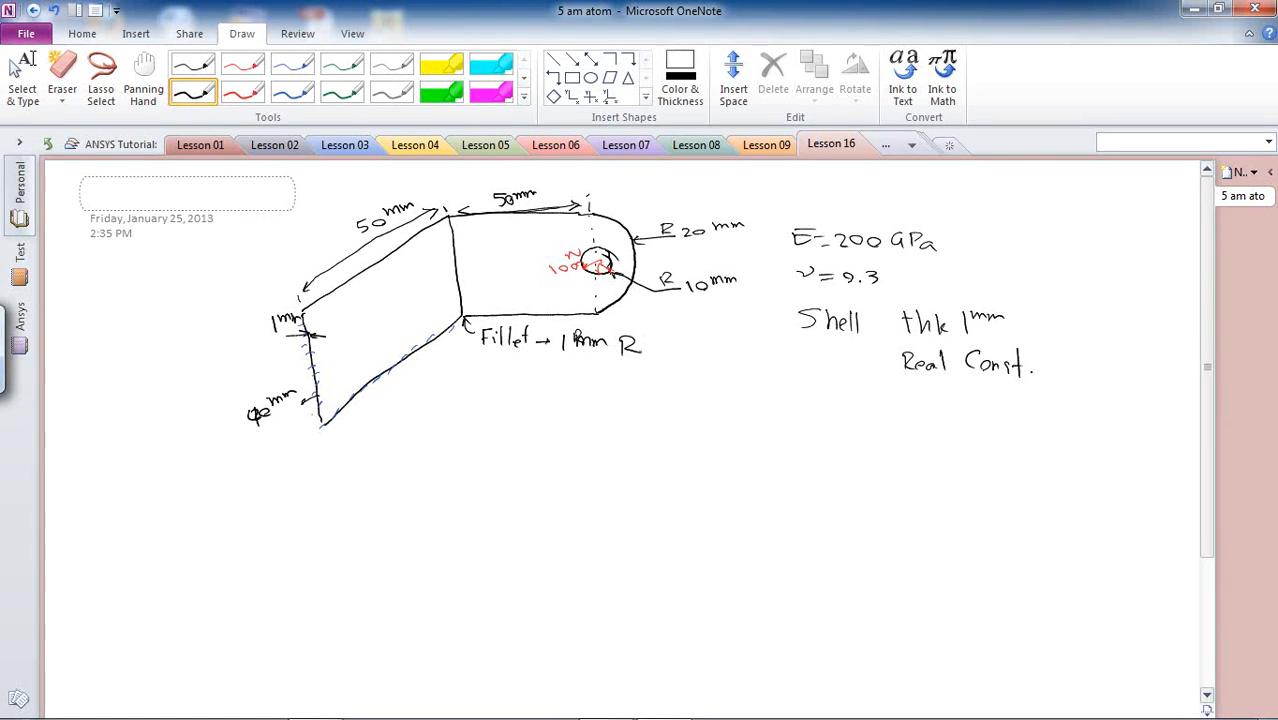
pyautogui.moveTo(555, 358); pyautogui.dragTo(650, 358)
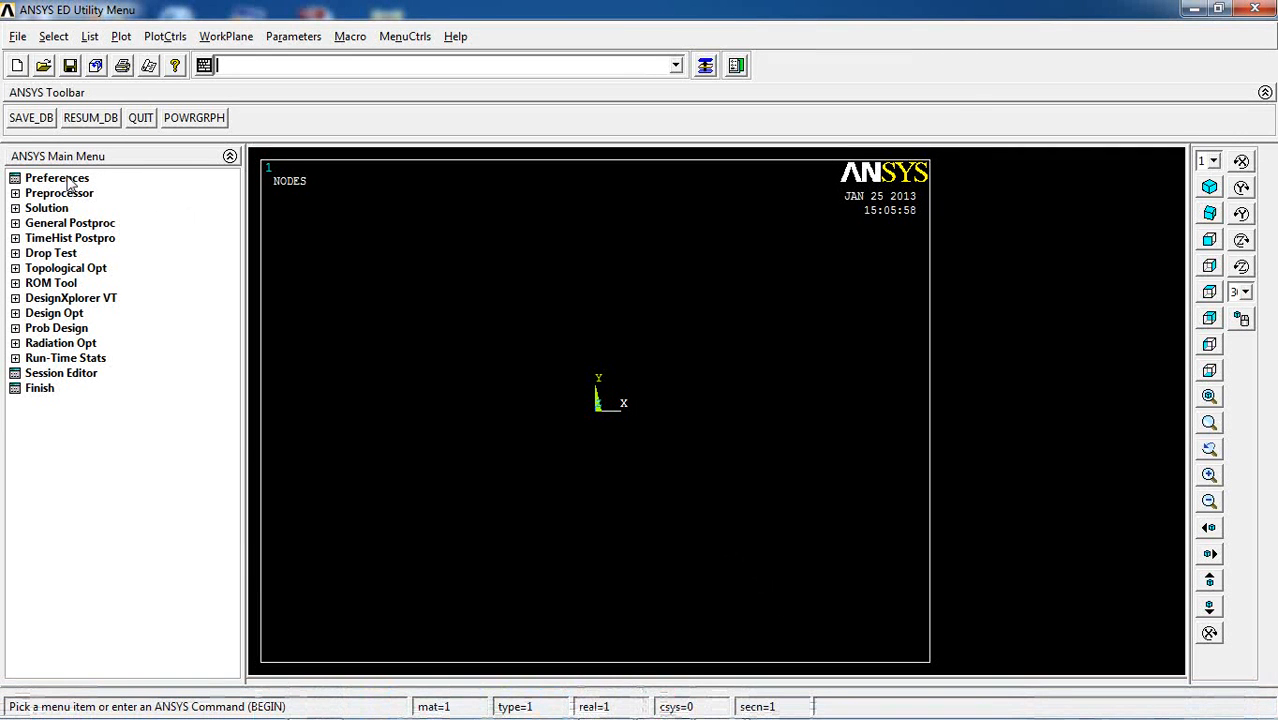
# Filter preferences to Structural and add a shell element type.
pyautogui.click(57, 177)
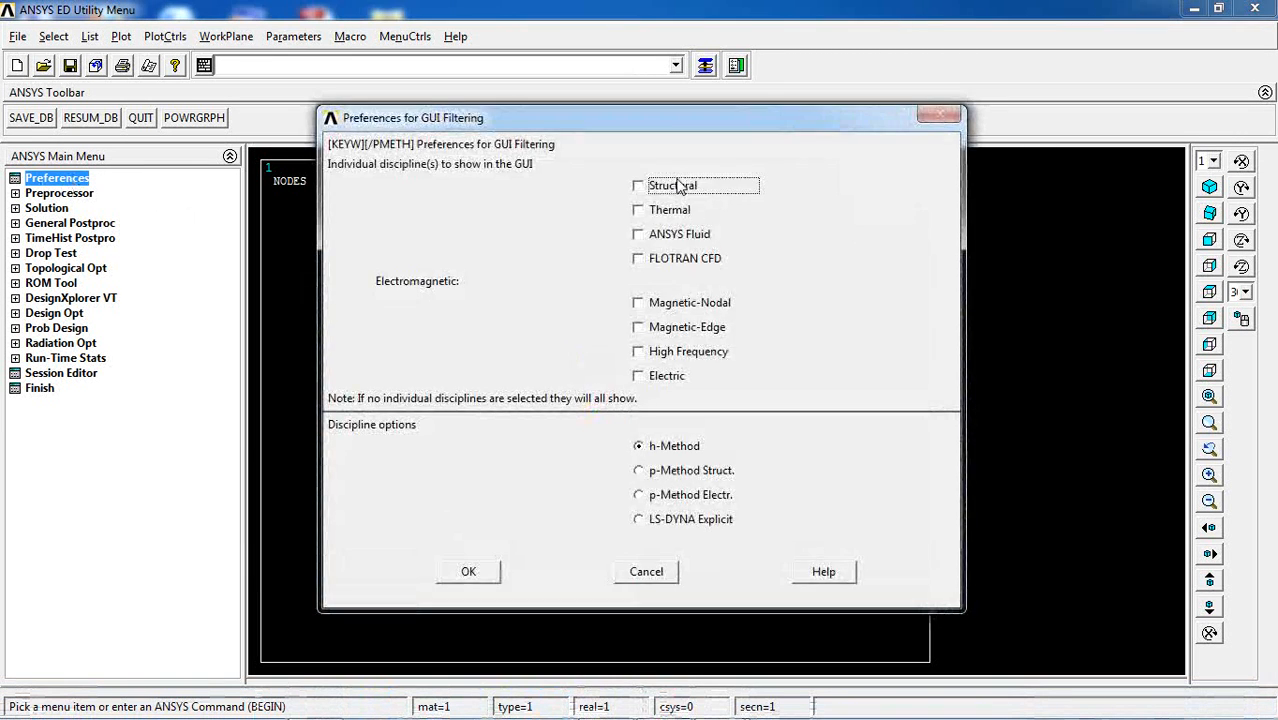
pyautogui.click(638, 185)
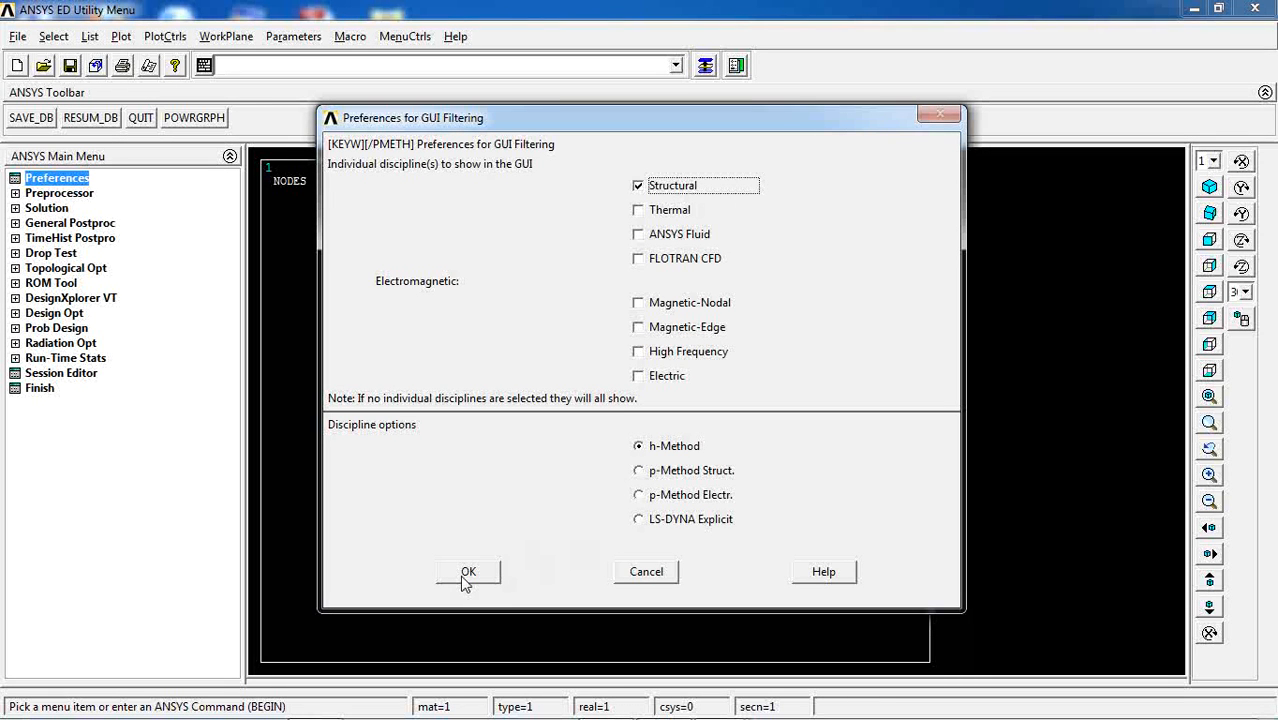
pyautogui.moveTo(18, 158)
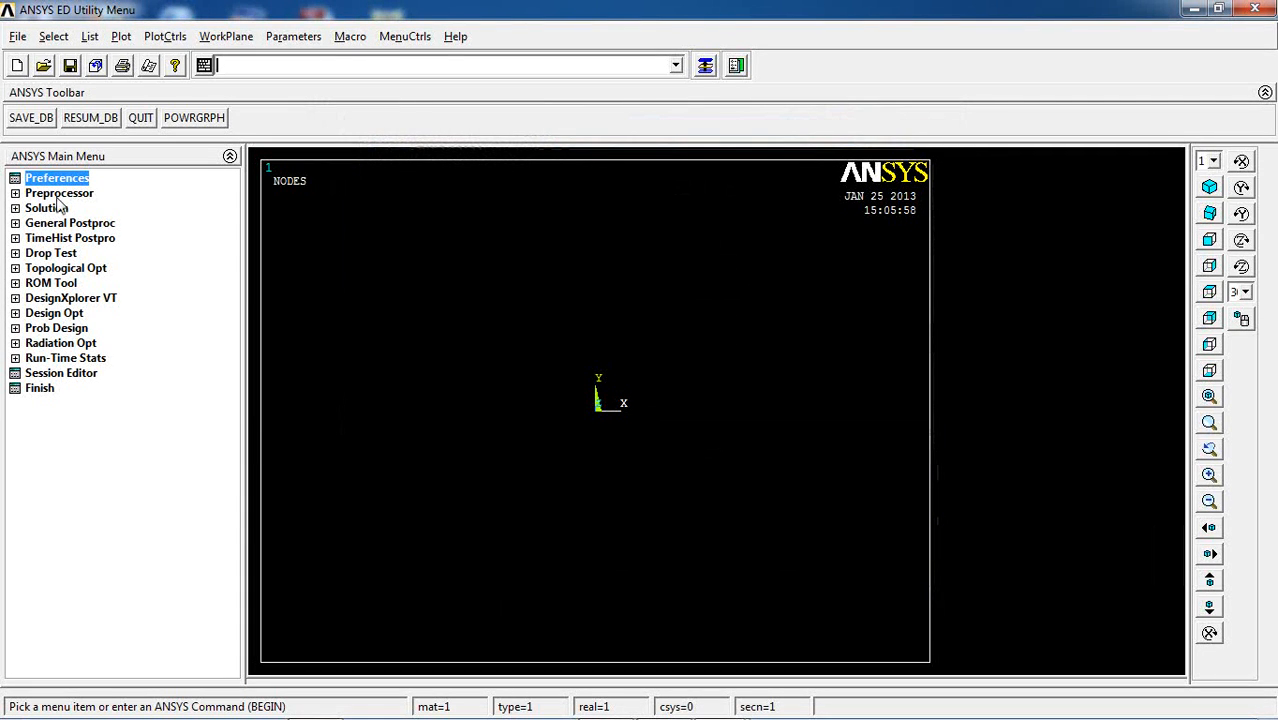
pyautogui.click(59, 192)
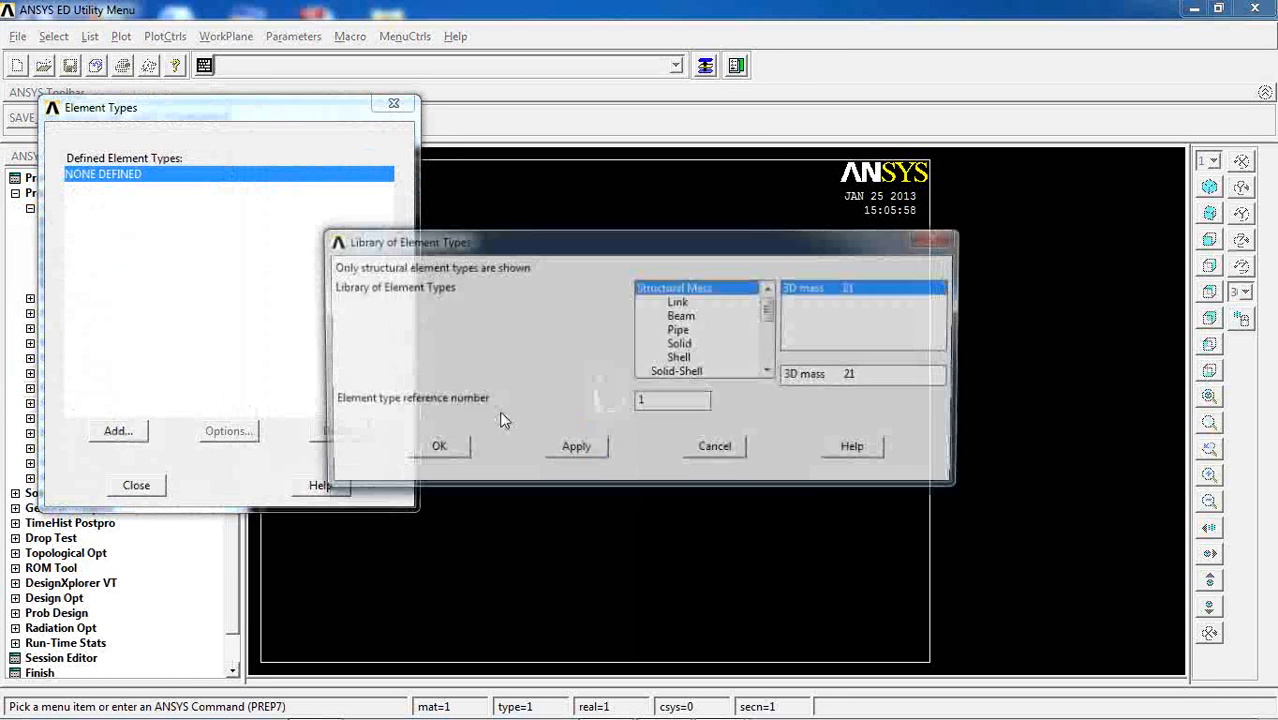
pyautogui.click(679, 357)
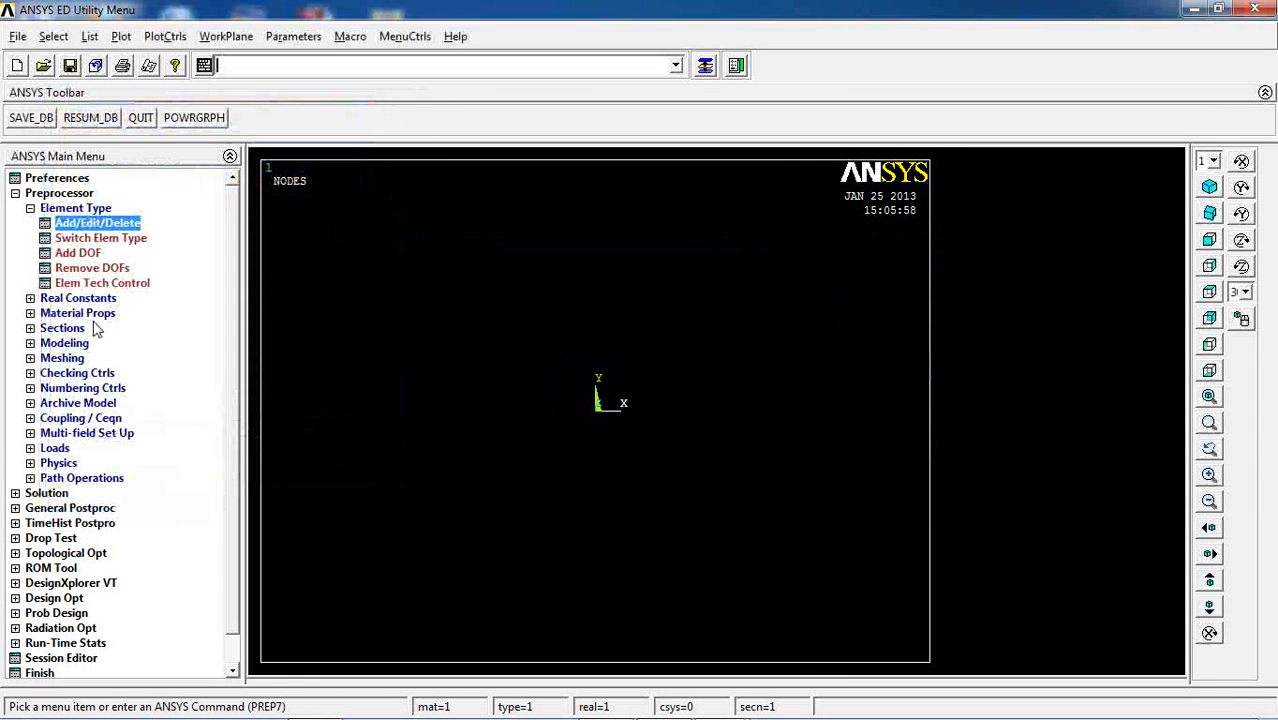
# Add real constant set 1 for the shell element type.
pyautogui.click(78, 298)
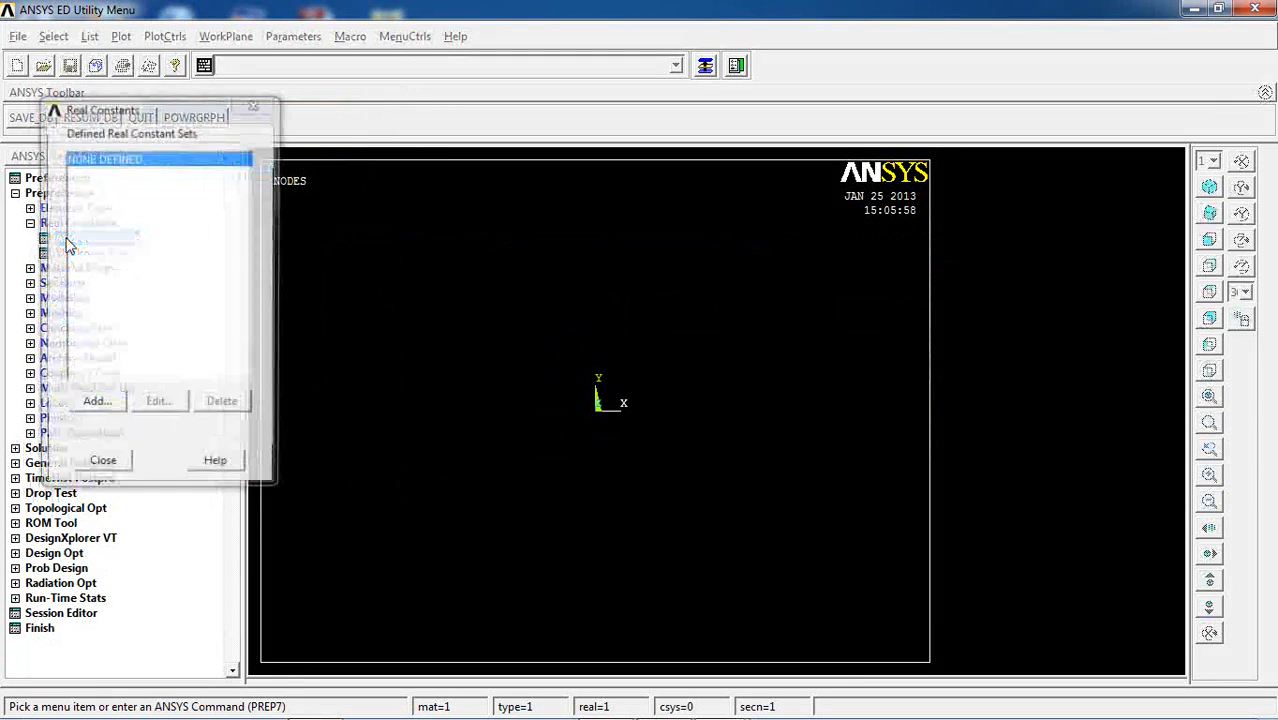
pyautogui.click(97, 400)
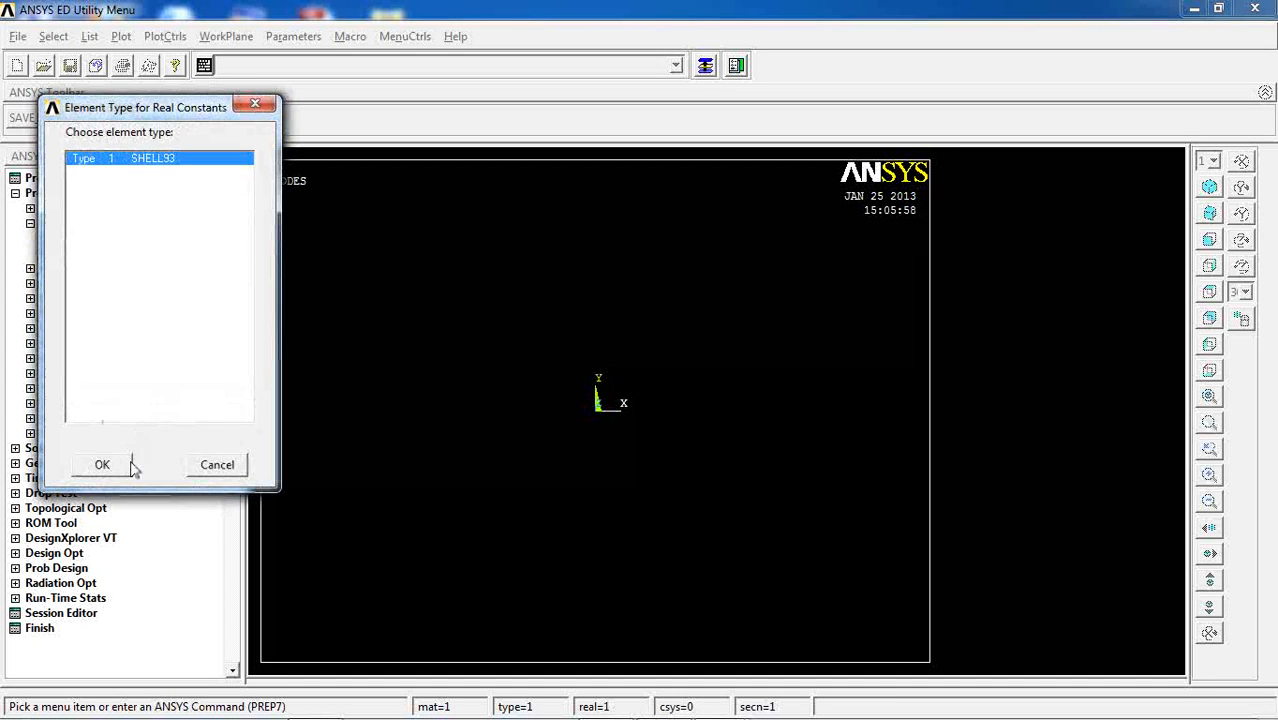
pyautogui.click(101, 464)
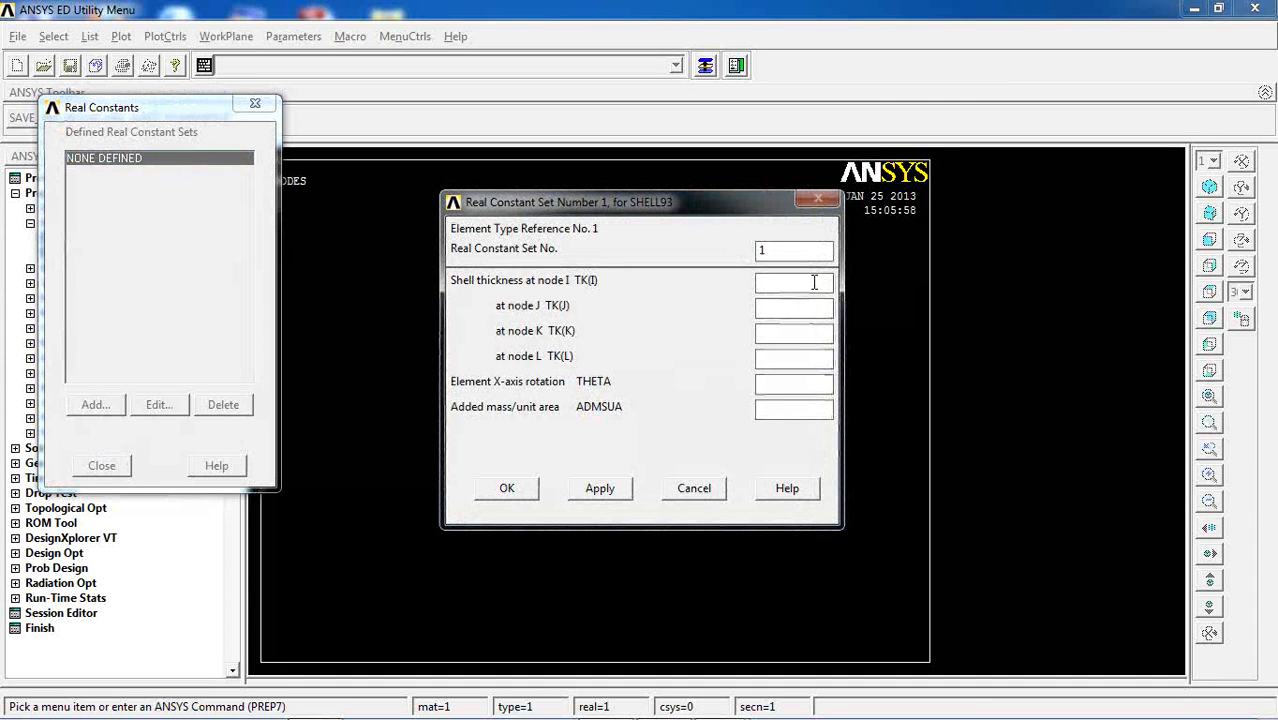
pyautogui.write('1')
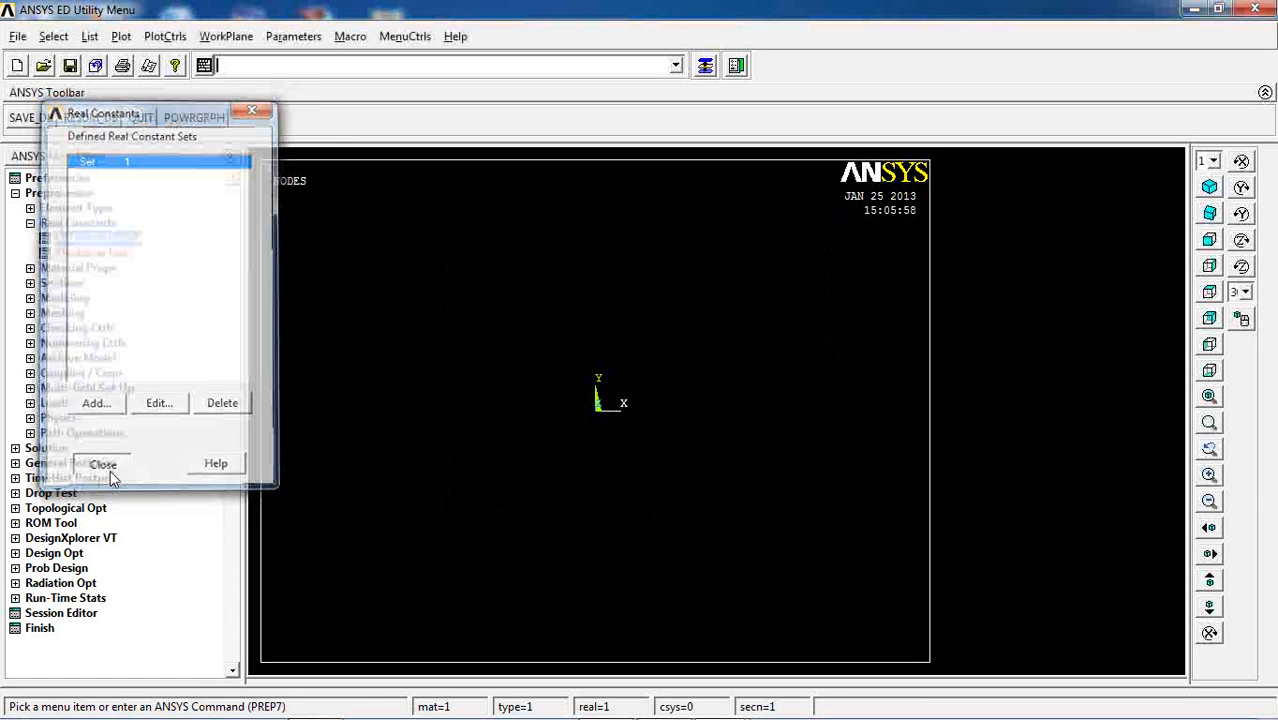
pyautogui.click(102, 463)
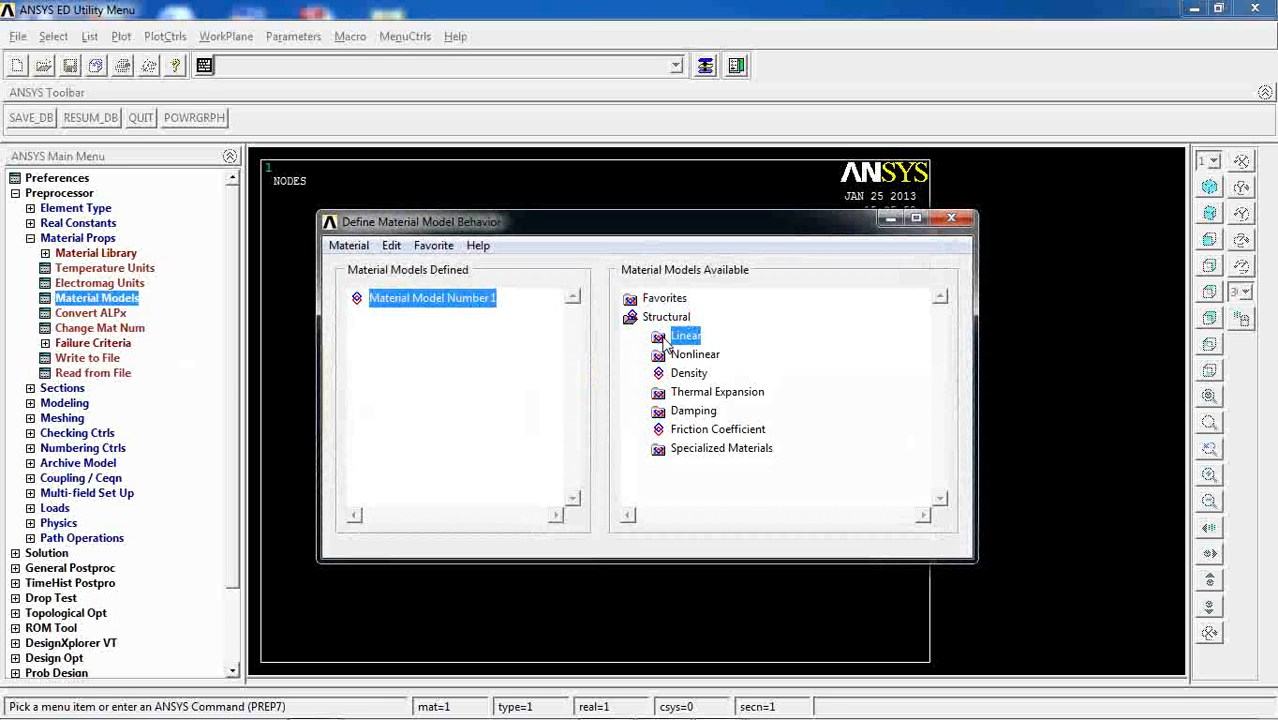
# Set linear isotropic material 1 with EX 2e11 and PRXY 0.3.
pyautogui.doubleClick(685, 335)
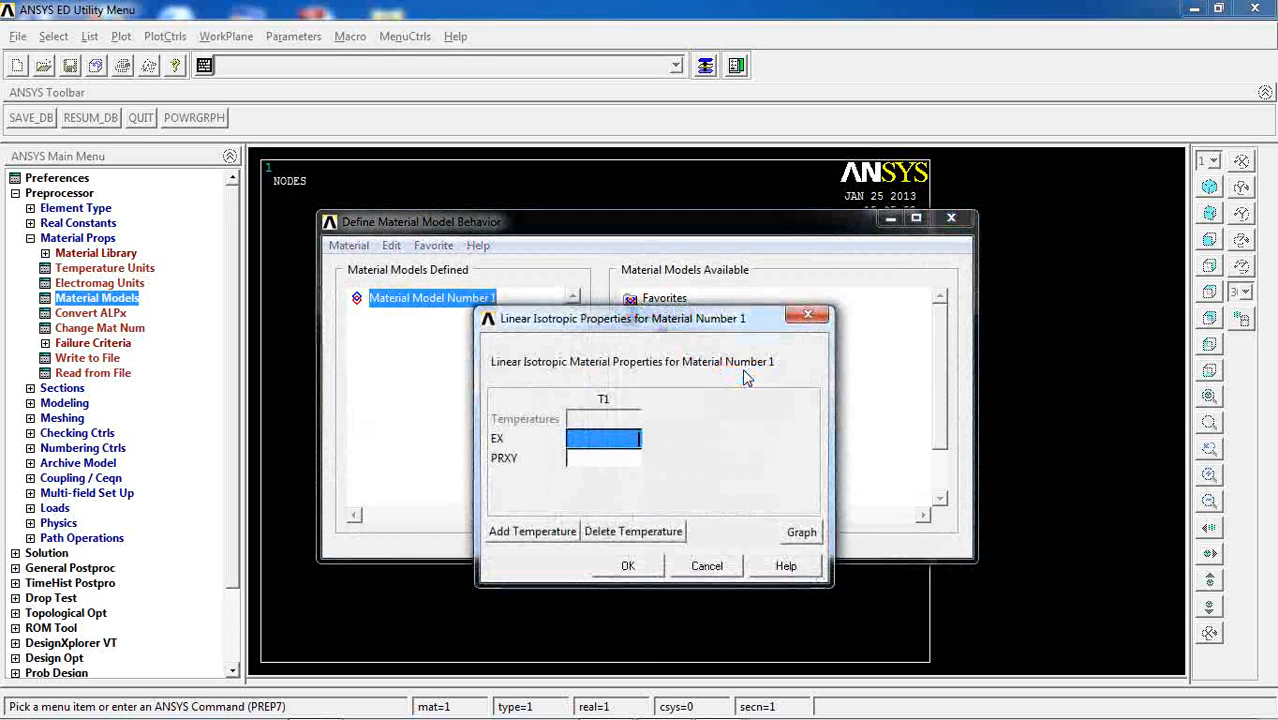
pyautogui.write('2e11')
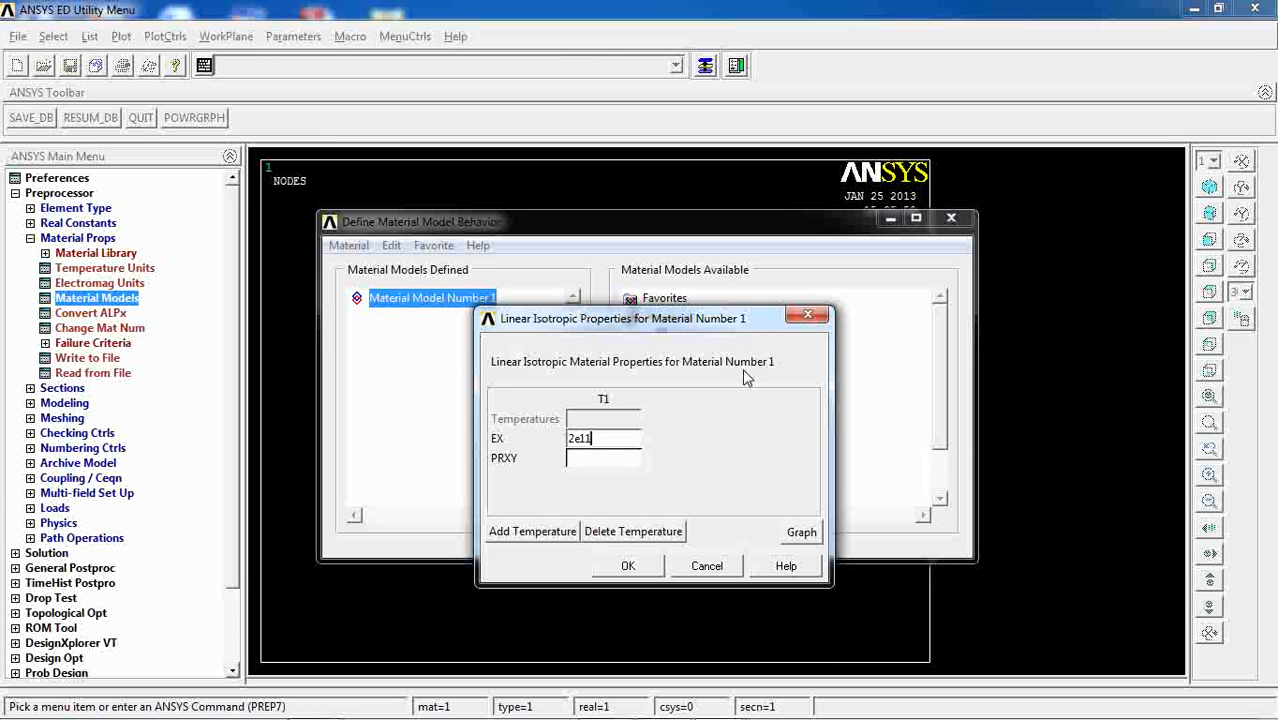
pyautogui.write('0.3')
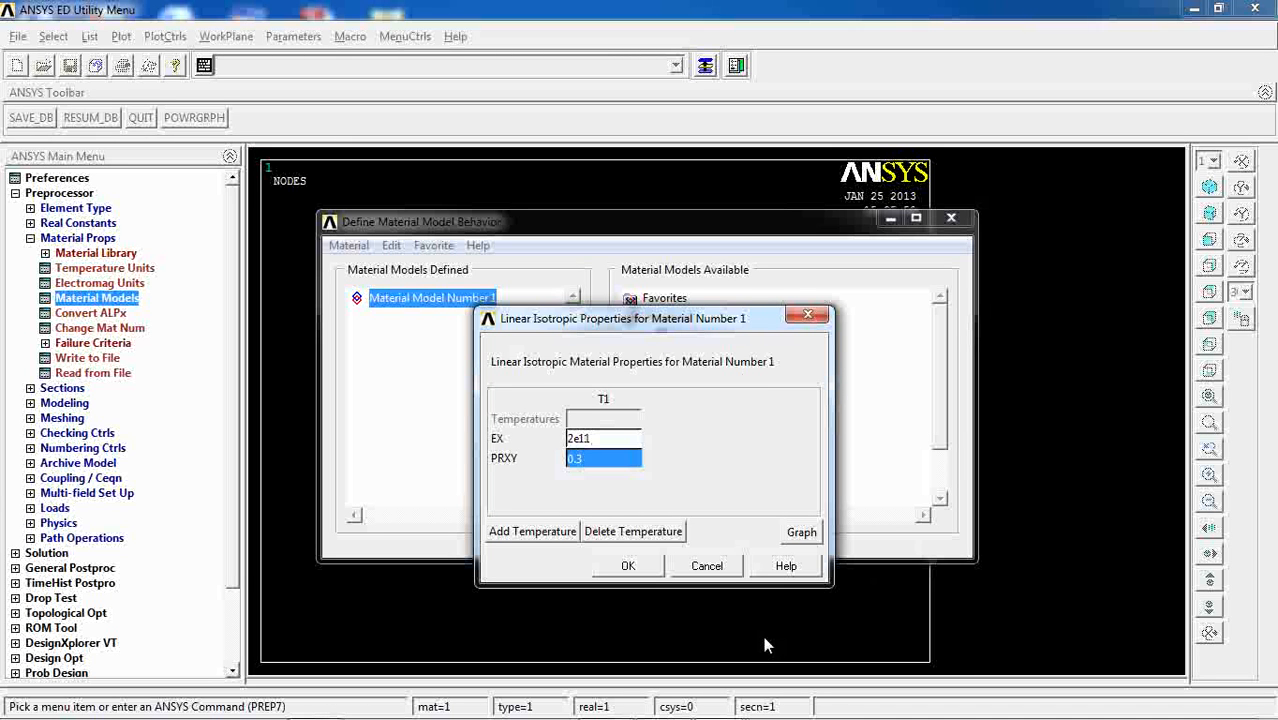
pyautogui.click(628, 565)
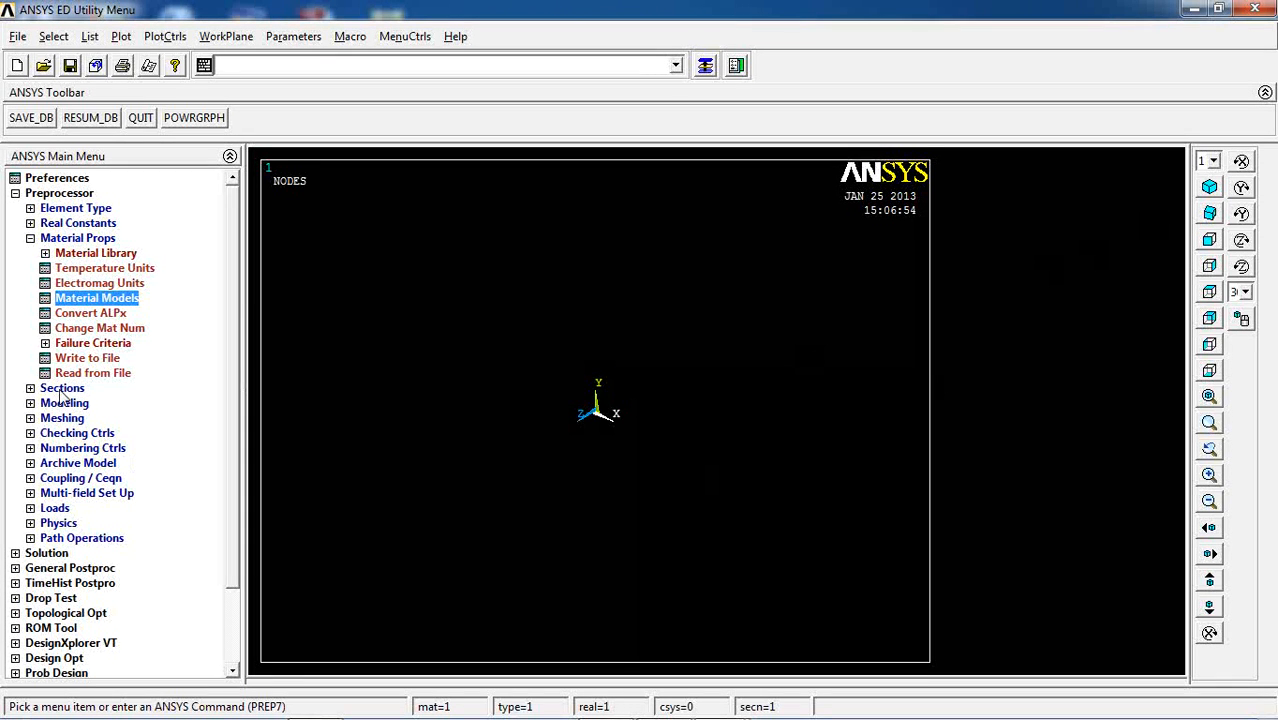
# Create the first keypoints from typed coordinates using Keypoints In Active CS.
pyautogui.click(64, 402)
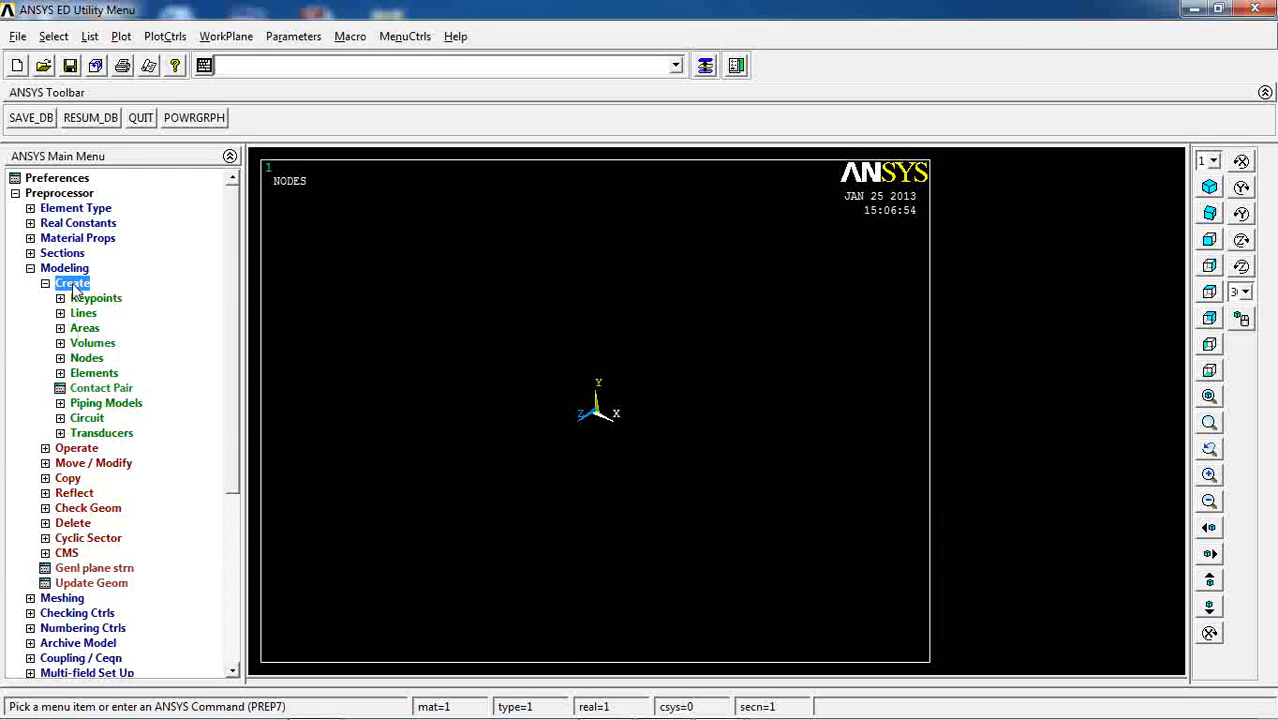
pyautogui.click(96, 298)
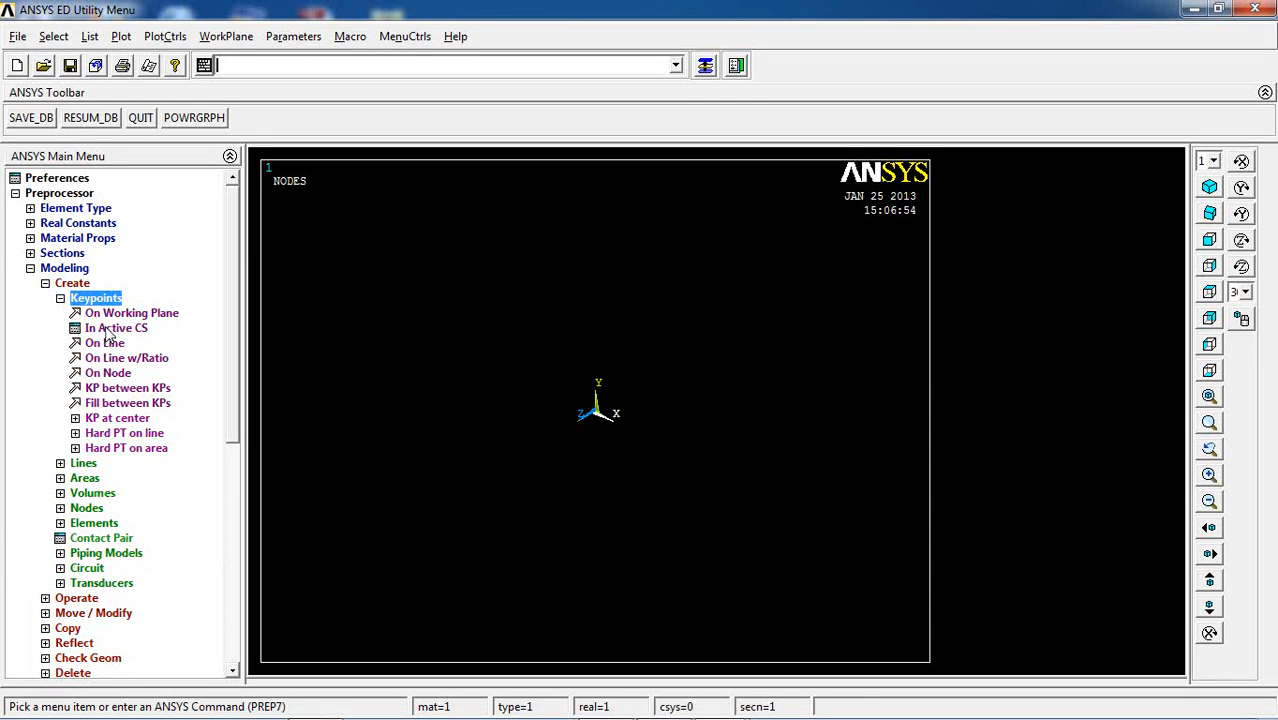
pyautogui.click(116, 328)
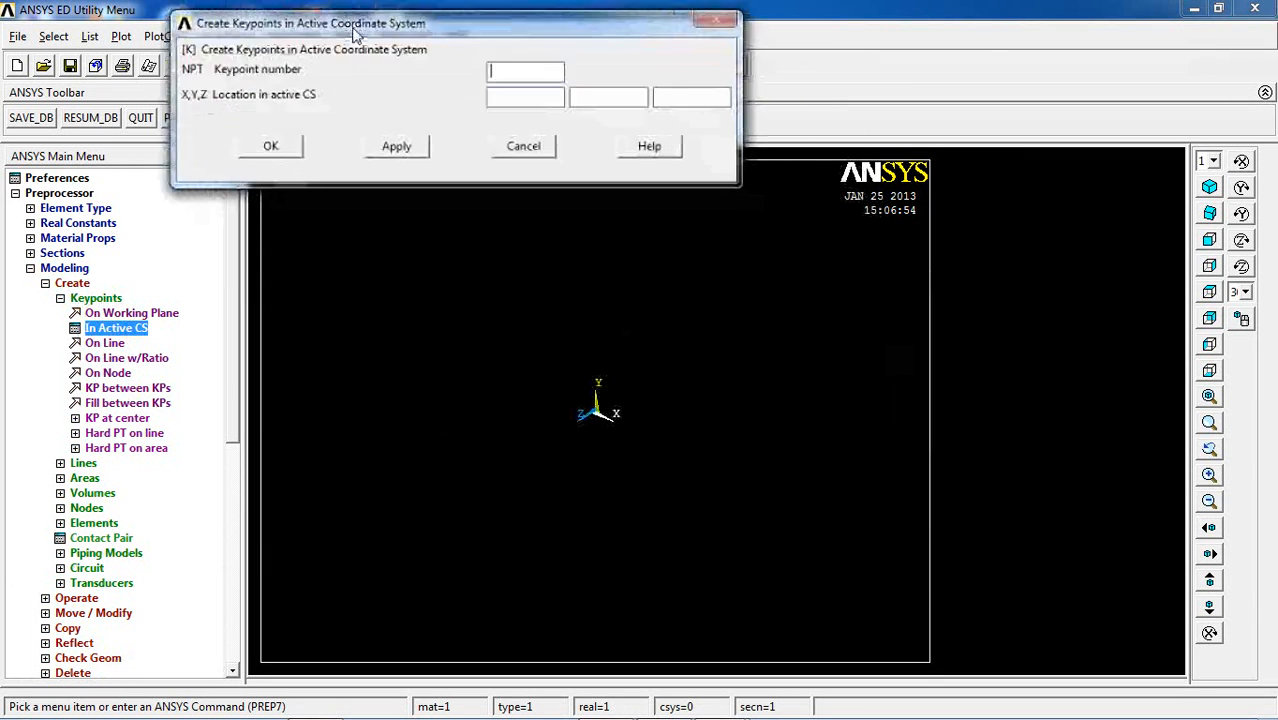
pyautogui.write('0')
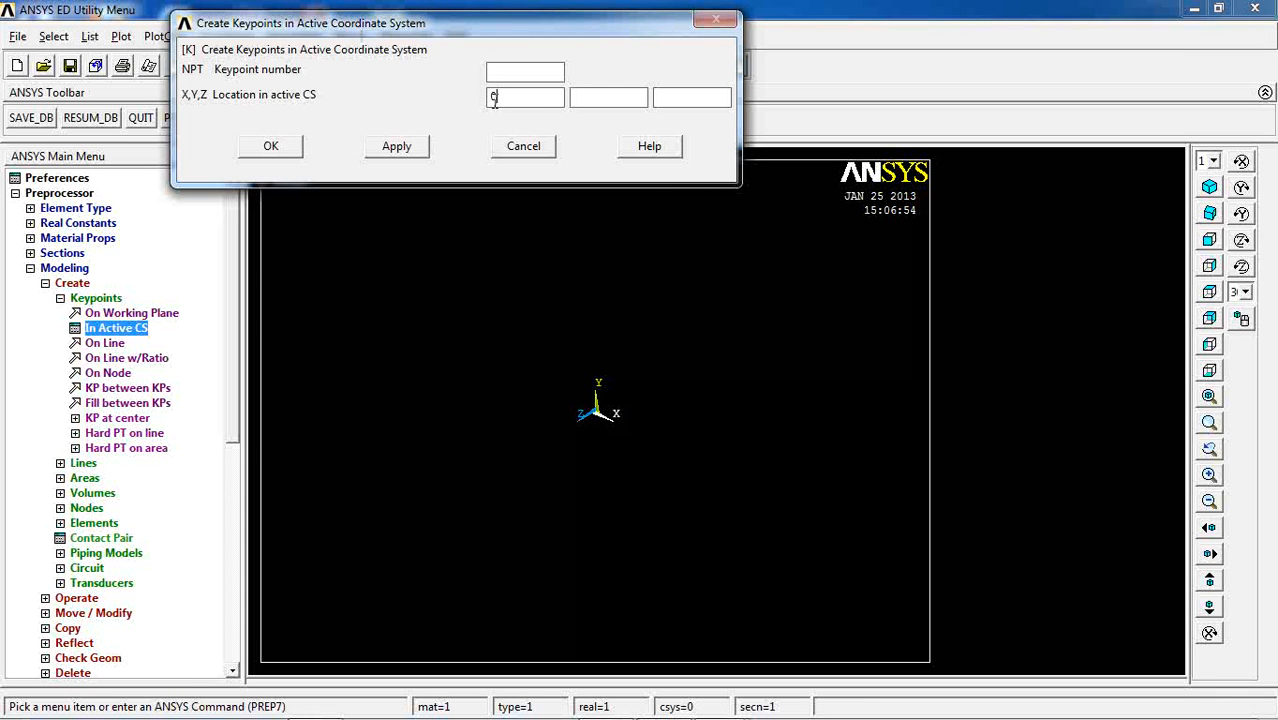
pyautogui.write('20')
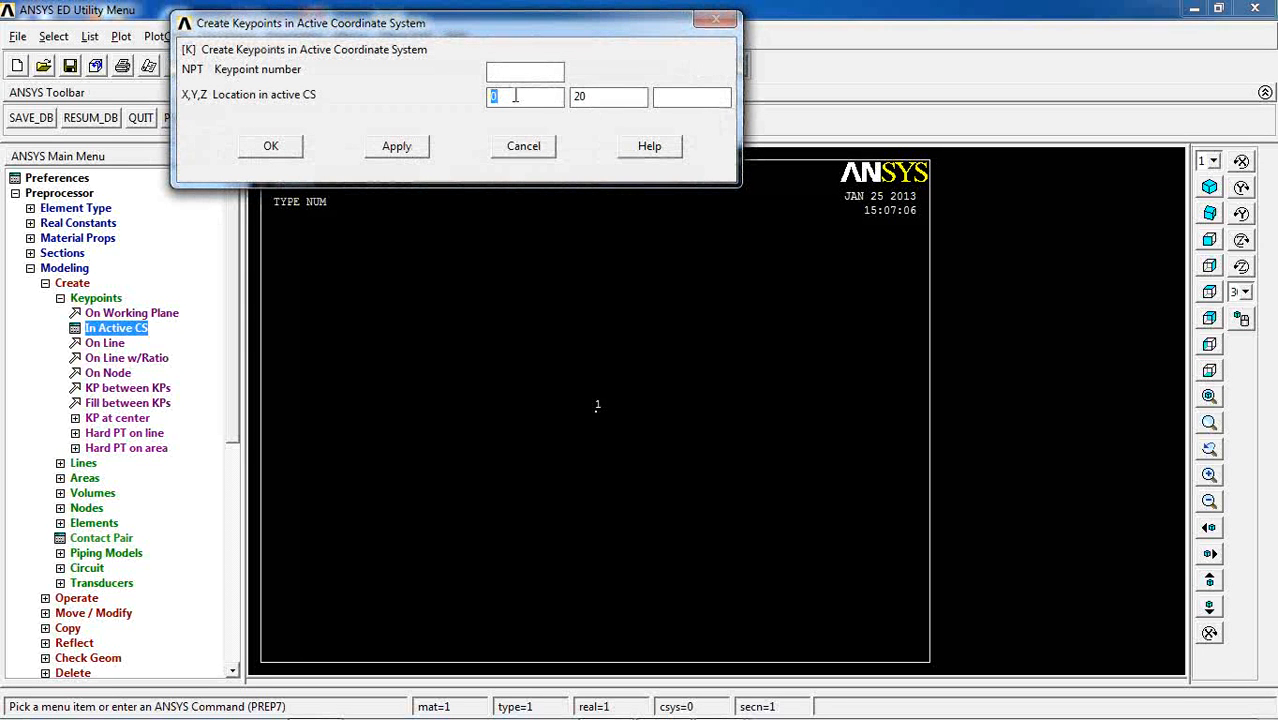
pyautogui.write('49+')
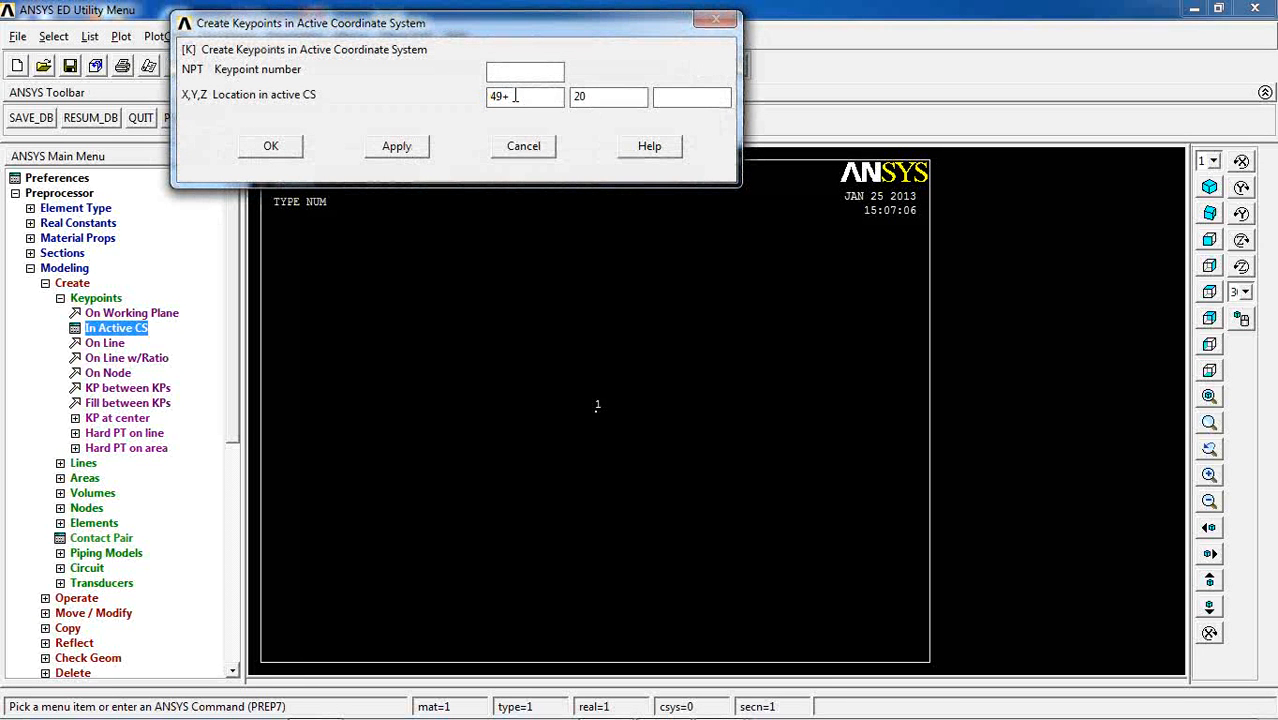
pyautogui.click(396, 145)
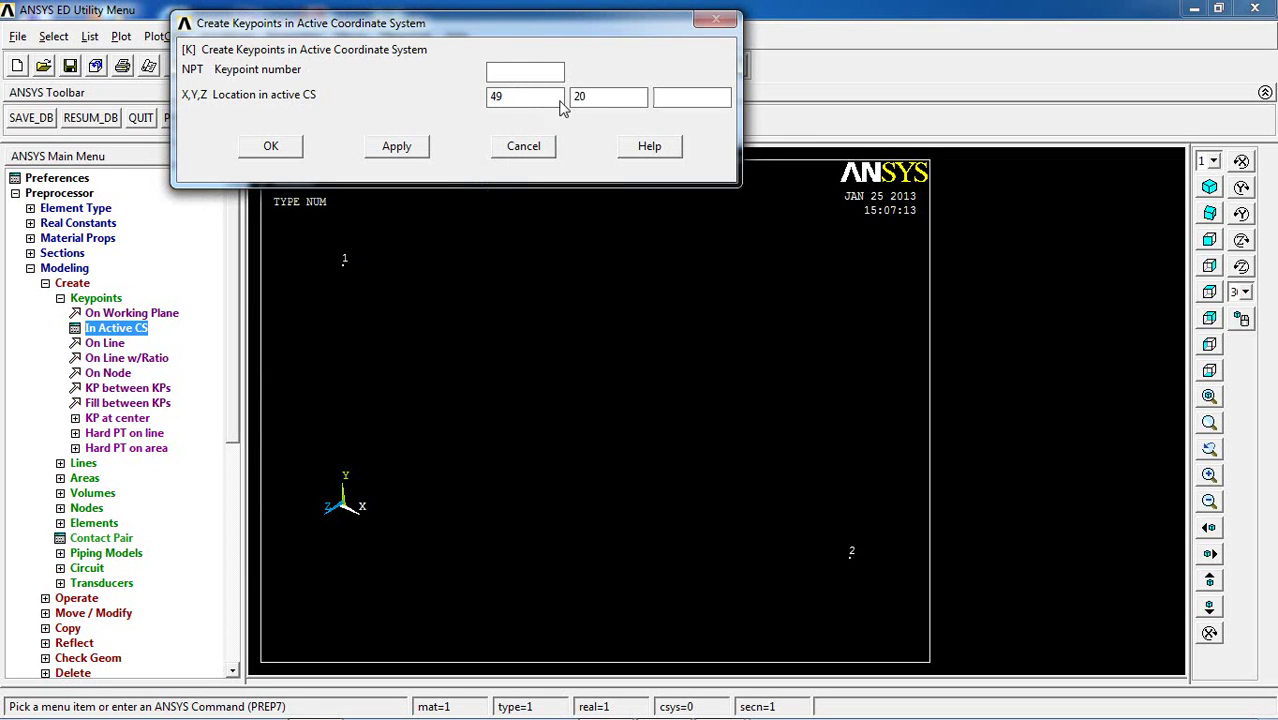
pyautogui.write('1')
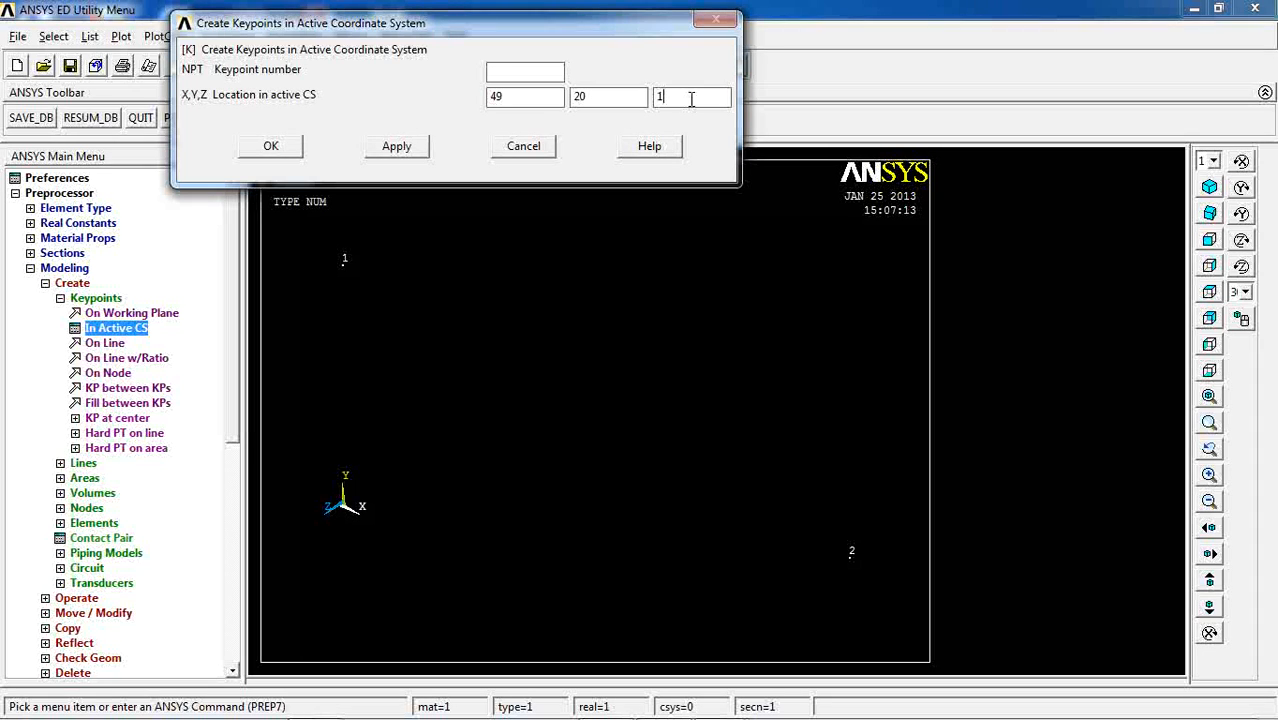
pyautogui.click(396, 146)
pyautogui.write('50')
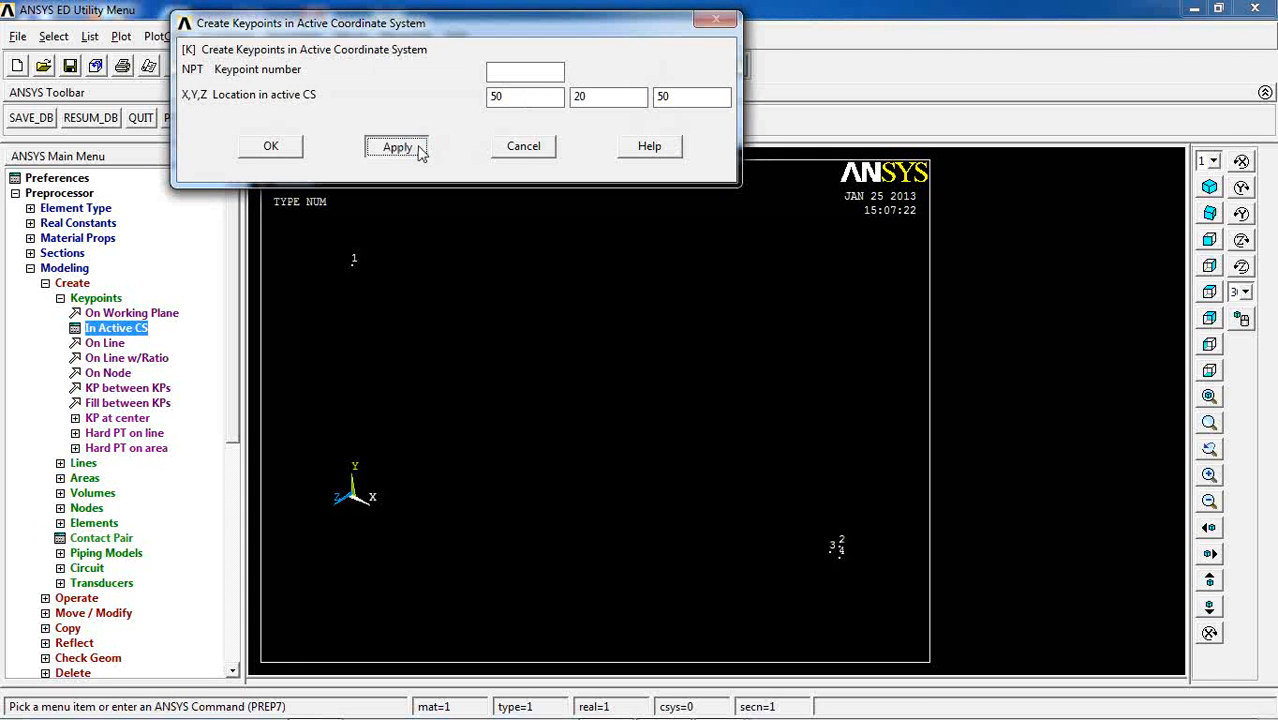
# Create keypoint 5 and keypoint 6 at the origin, entering the next coordinates.
pyautogui.click(396, 146)
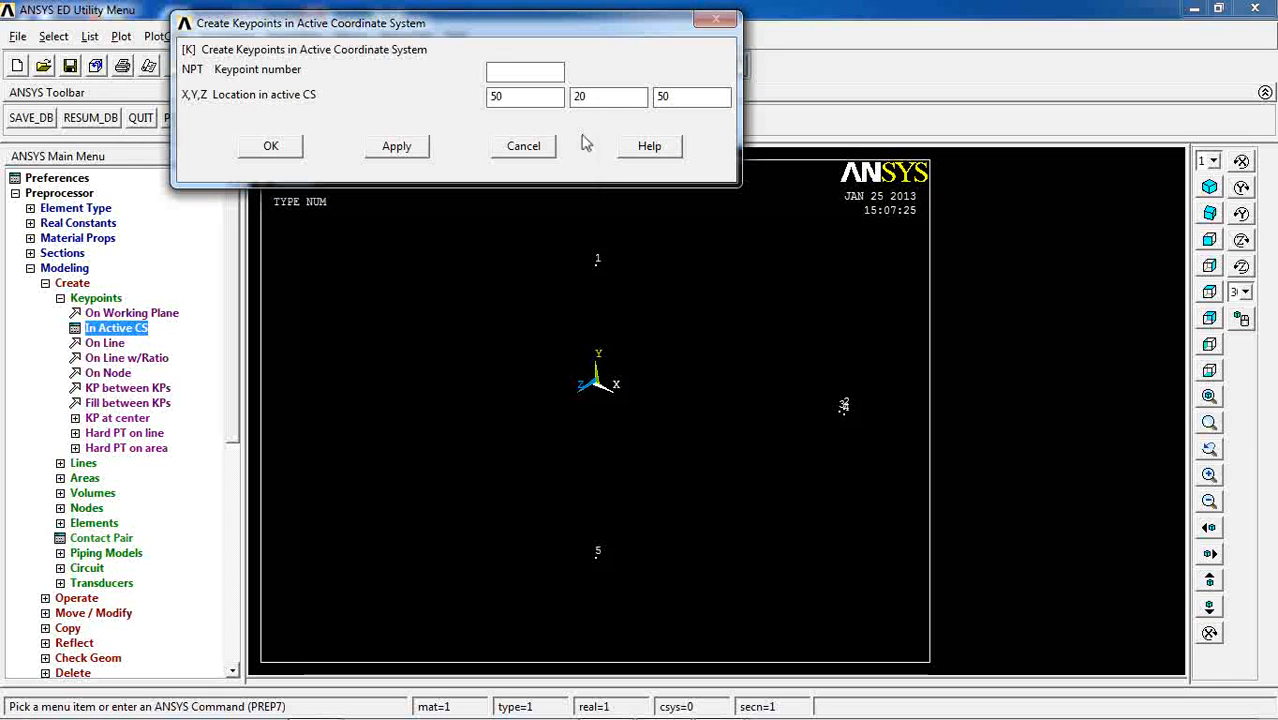
pyautogui.moveTo(612, 386)
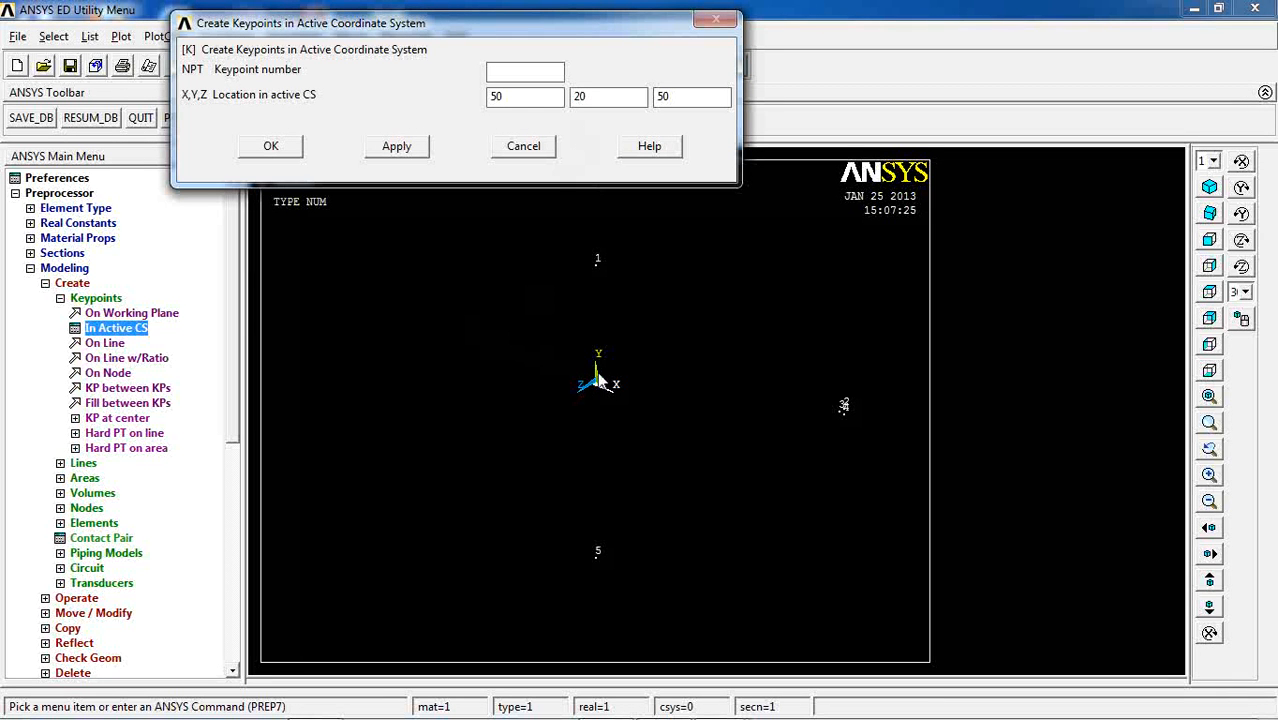
pyautogui.moveTo(595, 397)
pyautogui.write('0')
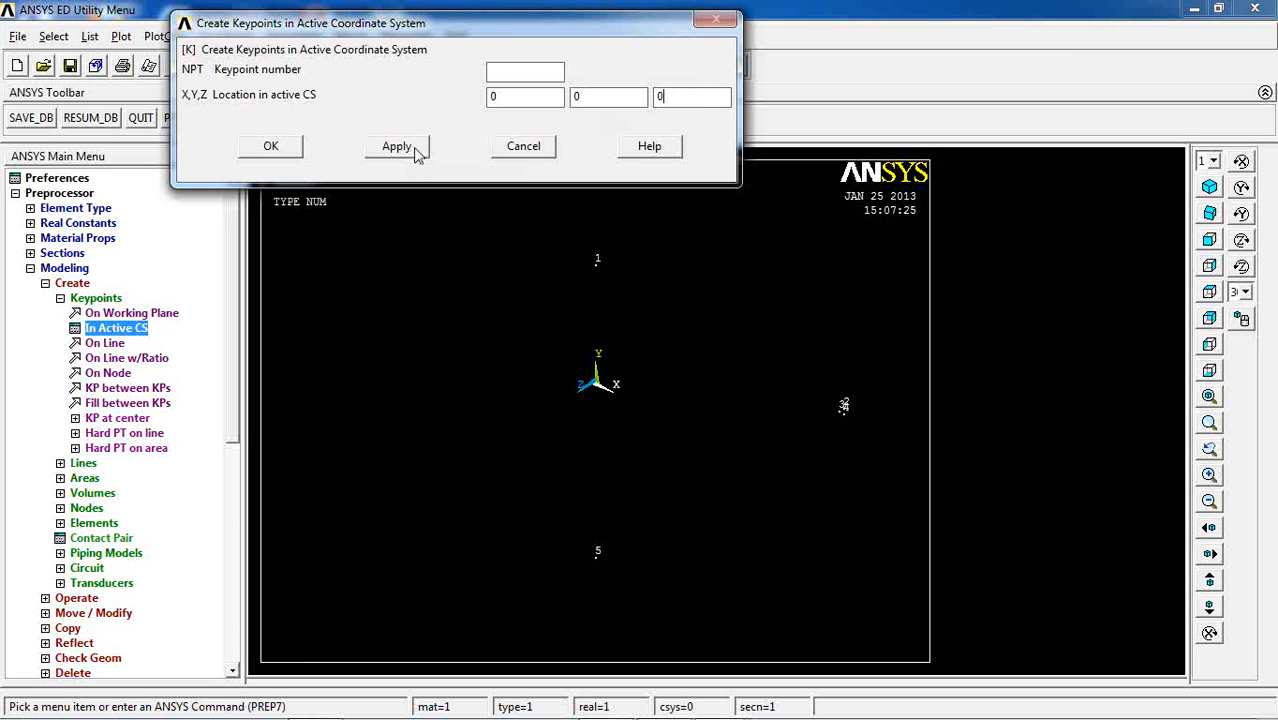
pyautogui.click(396, 145)
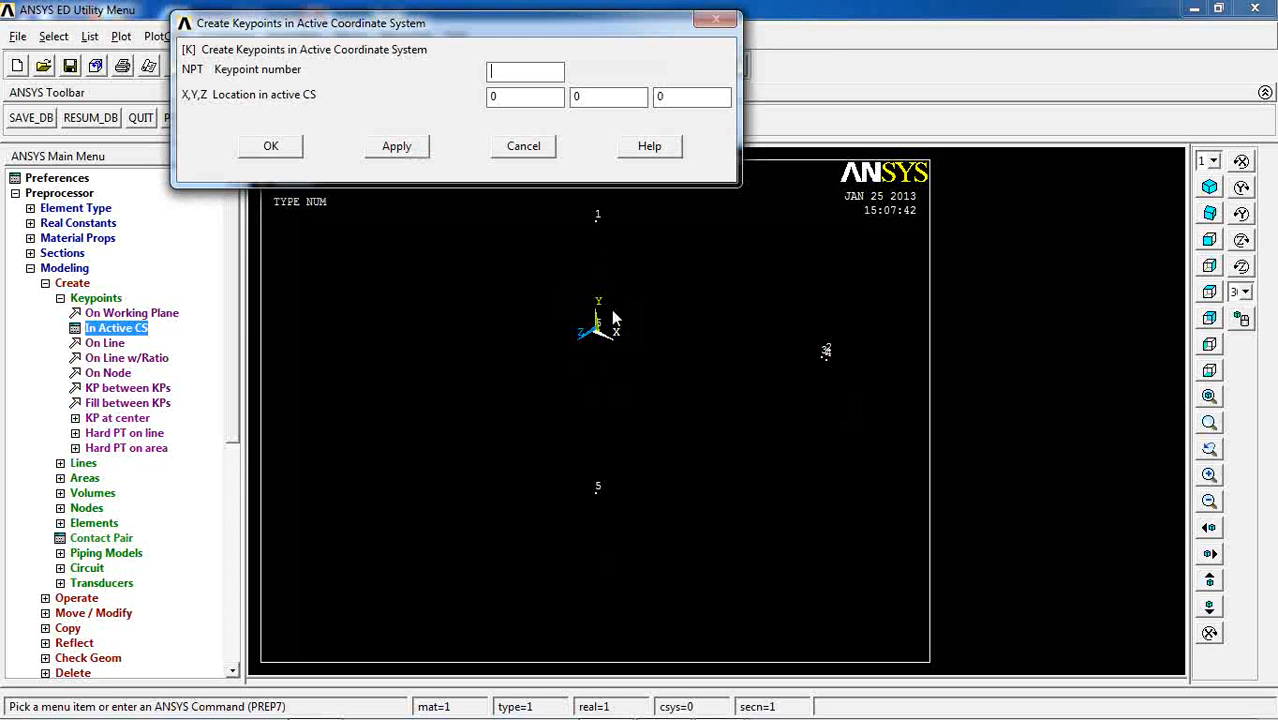
pyautogui.write('-')
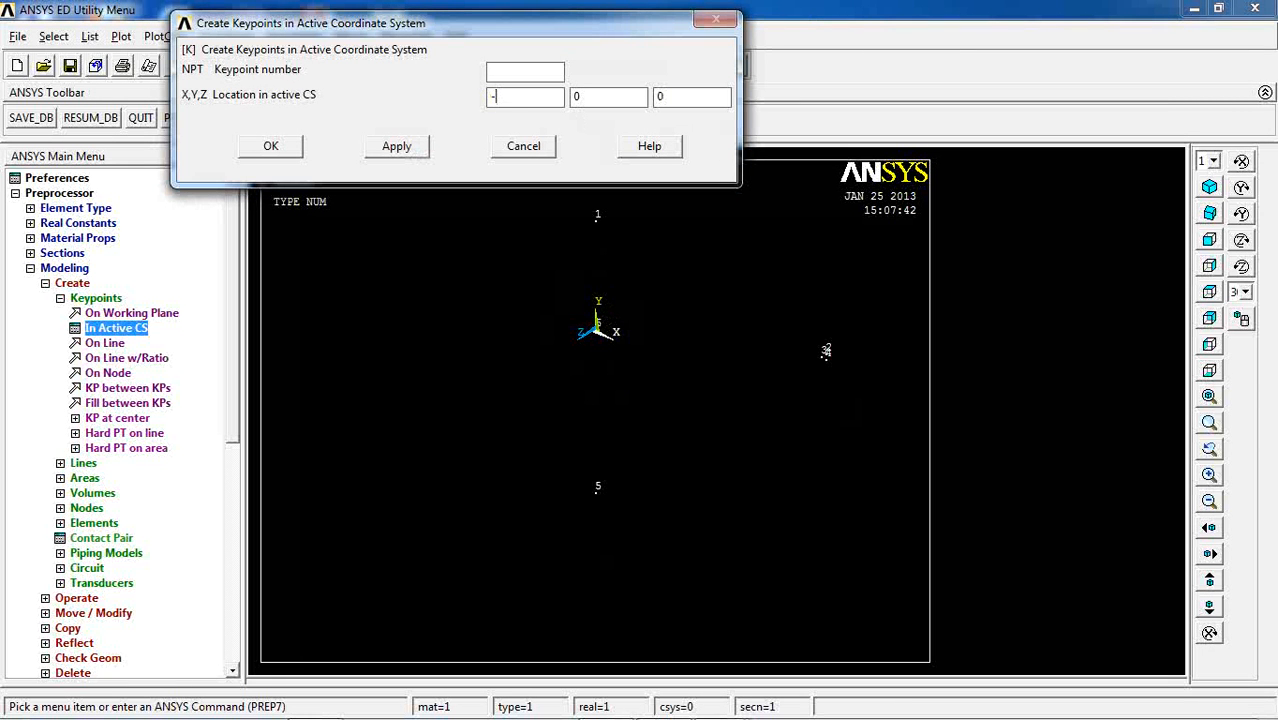
pyautogui.write('20')
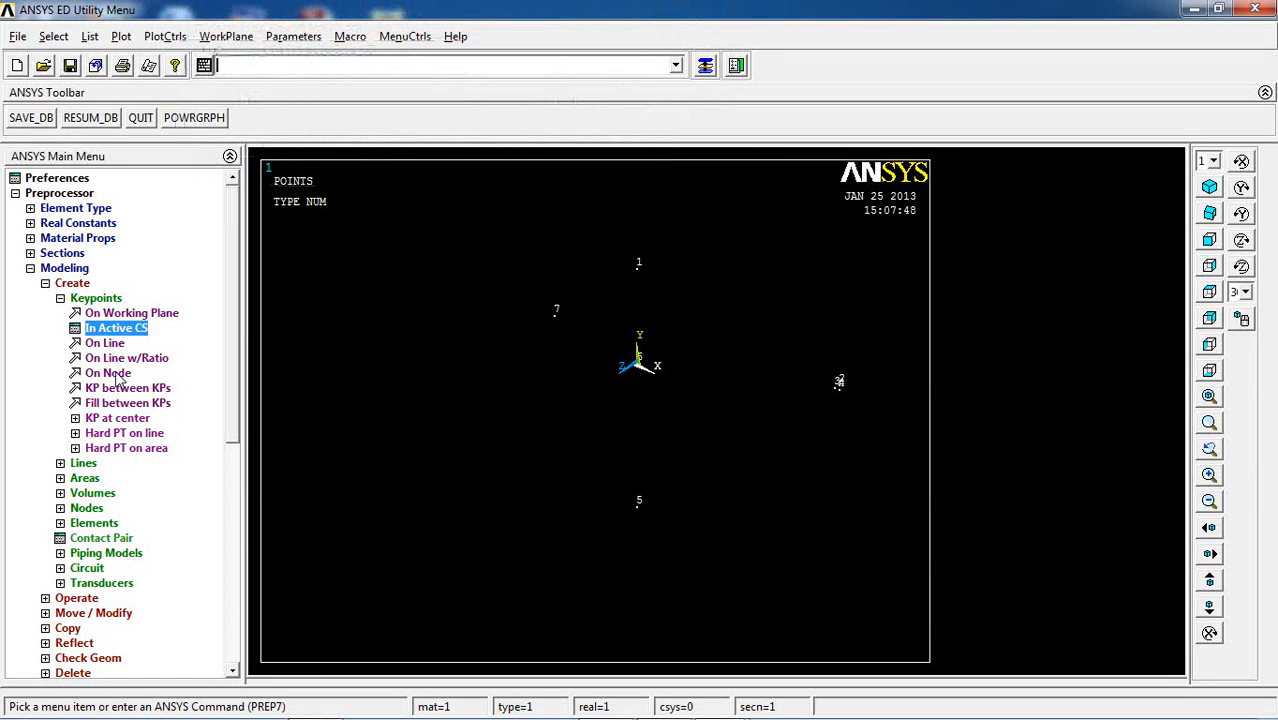
# Draw straight lines joining keypoints 1–2 and 4–5.
pyautogui.click(60, 297)
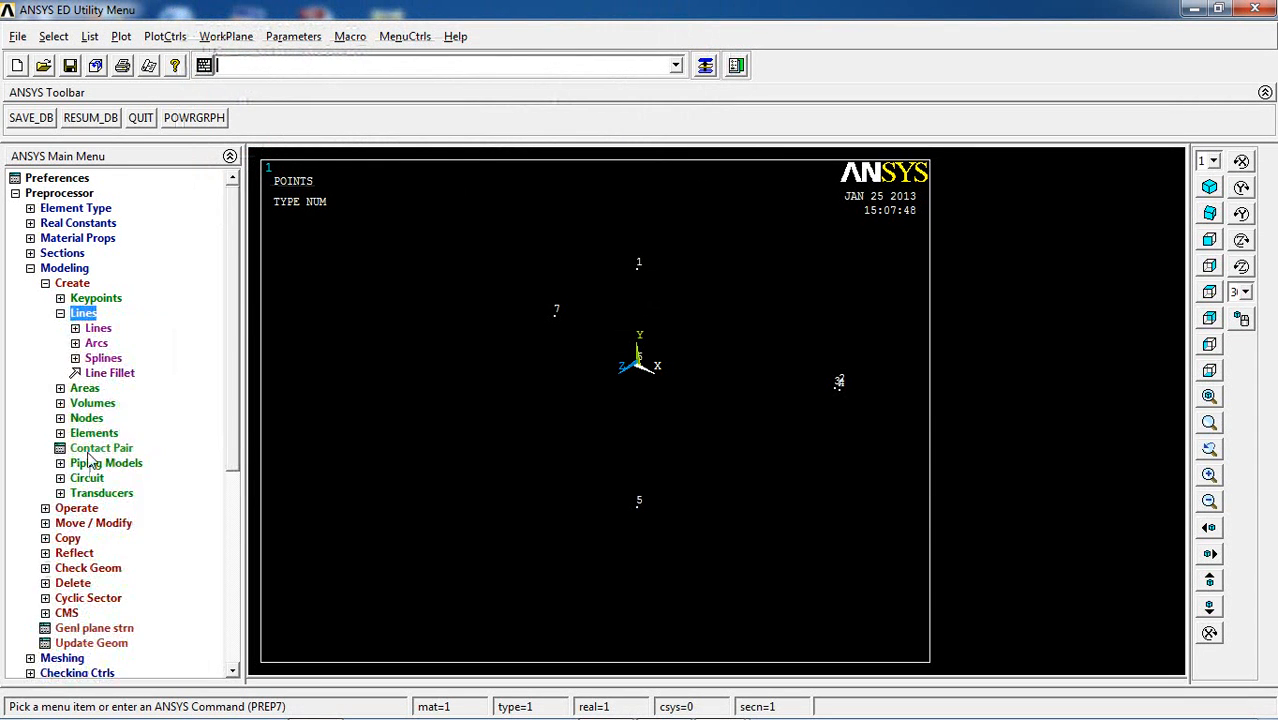
pyautogui.click(98, 328)
pyautogui.write('1,2')
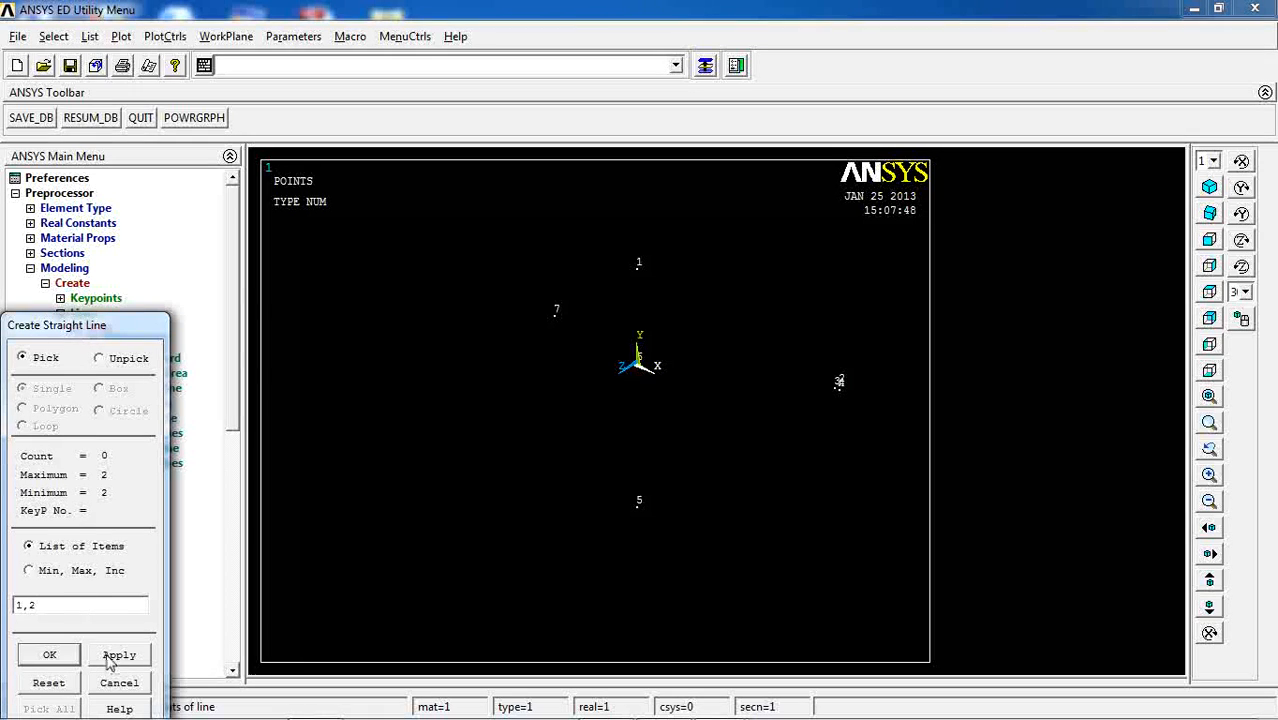
pyautogui.click(119, 654)
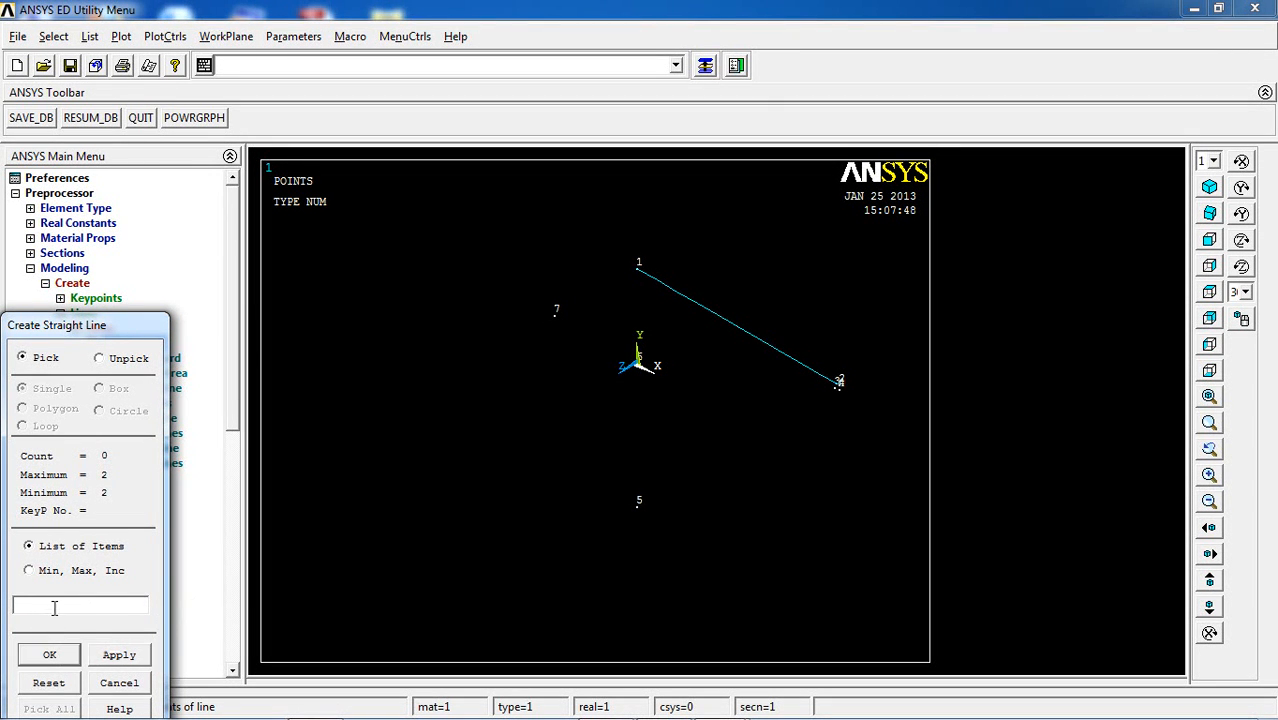
pyautogui.write('4,5')
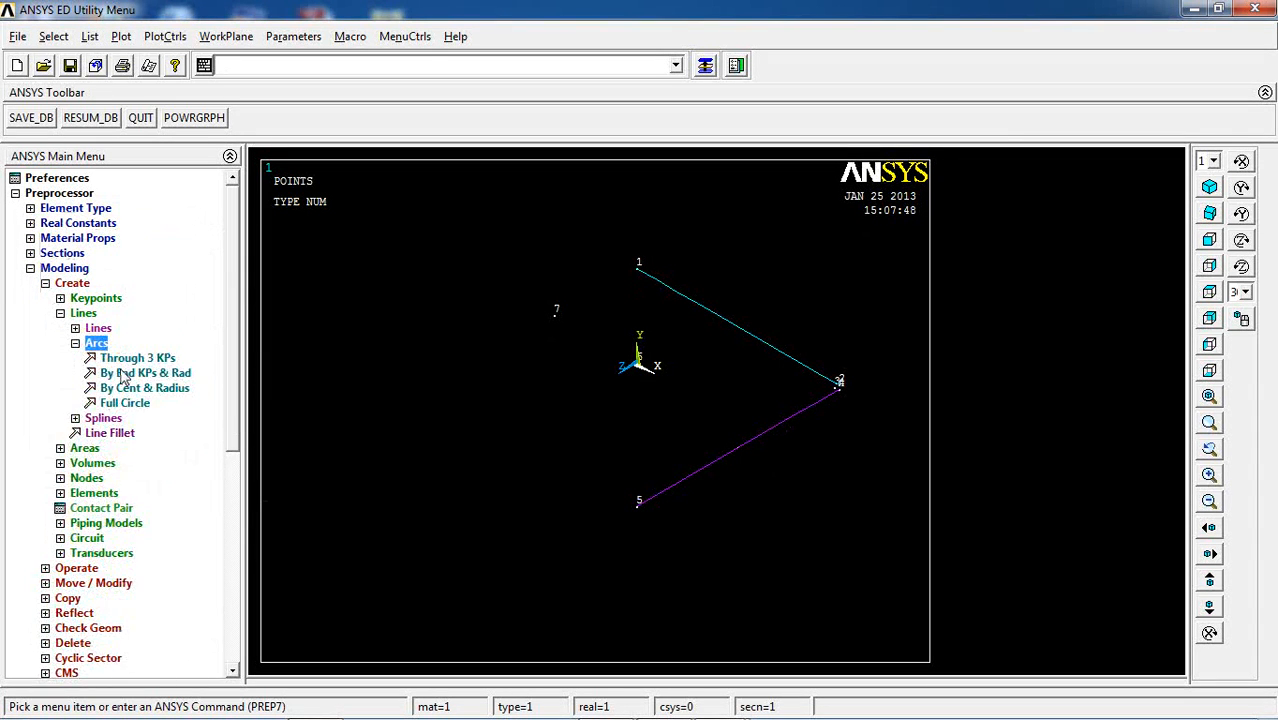
pyautogui.click(144, 372)
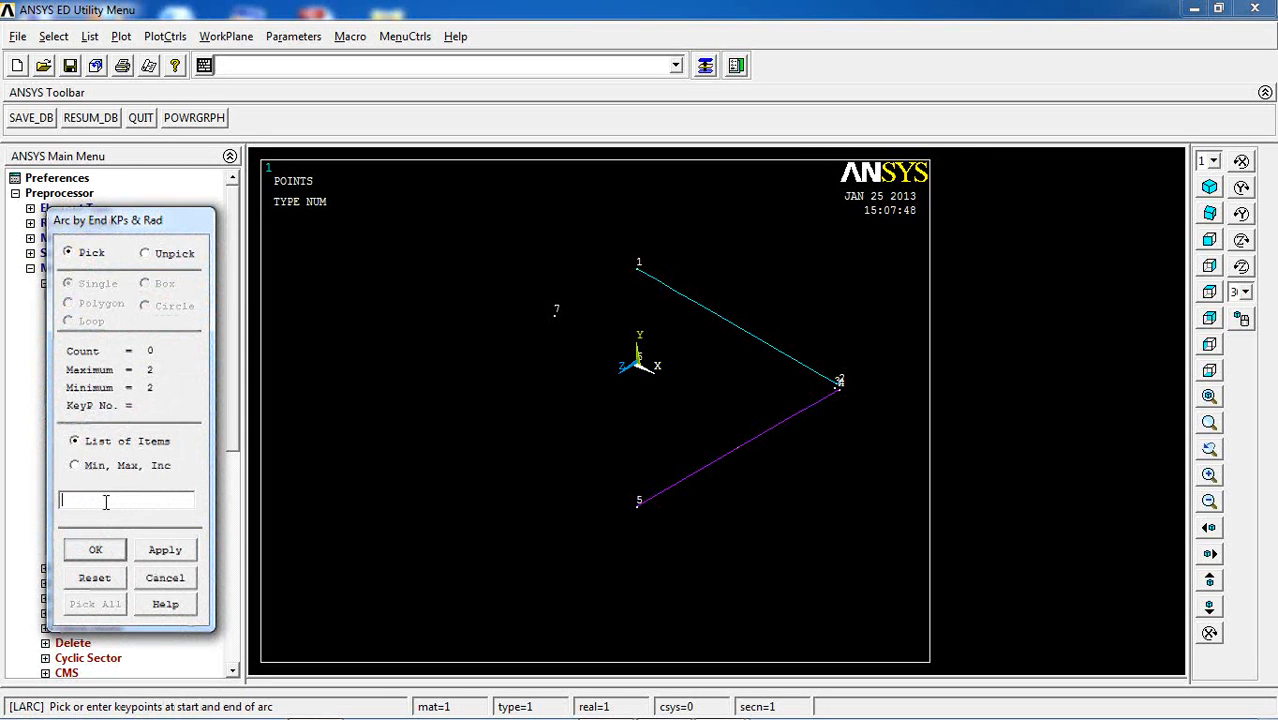
pyautogui.write('2,')
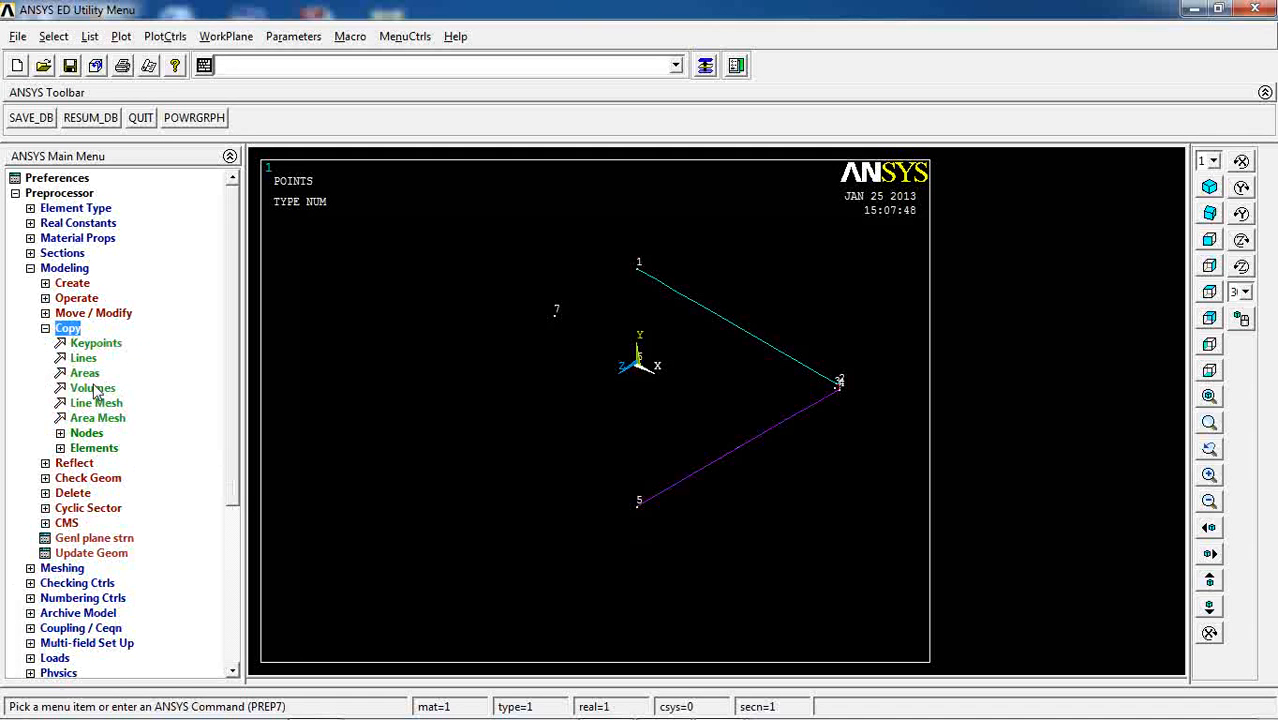
# Copy both lines with a DY offset of -40.
pyautogui.click(83, 357)
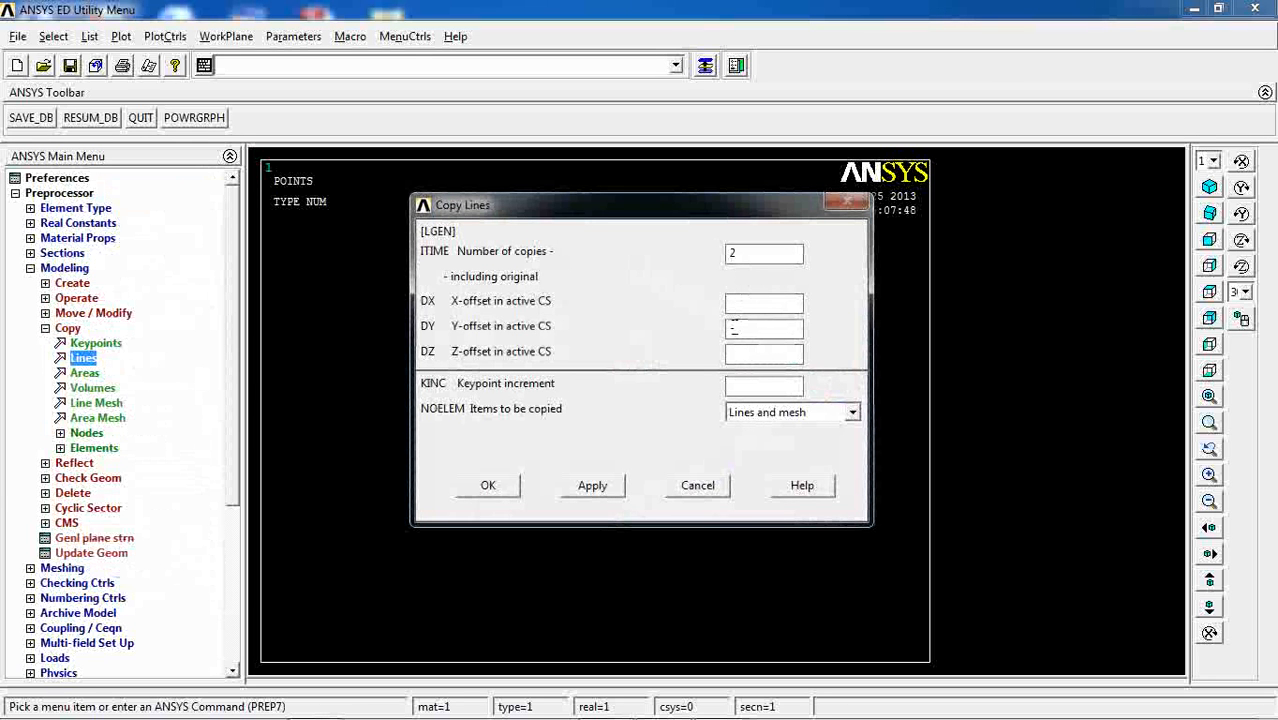
pyautogui.write('-40')
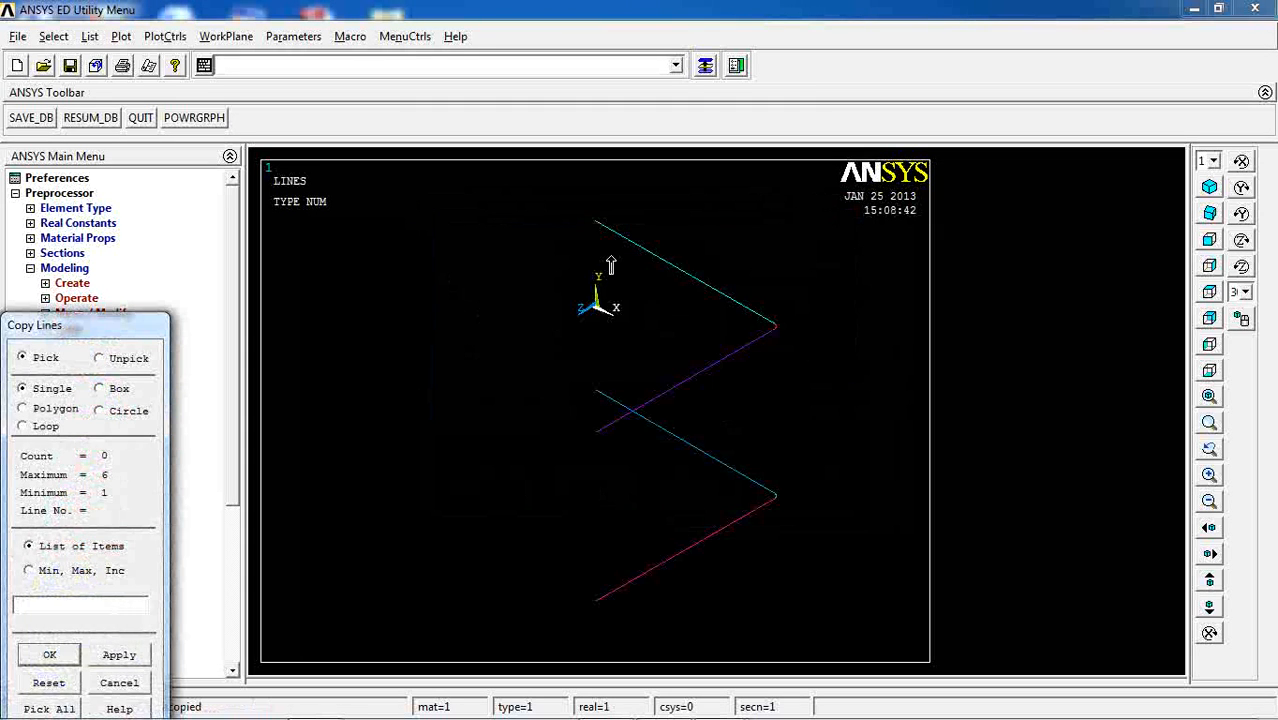
pyautogui.moveTo(624, 485)
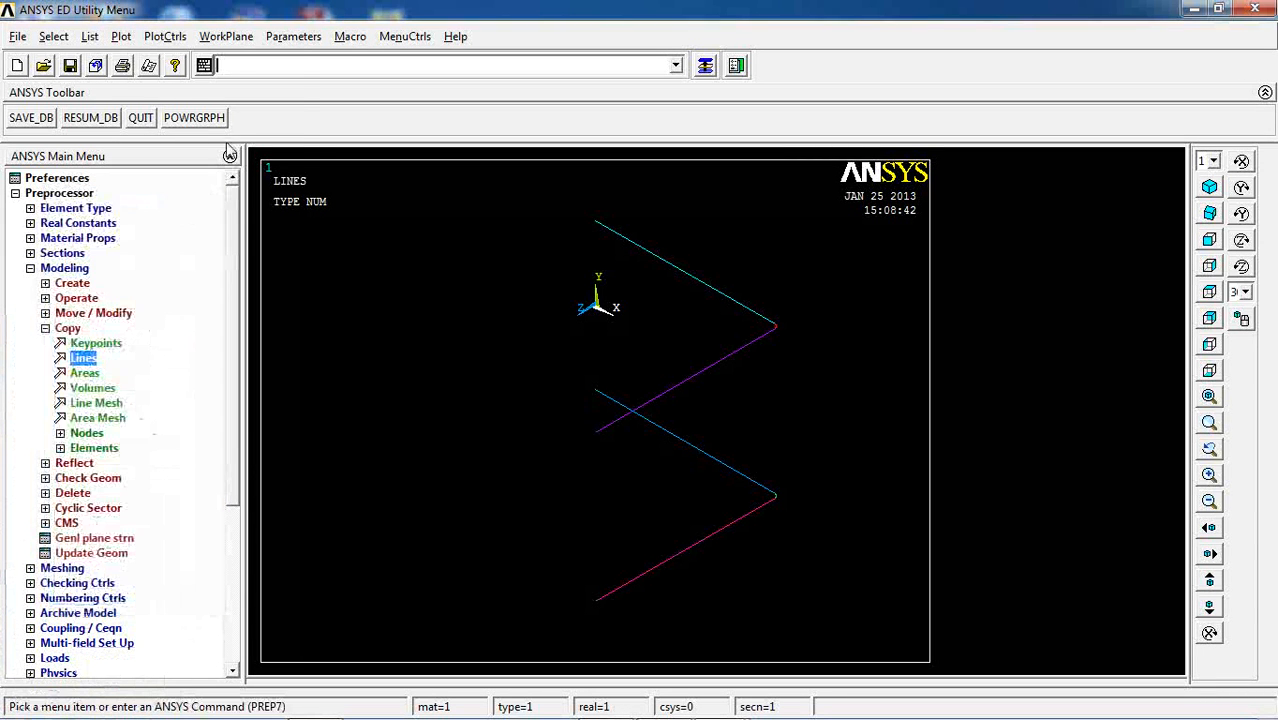
# Turn on keypoint numbering and redraw the plot.
pyautogui.click(196, 36)
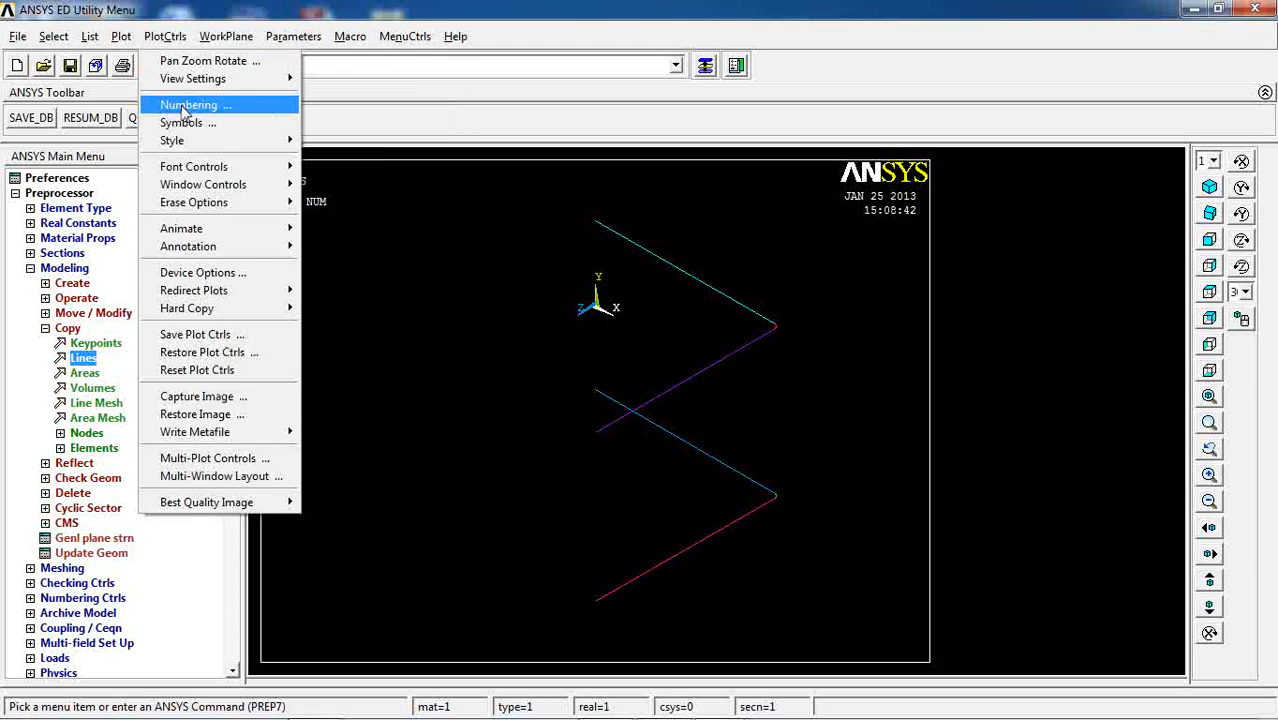
pyautogui.click(197, 104)
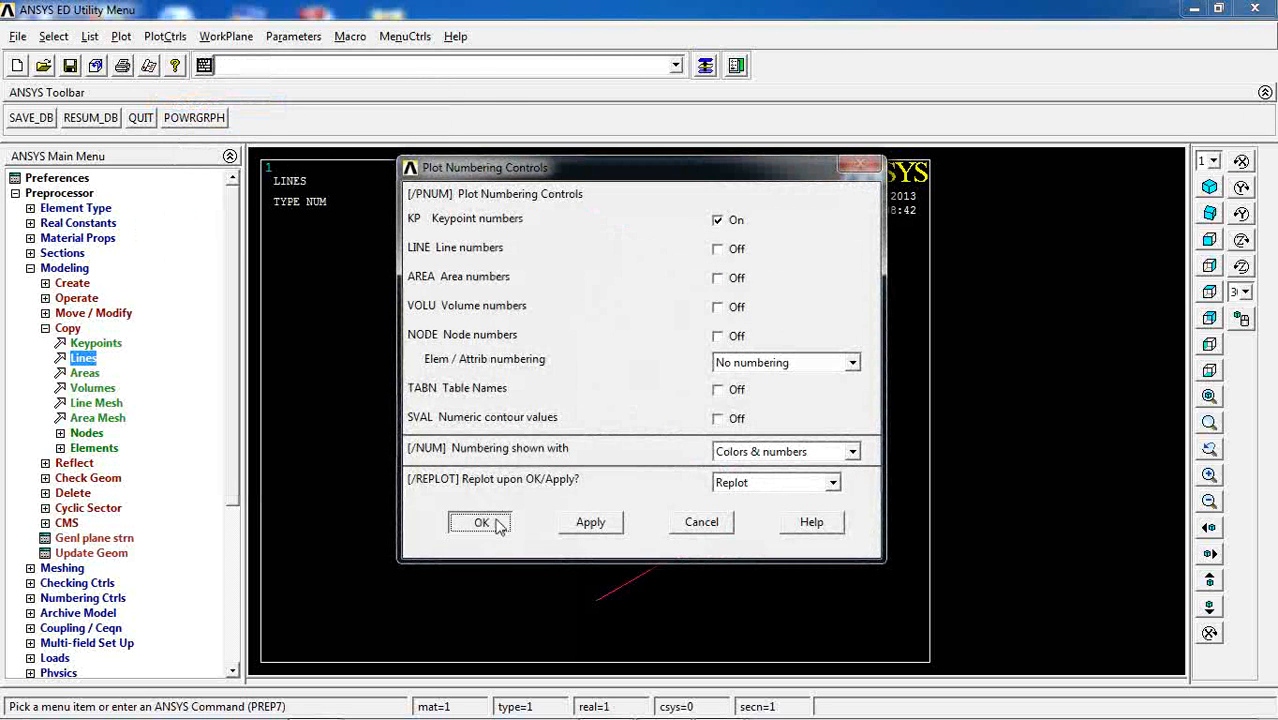
pyautogui.click(480, 522)
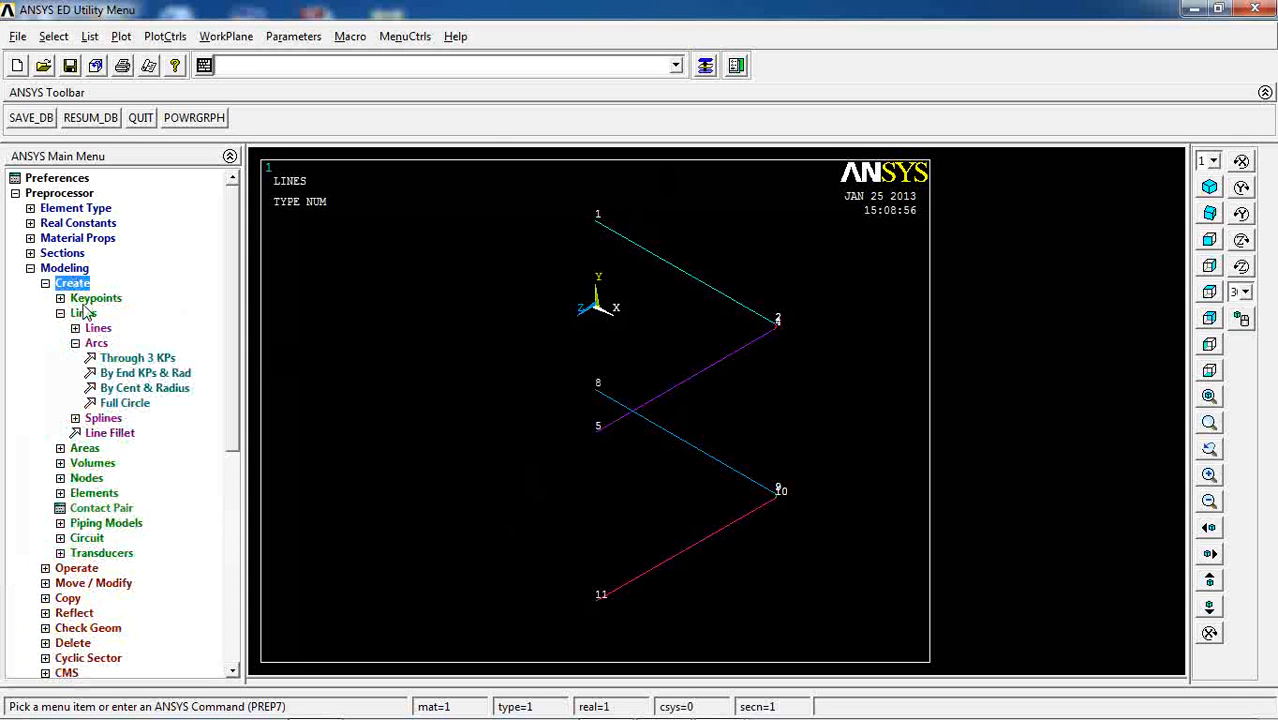
# Draw vertical straight lines joining keypoints 5–11 and 4–10.
pyautogui.click(98, 328)
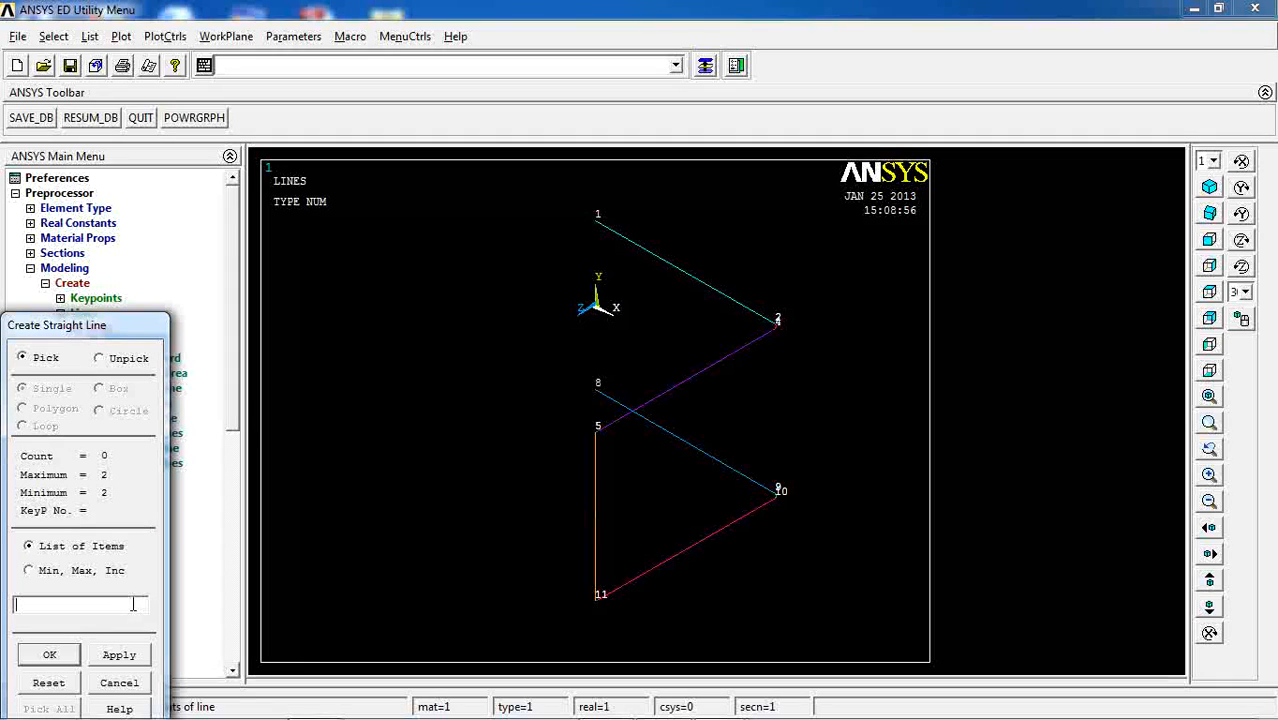
pyautogui.write('2,')
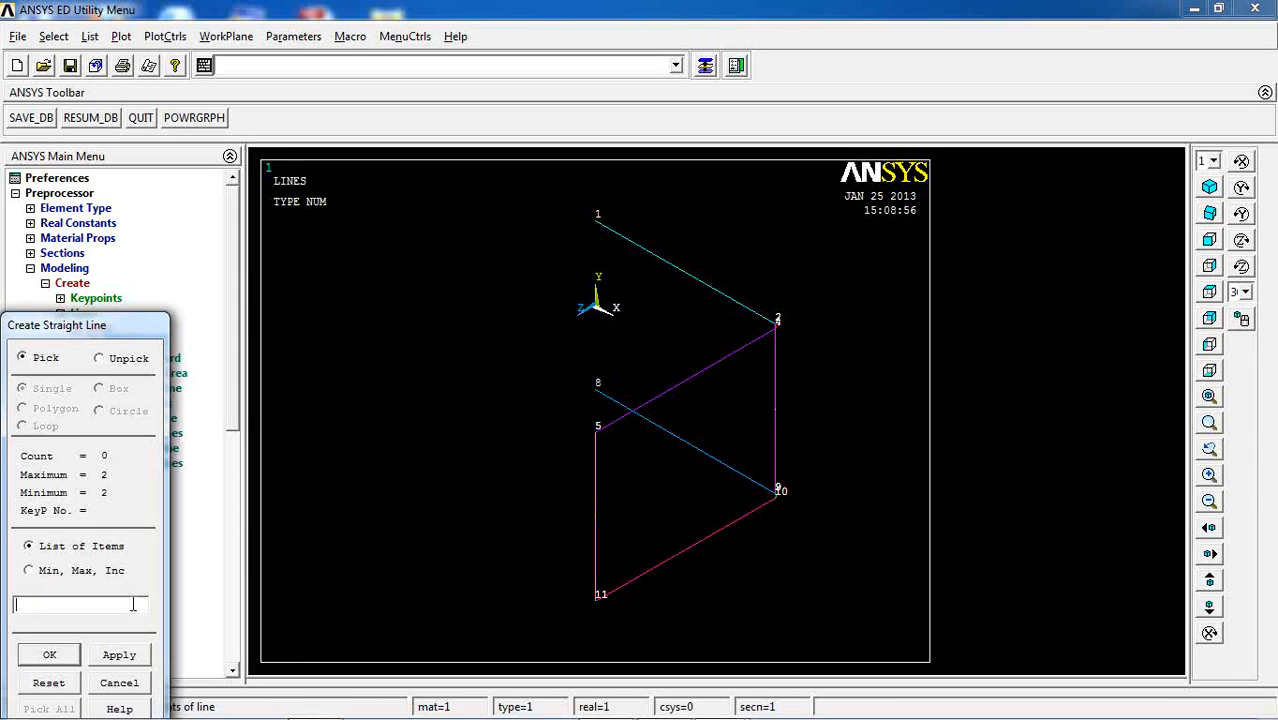
pyautogui.write('4')
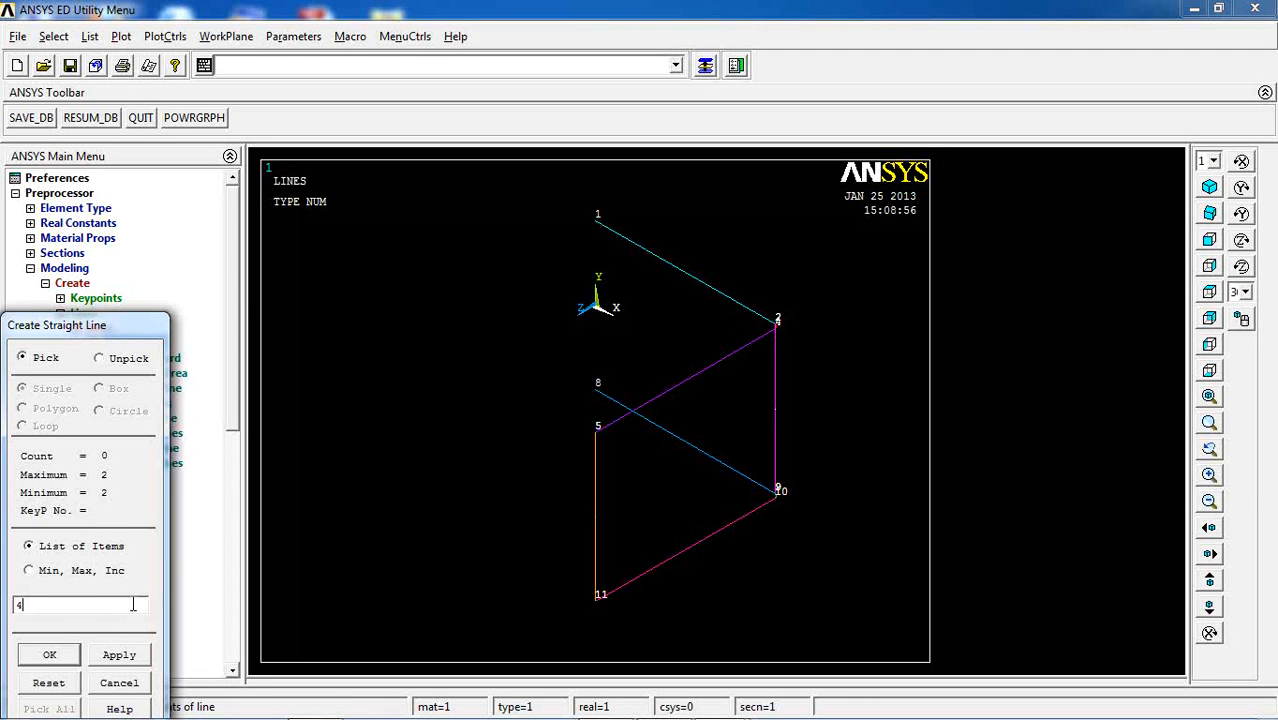
pyautogui.write(',10')
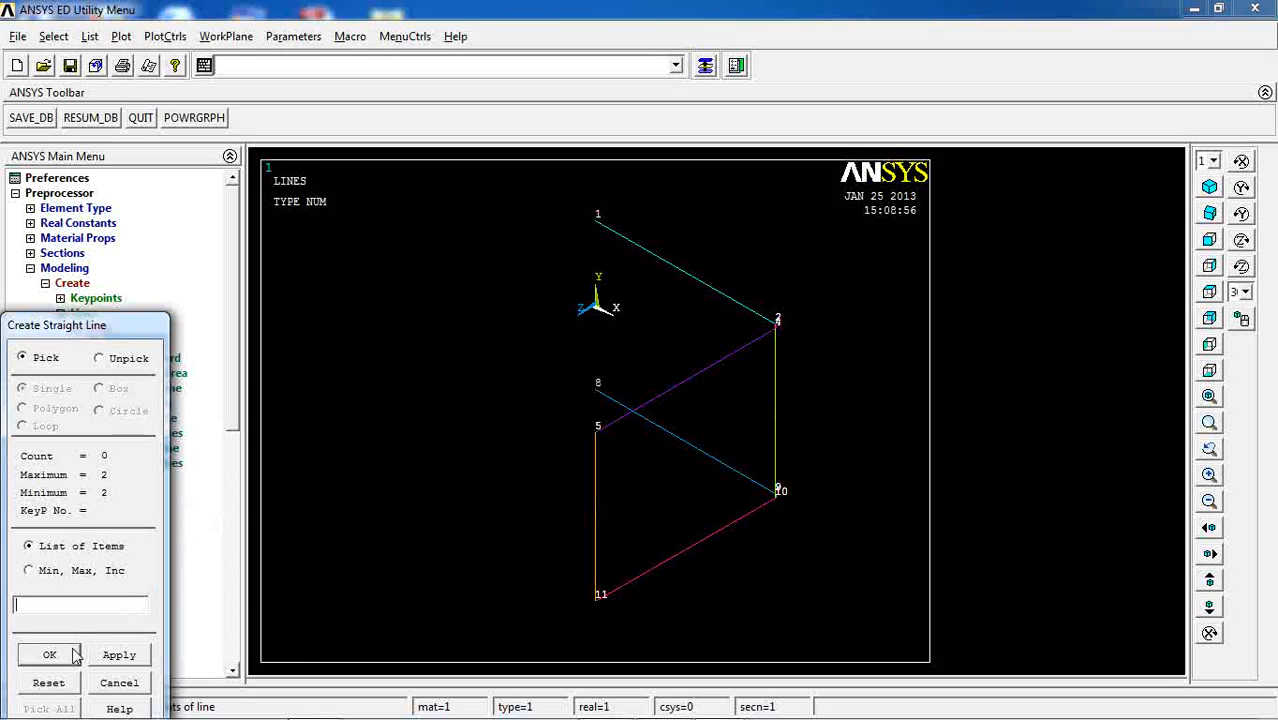
pyautogui.moveTo(108, 680)
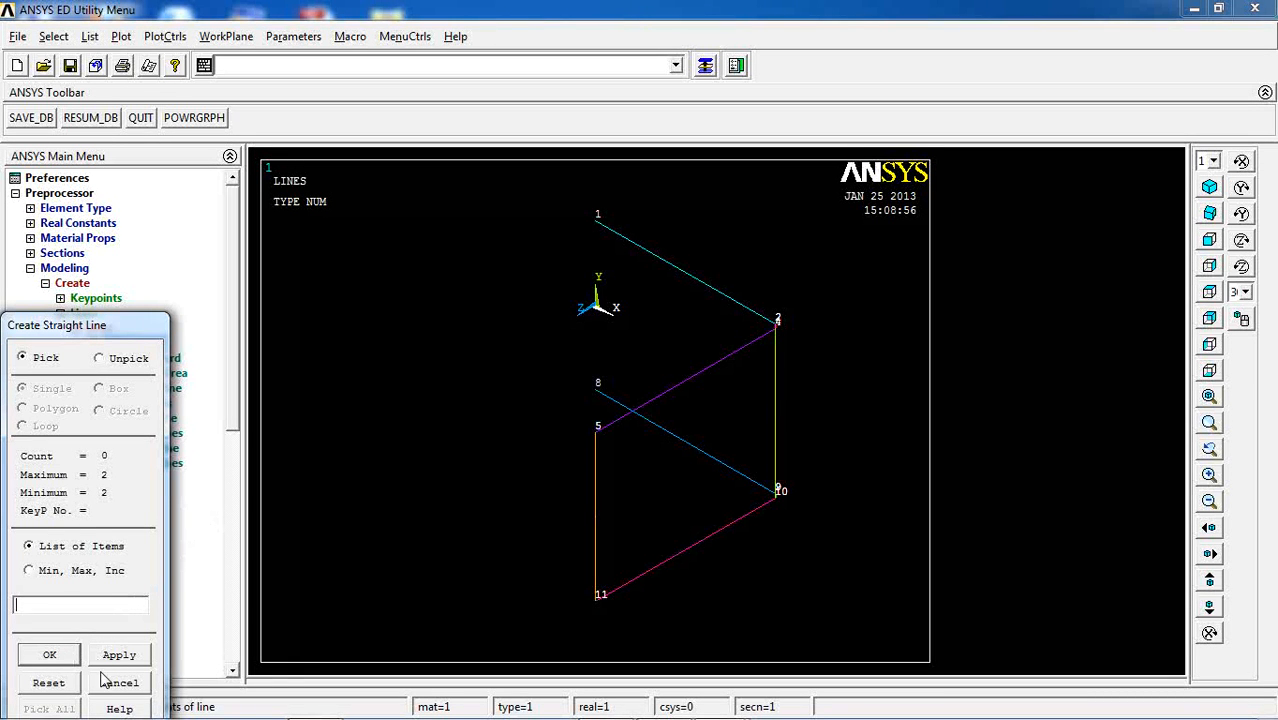
pyautogui.click(120, 682)
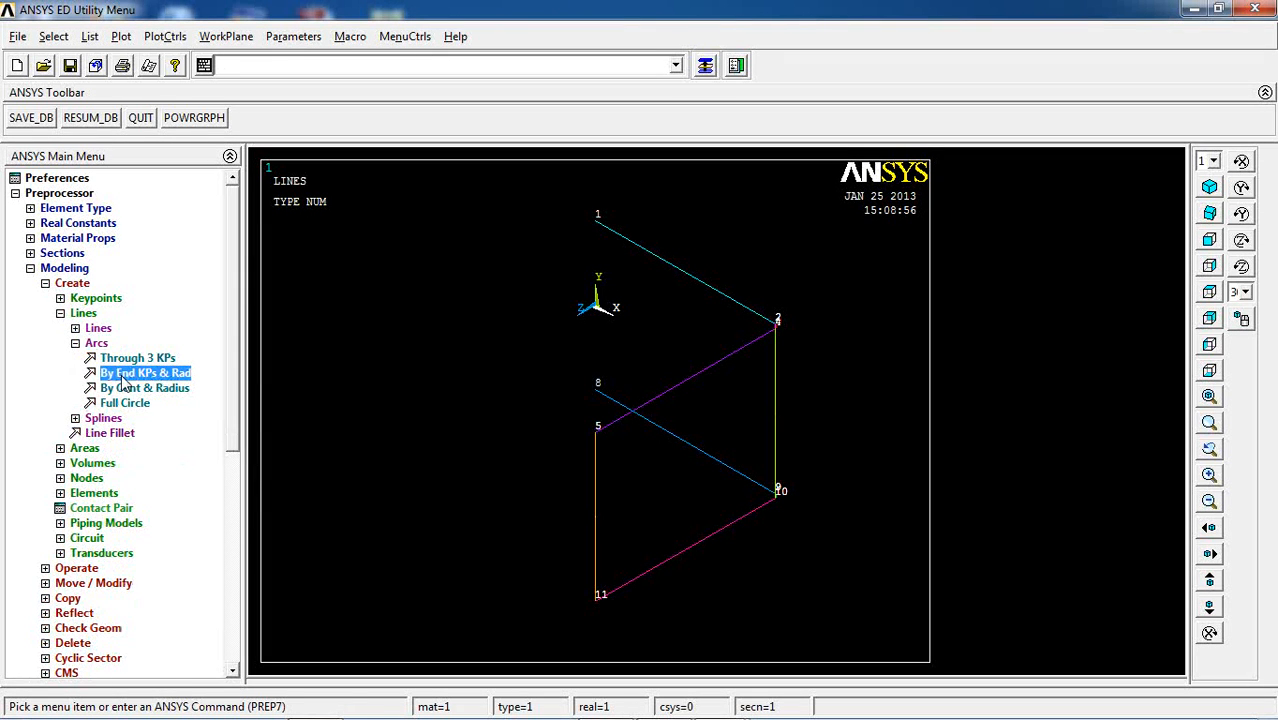
# Create a radius-20 arc from keypoint 7 to 8 centred on keypoint 6.
pyautogui.click(142, 372)
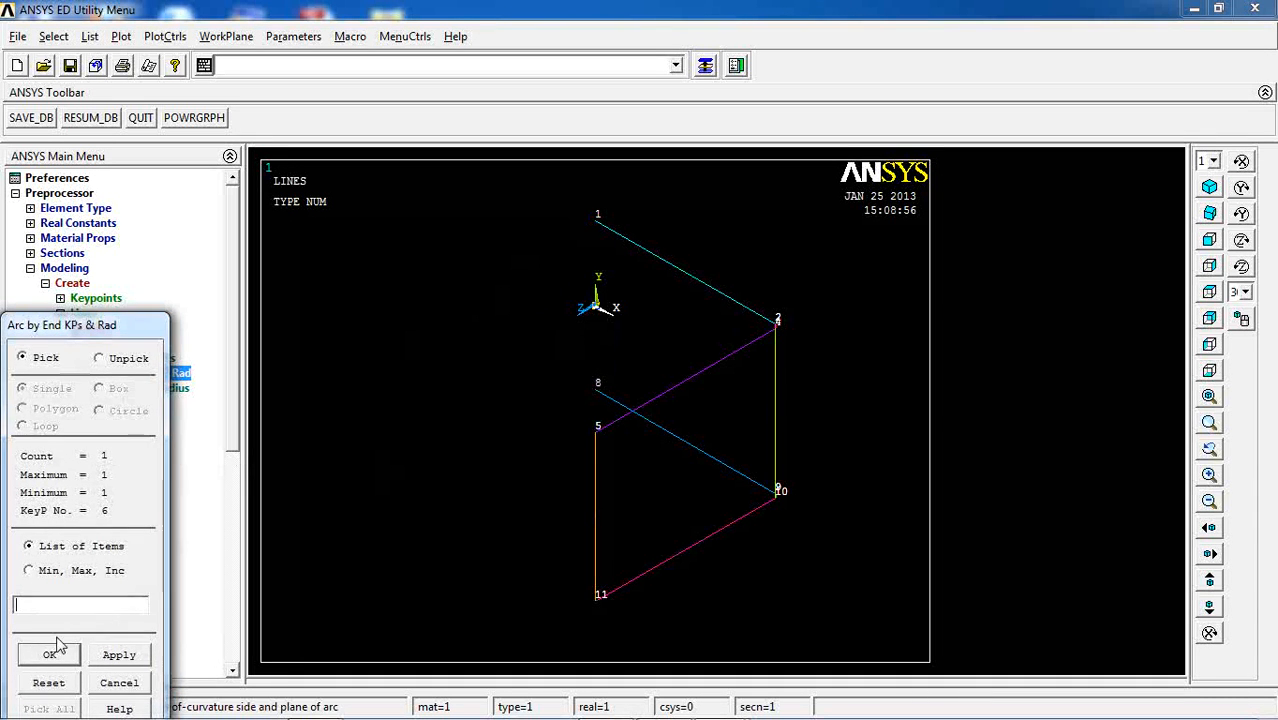
pyautogui.click(49, 654)
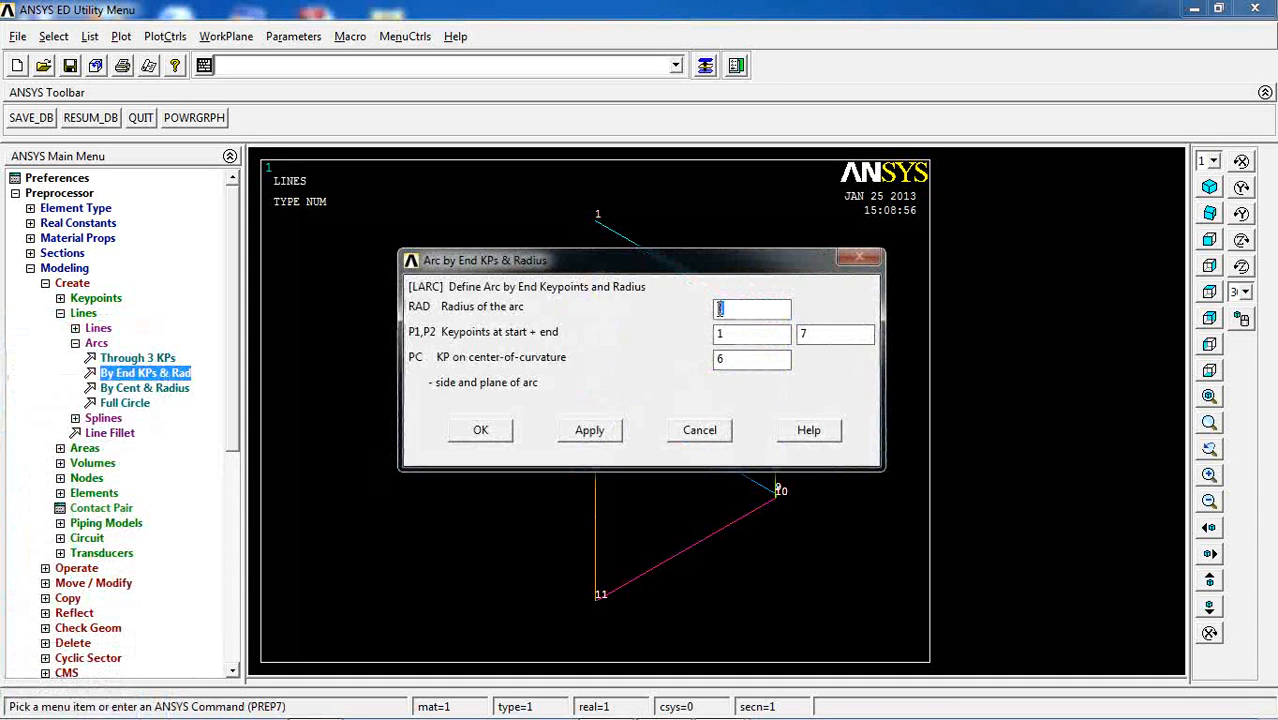
pyautogui.click(480, 430)
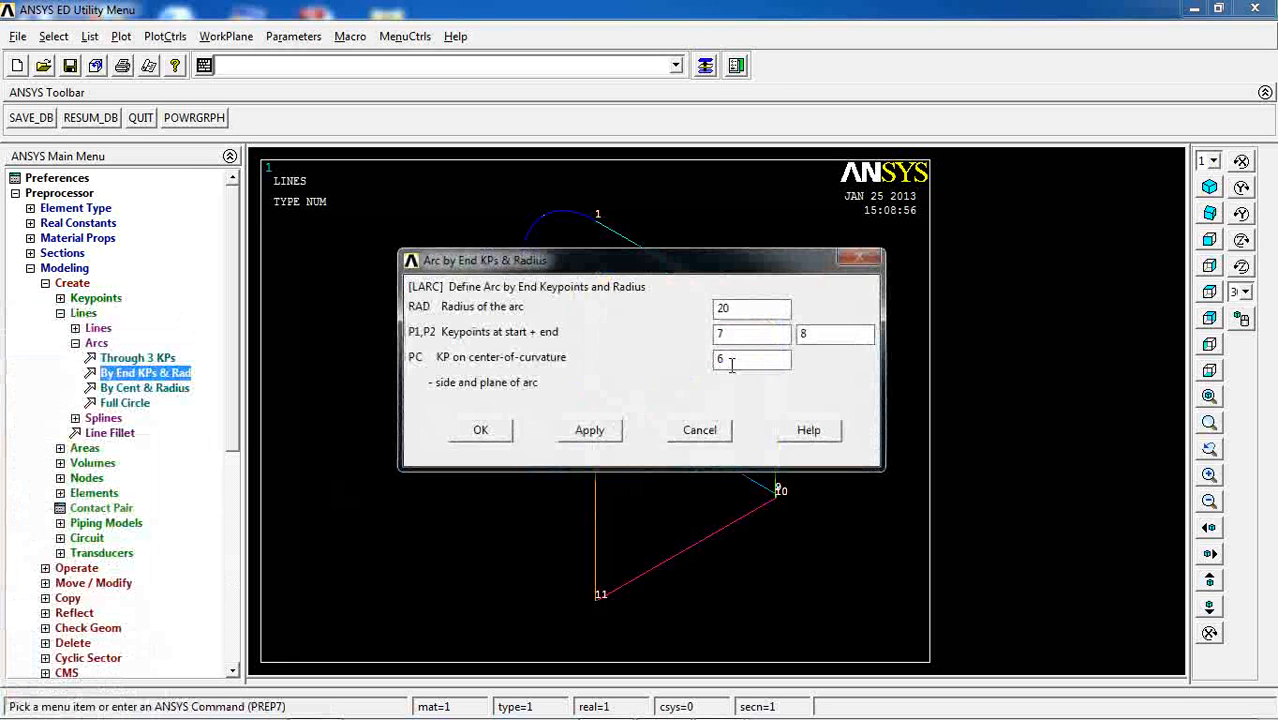
pyautogui.click(480, 430)
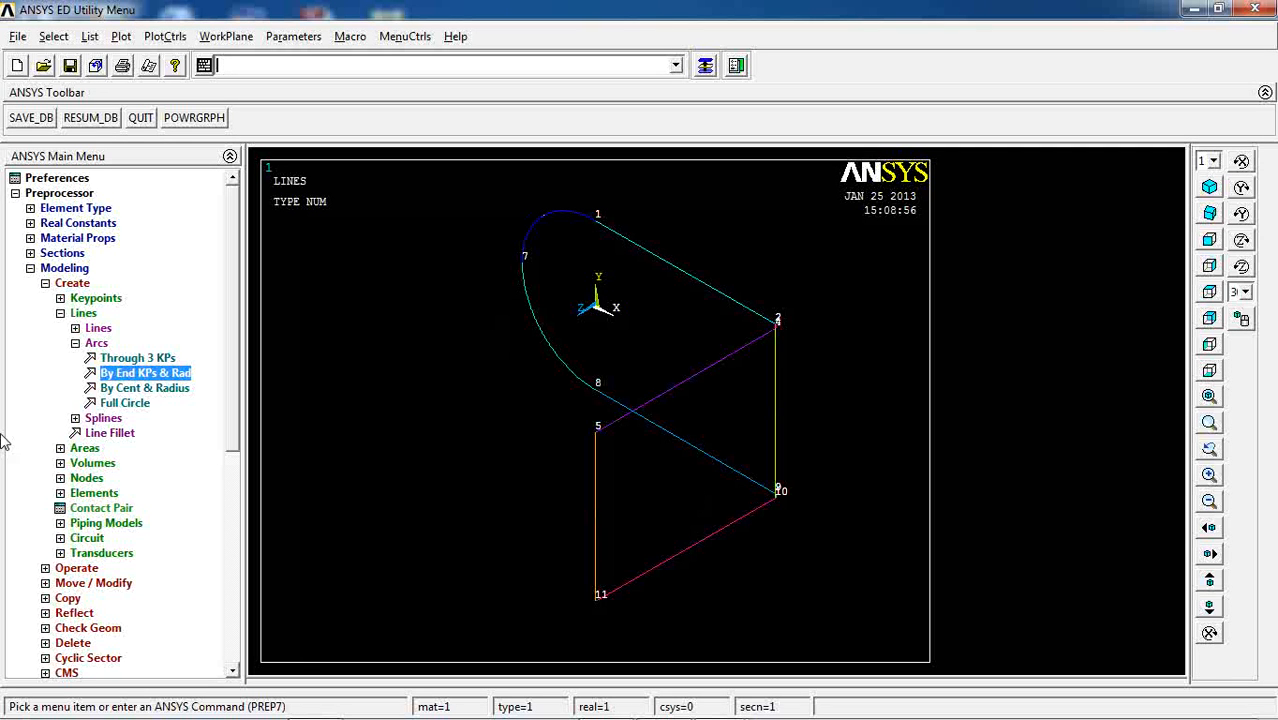
pyautogui.moveTo(75, 455)
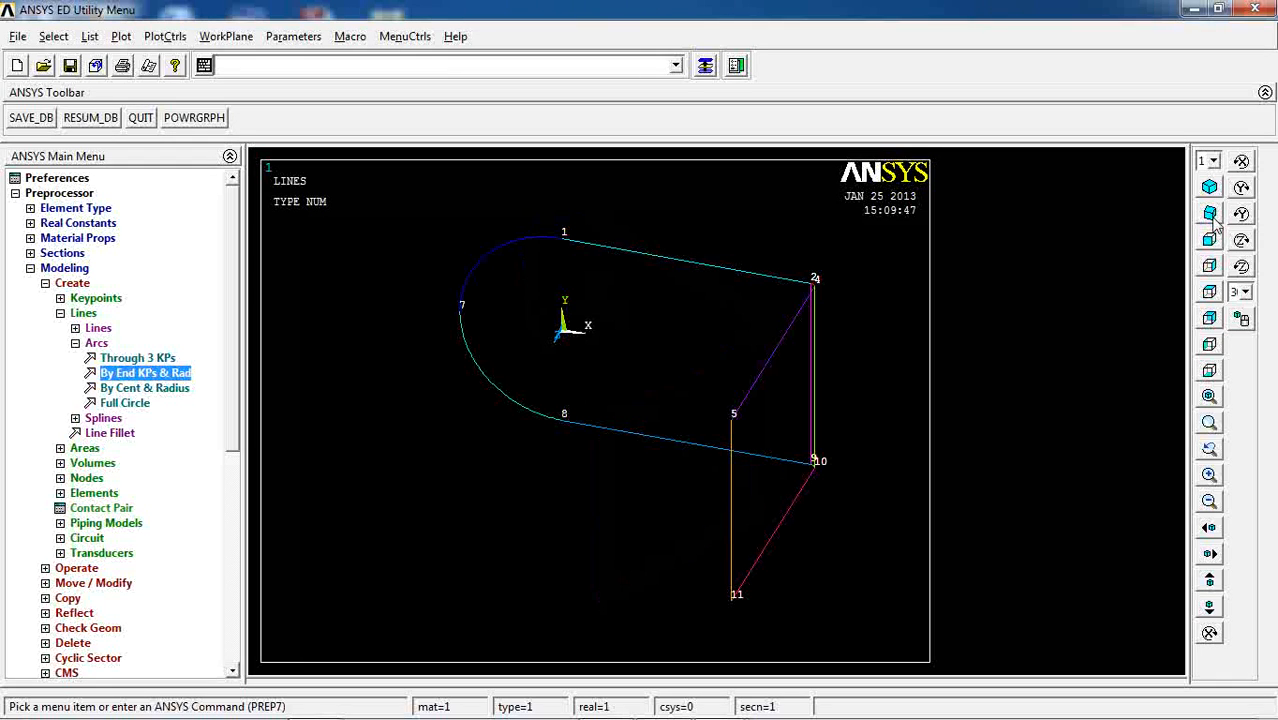
# Turn on line numbering so labels L1–L11 appear on the bracket outline.
pyautogui.click(193, 36)
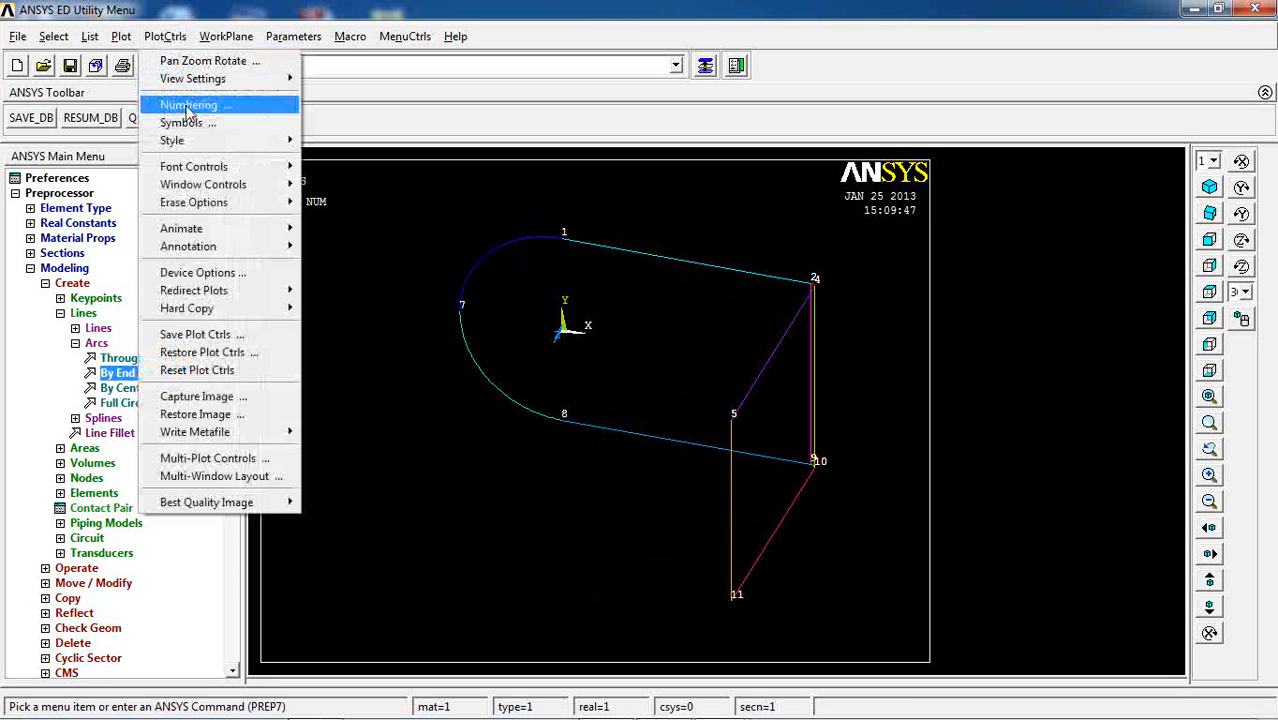
pyautogui.click(189, 104)
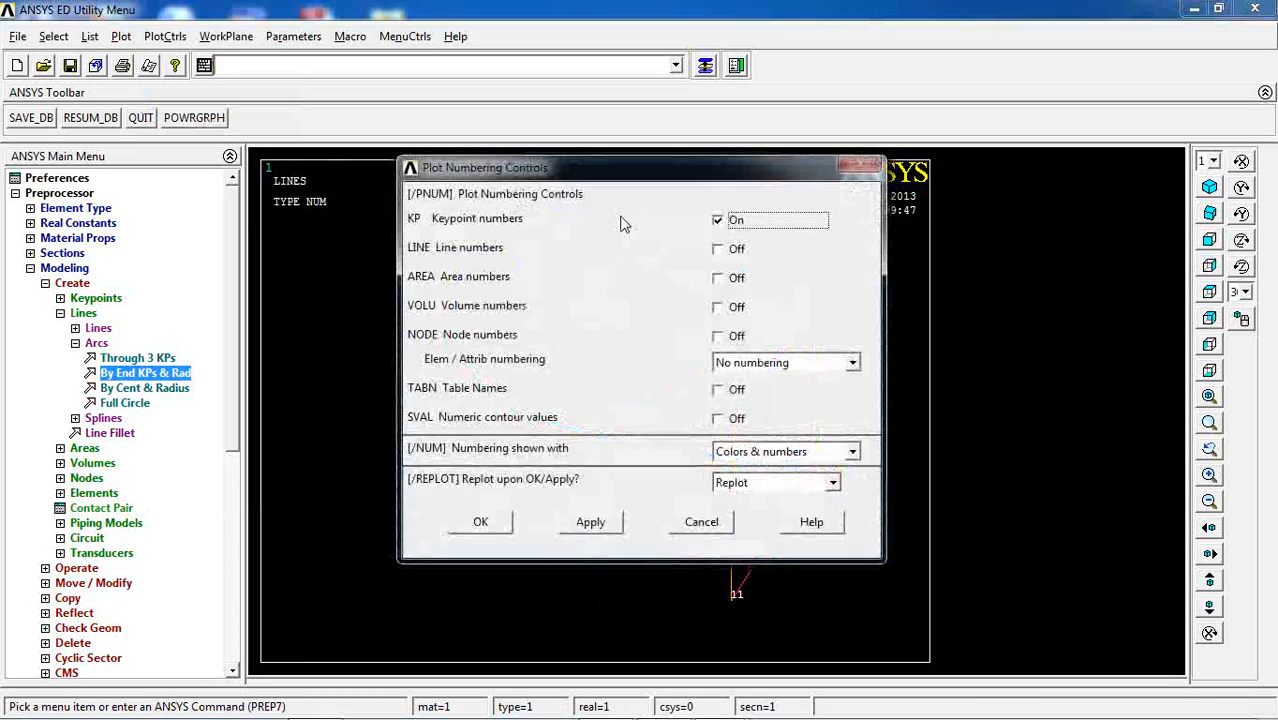
pyautogui.click(480, 521)
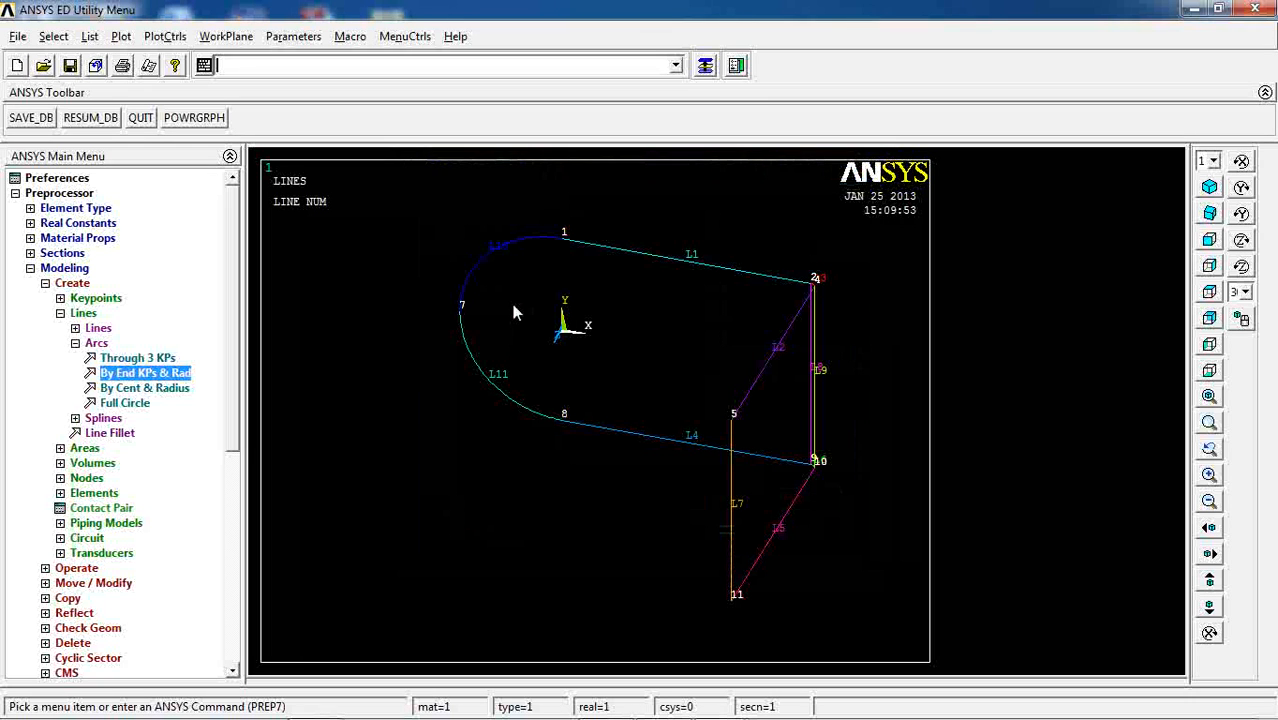
pyautogui.moveTo(800, 377)
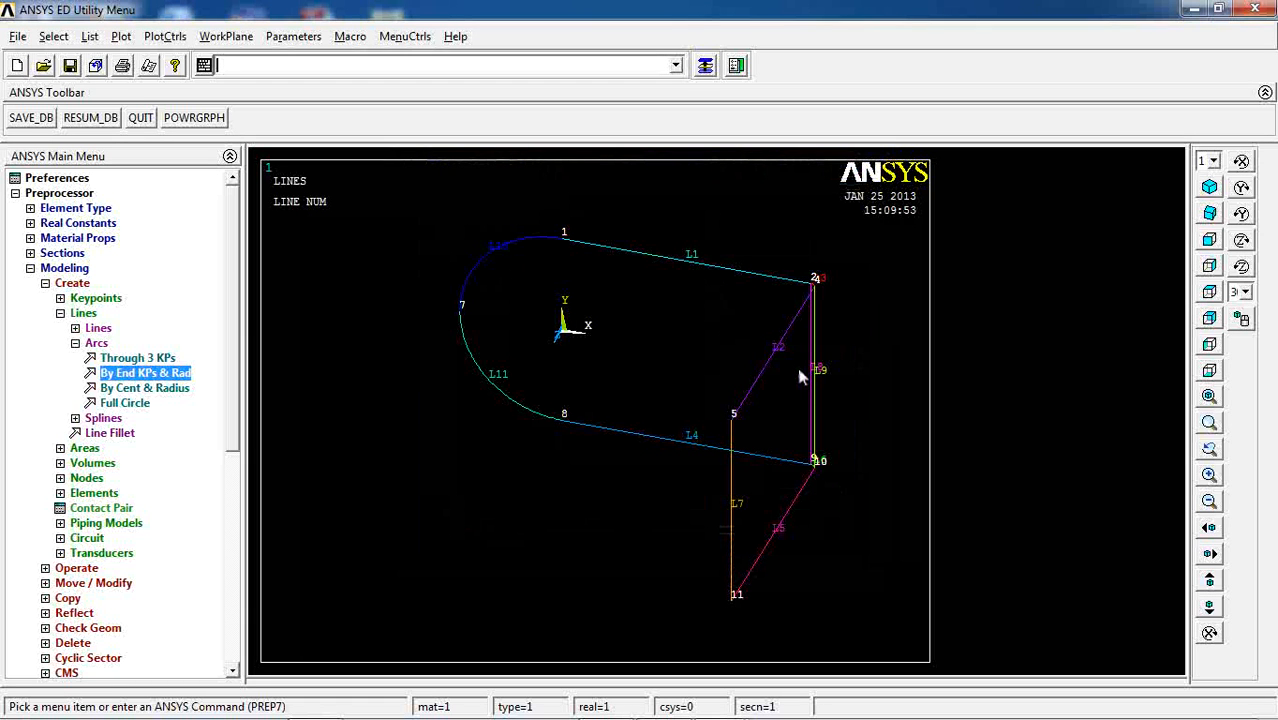
pyautogui.moveTo(141, 381)
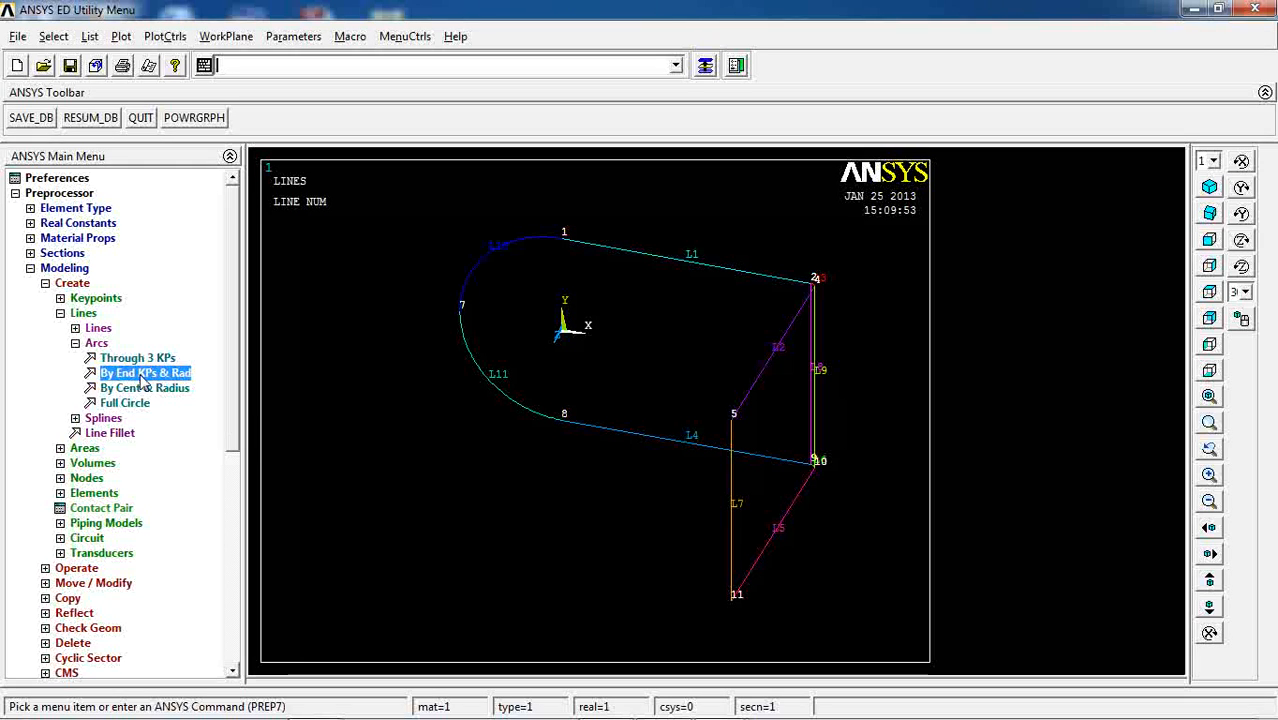
pyautogui.click(84, 328)
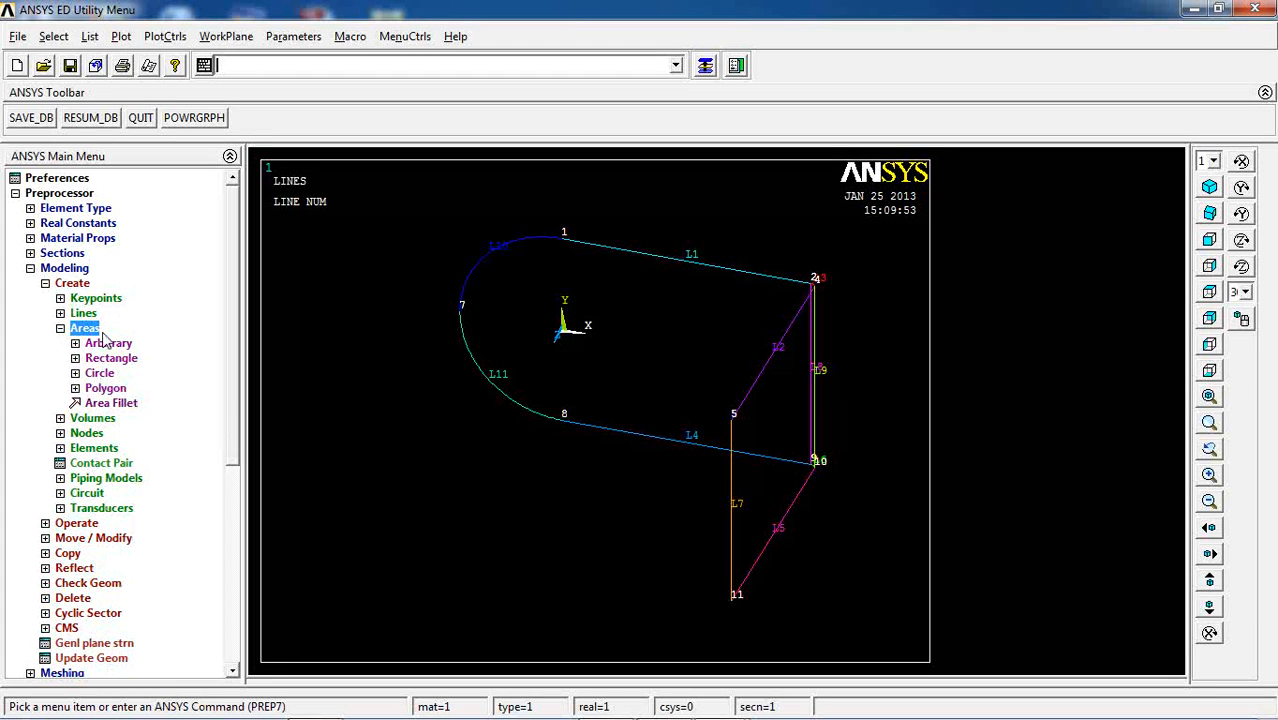
# Build the flat area from the rounded-end arcs and L1, L4, L9, retrying after an error.
pyautogui.click(108, 342)
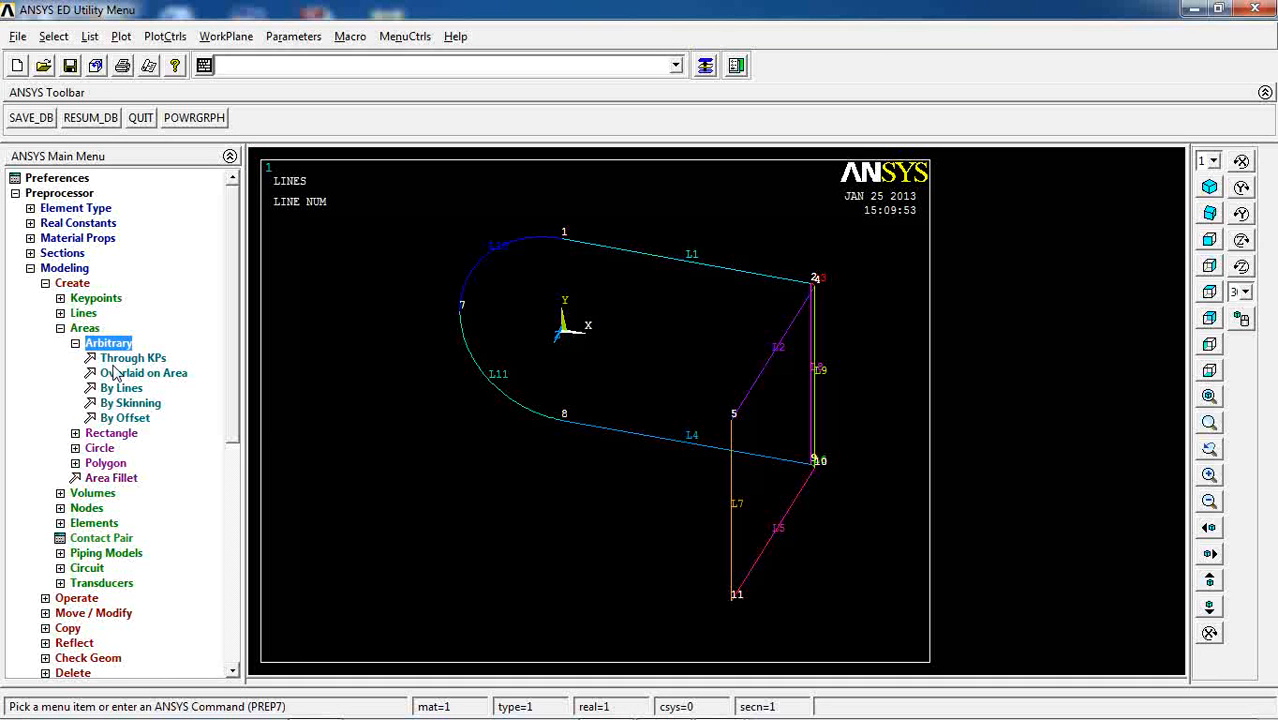
pyautogui.click(120, 387)
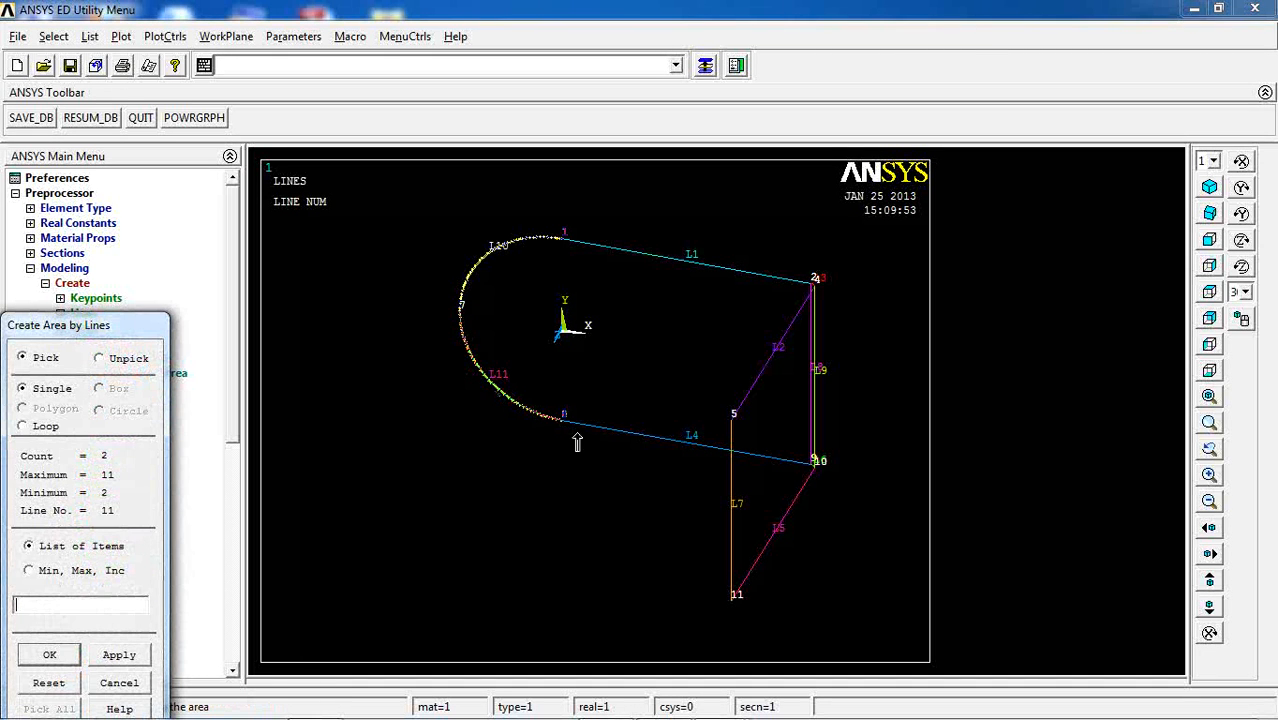
pyautogui.click(692, 435)
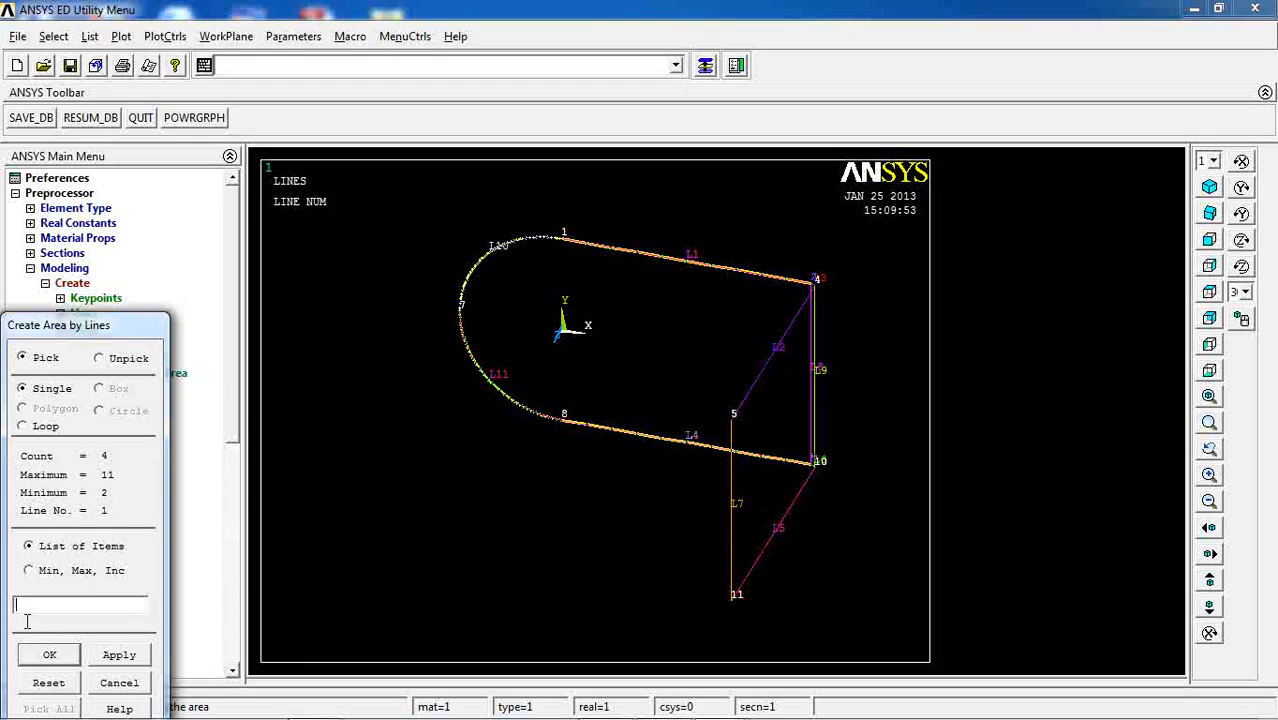
pyautogui.click(48, 654)
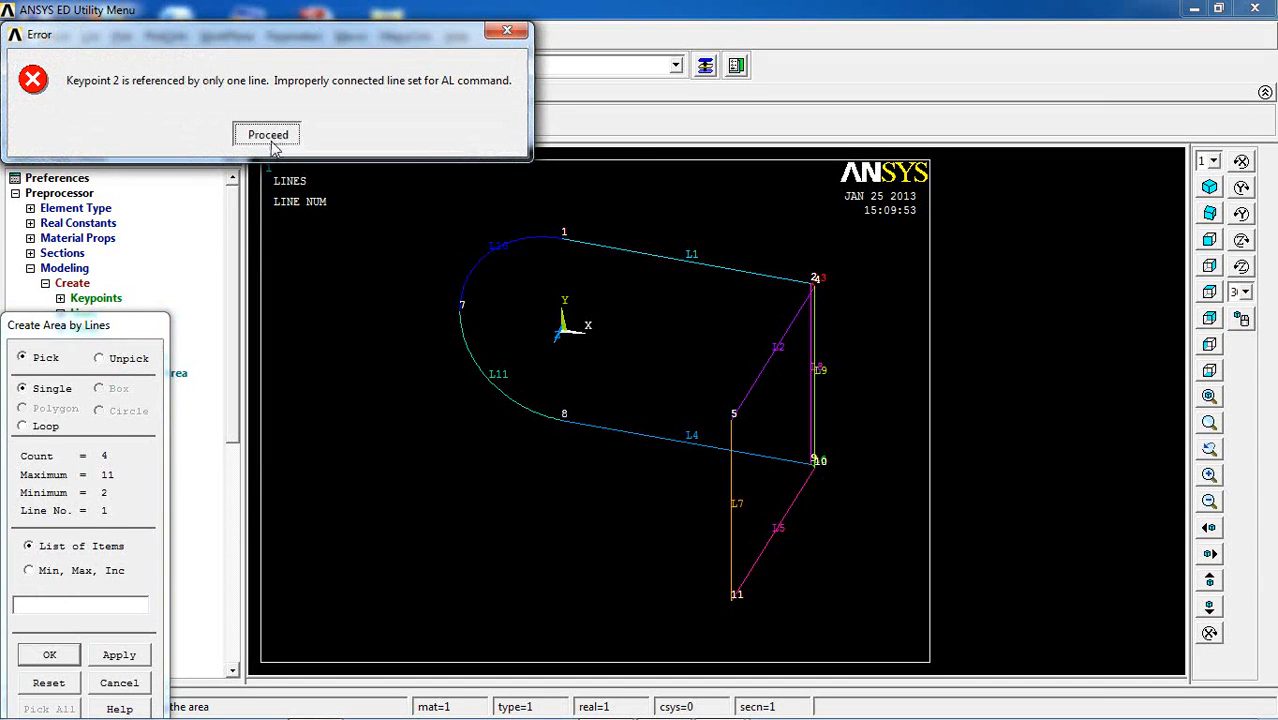
pyautogui.click(267, 133)
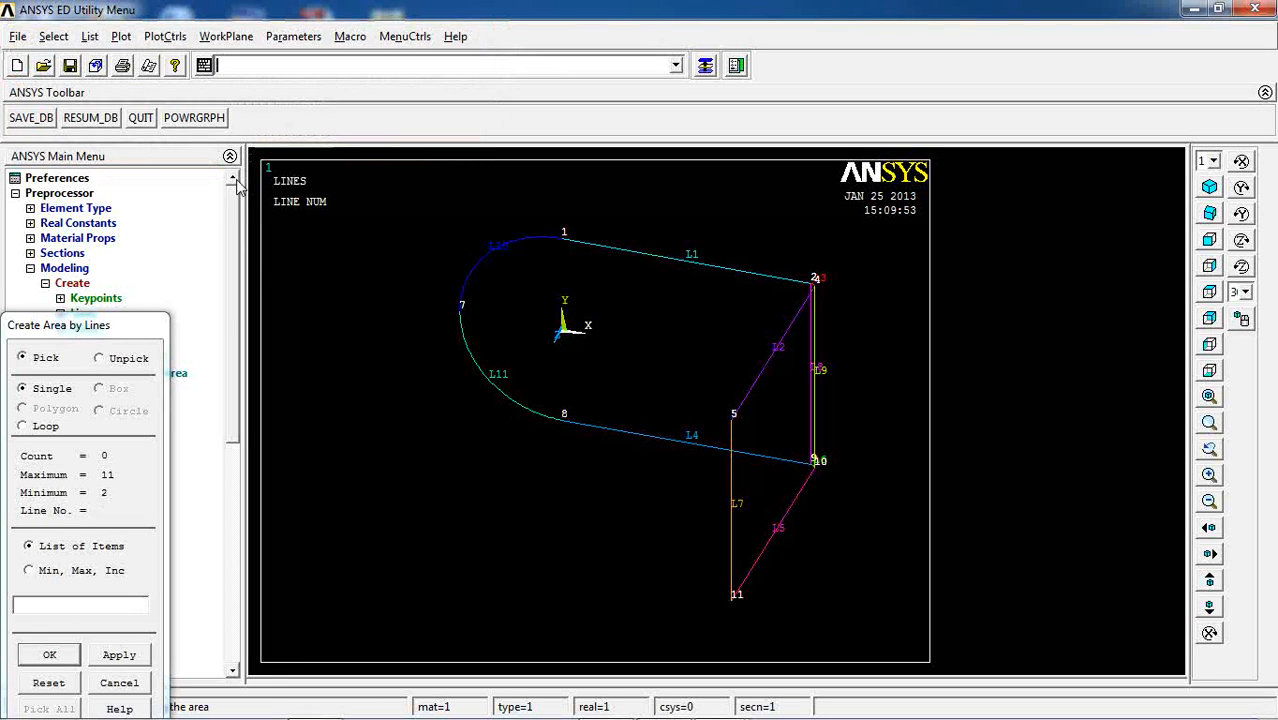
pyautogui.click(80, 604)
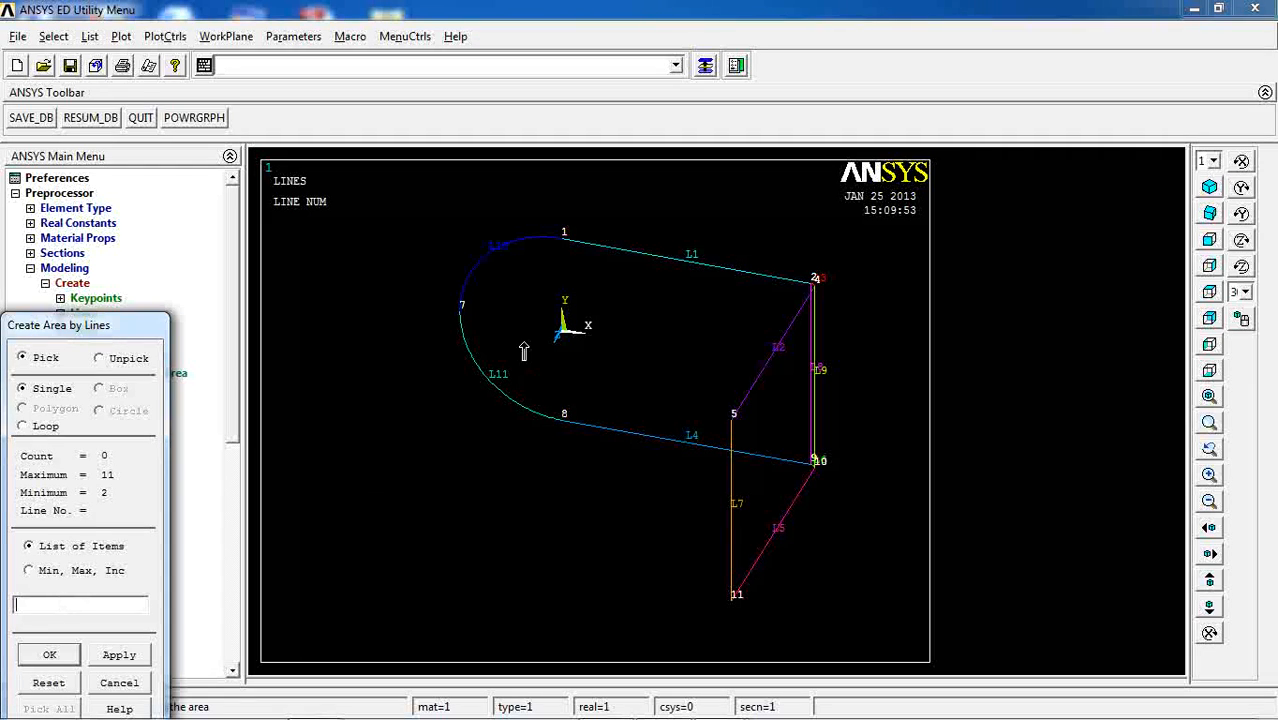
pyautogui.click(694, 434)
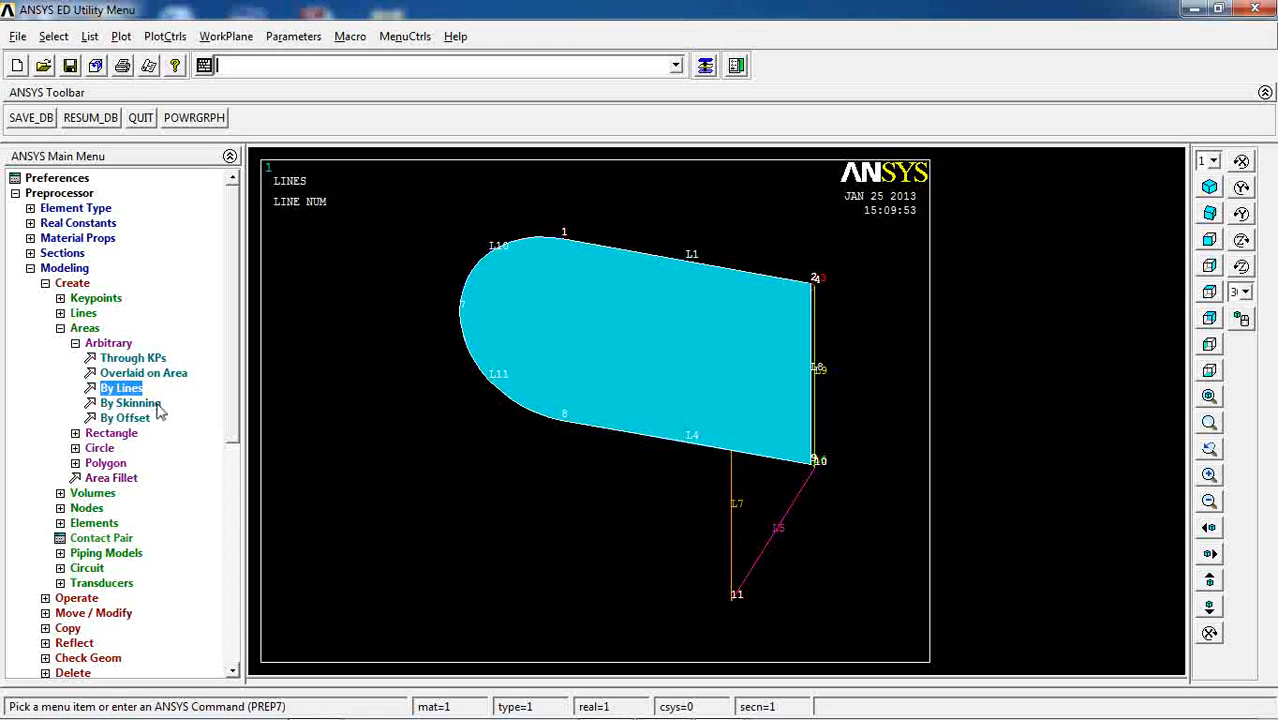
# Fit the non-planar flange area from lines 8, 3, 6 and 9, past the warning.
pyautogui.click(121, 388)
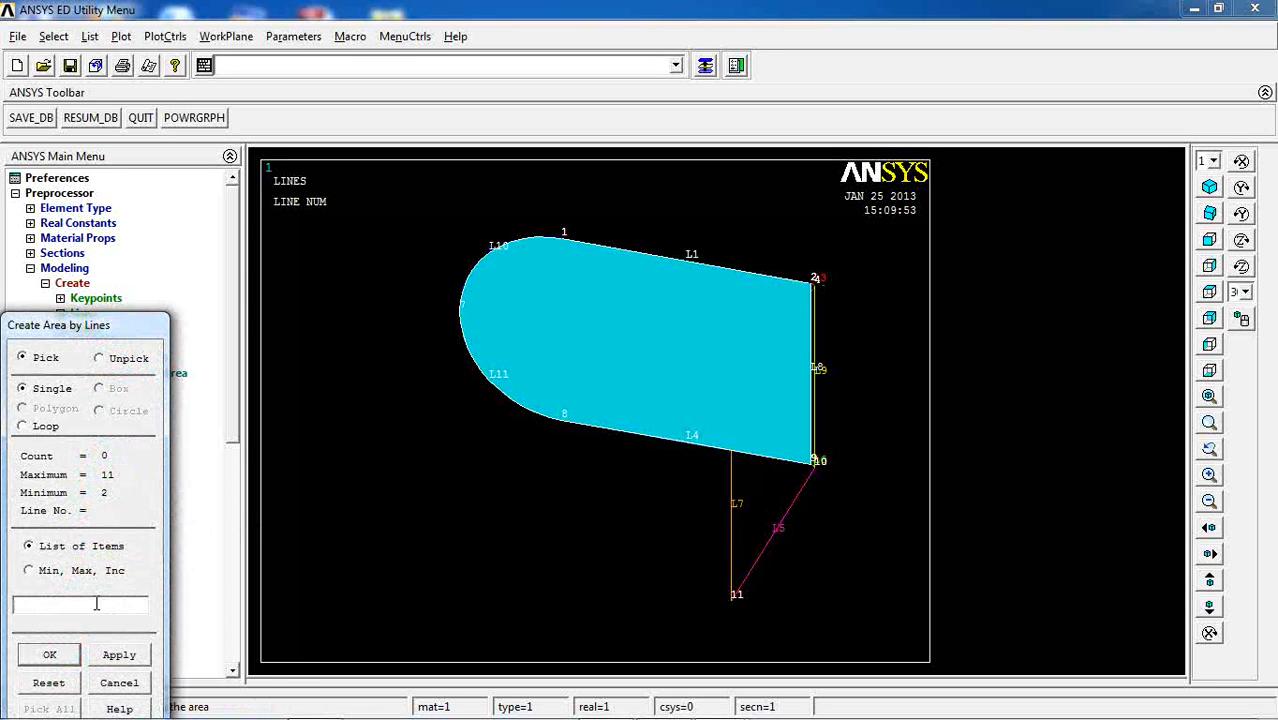
pyautogui.write('8,3')
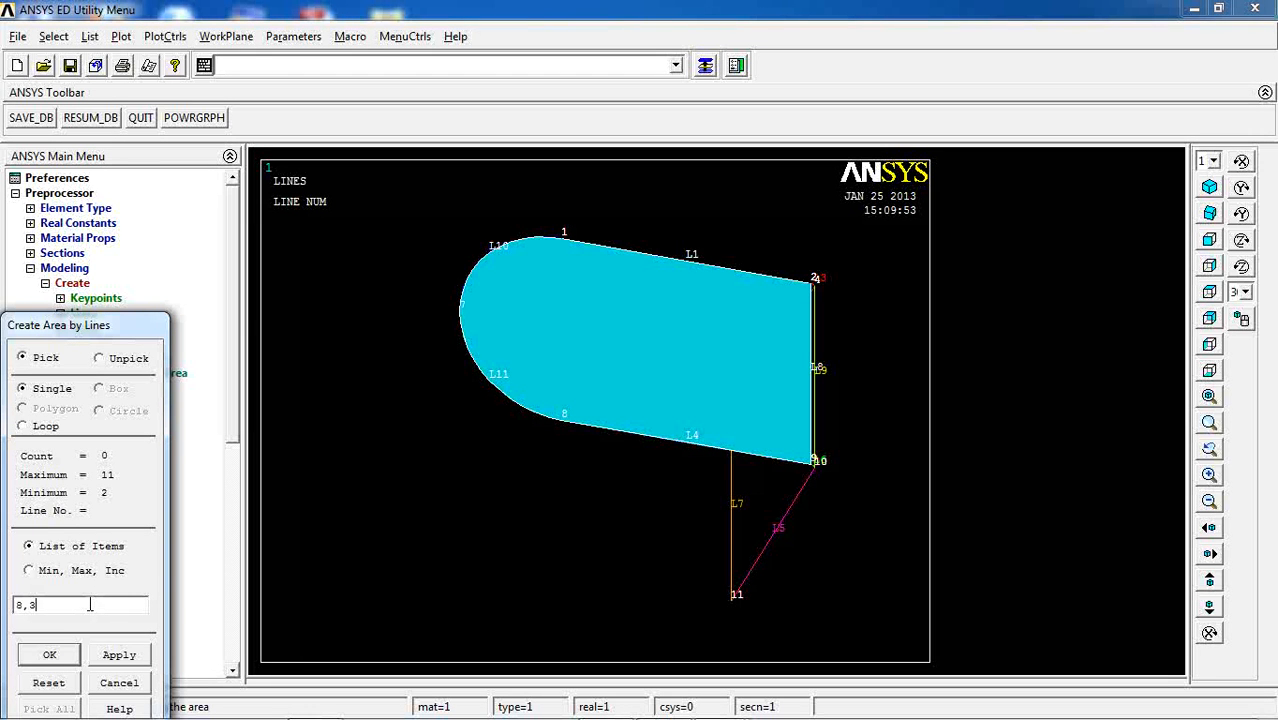
pyautogui.write(',')
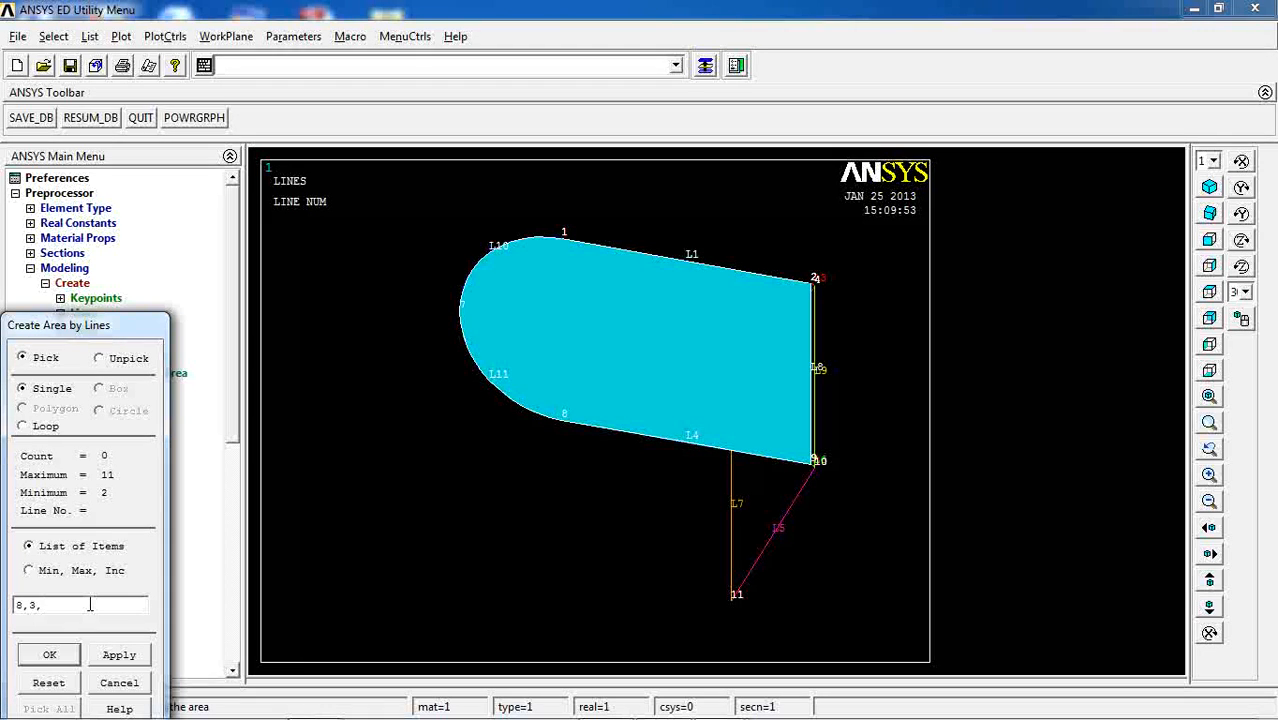
pyautogui.write('6,9')
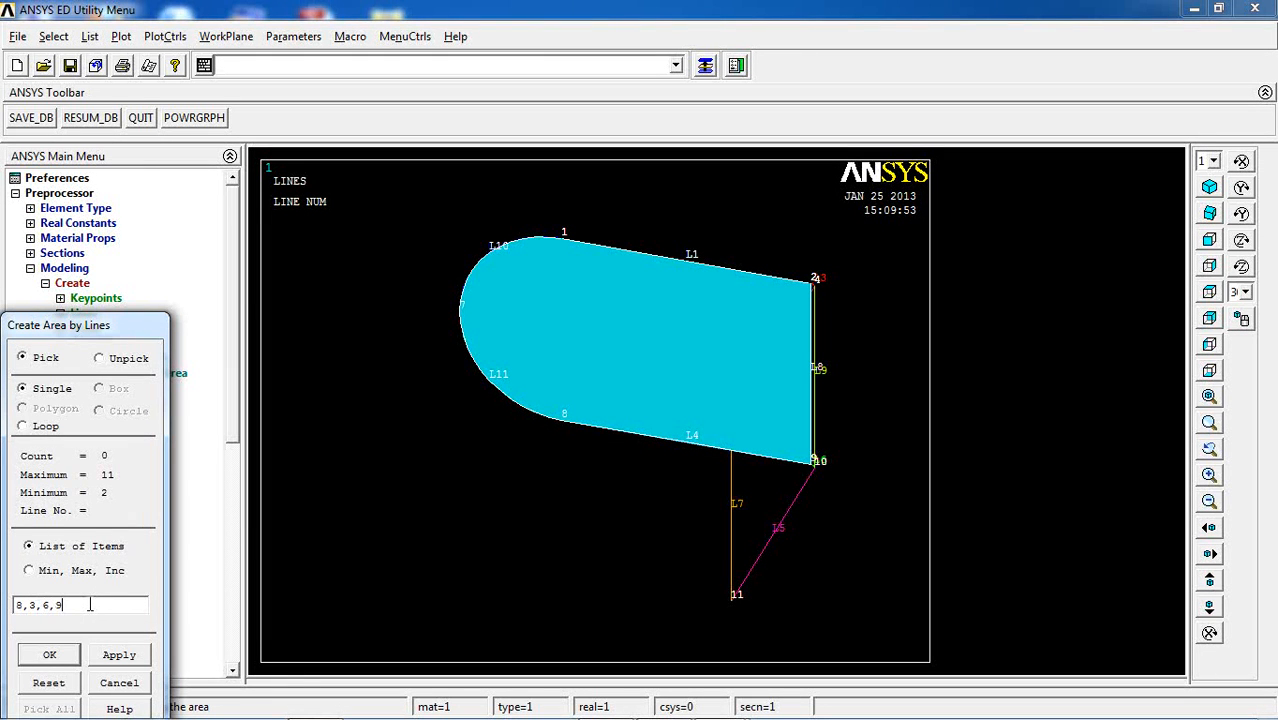
pyautogui.click(48, 654)
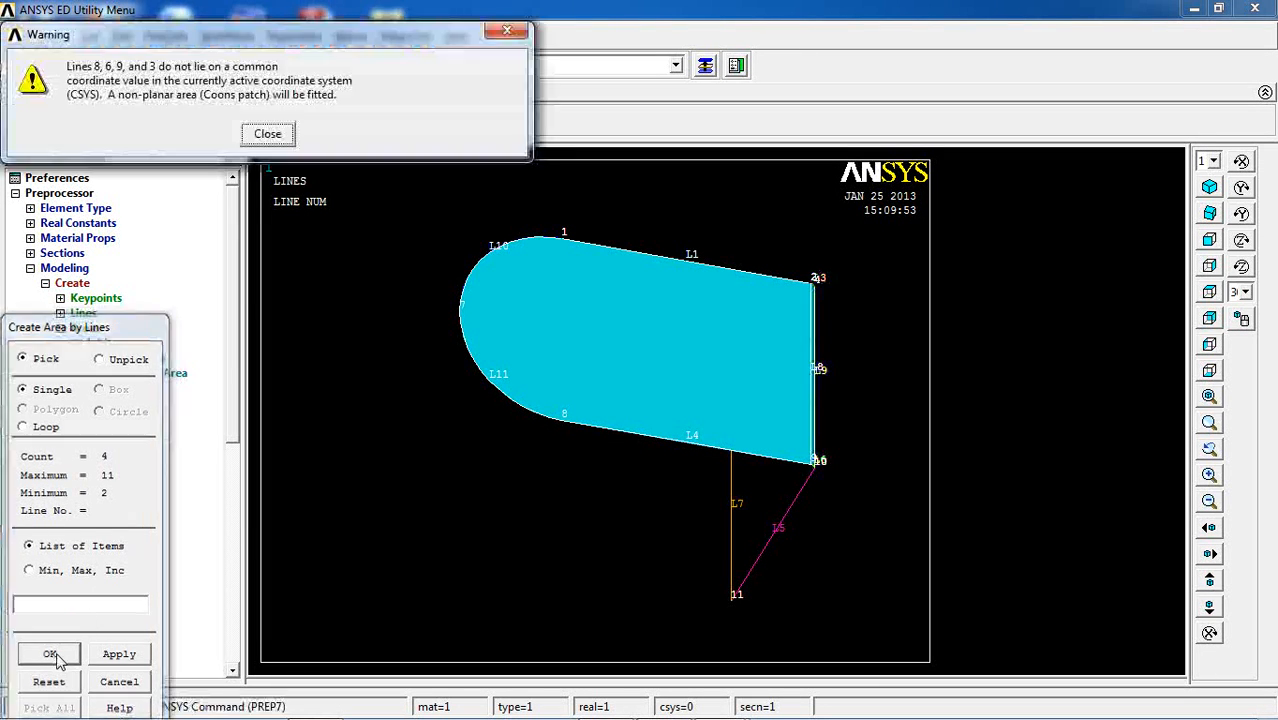
pyautogui.click(49, 653)
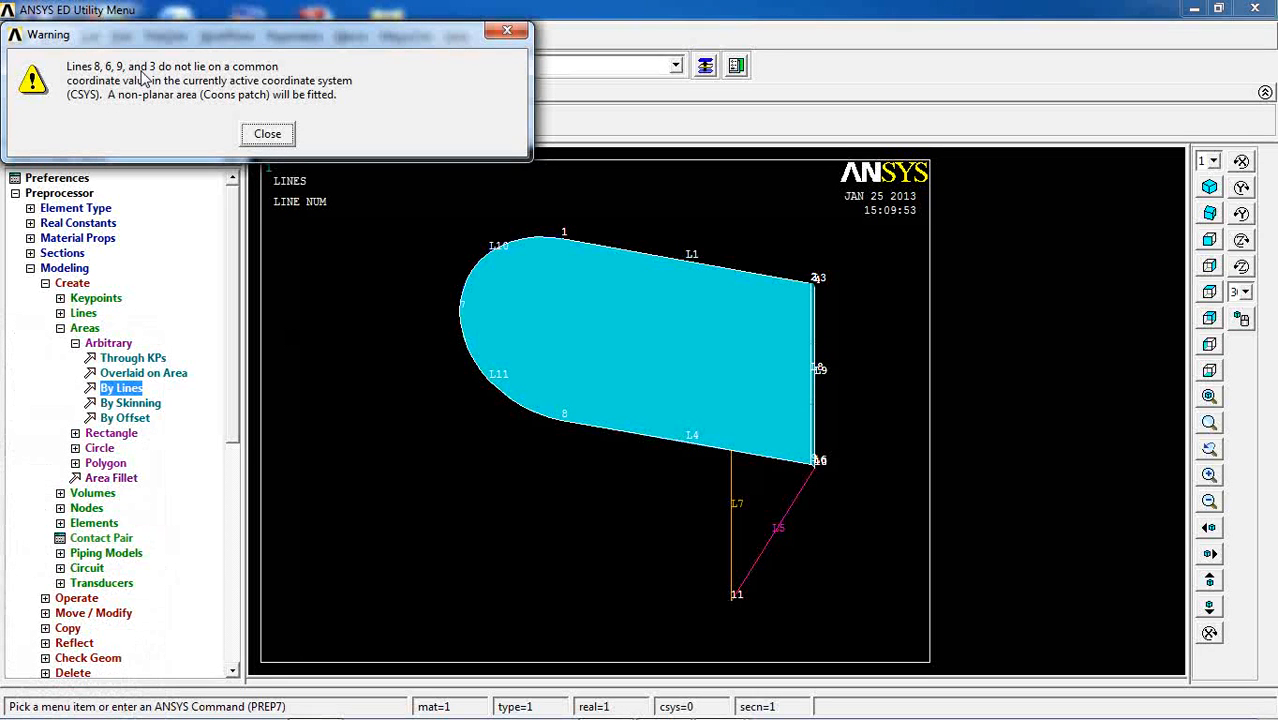
pyautogui.moveTo(199, 112)
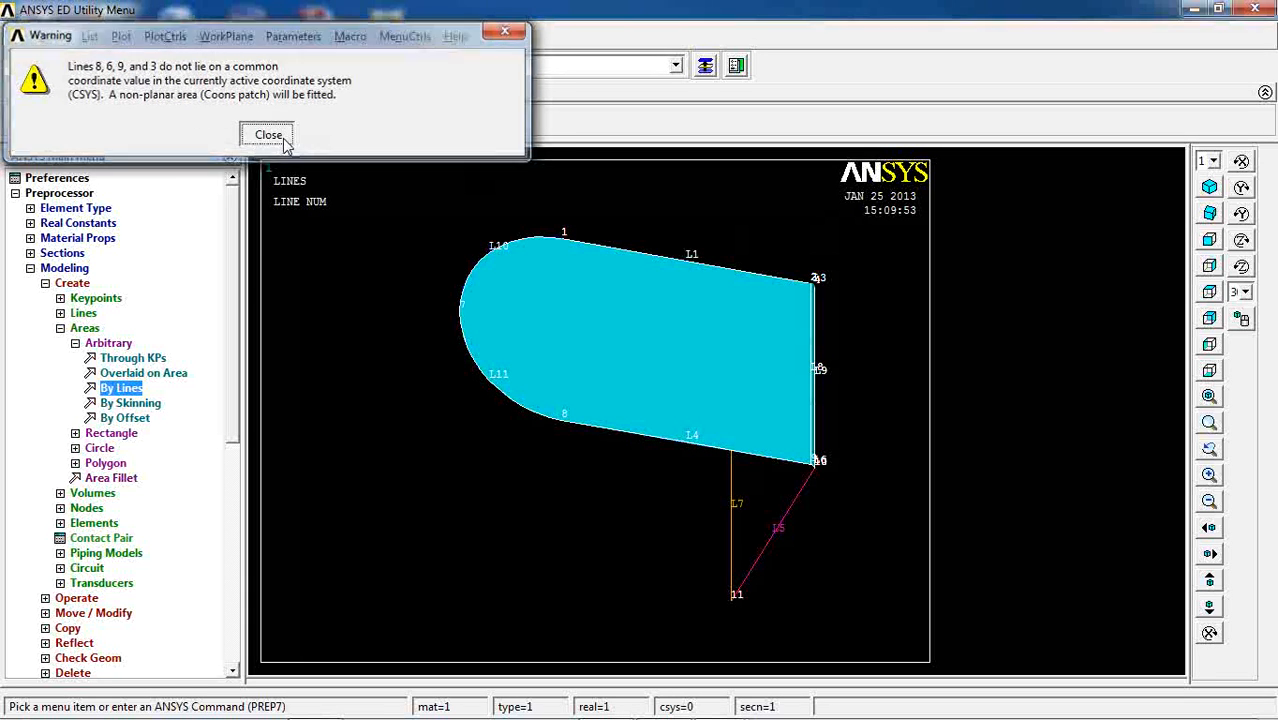
pyautogui.click(267, 135)
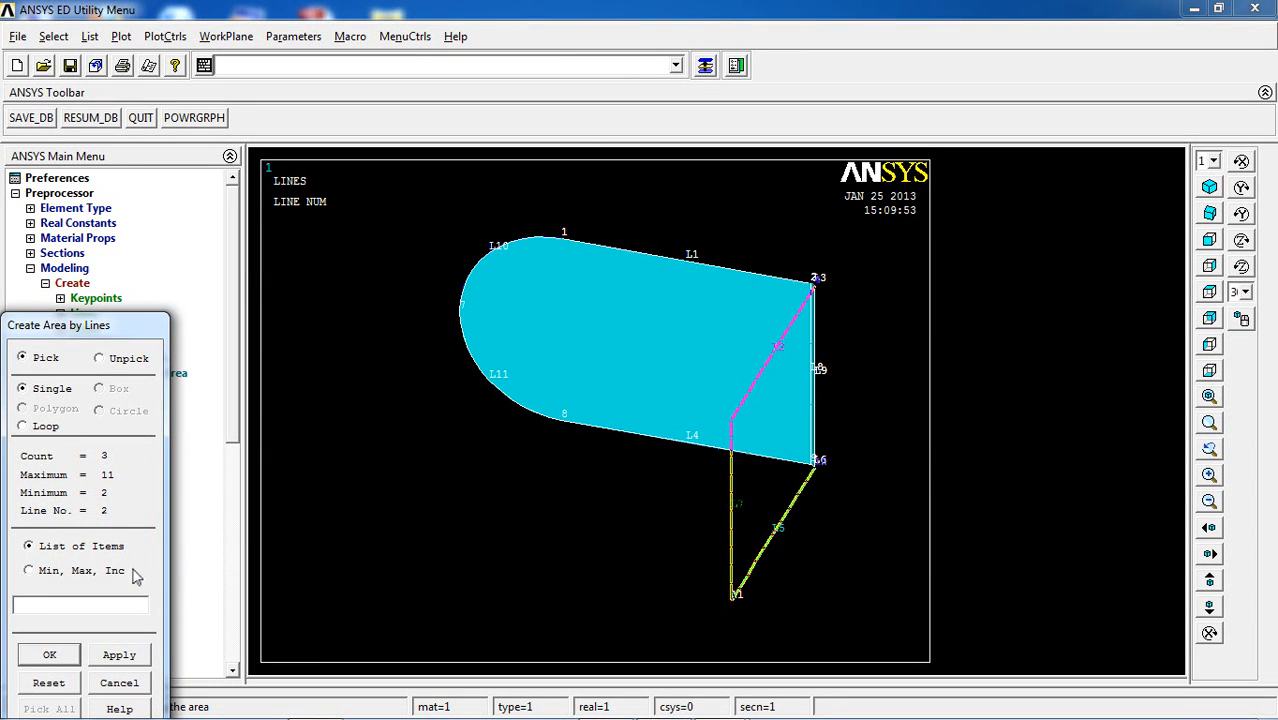
pyautogui.click(816, 370)
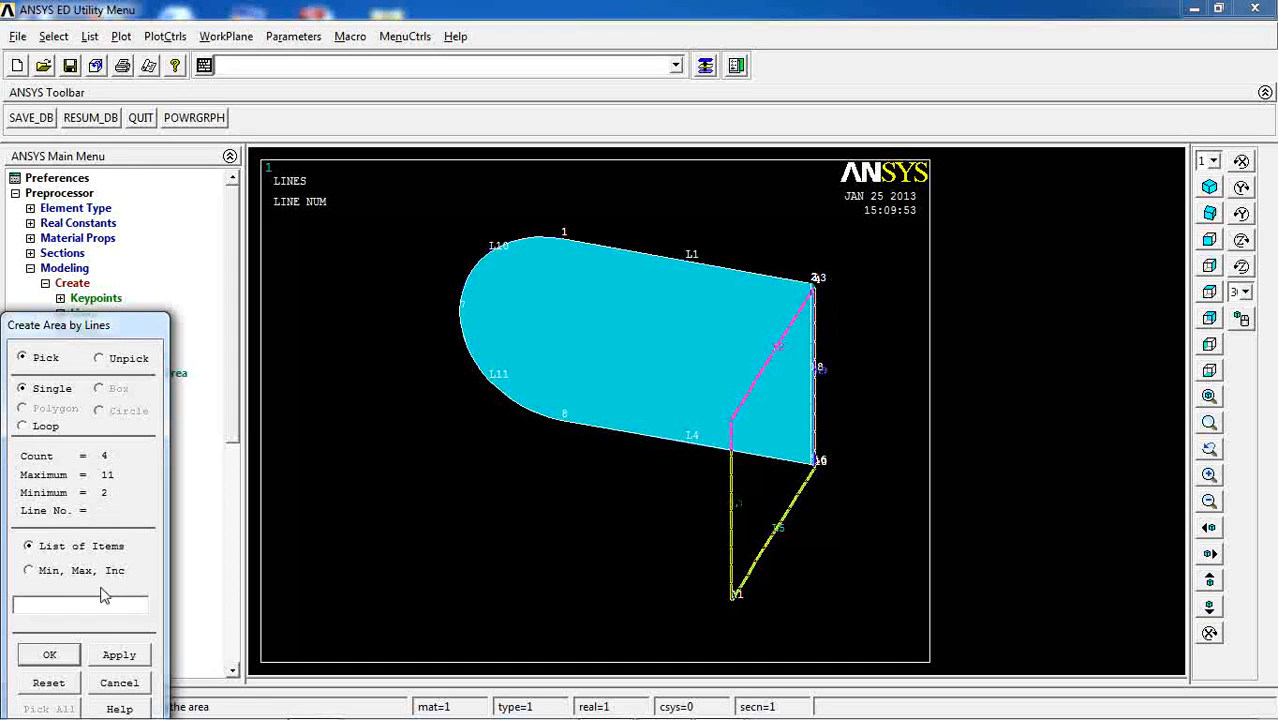
pyautogui.click(48, 654)
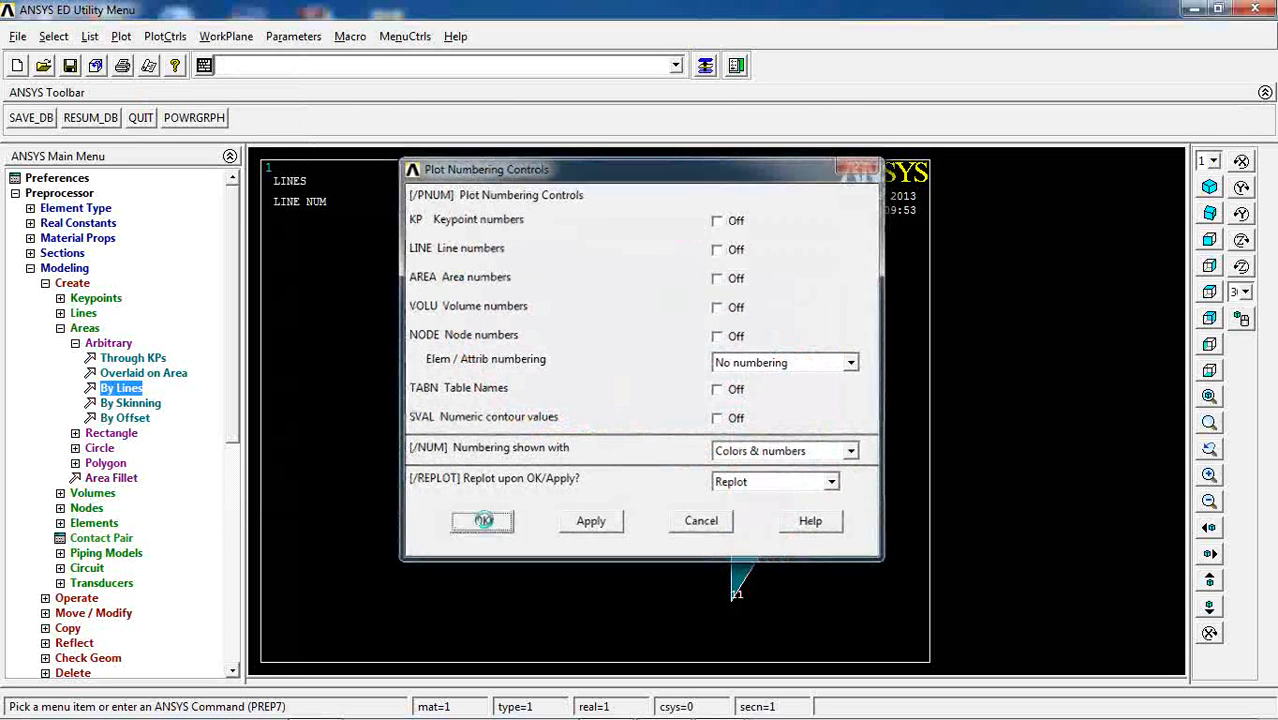
# Switch off all numbering labels and replot the flat and flange areas.
pyautogui.click(481, 521)
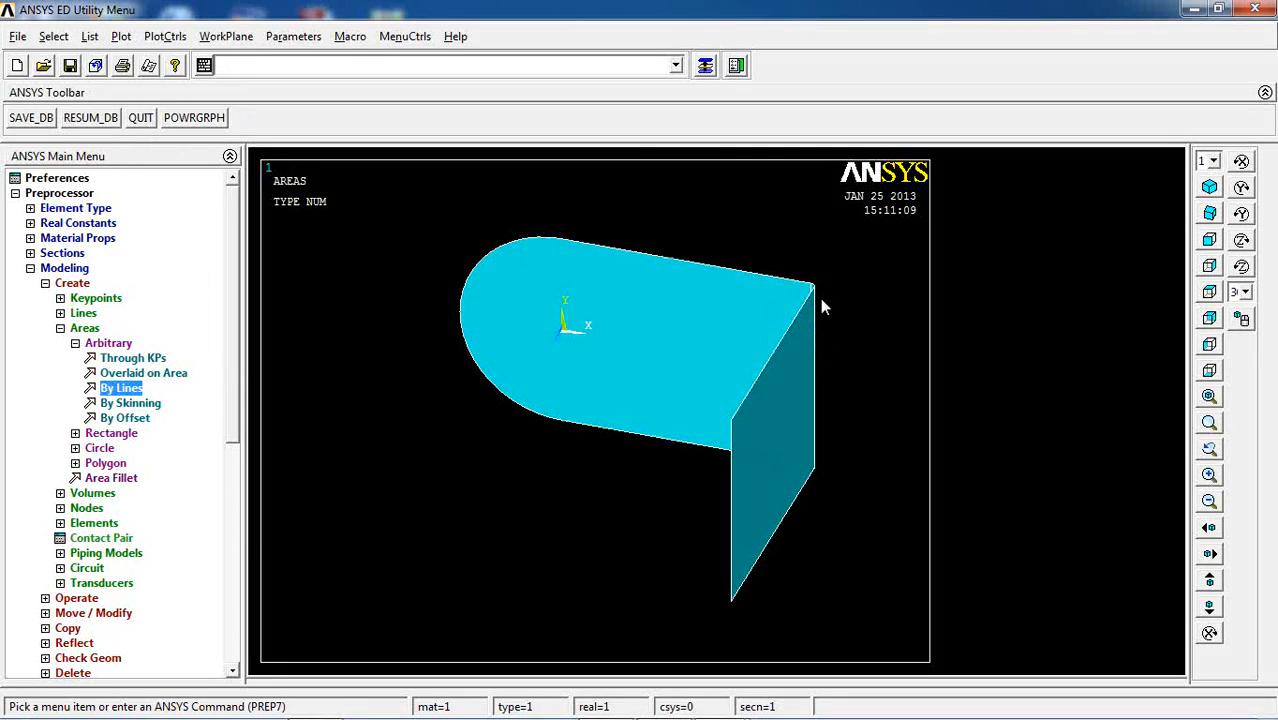
pyautogui.moveTo(124, 529)
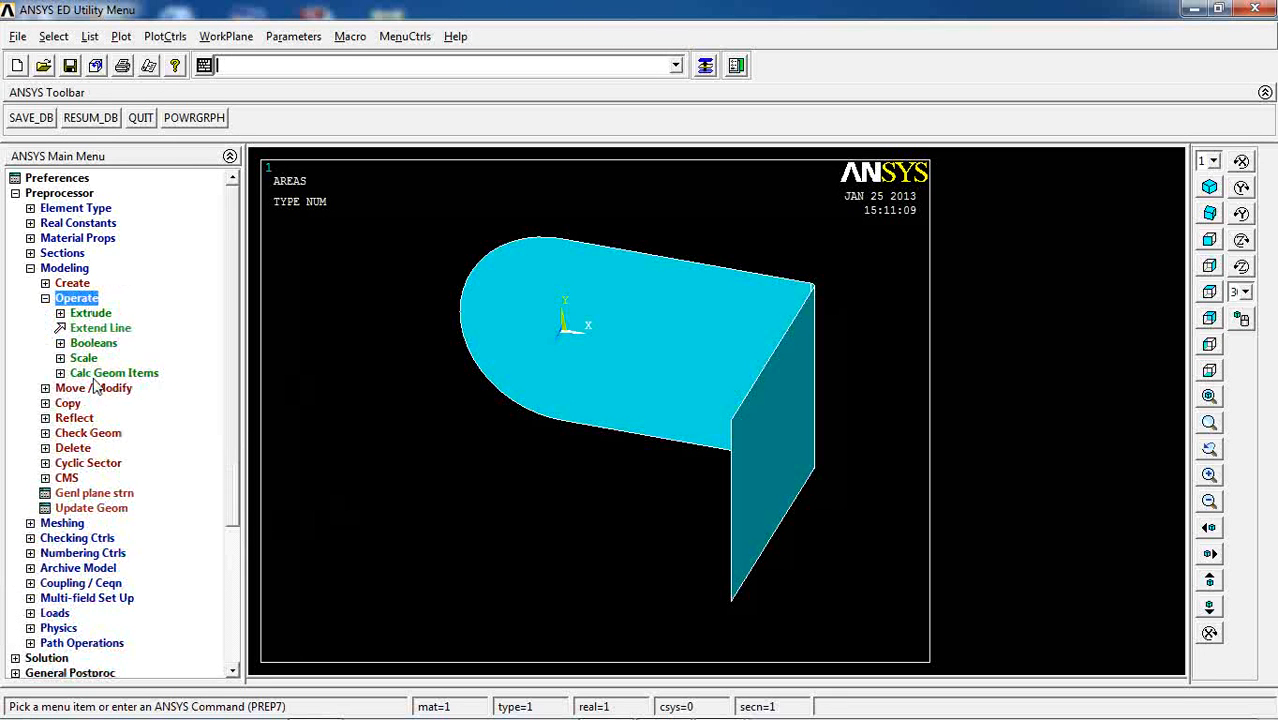
# Attempt a Boolean add of the two areas, then use Glue after the non-planar error.
pyautogui.click(93, 342)
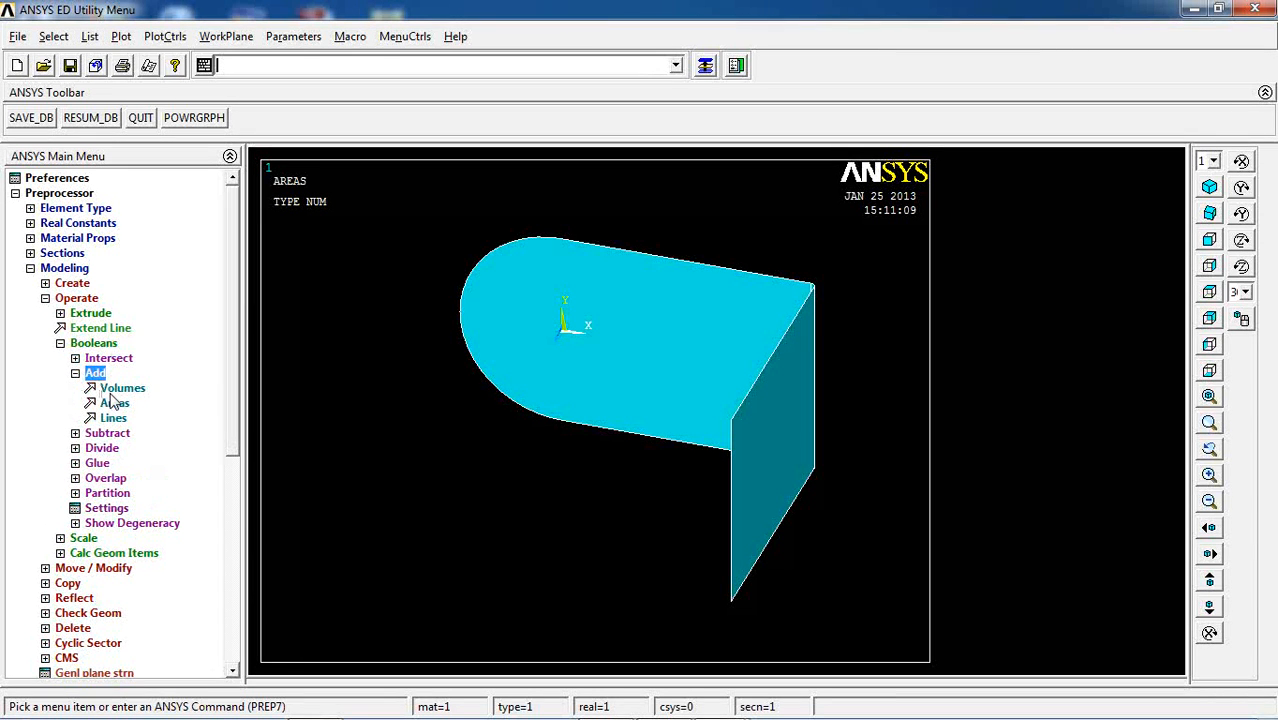
pyautogui.click(113, 403)
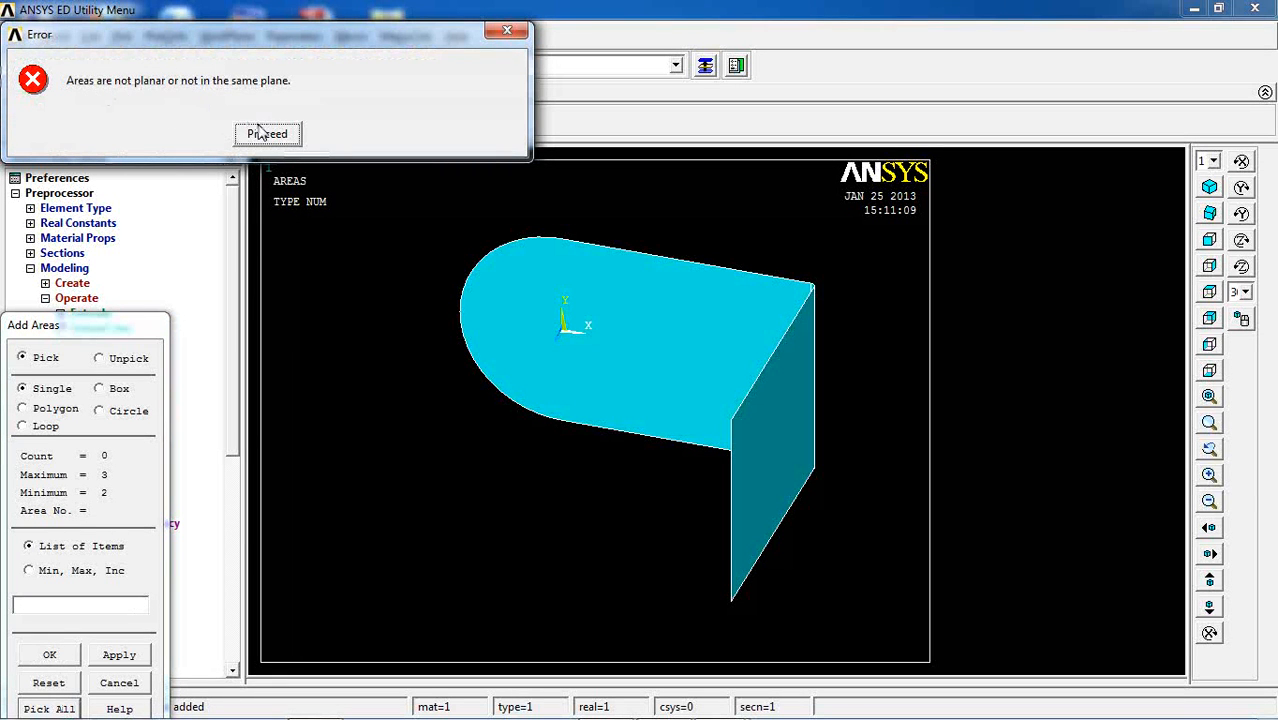
pyautogui.click(267, 133)
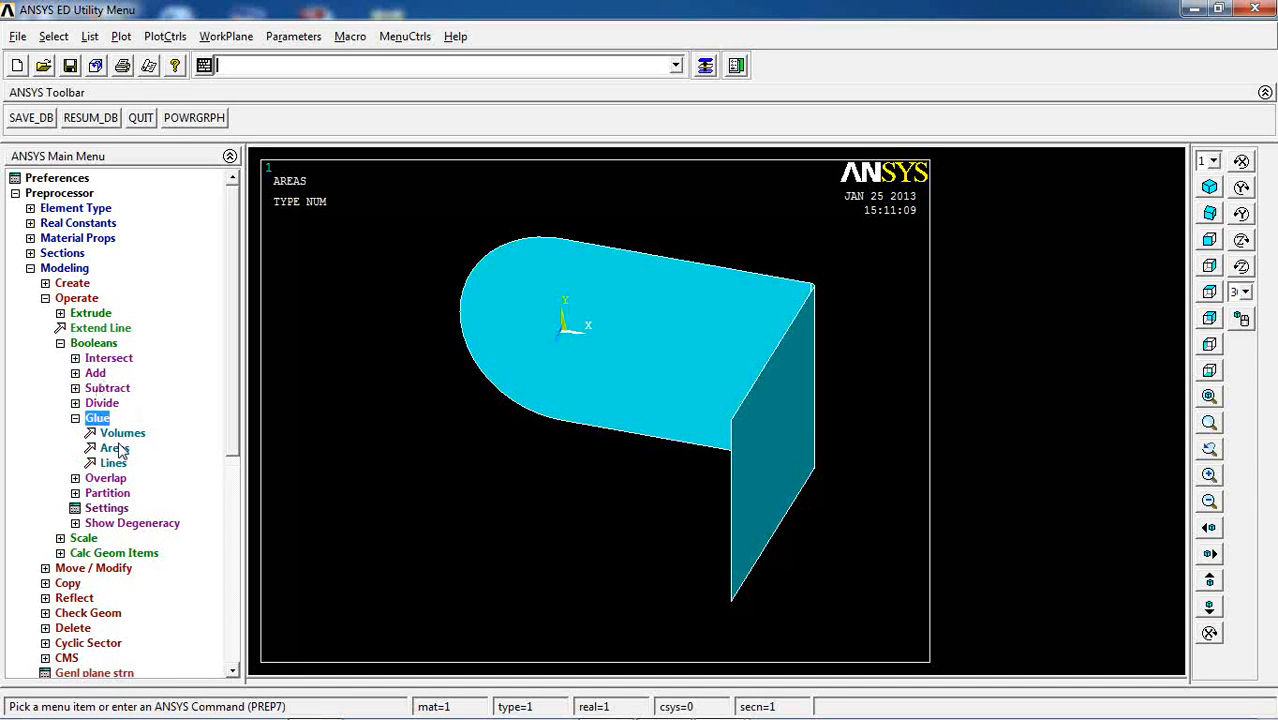
pyautogui.click(109, 448)
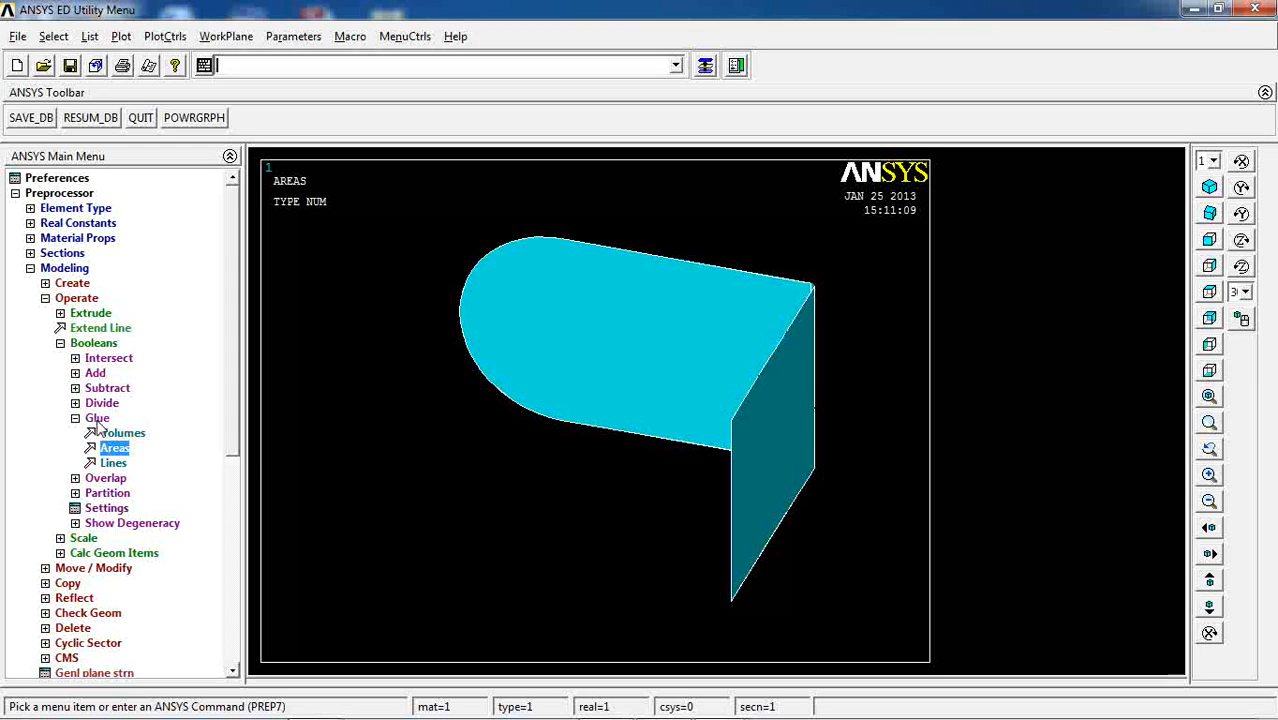
pyautogui.click(97, 417)
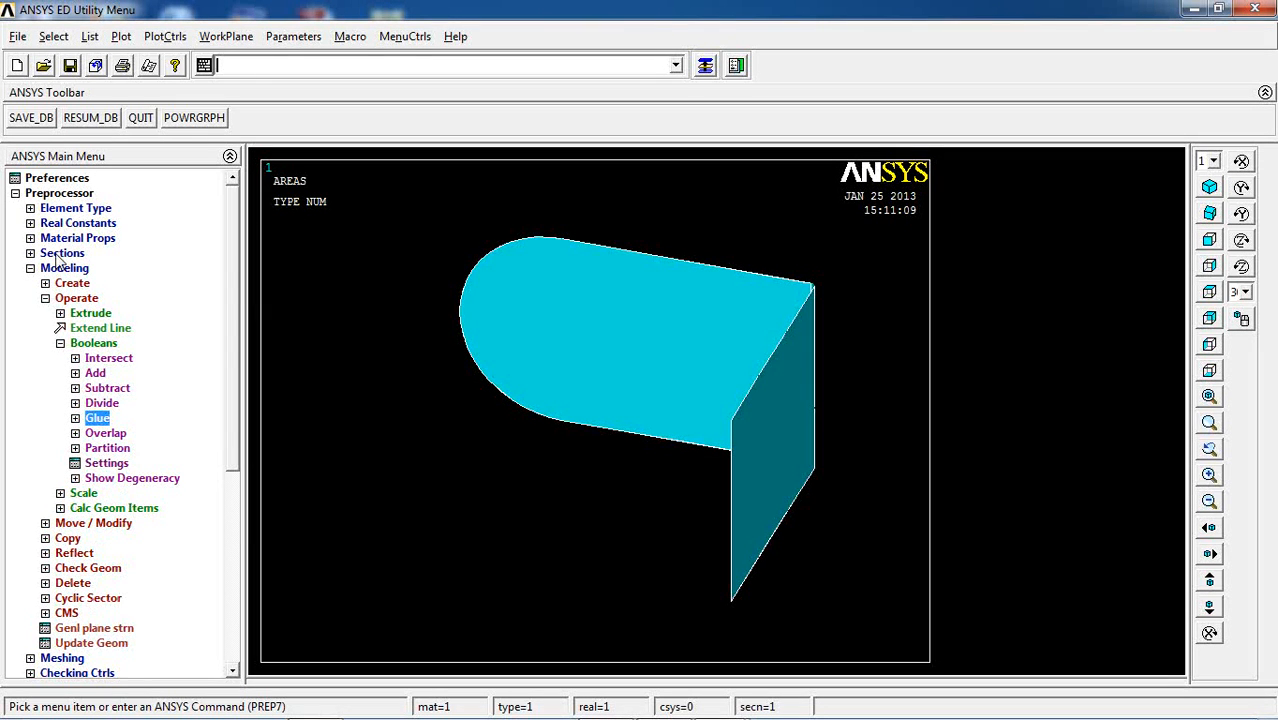
# Create a solid circle of radius 10 at the origin.
pyautogui.click(72, 282)
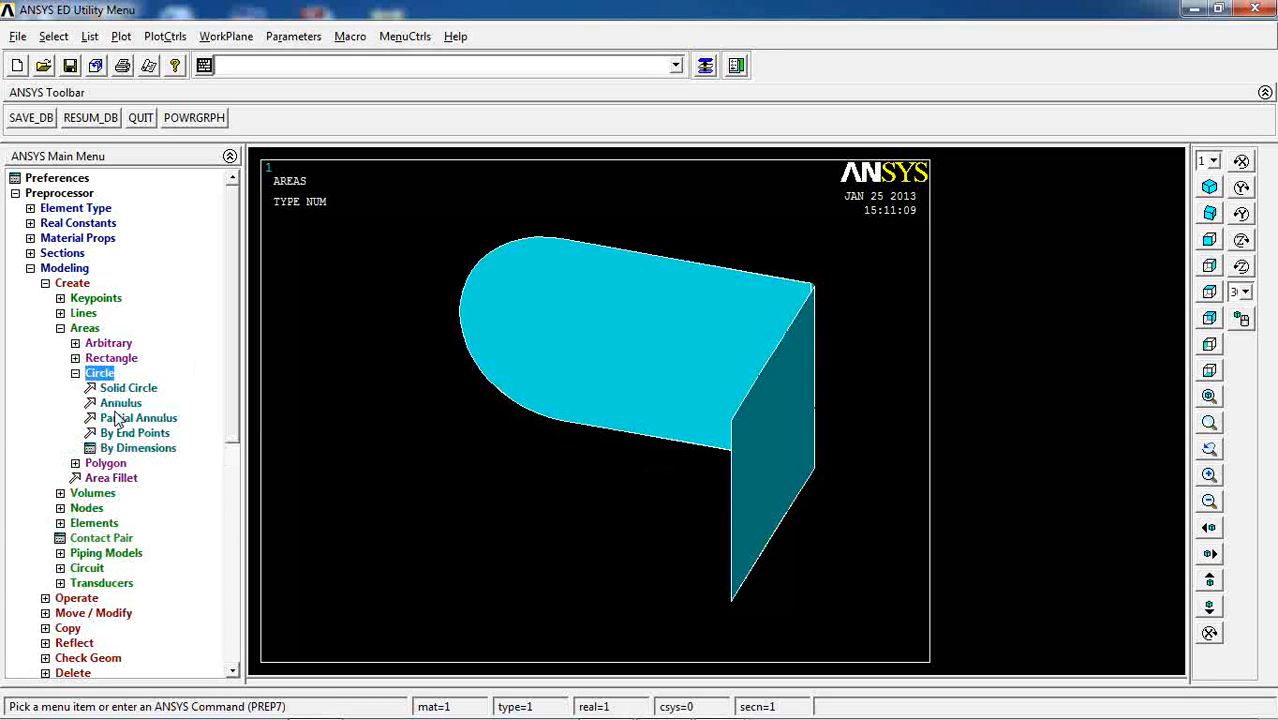
pyautogui.click(127, 387)
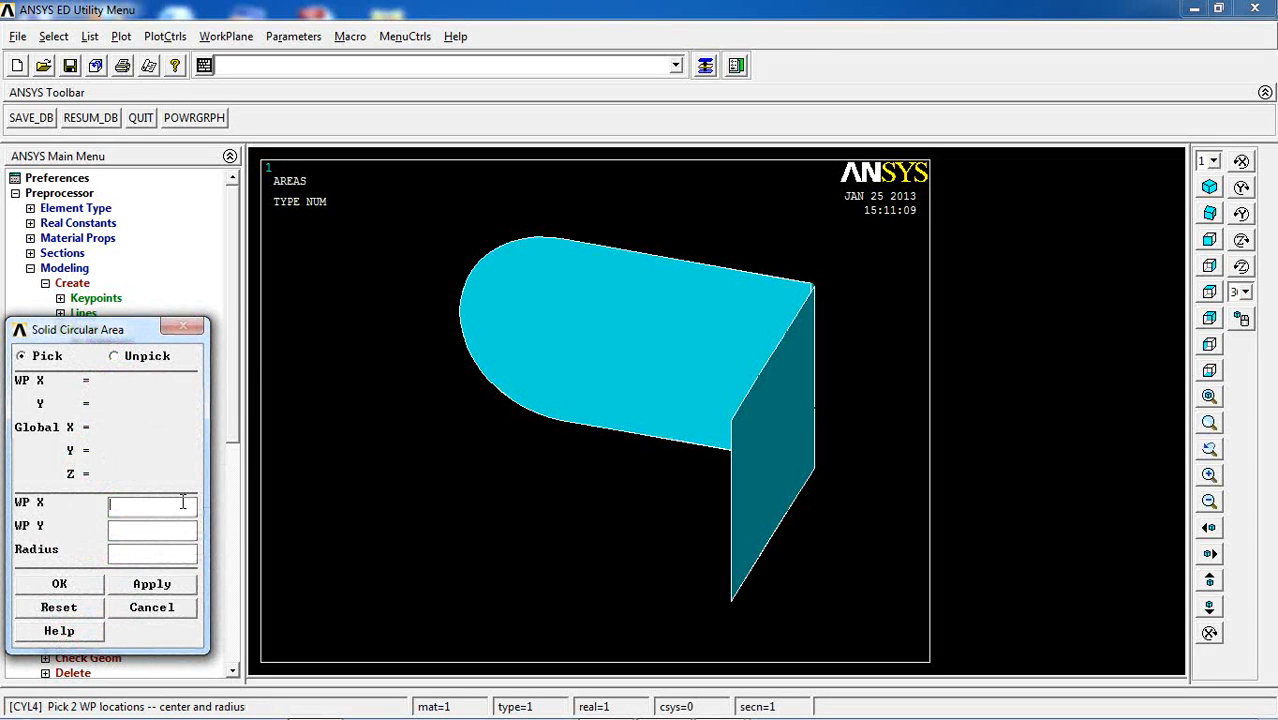
pyautogui.write('10')
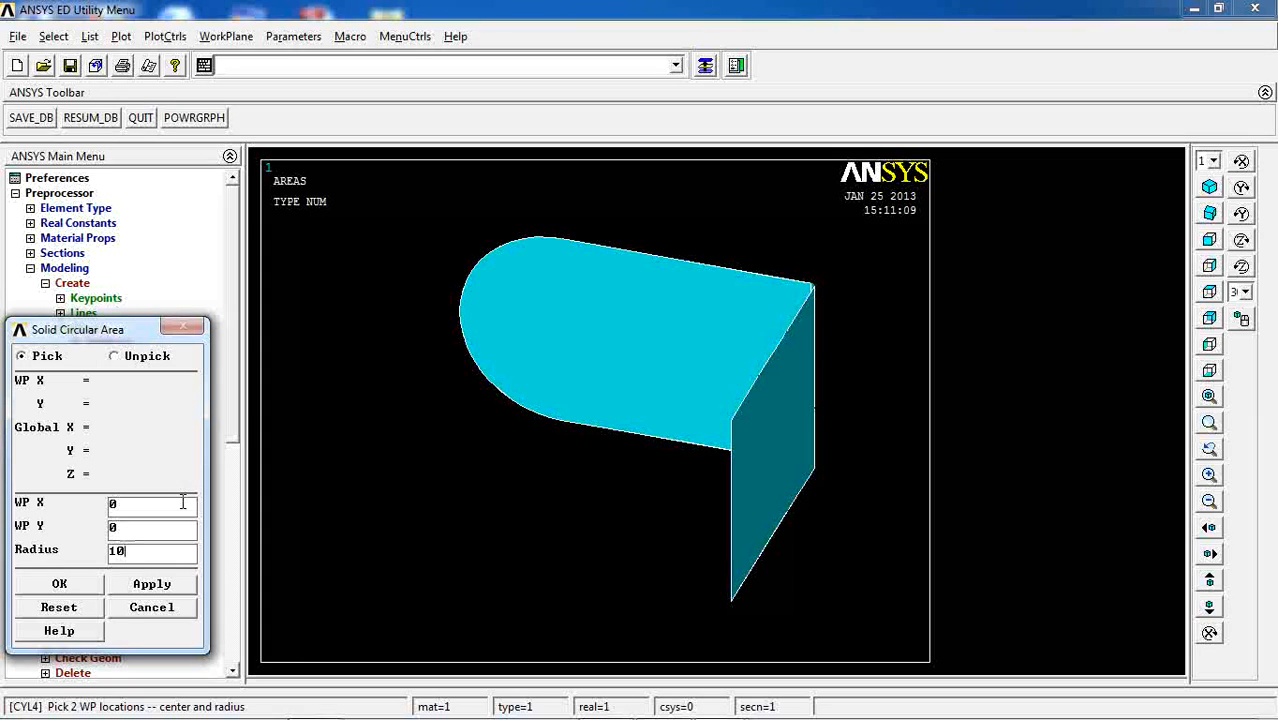
pyautogui.click(59, 583)
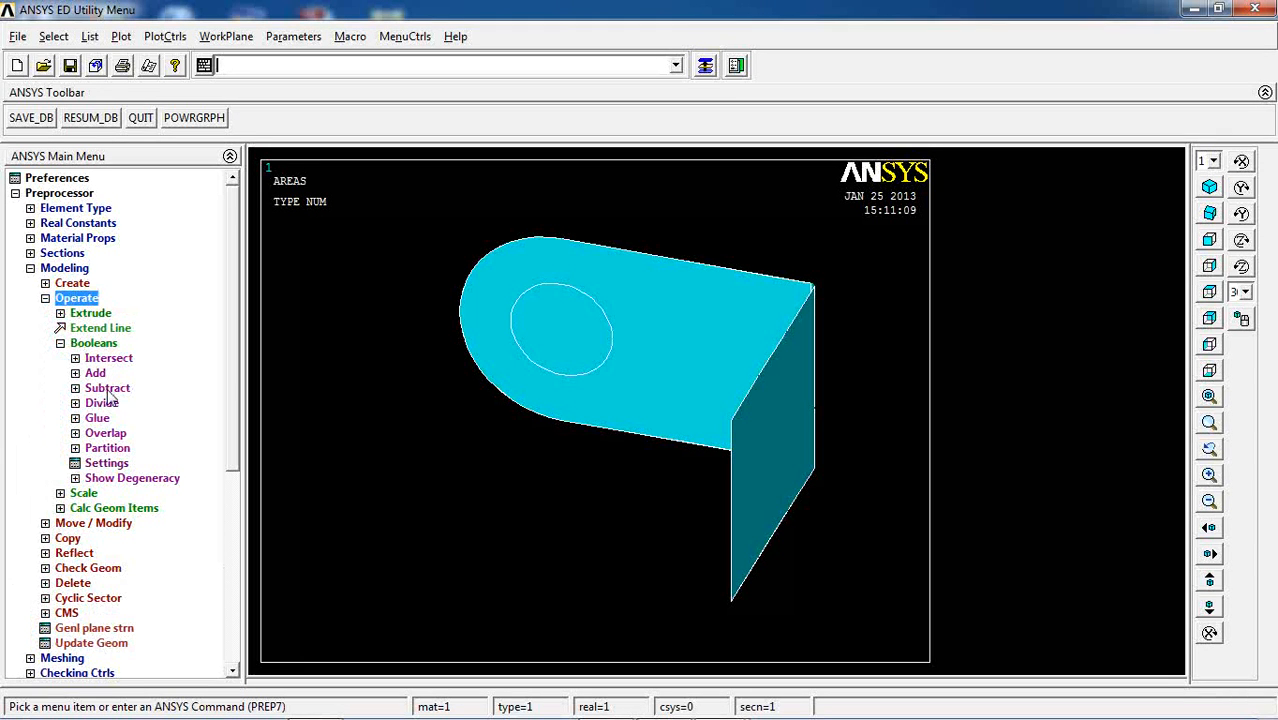
# Subtract the circle from the bracket plate to leave a hole.
pyautogui.click(107, 387)
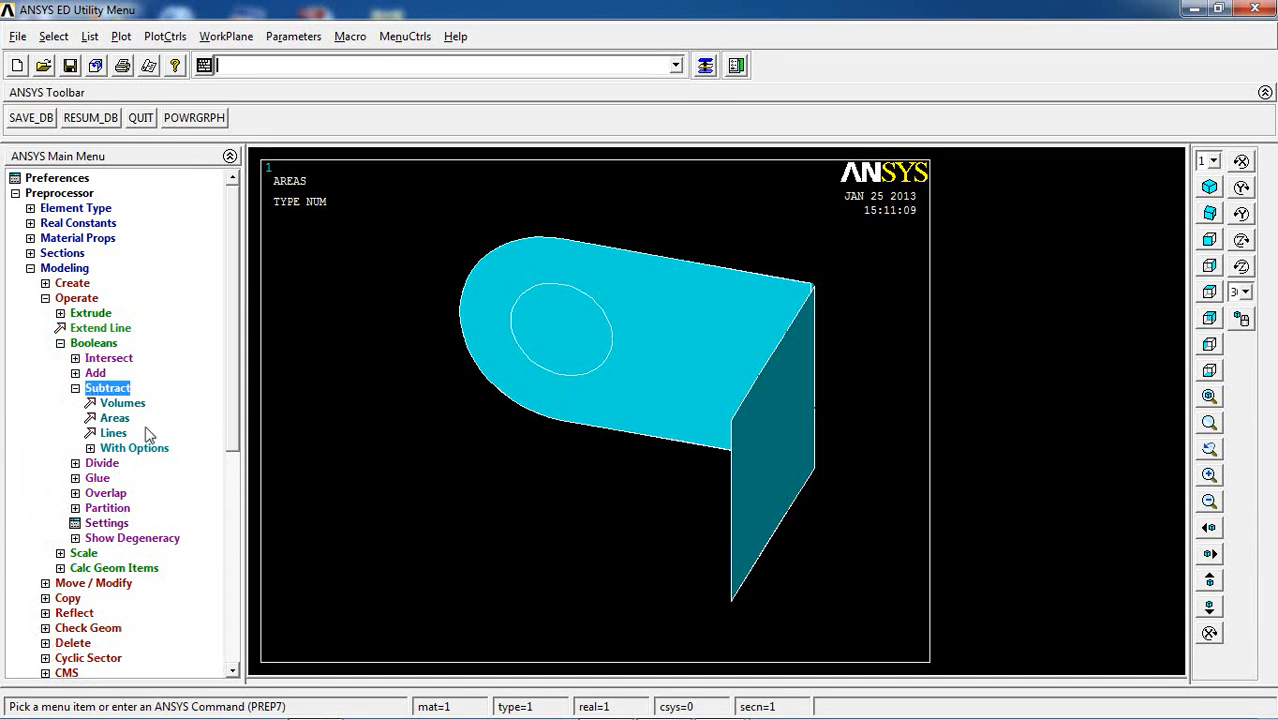
pyautogui.click(114, 418)
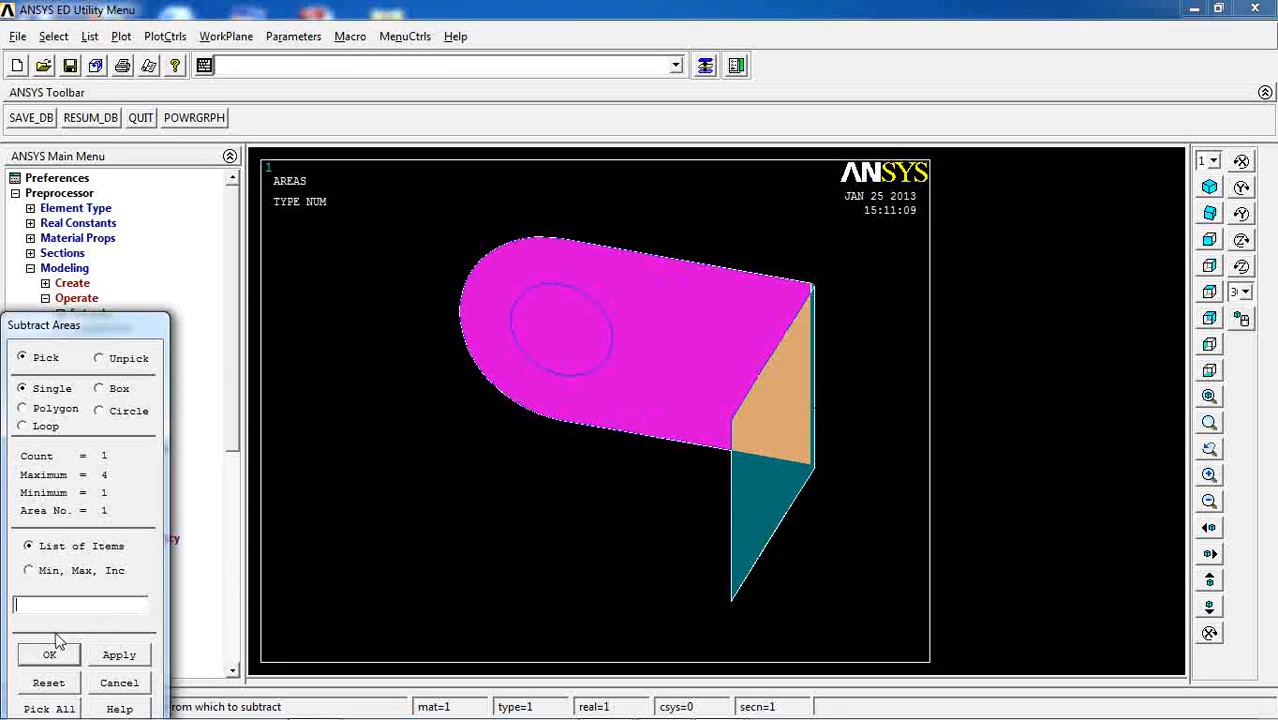
pyautogui.click(45, 654)
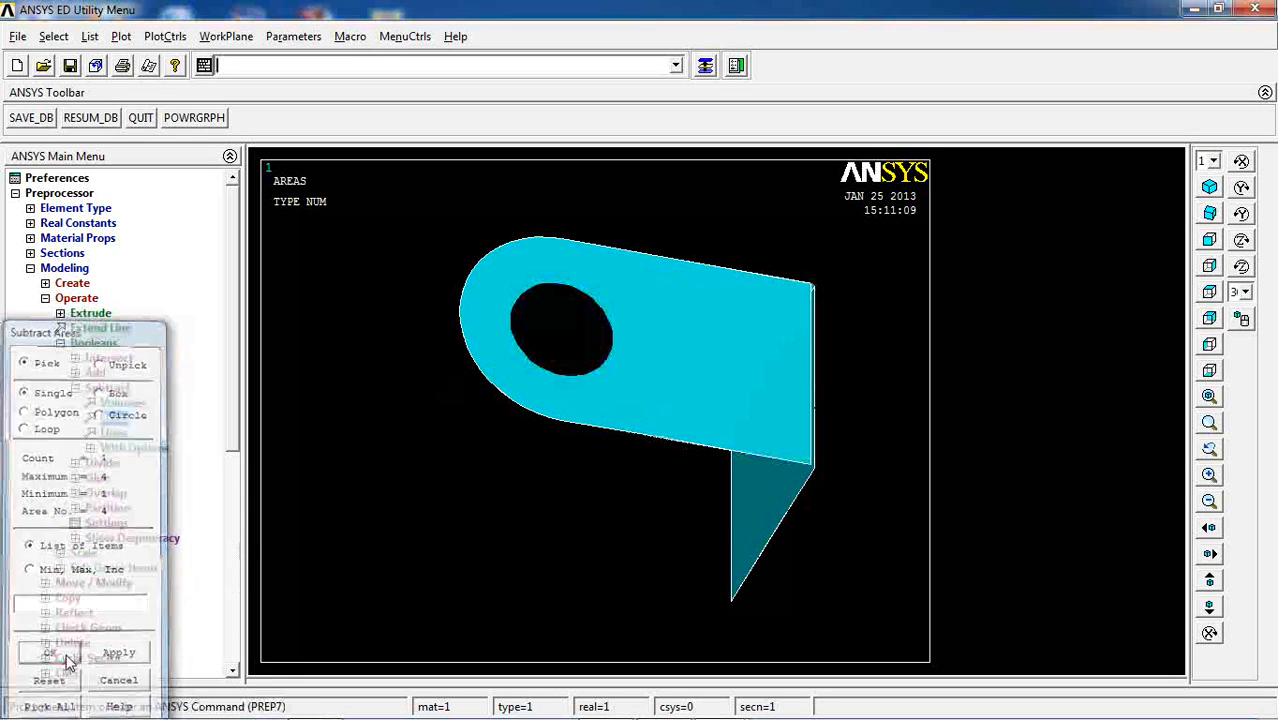
pyautogui.click(122, 37)
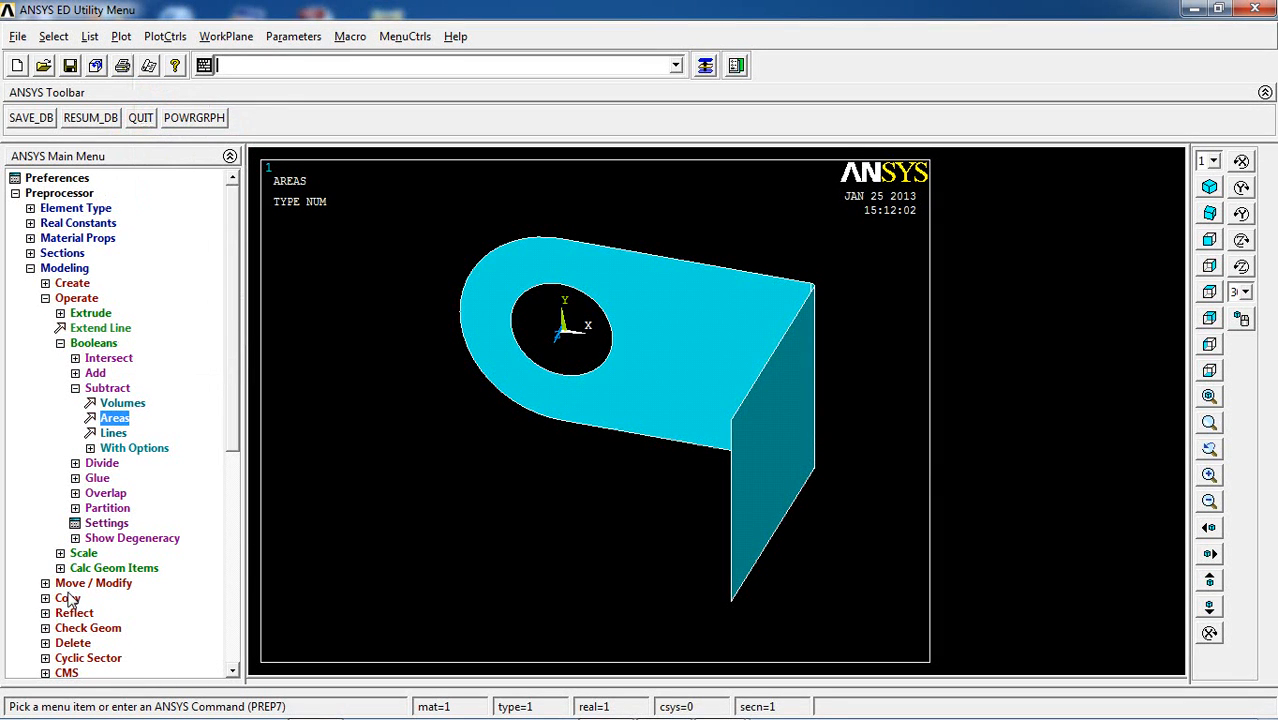
# Free-mesh all bracket areas with quadrilateral shell elements in MeshTool.
pyautogui.click(63, 283)
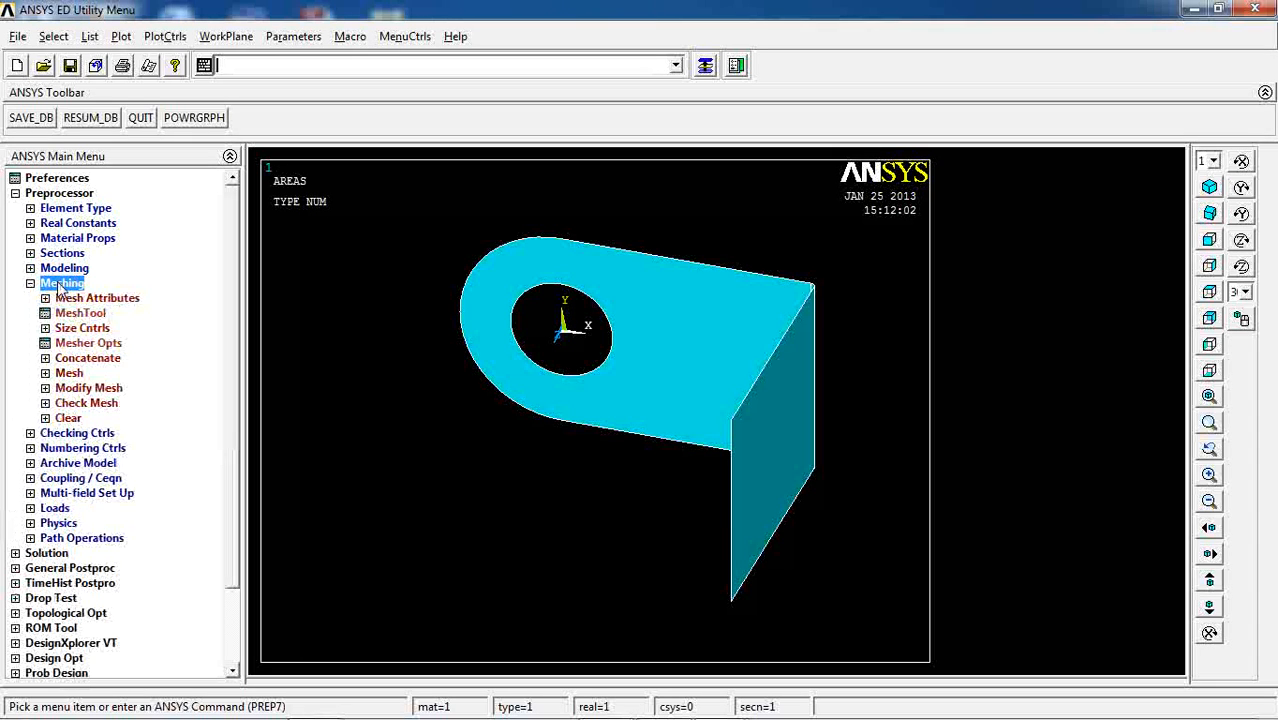
pyautogui.click(80, 313)
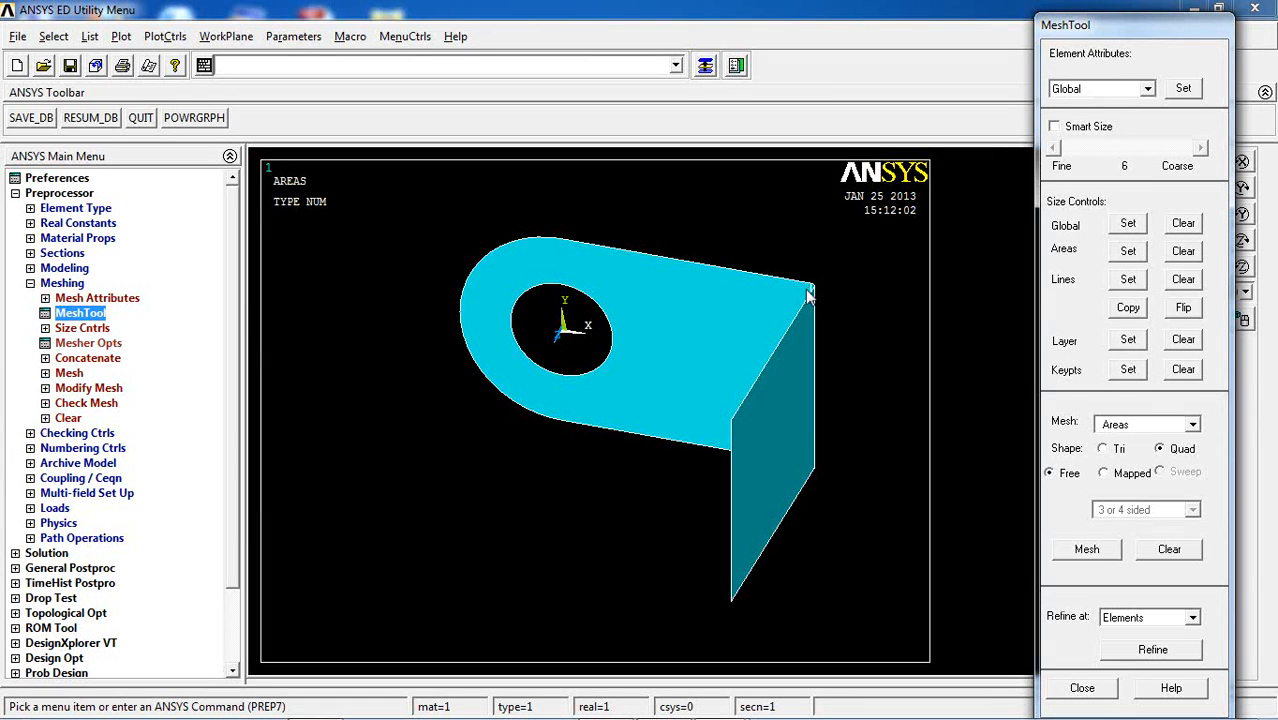
pyautogui.moveTo(1006, 122)
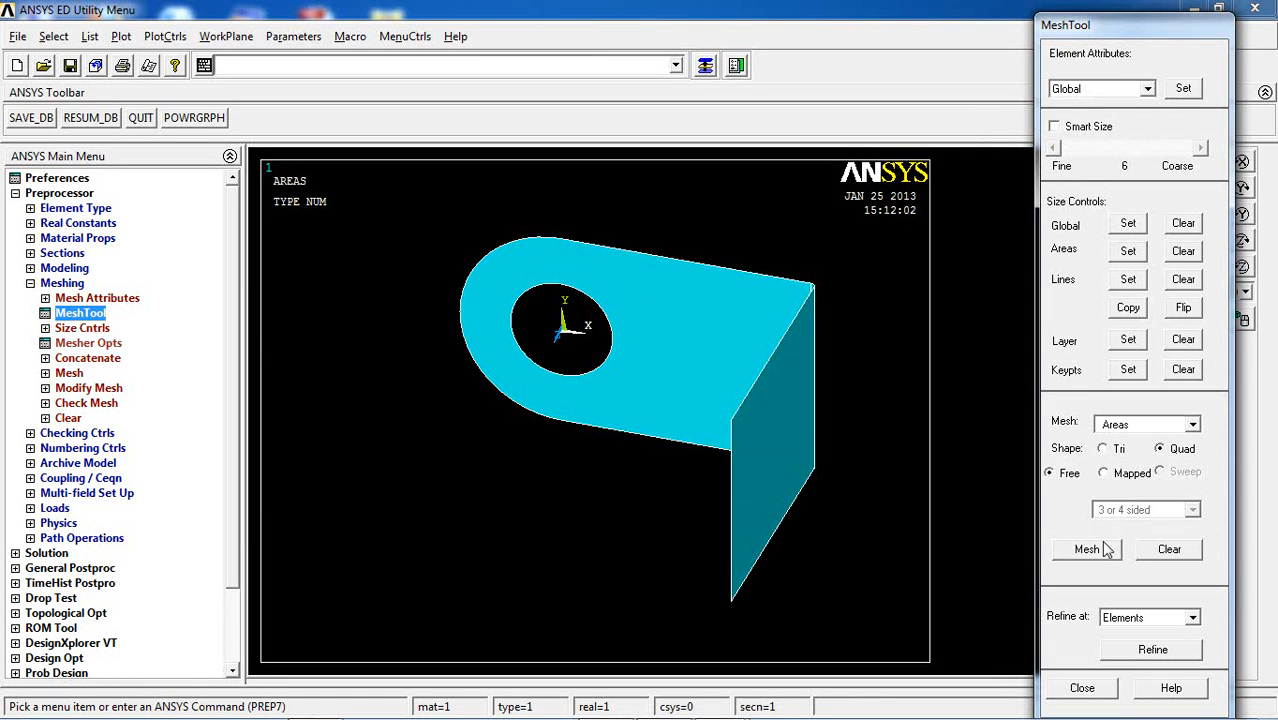
pyautogui.click(1086, 549)
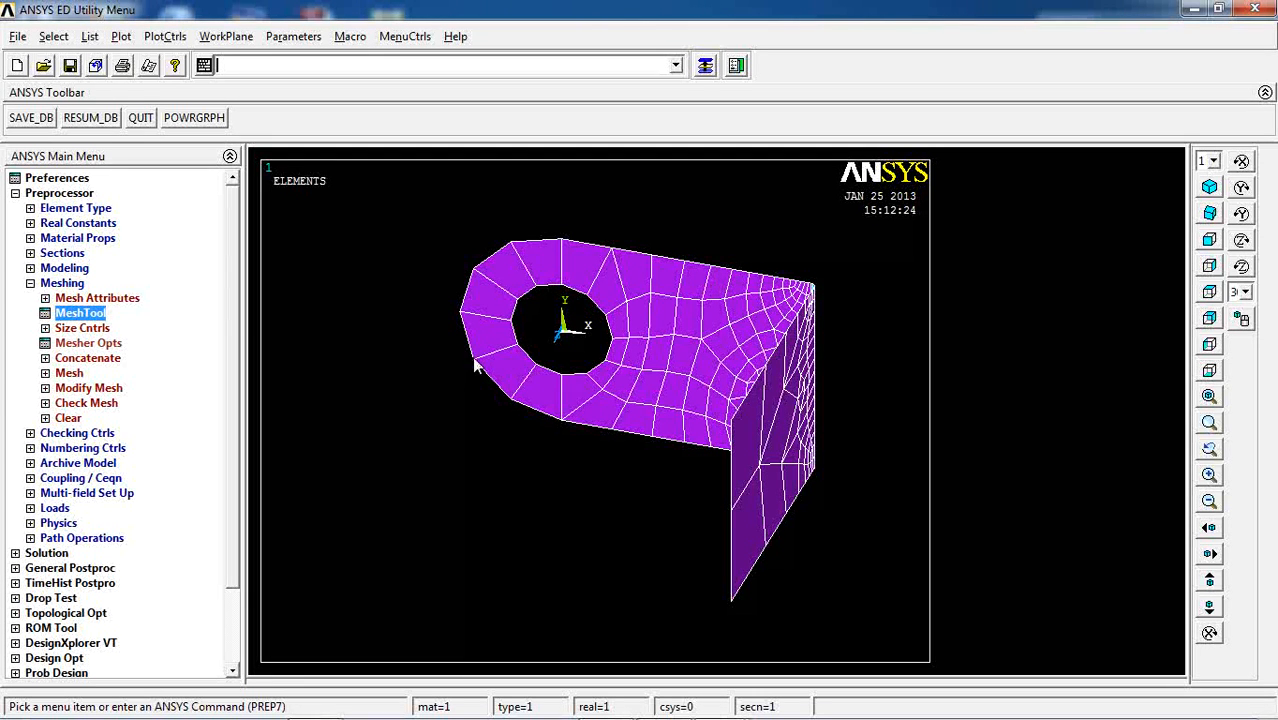
pyautogui.moveTo(617, 370)
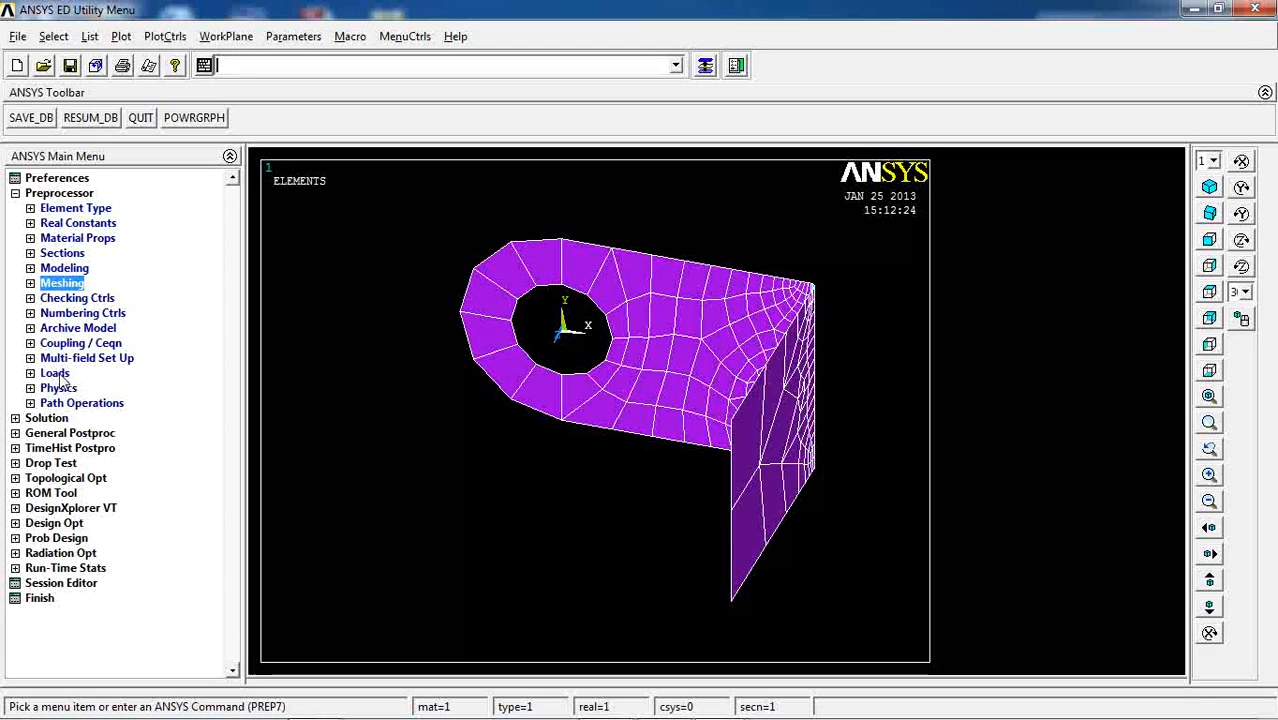
# Set a new static analysis and apply displacement constraints to the bent flange.
pyautogui.click(54, 373)
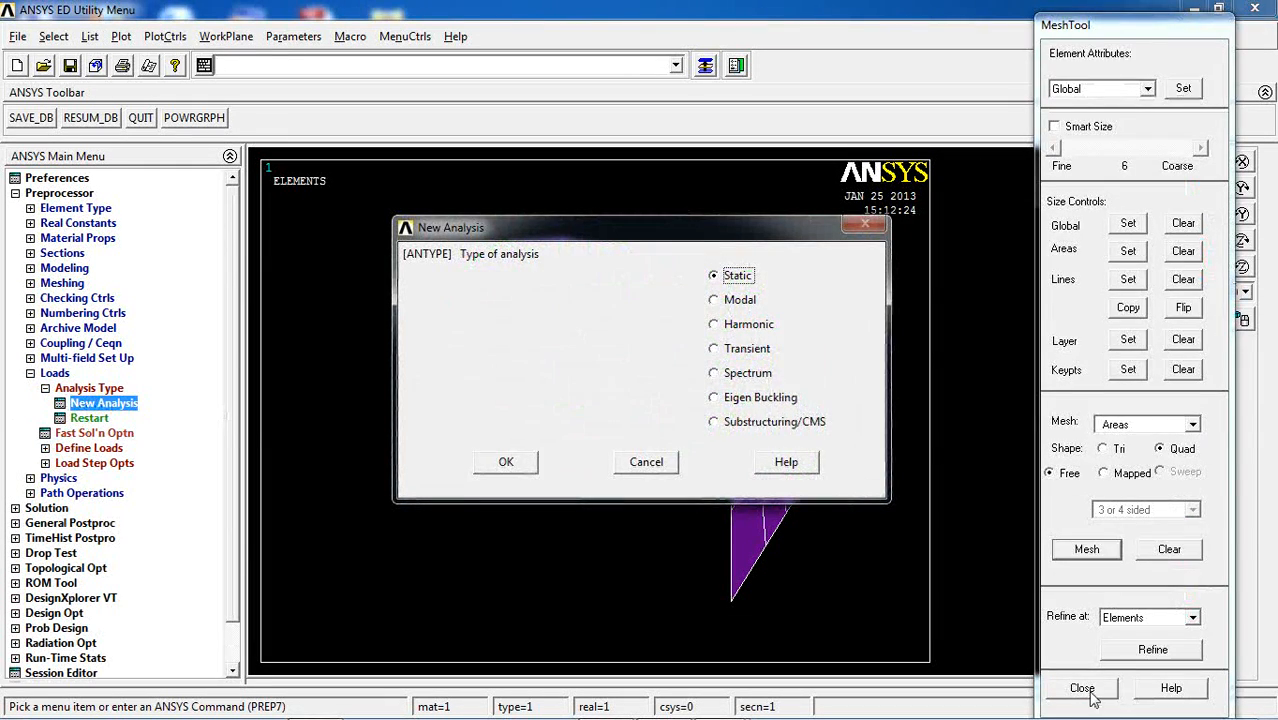
pyautogui.click(1082, 688)
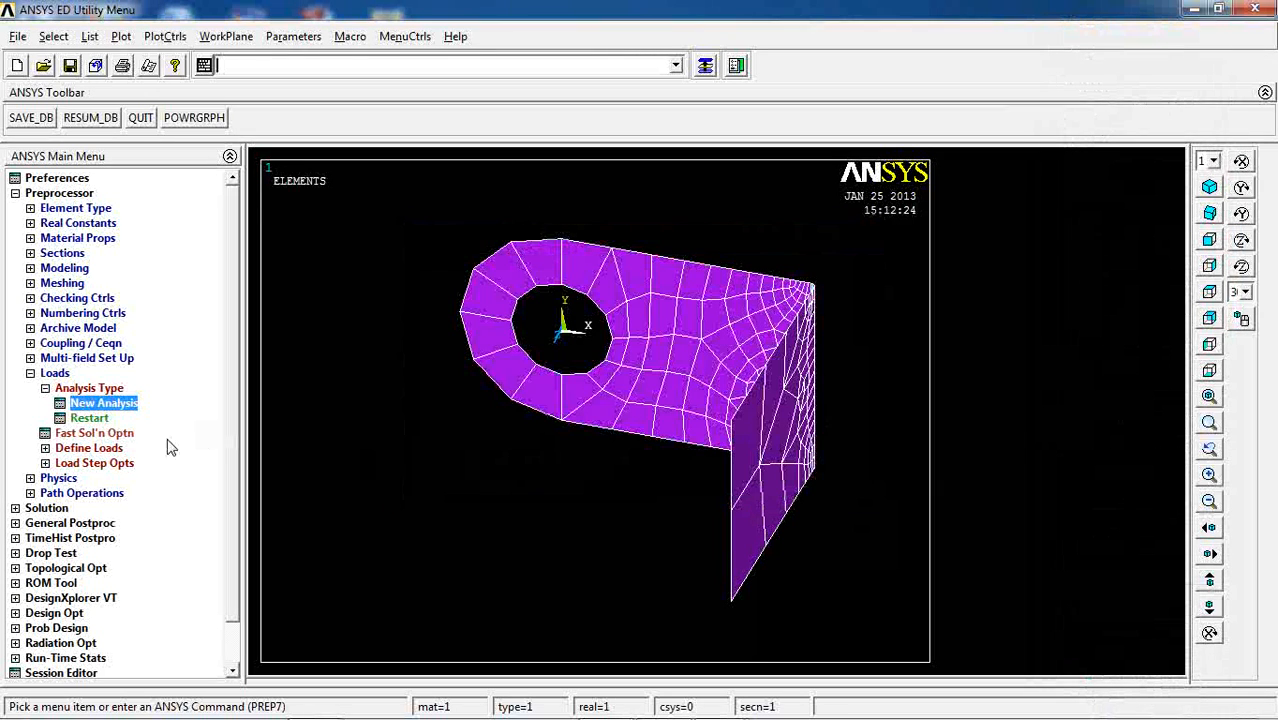
pyautogui.click(86, 447)
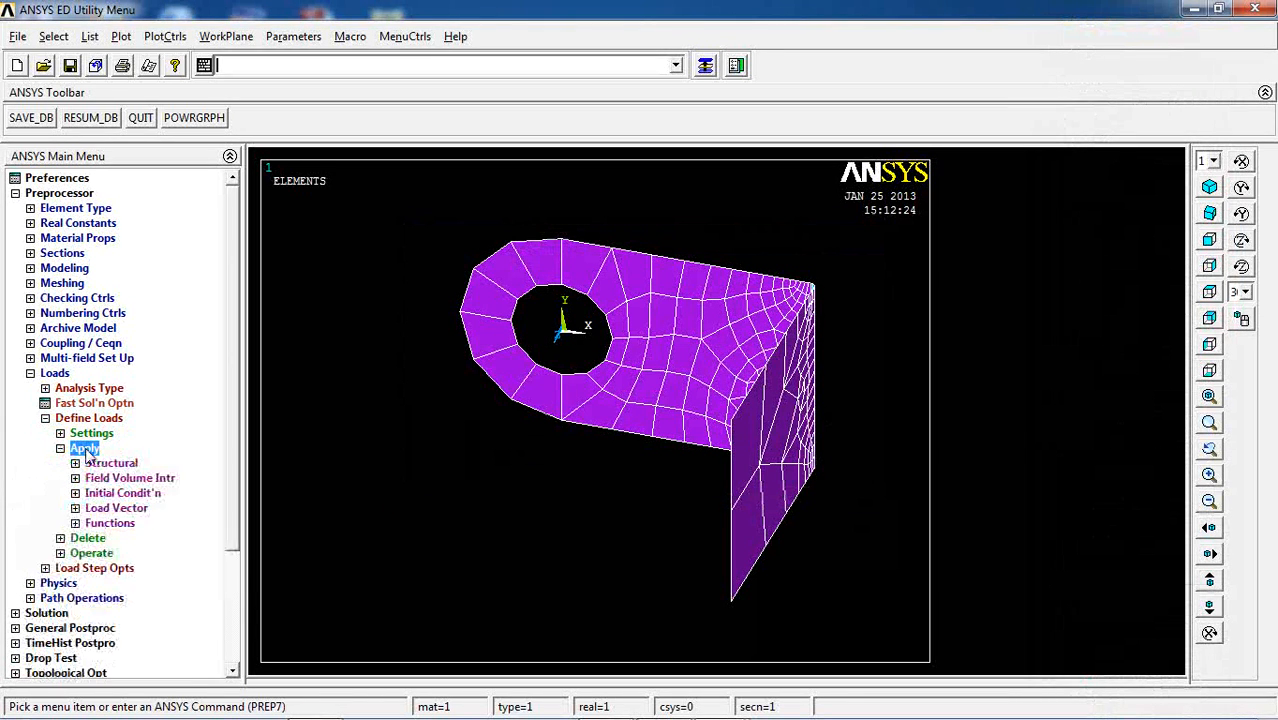
pyautogui.click(106, 462)
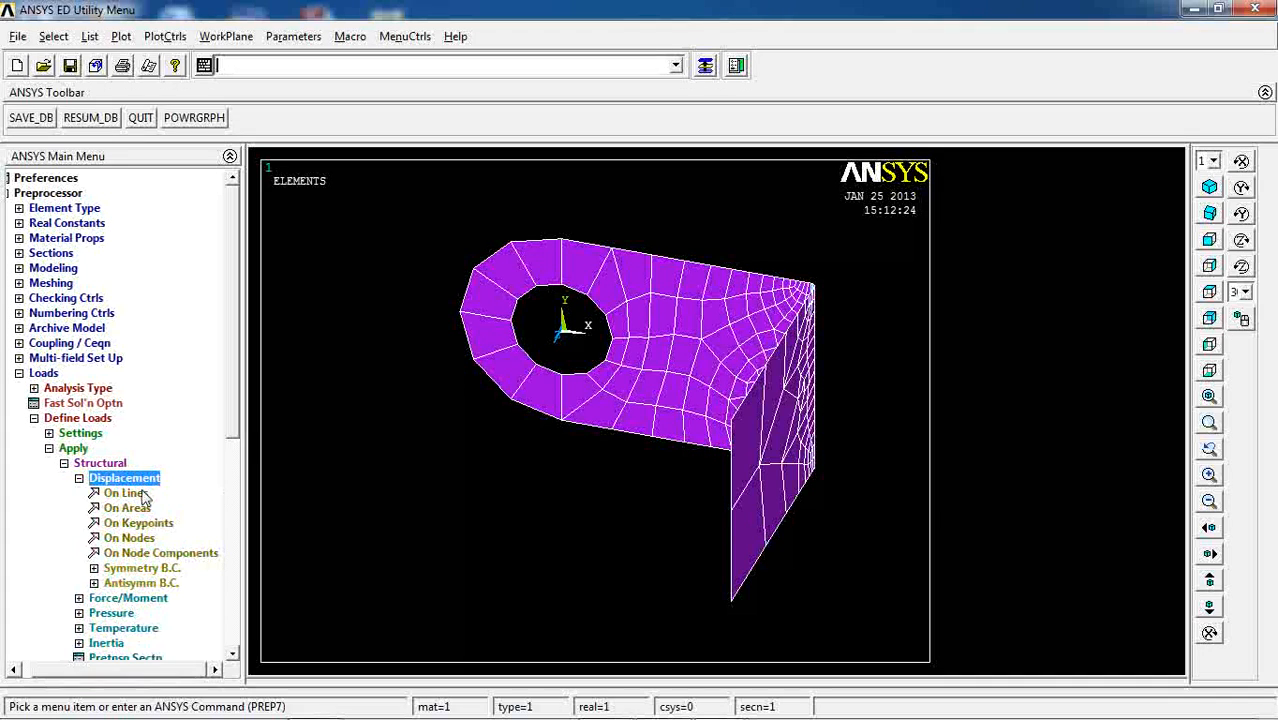
pyautogui.click(125, 507)
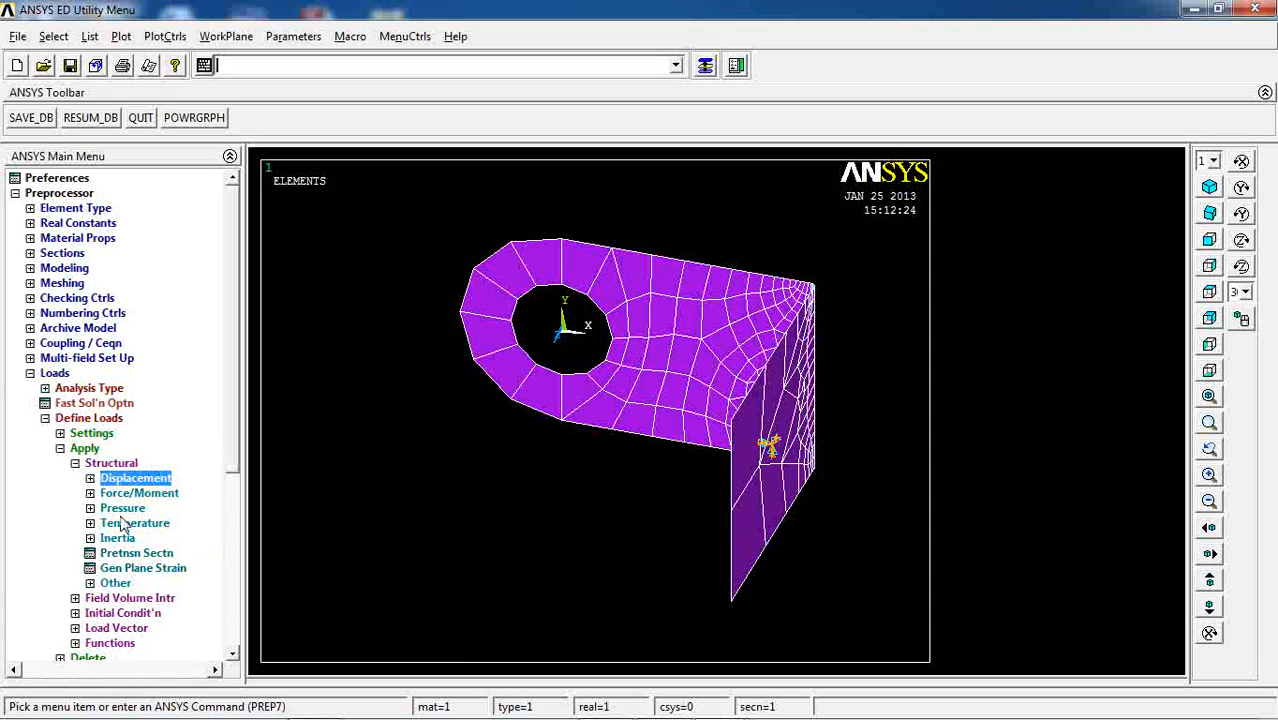
# Apply a pressure of 100 to the hole-edge lines.
pyautogui.click(122, 508)
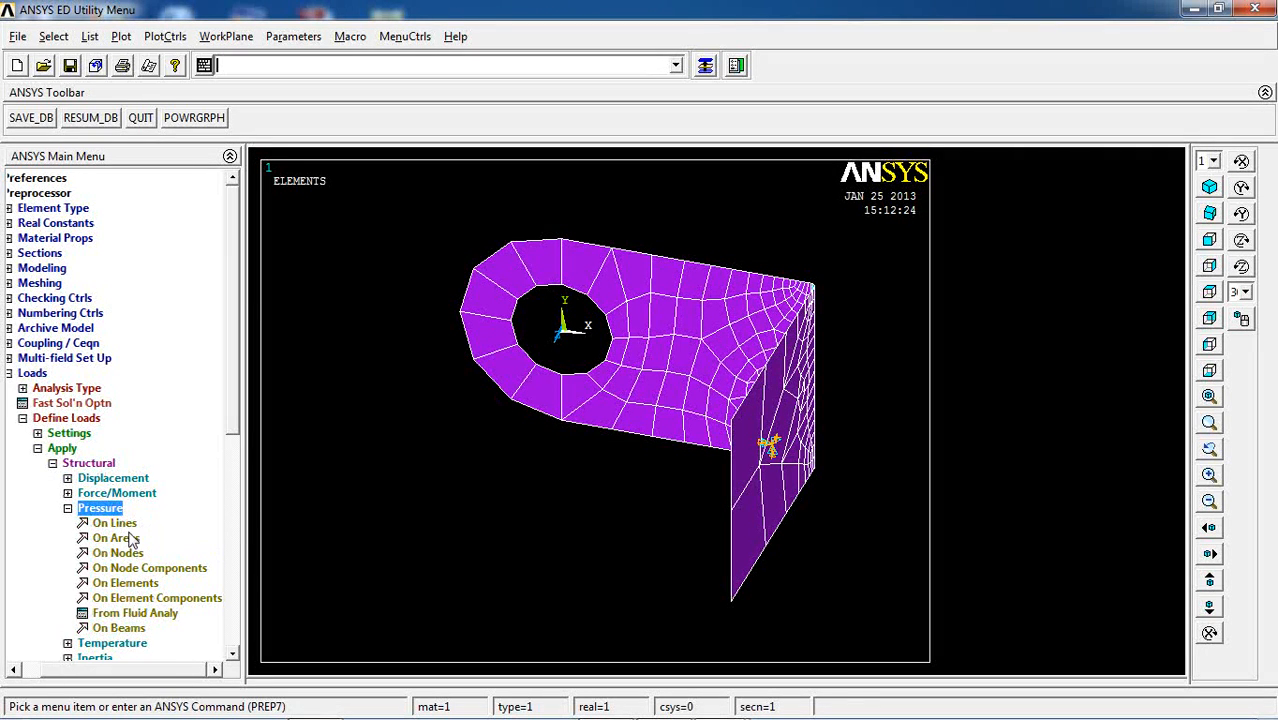
pyautogui.click(111, 522)
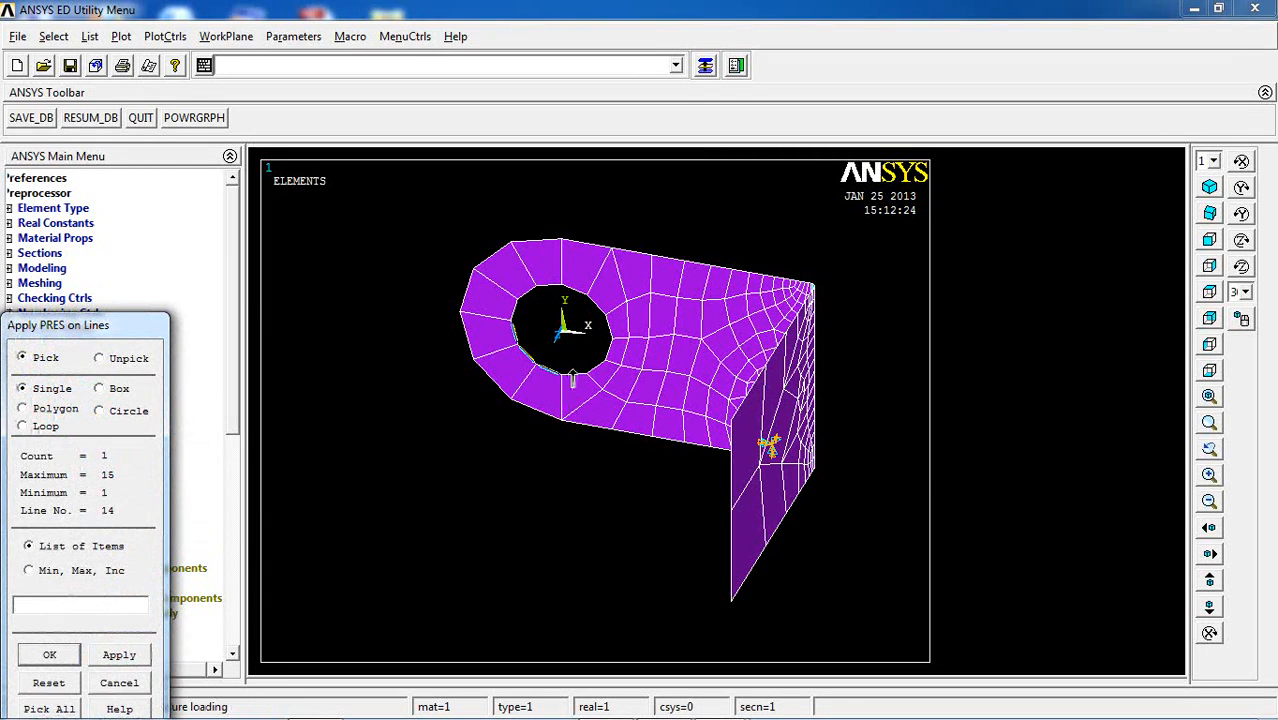
pyautogui.click(47, 654)
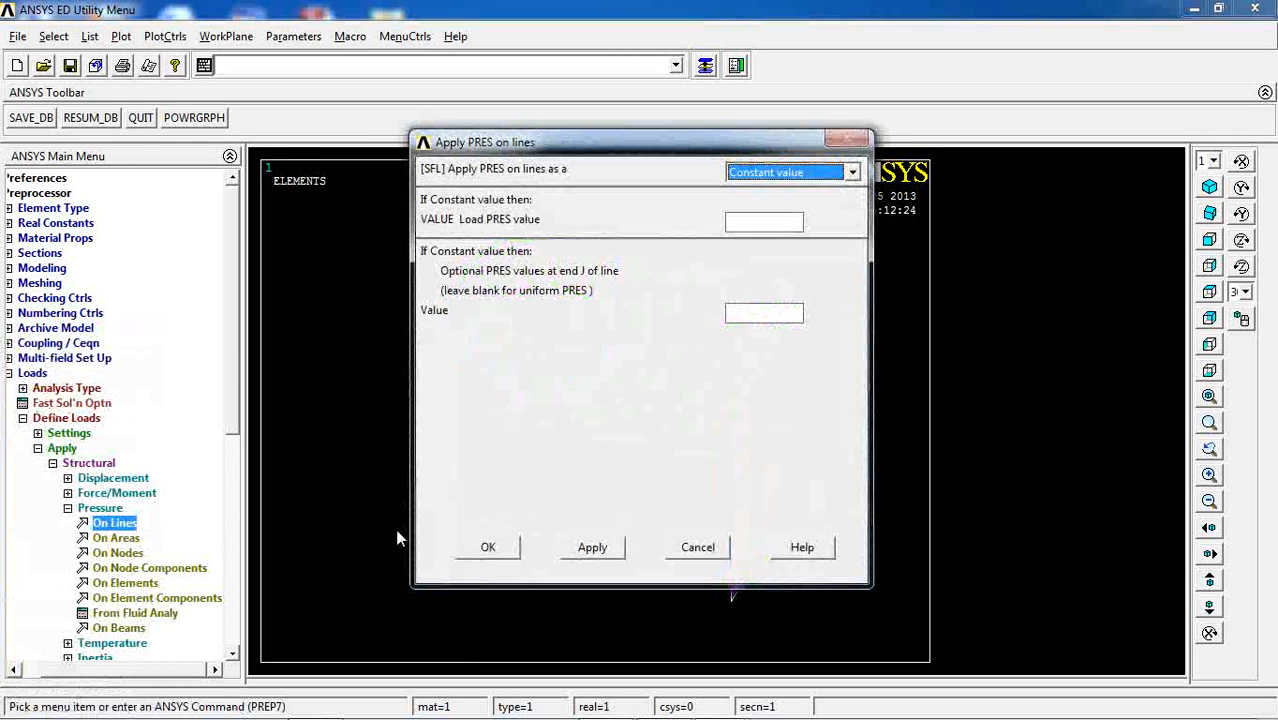
pyautogui.write('100')
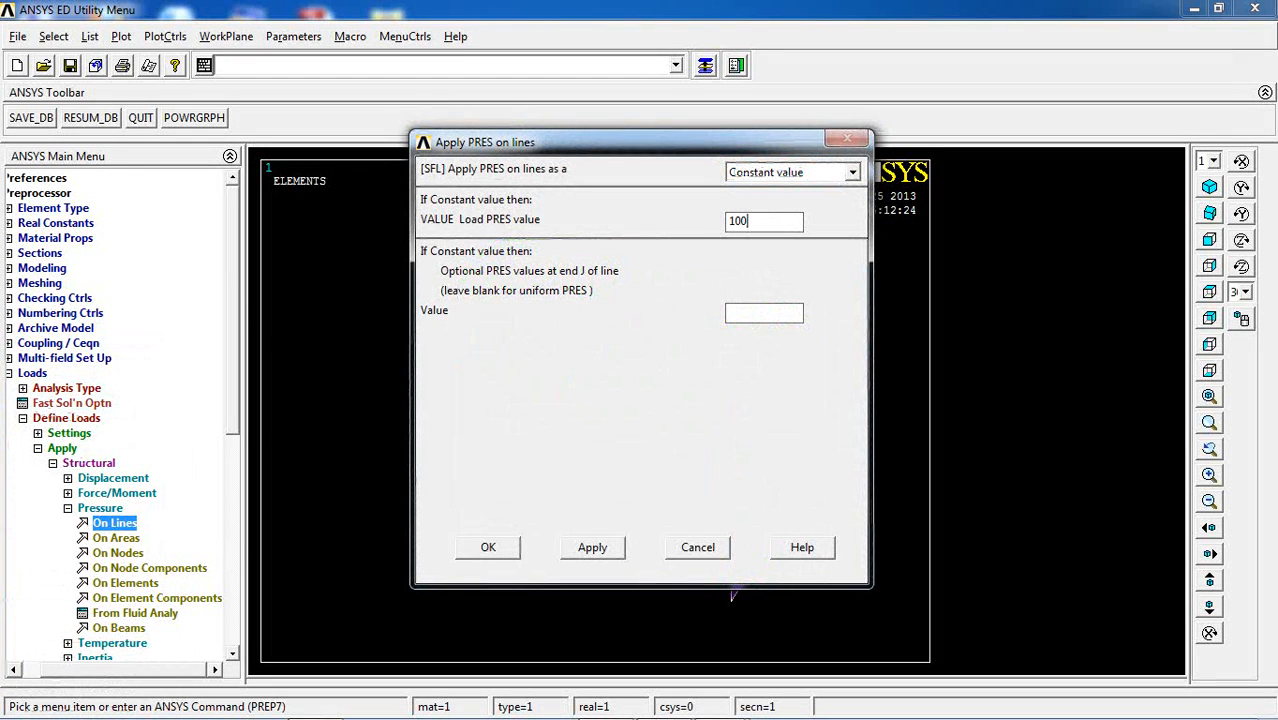
pyautogui.click(488, 547)
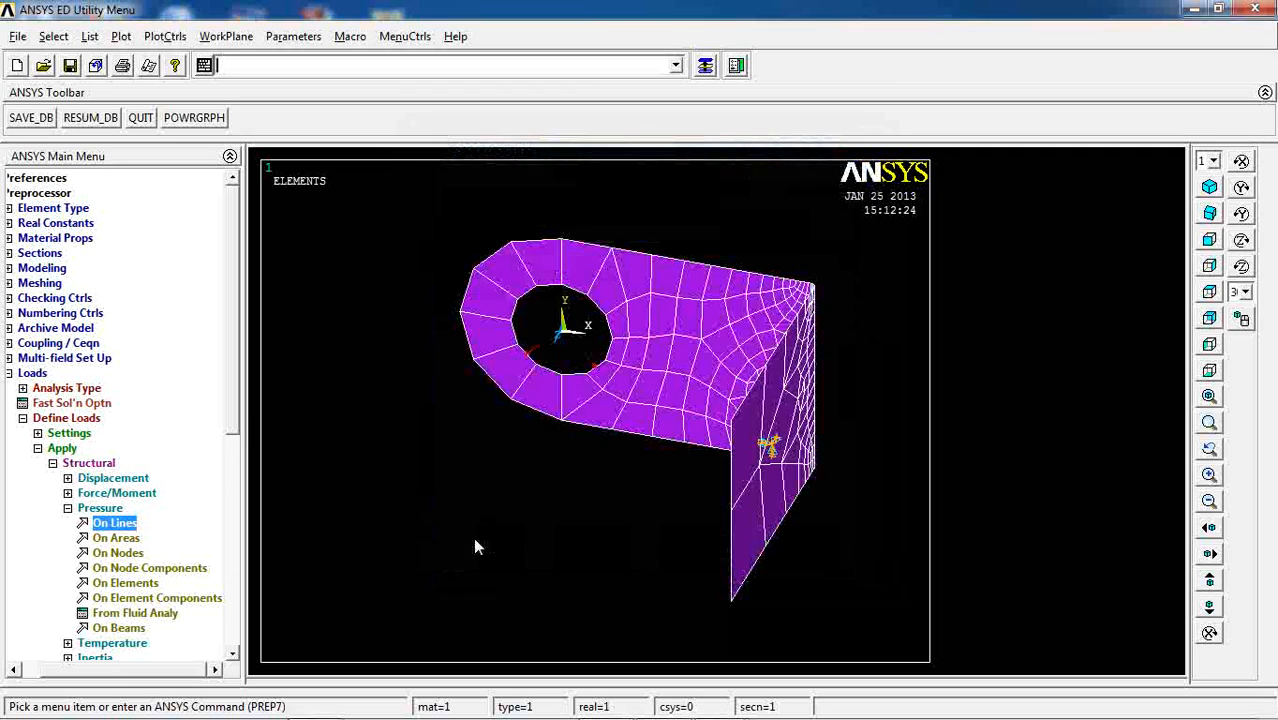
pyautogui.moveTo(580, 372)
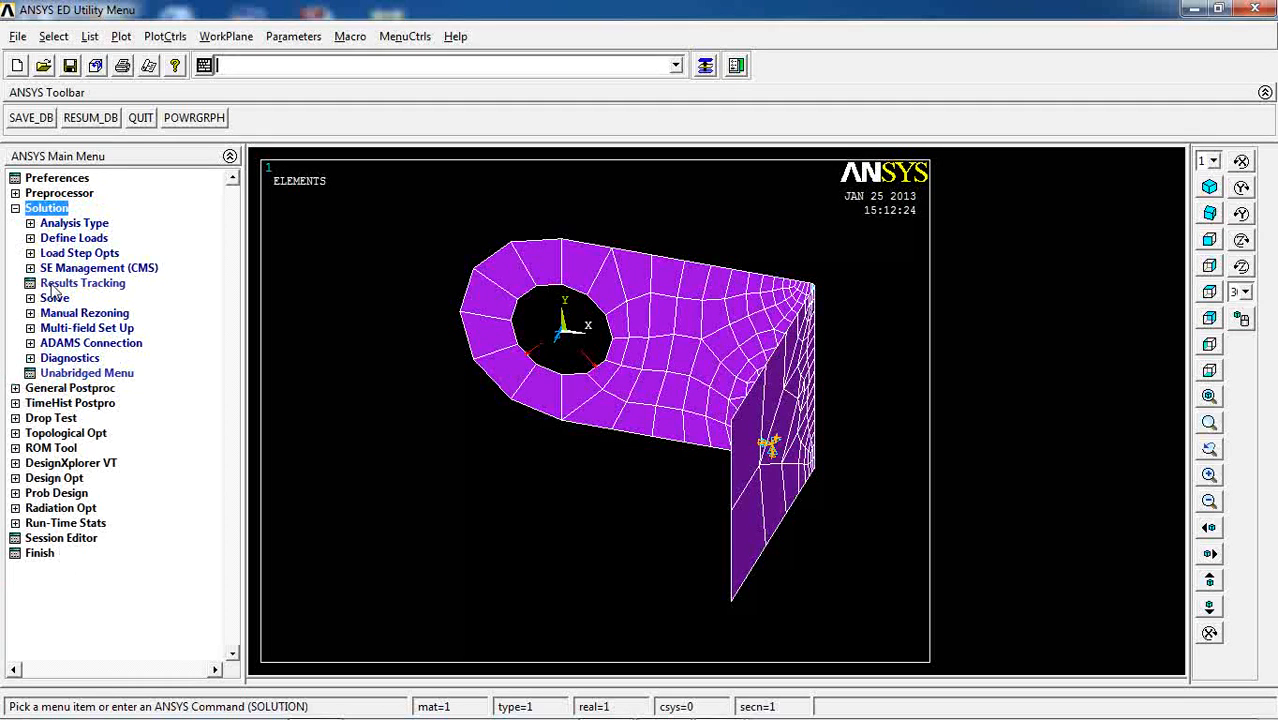
# Solve the current load step, proceeding despite the 45 model warnings.
pyautogui.click(82, 312)
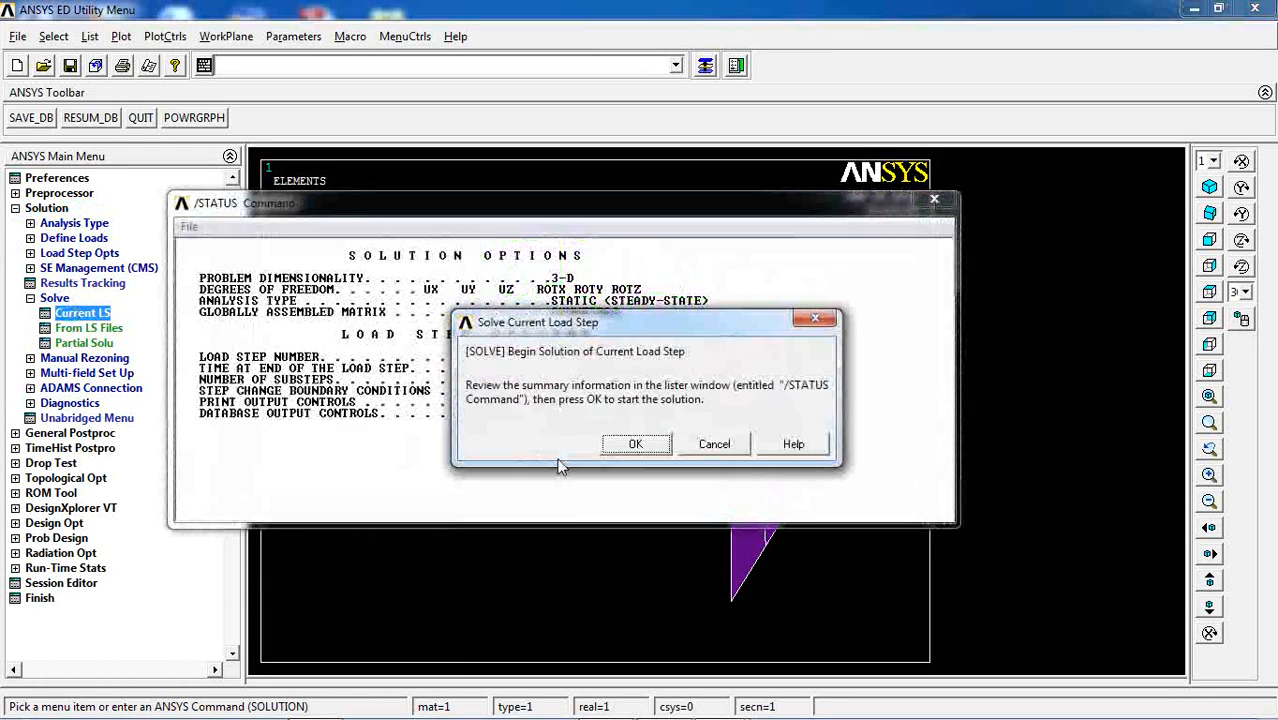
pyautogui.click(636, 444)
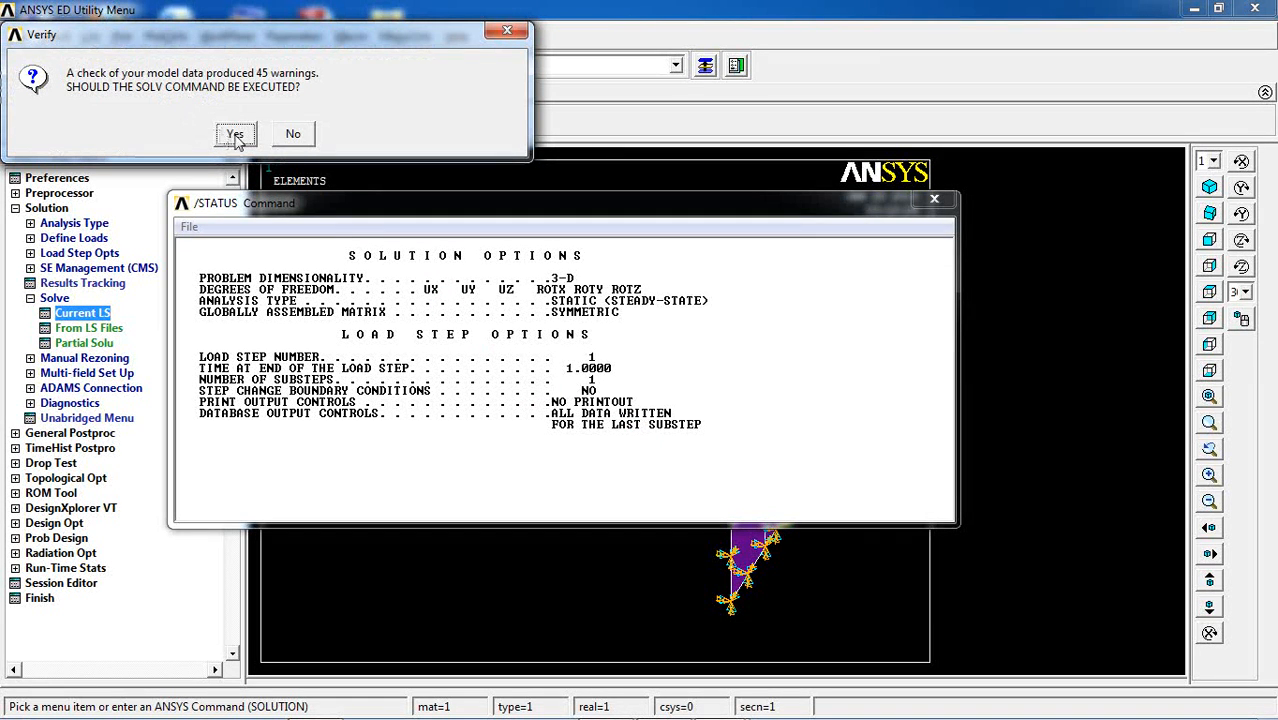
pyautogui.click(235, 134)
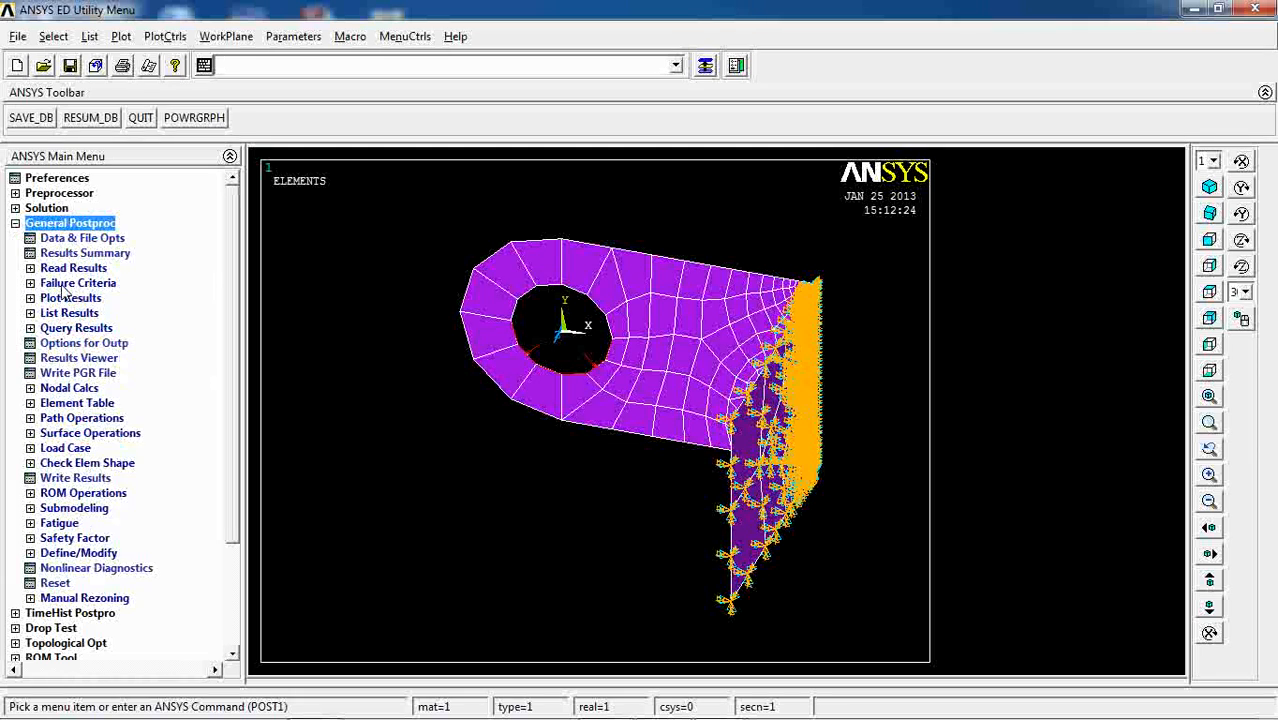
# Plot the deformed shape, then a nodal UY contour ranging about -2.33e-6 to 0.
pyautogui.click(70, 298)
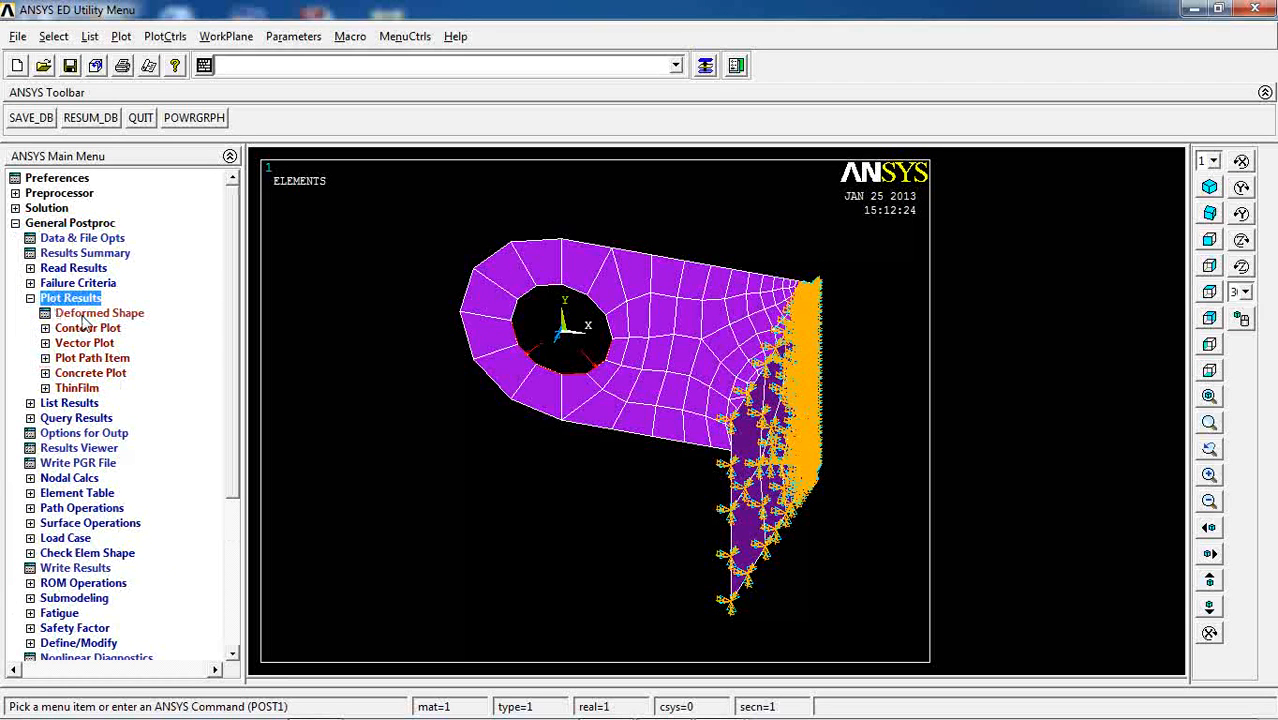
pyautogui.click(99, 313)
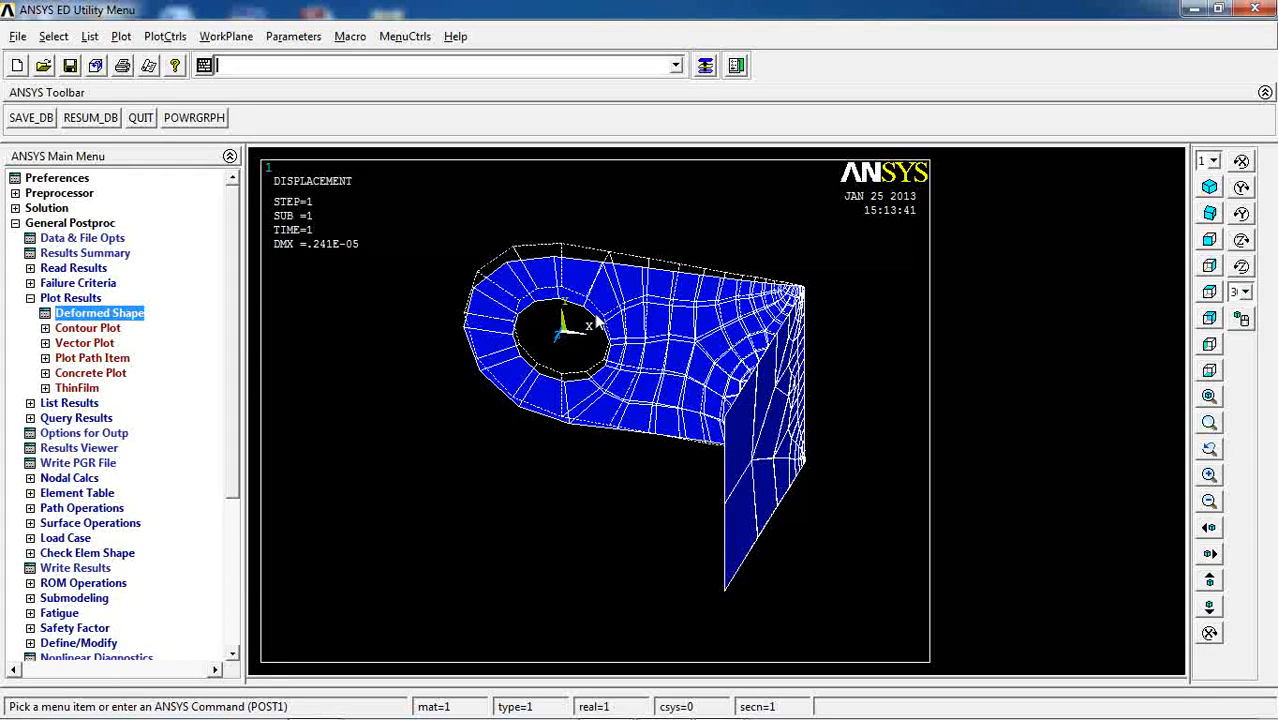
pyautogui.click(88, 328)
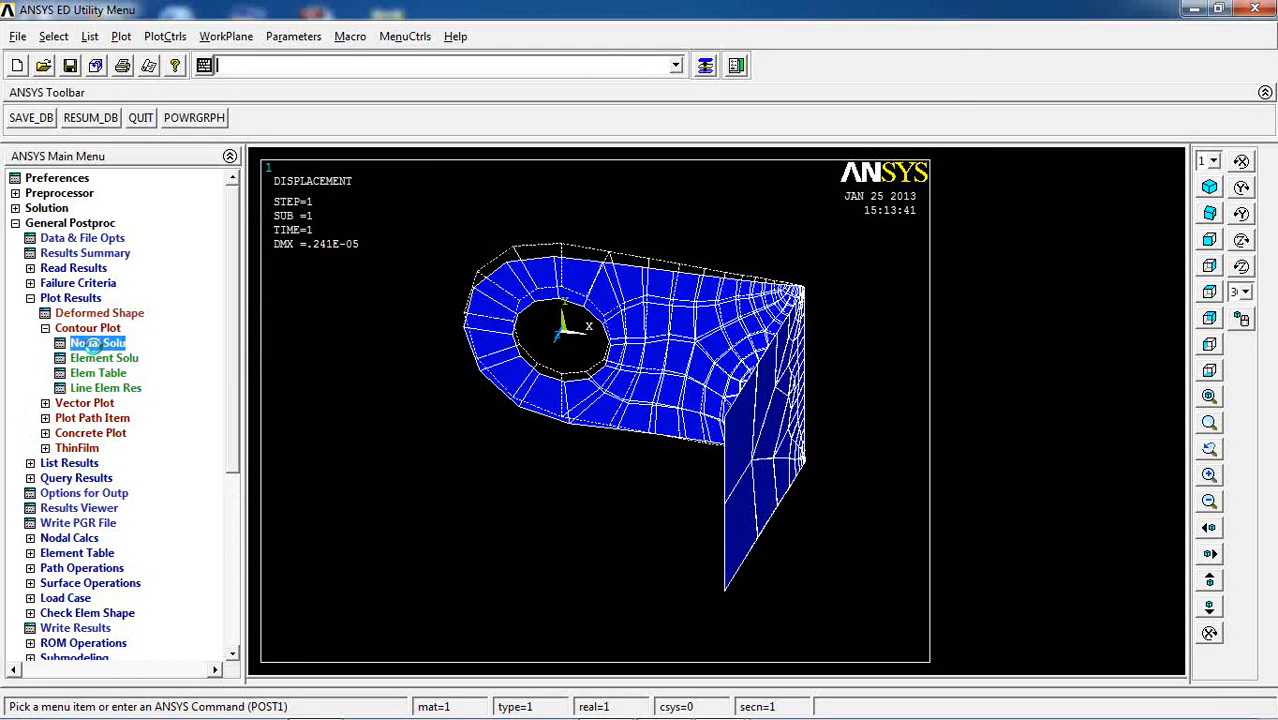
pyautogui.click(97, 342)
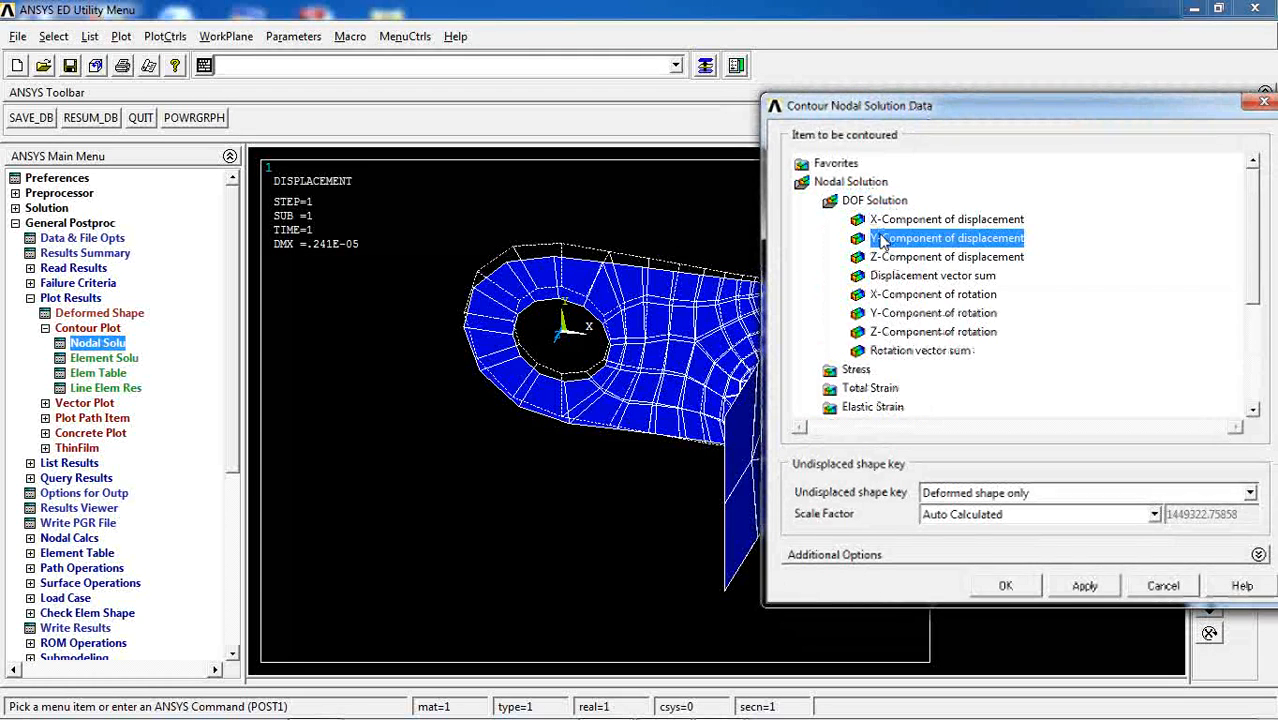
pyautogui.click(1005, 584)
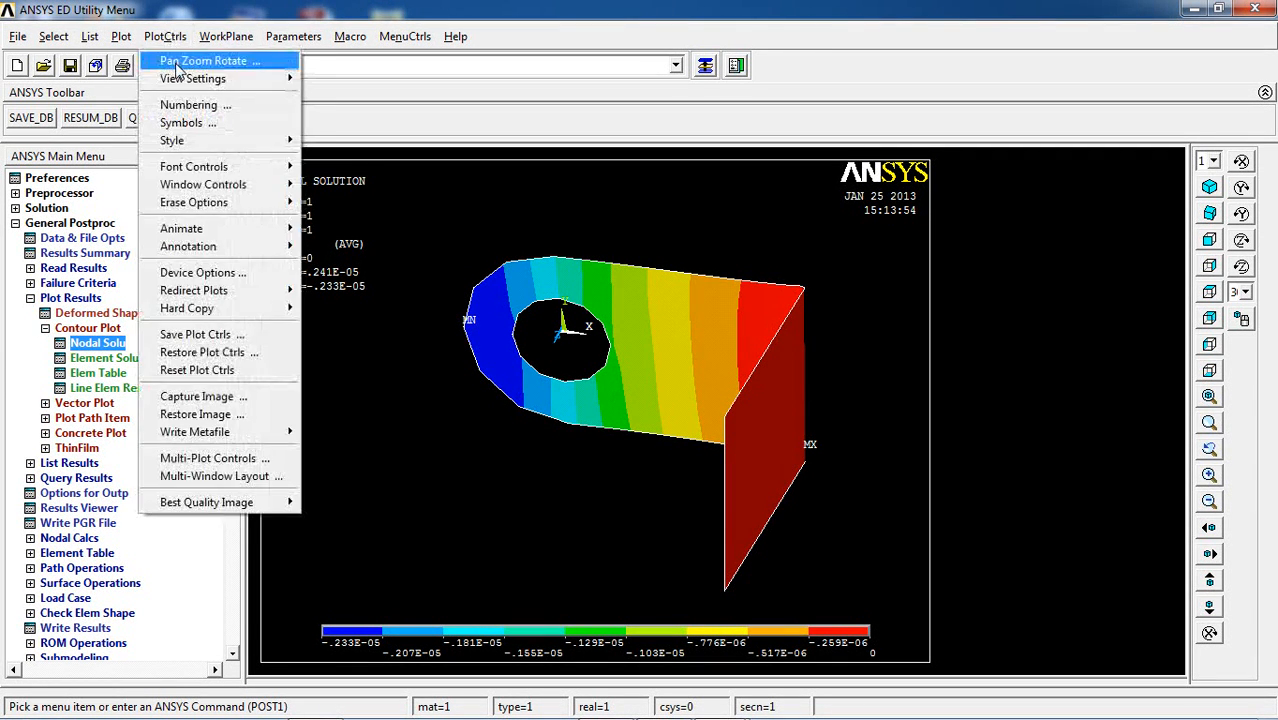
# Change the element size-and-shape display setting and replot the Y-displacement contour.
pyautogui.click(186, 122)
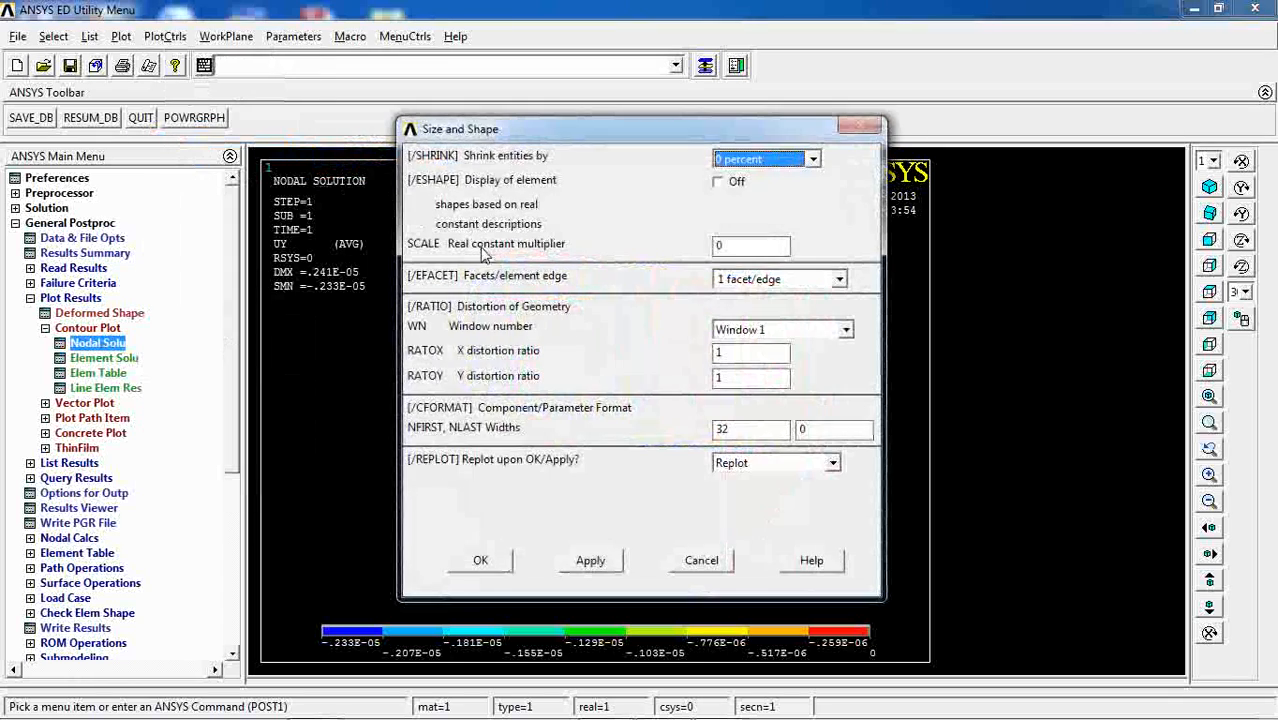
pyautogui.click(480, 560)
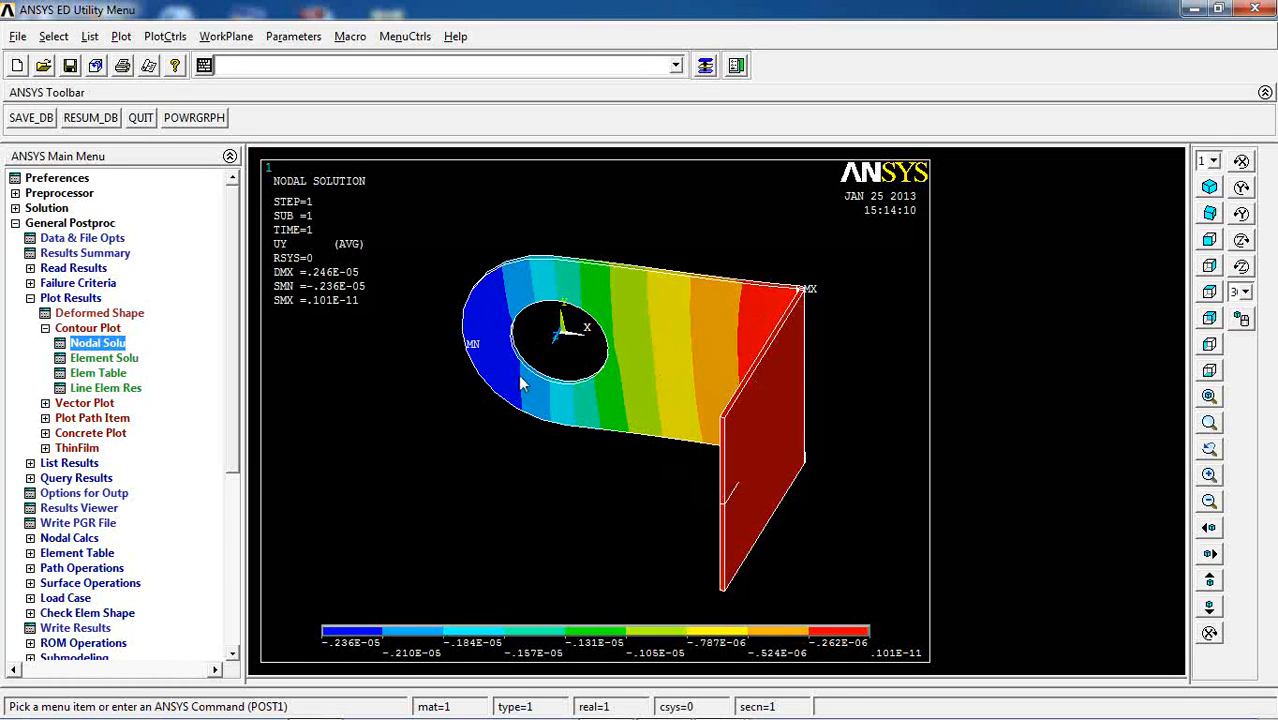
pyautogui.moveTo(218, 468)
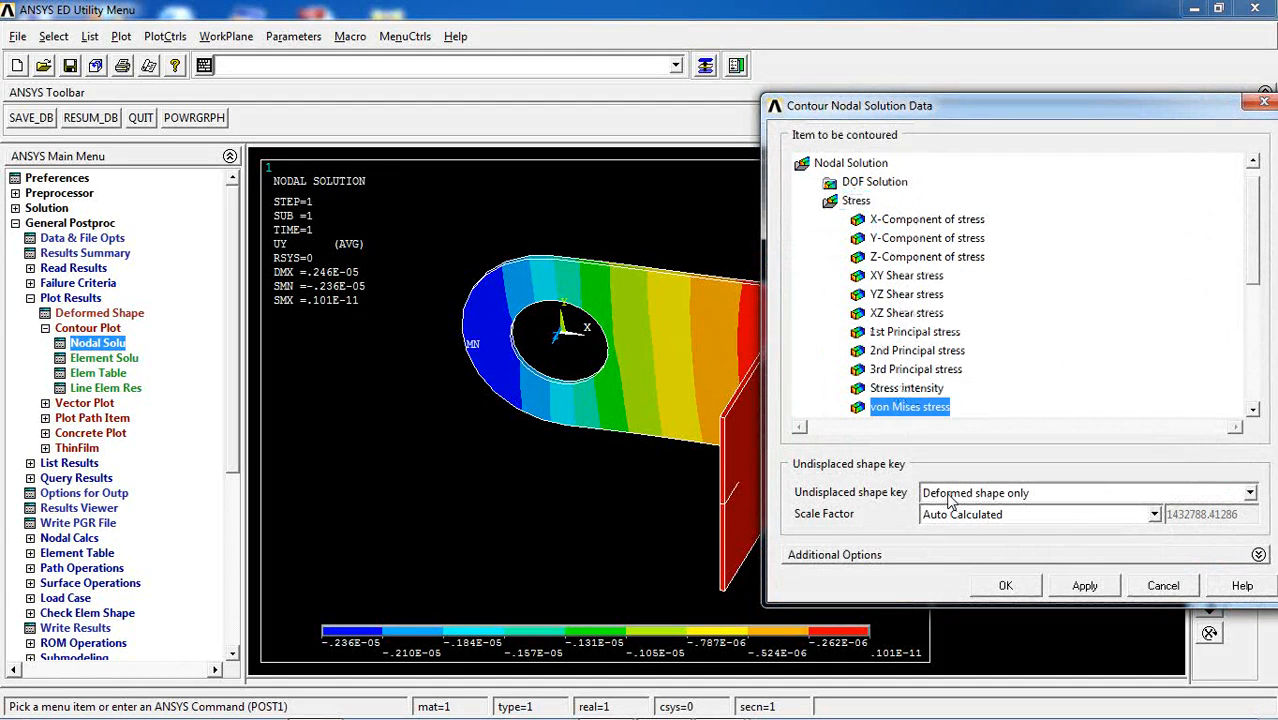
# Plot the nodal von Mises stress contour, ranging from 0 to about 35547.
pyautogui.click(1005, 584)
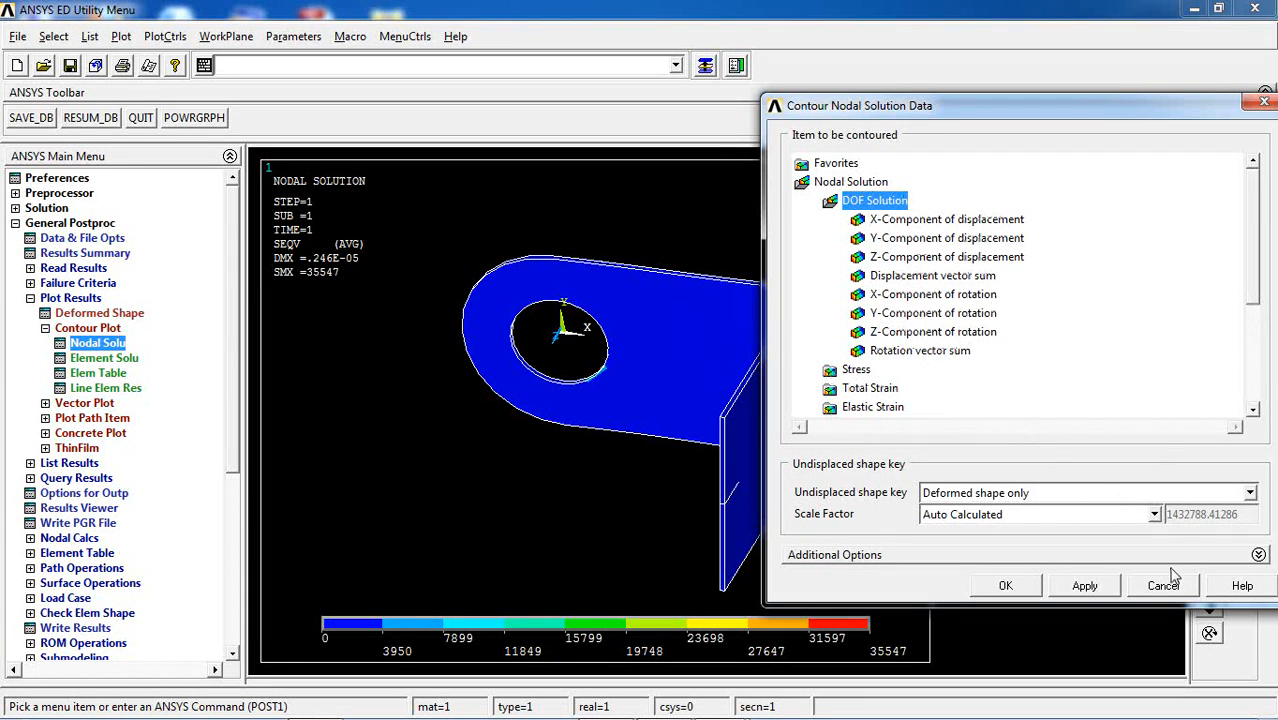
# Cancel the contour dialog and plot predefined Translation U displacement vectors.
pyautogui.click(1005, 585)
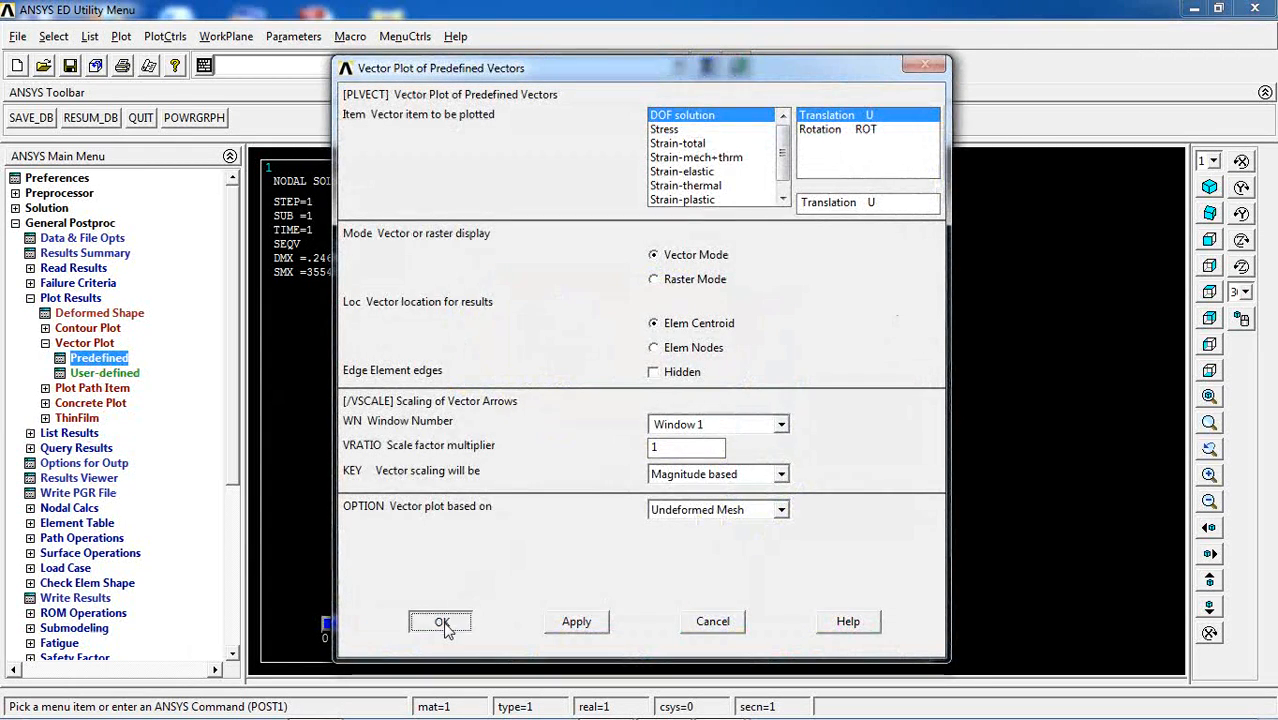
pyautogui.click(440, 621)
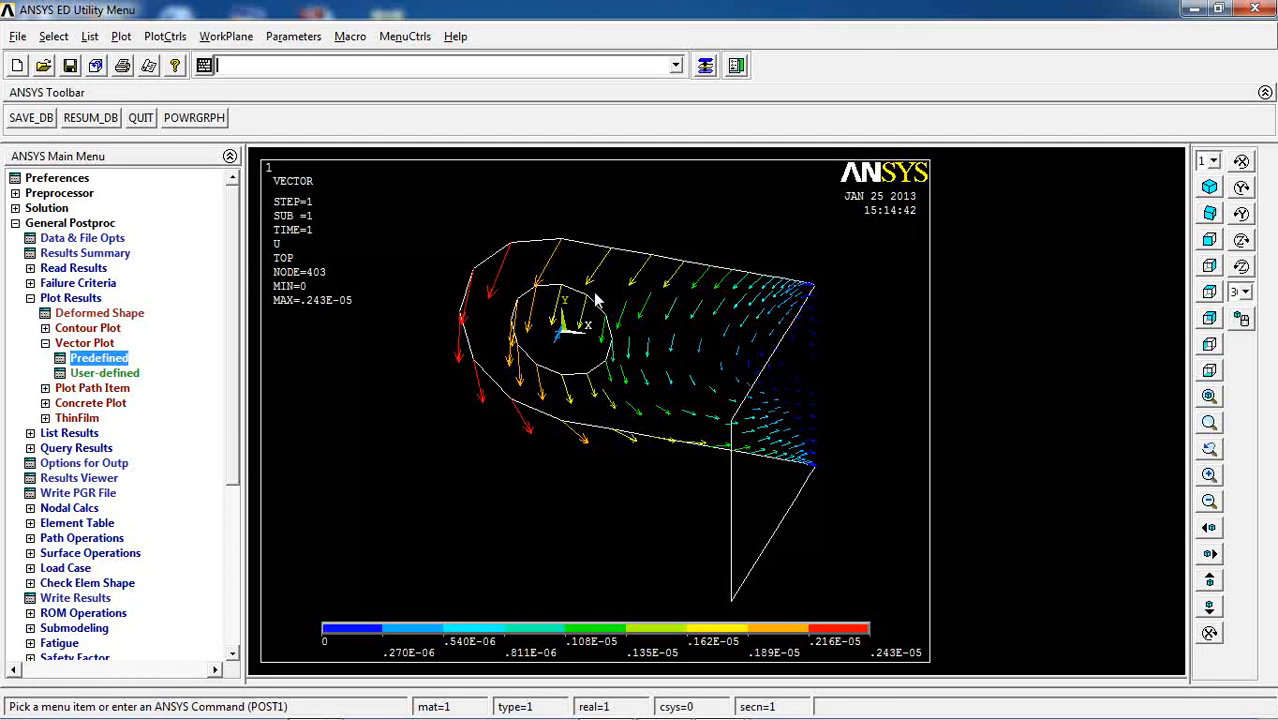
pyautogui.moveTo(675, 316)
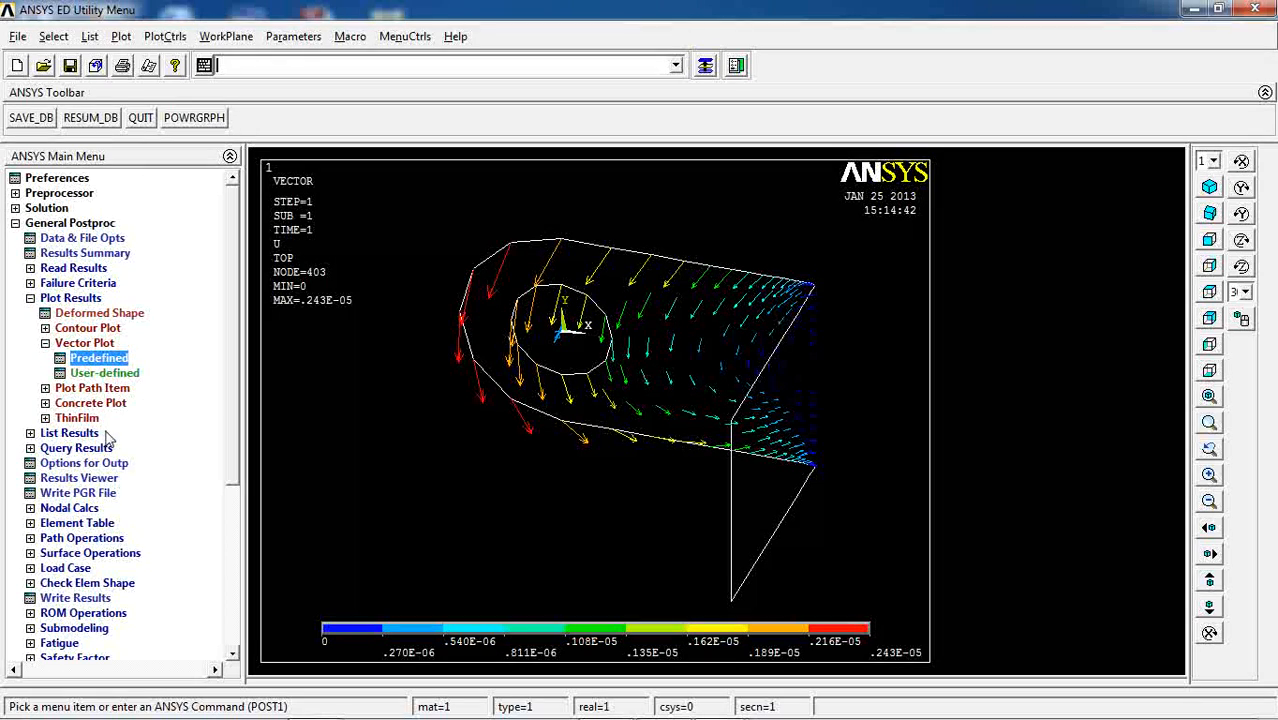
# Replot the nodal Y-component displacement contour, spanning about -2.36e-6 to 1.01e-11.
pyautogui.click(88, 327)
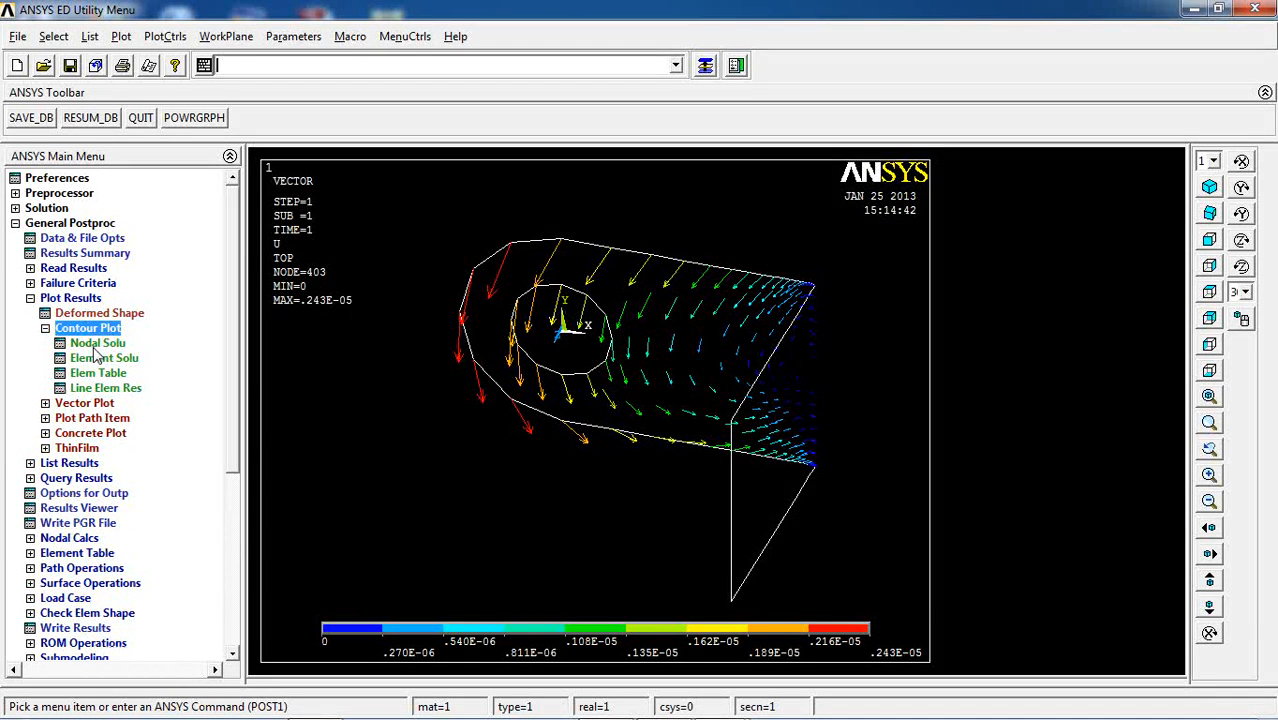
pyautogui.click(96, 342)
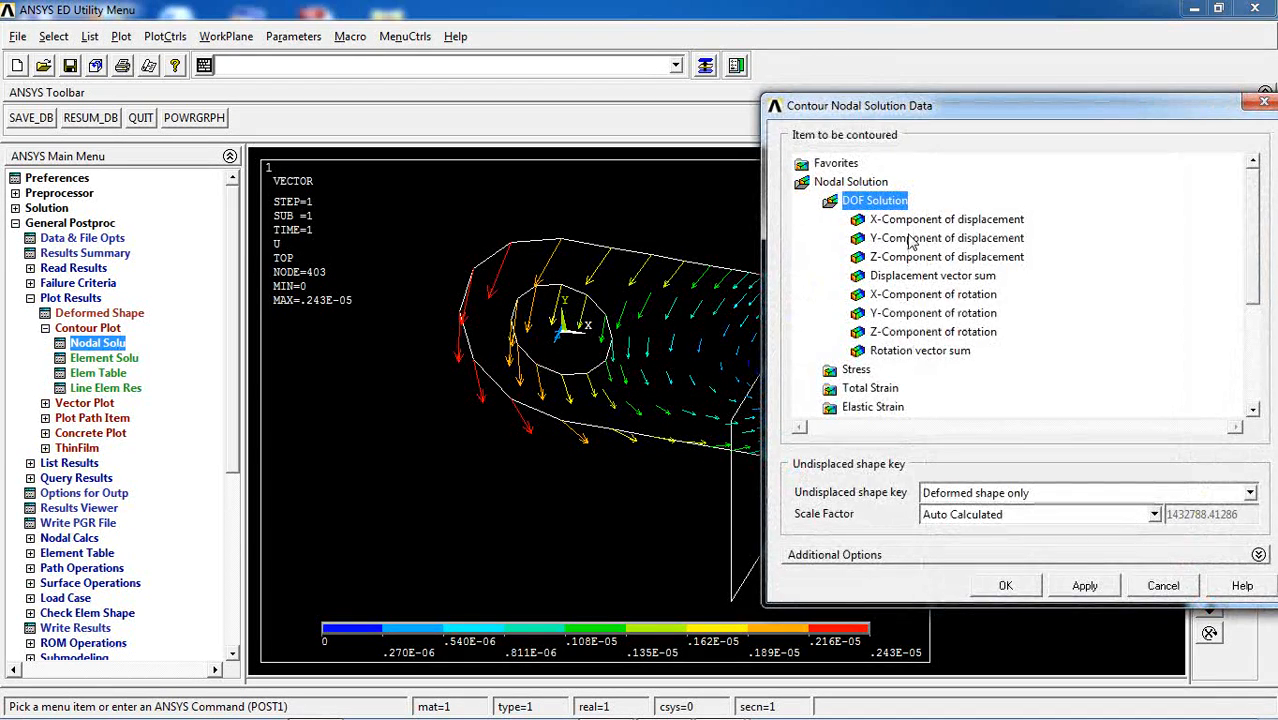
pyautogui.click(1005, 585)
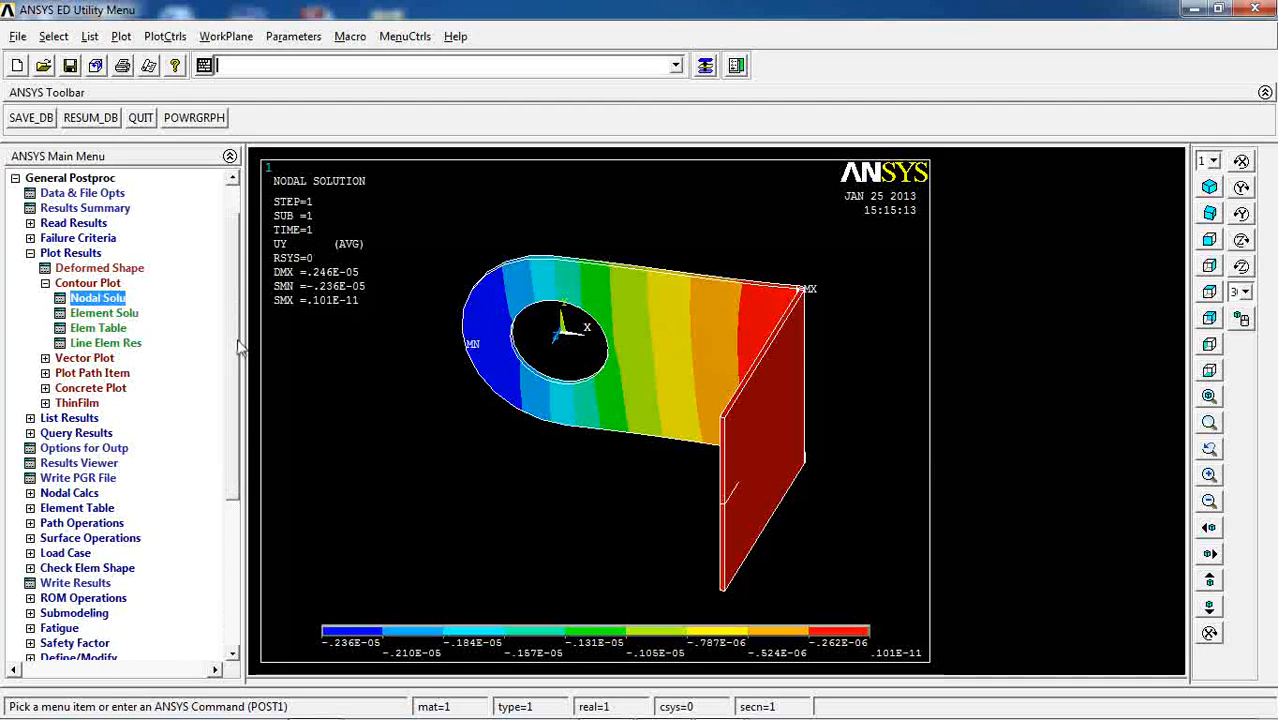
pyautogui.click(70, 268)
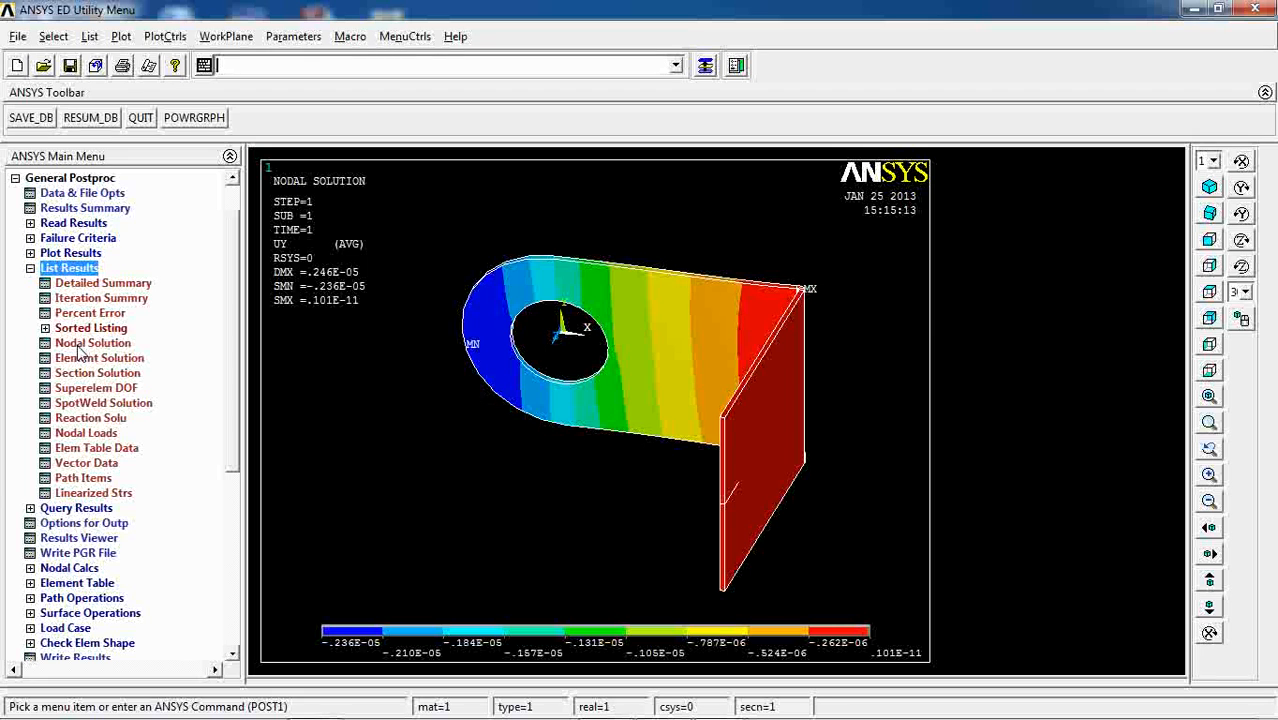
# List nodal Y-component displacements and scroll through the PRNSOL values.
pyautogui.click(92, 342)
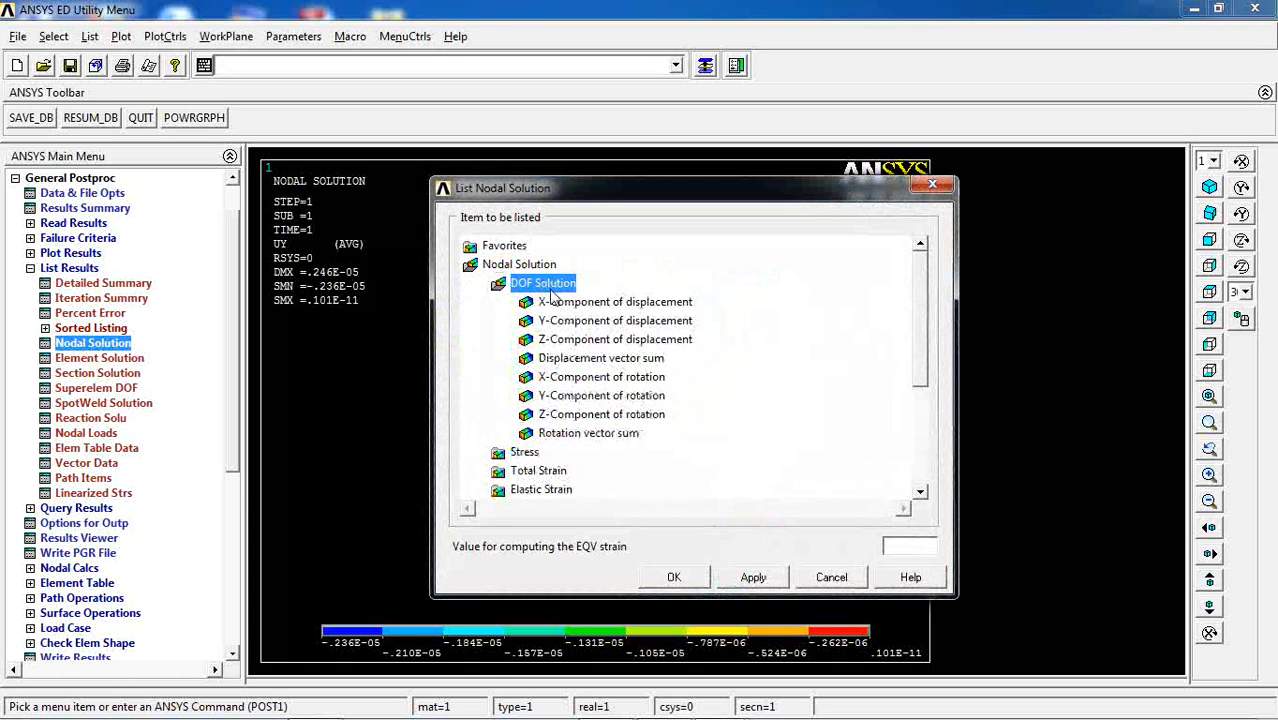
pyautogui.click(674, 577)
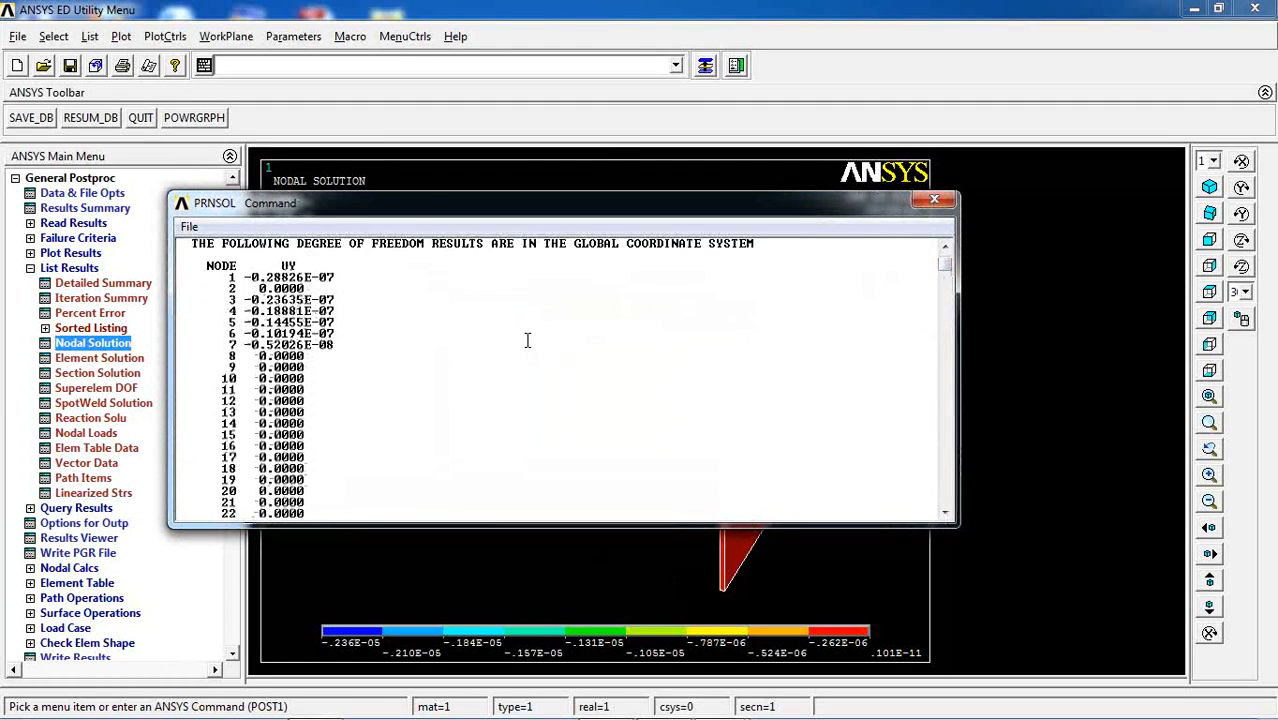
pyautogui.scroll(-3)
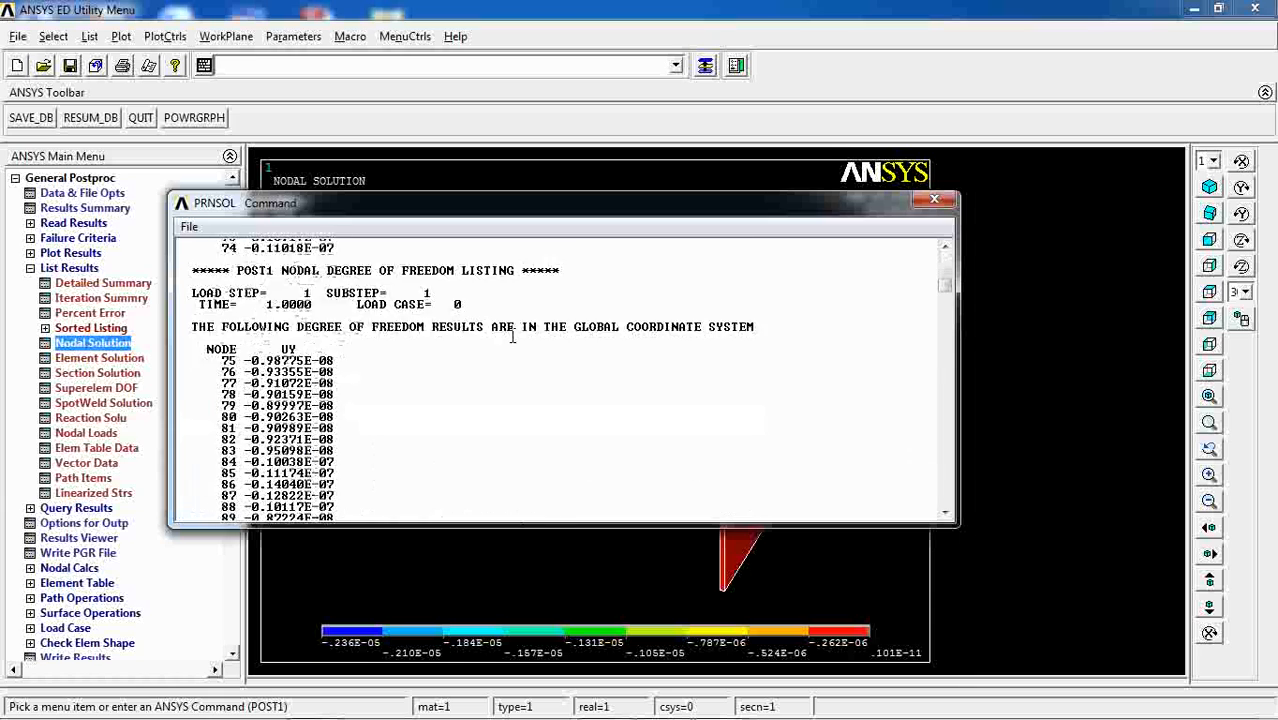
pyautogui.scroll(-3)
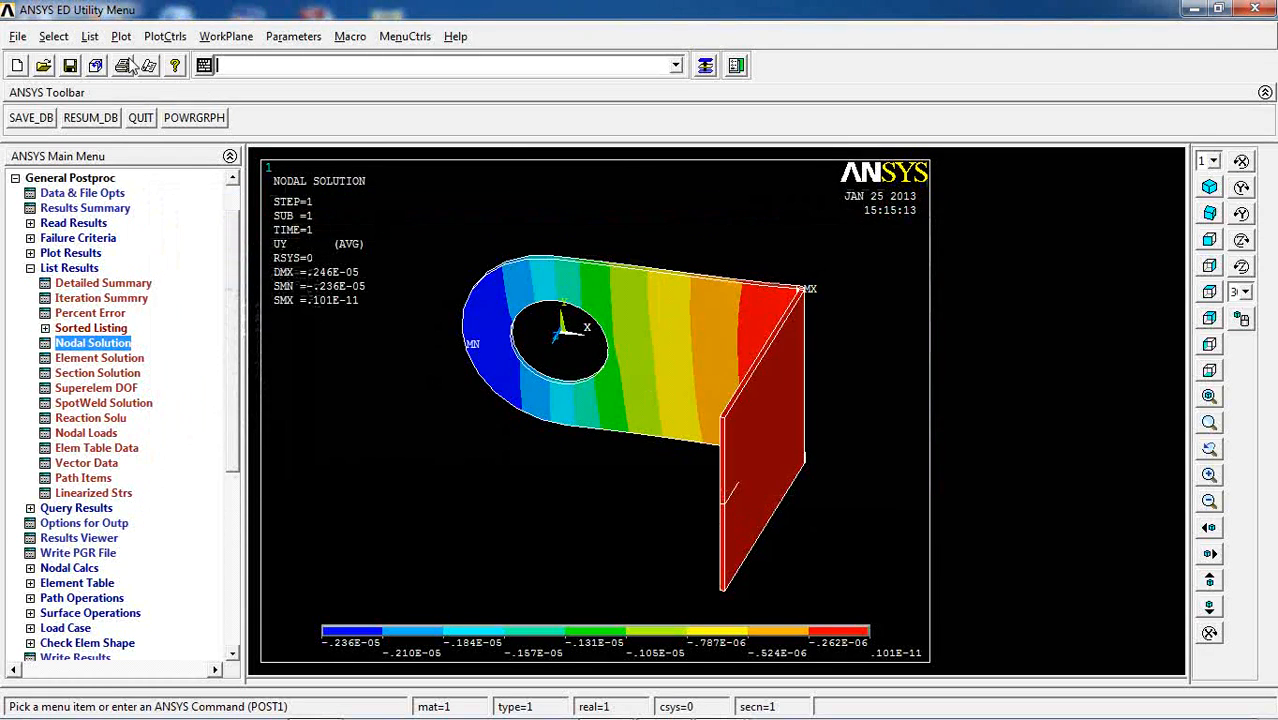
pyautogui.click(56, 37)
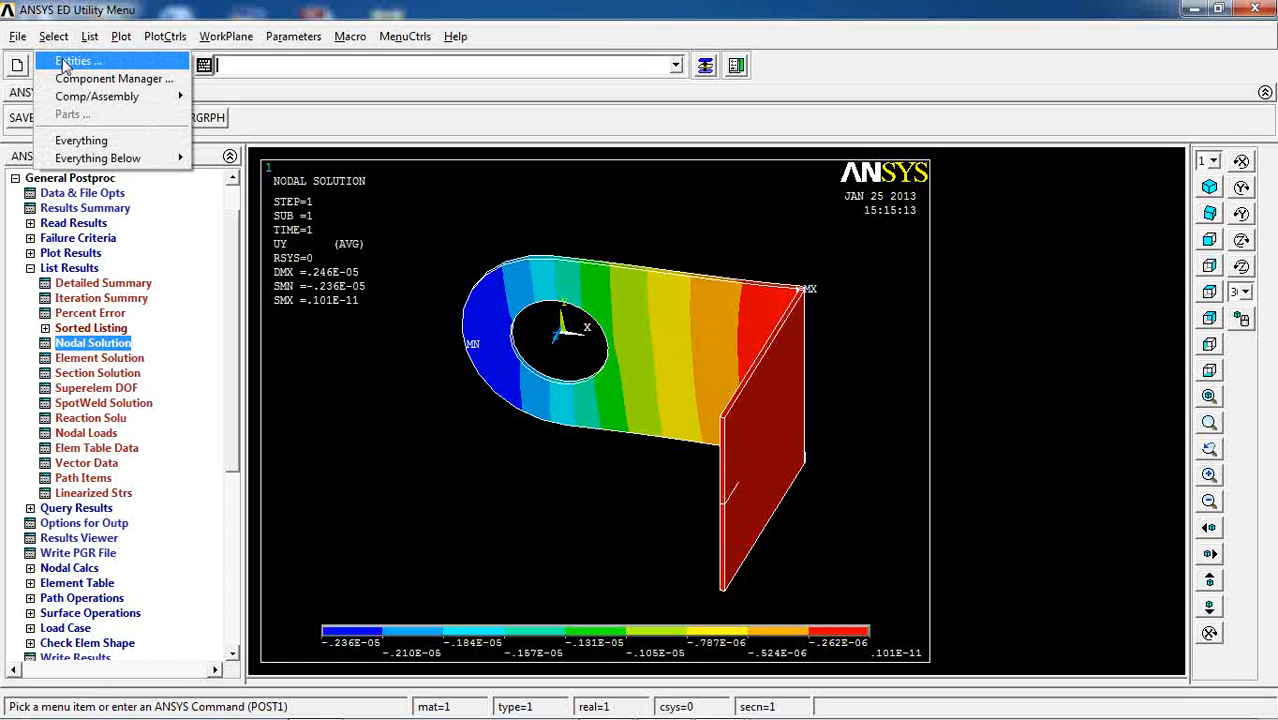
pyautogui.click(83, 63)
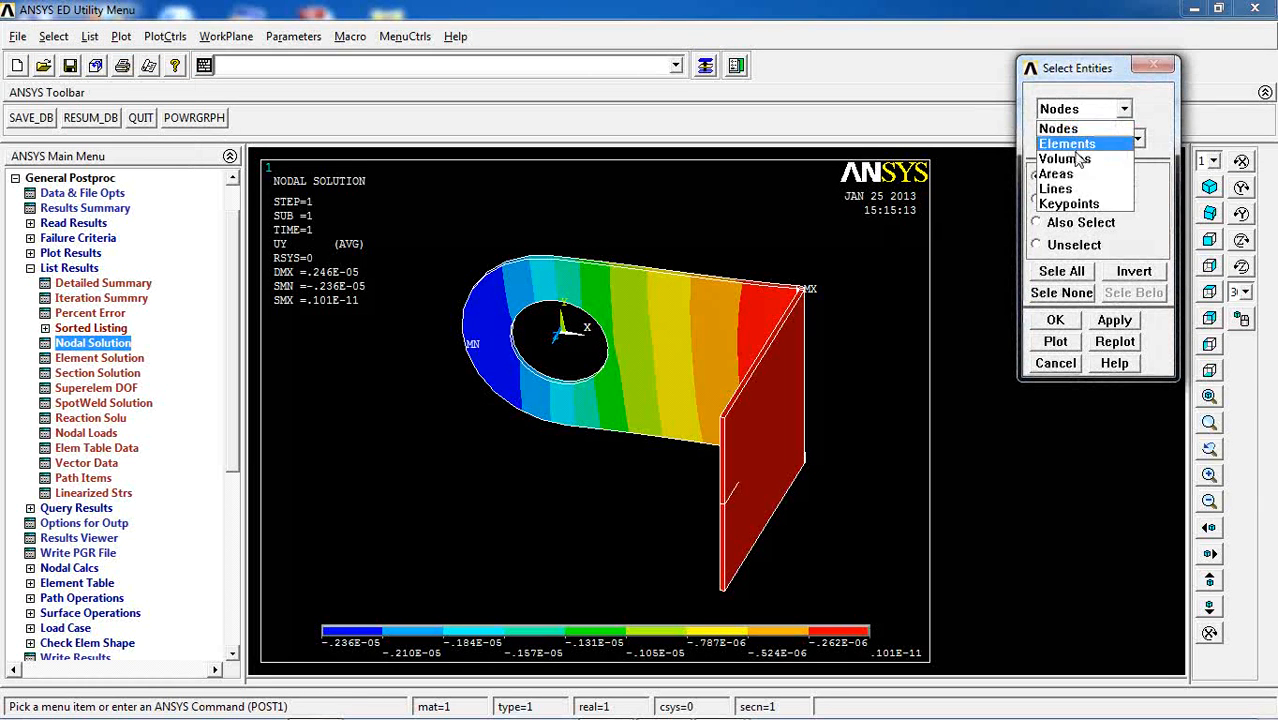
pyautogui.click(1055, 188)
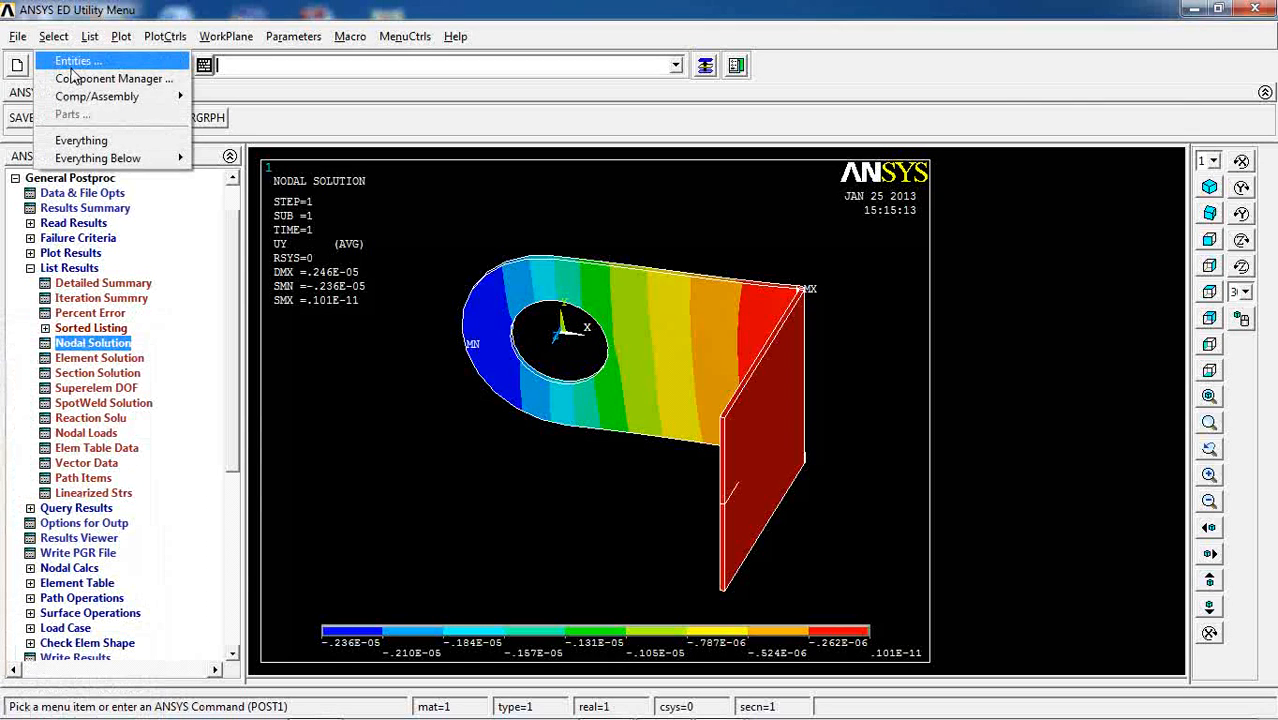
pyautogui.click(72, 61)
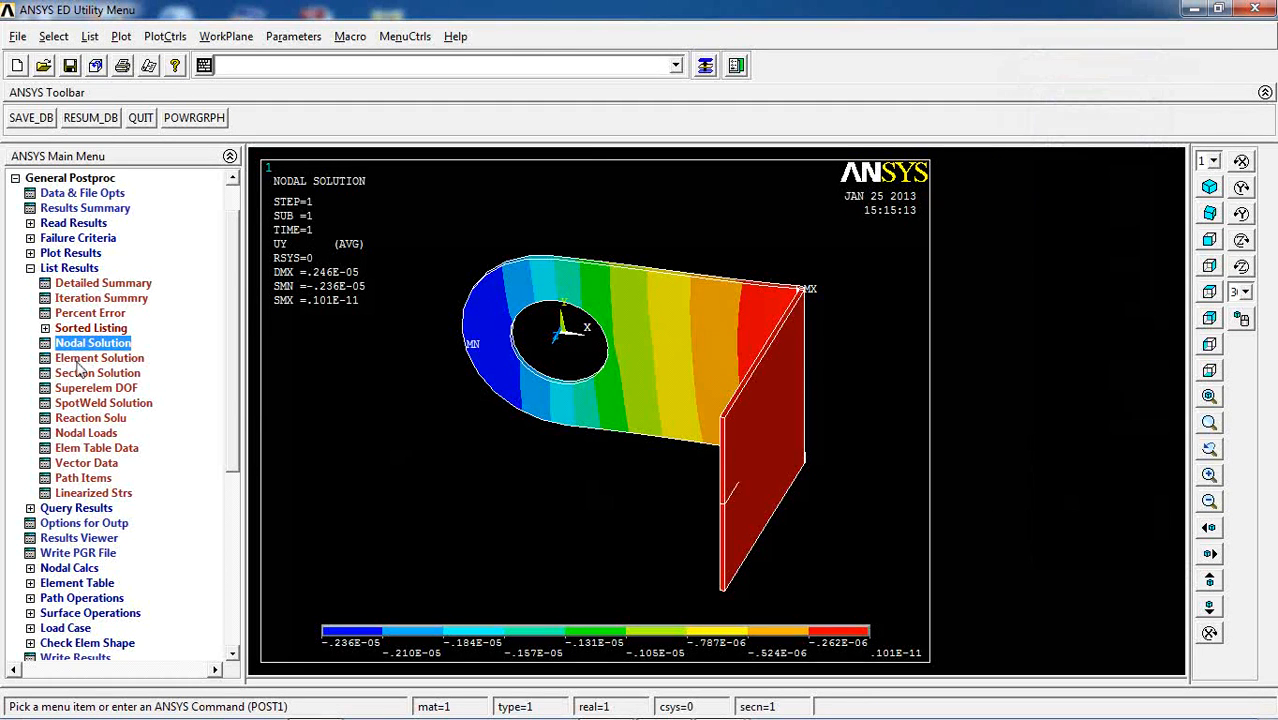
# Relist nodal UY values, scroll the PRNSOL window, then close it.
pyautogui.click(92, 342)
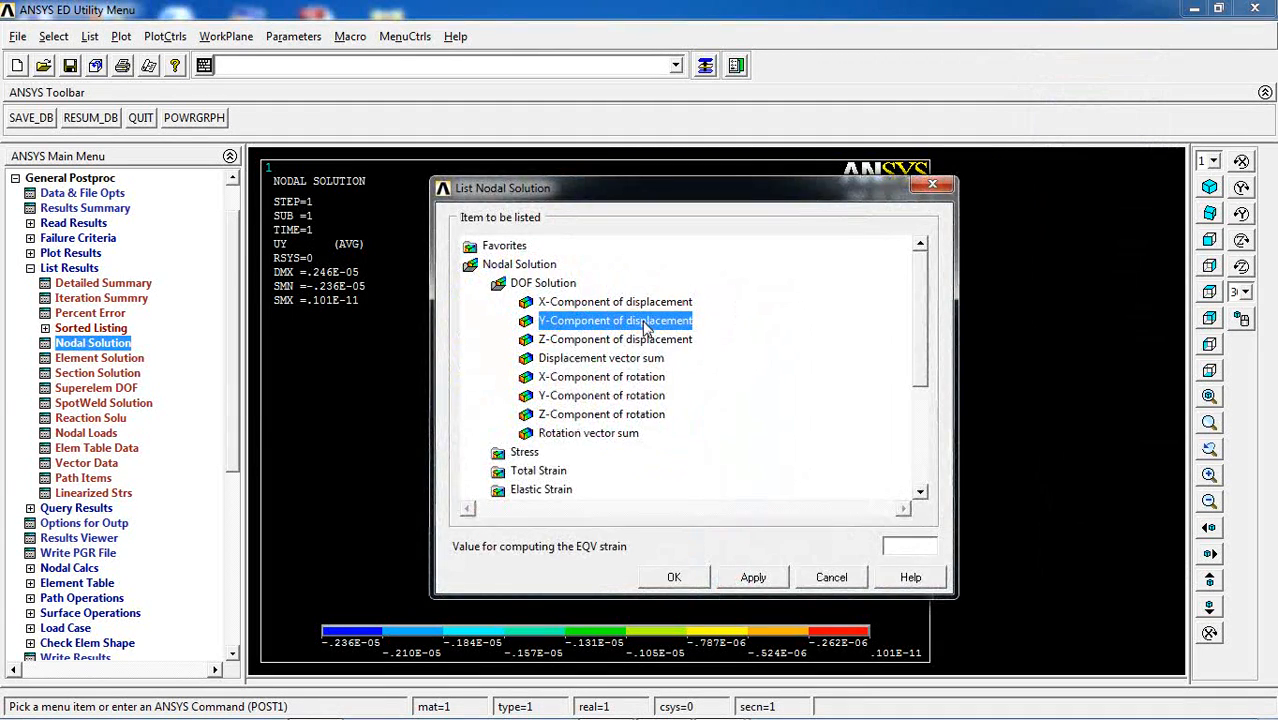
pyautogui.click(674, 577)
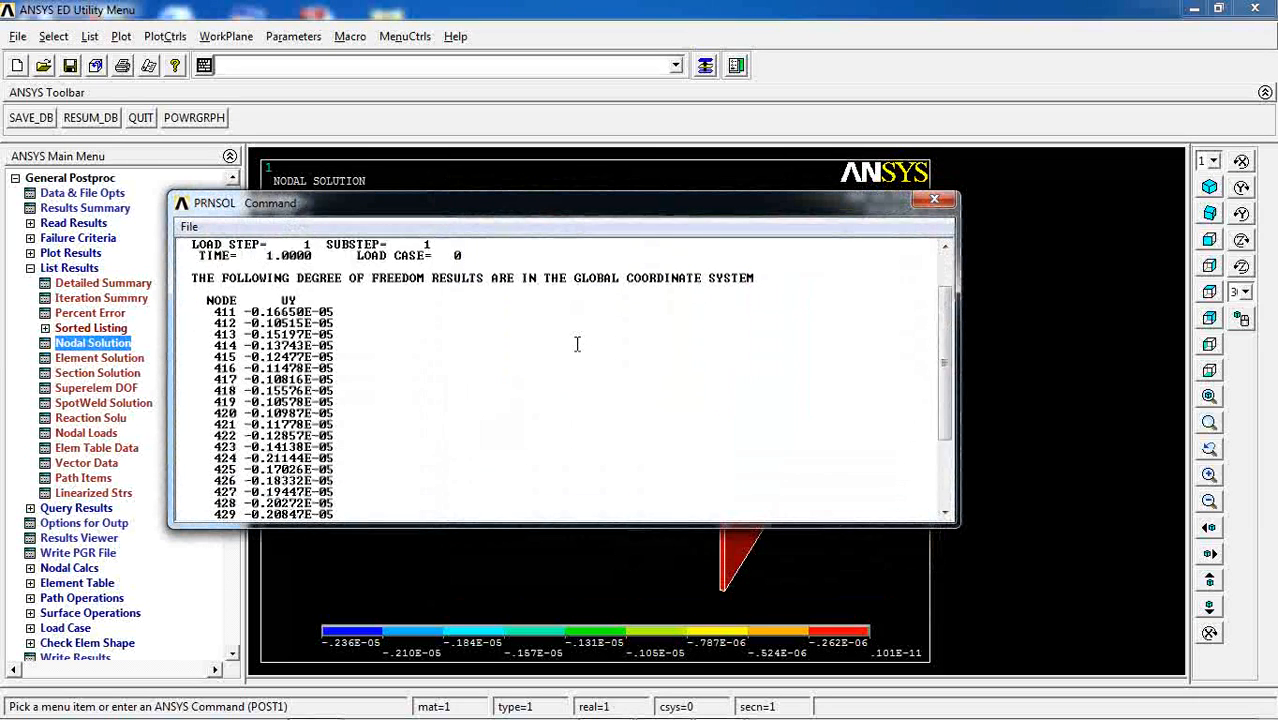
pyautogui.scroll(-3)
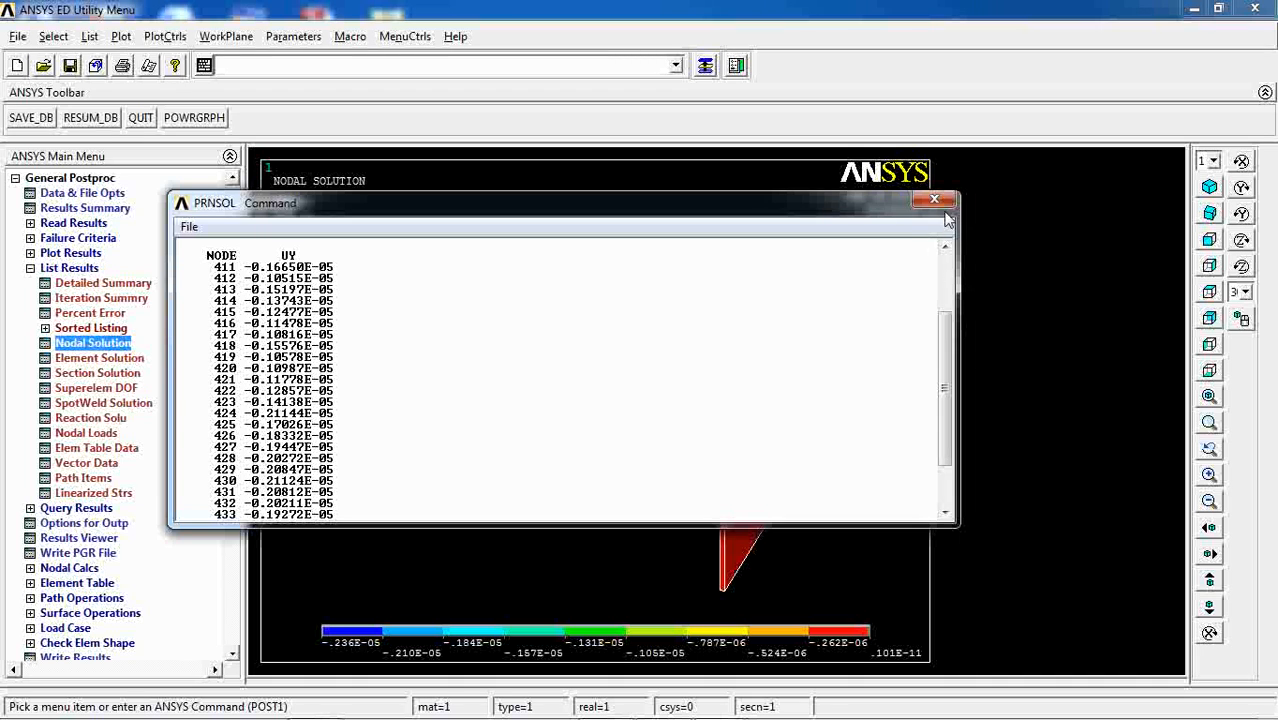
pyautogui.click(934, 199)
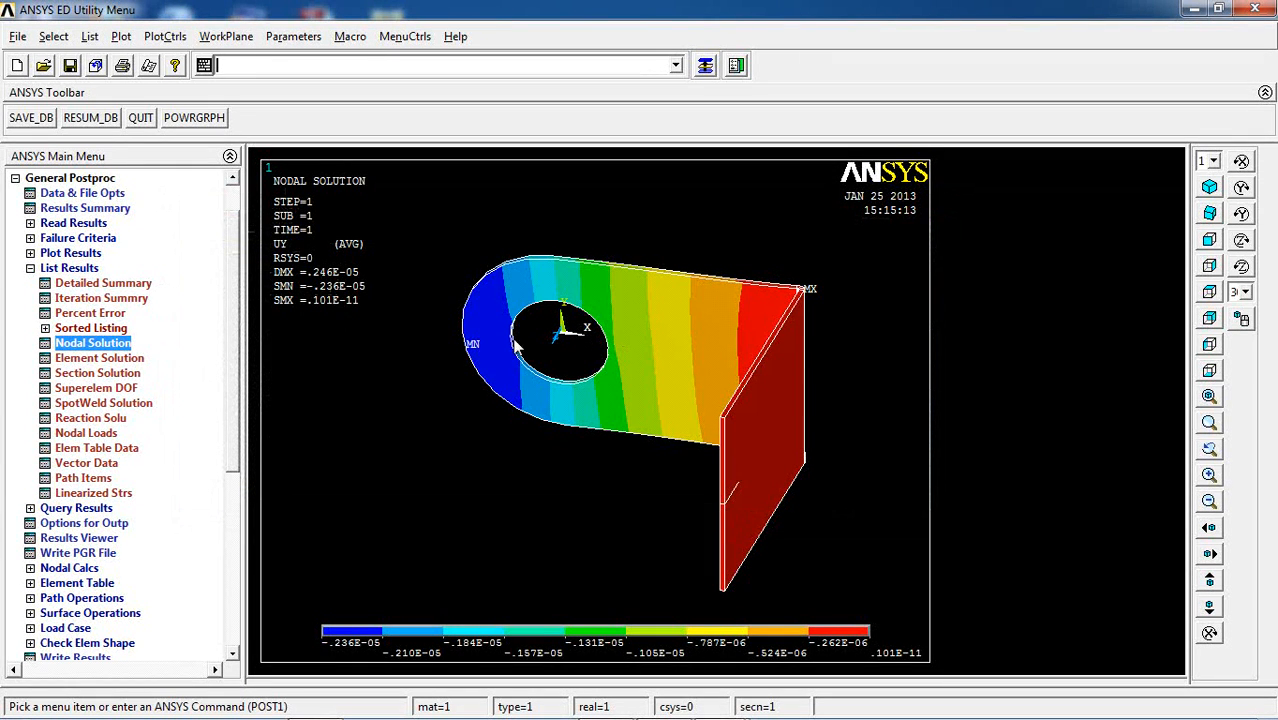
# Make global cylindrical the active coordinate system and scroll to Path Operations.
pyautogui.click(227, 36)
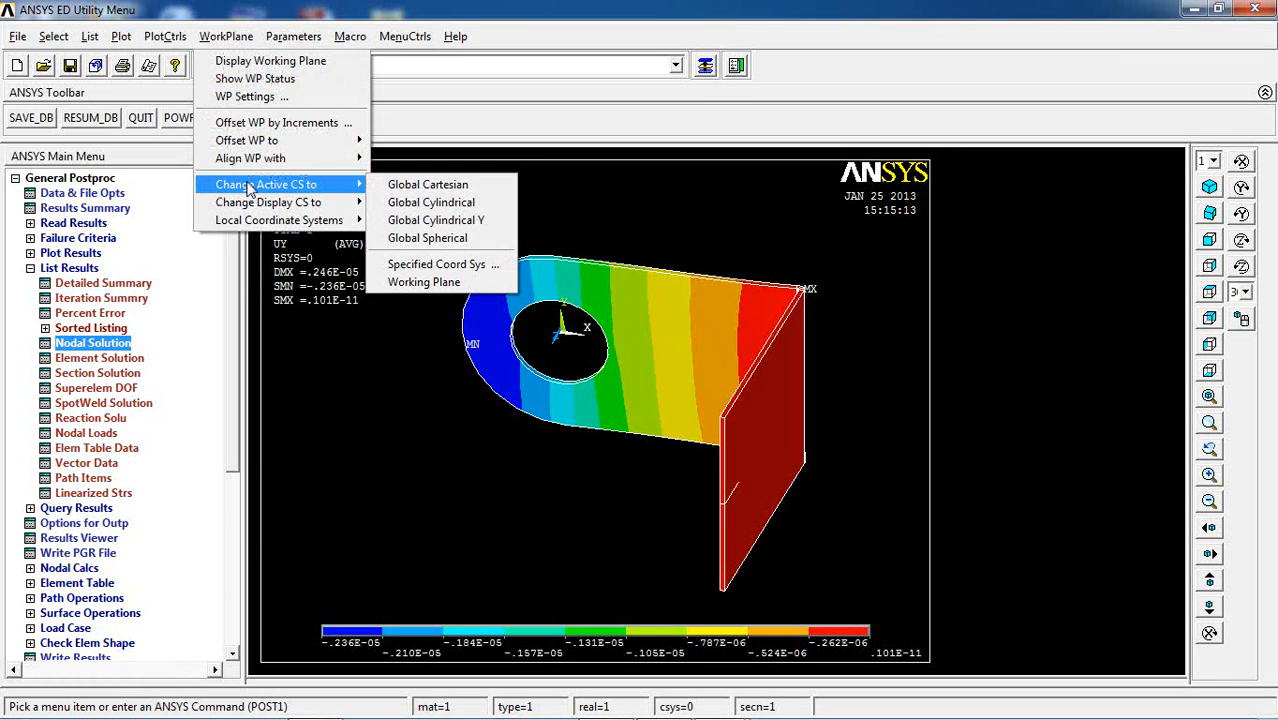
pyautogui.moveTo(446, 202)
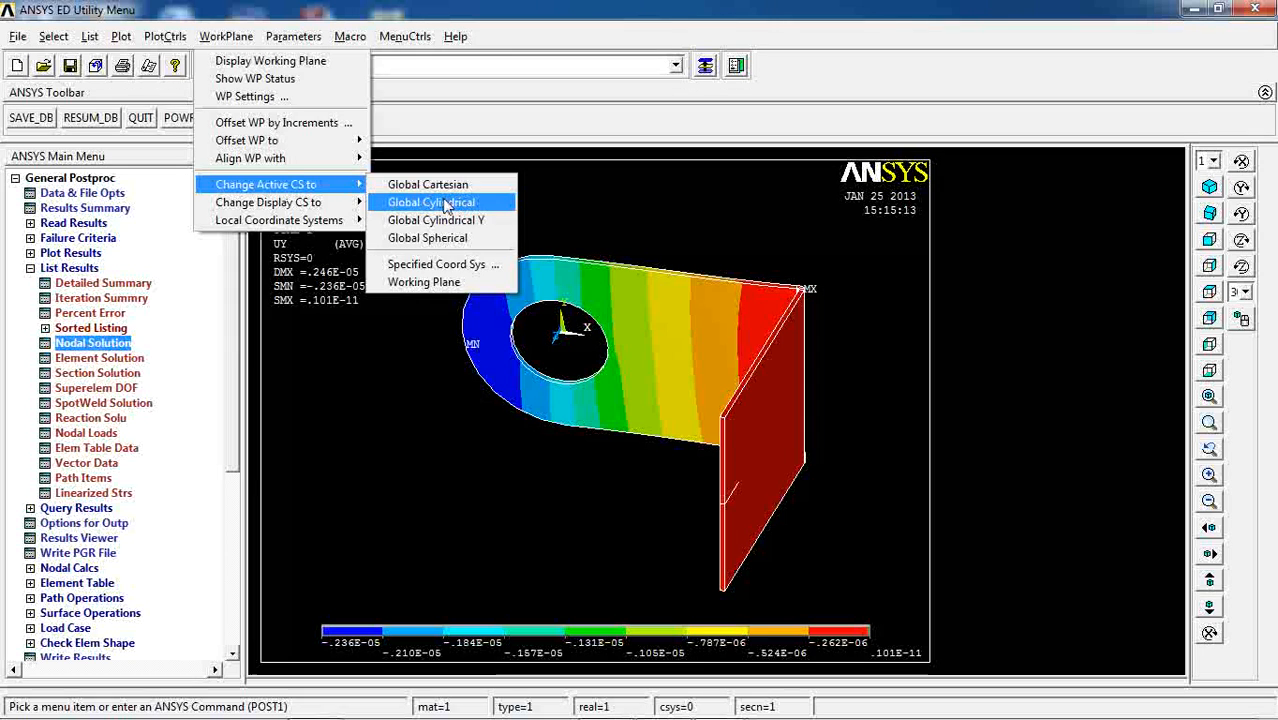
pyautogui.click(442, 202)
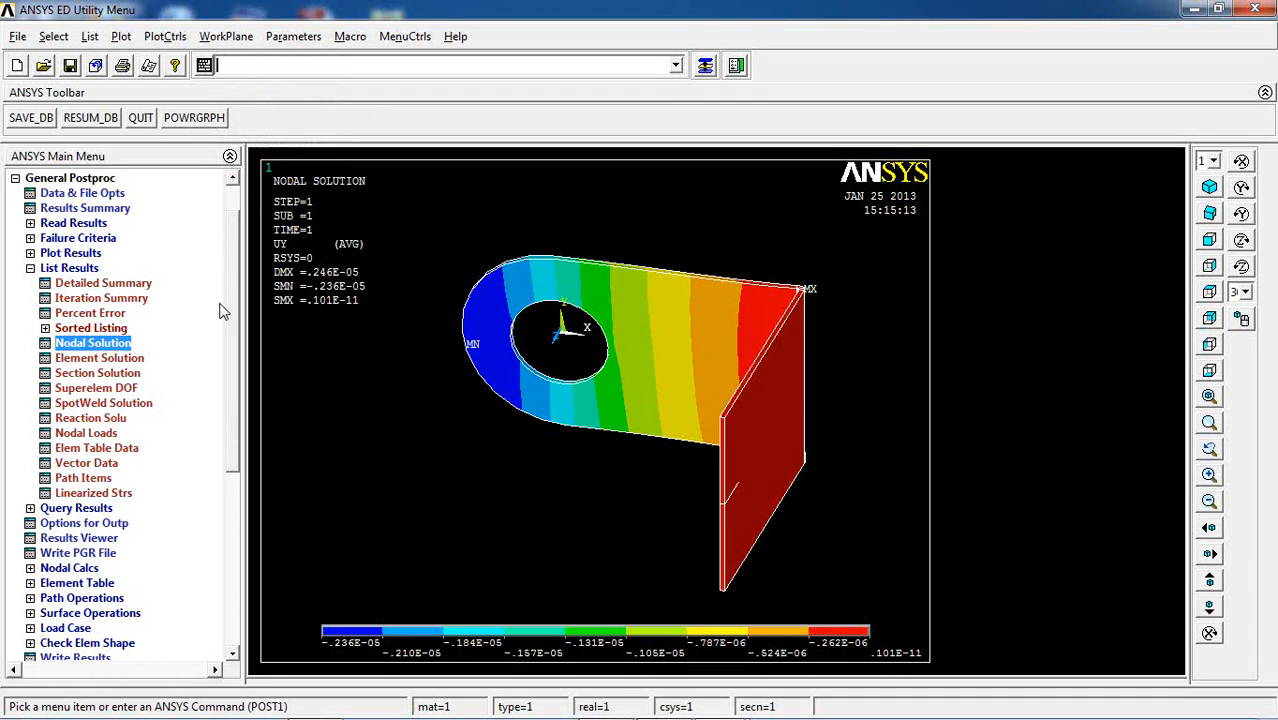
pyautogui.scroll(-3)
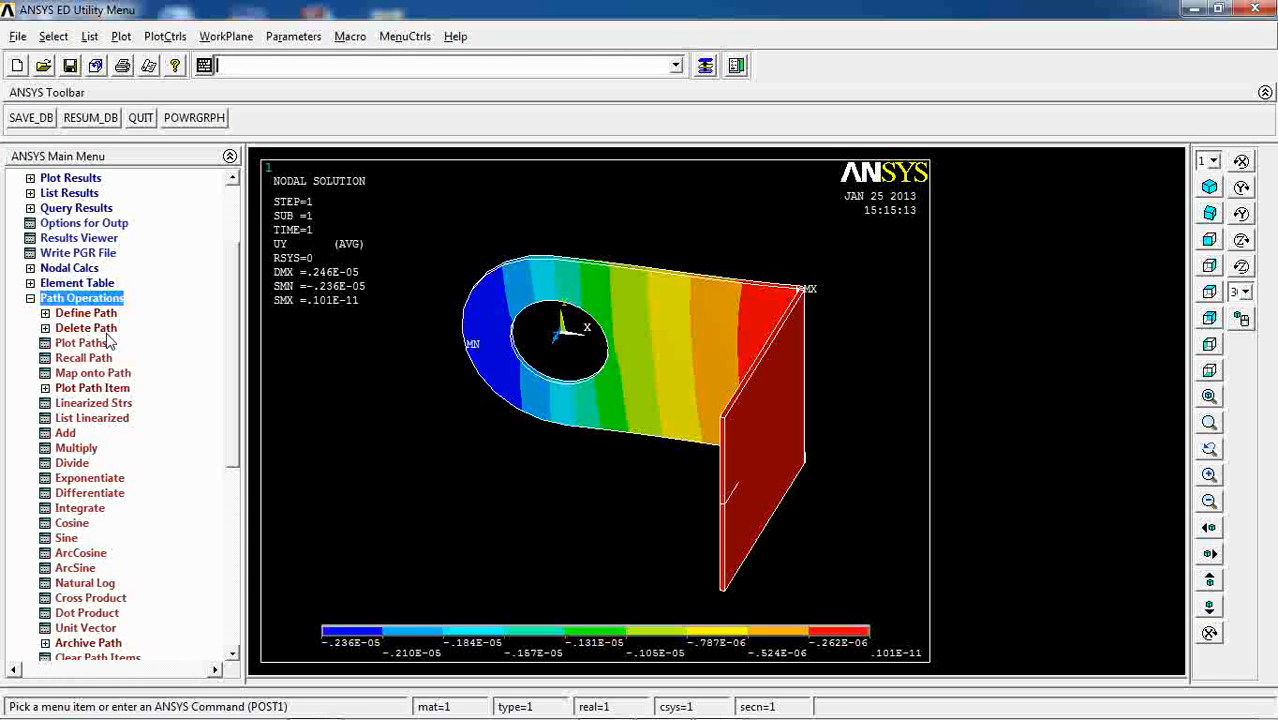
# Start a by-location path named Path01 with 2 points, 80 sets and 80 divisions.
pyautogui.click(85, 312)
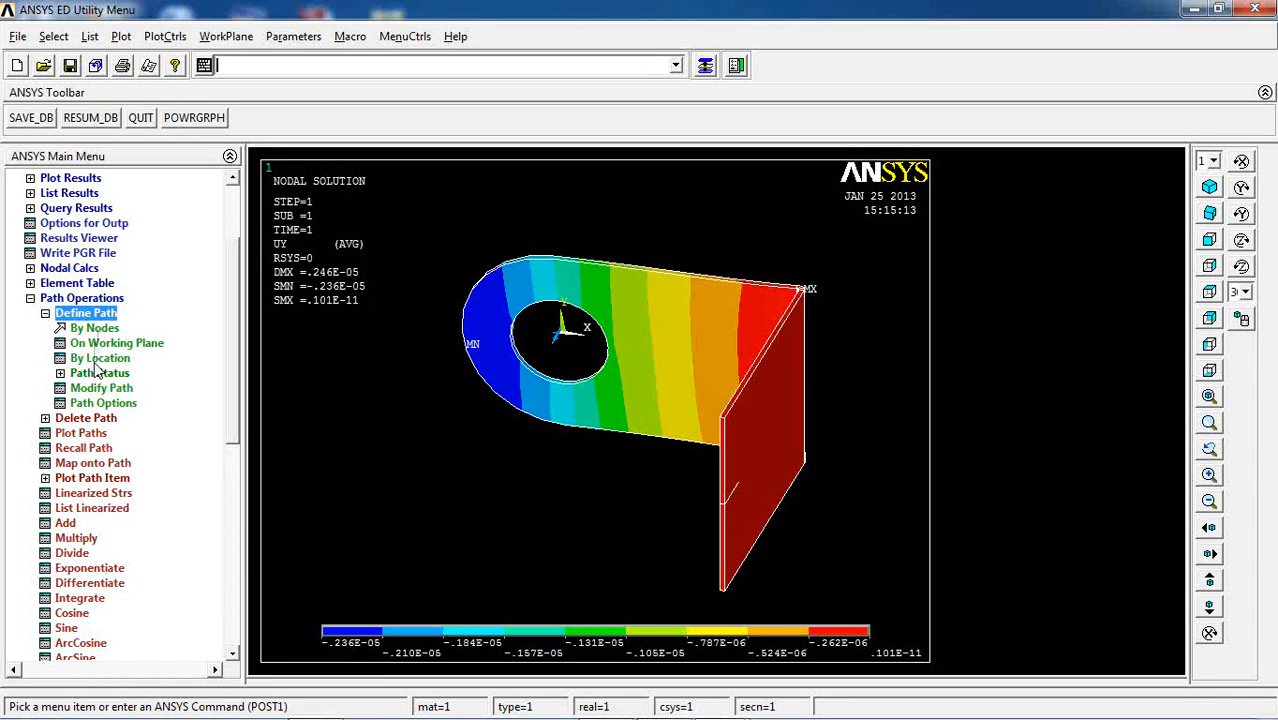
pyautogui.click(99, 358)
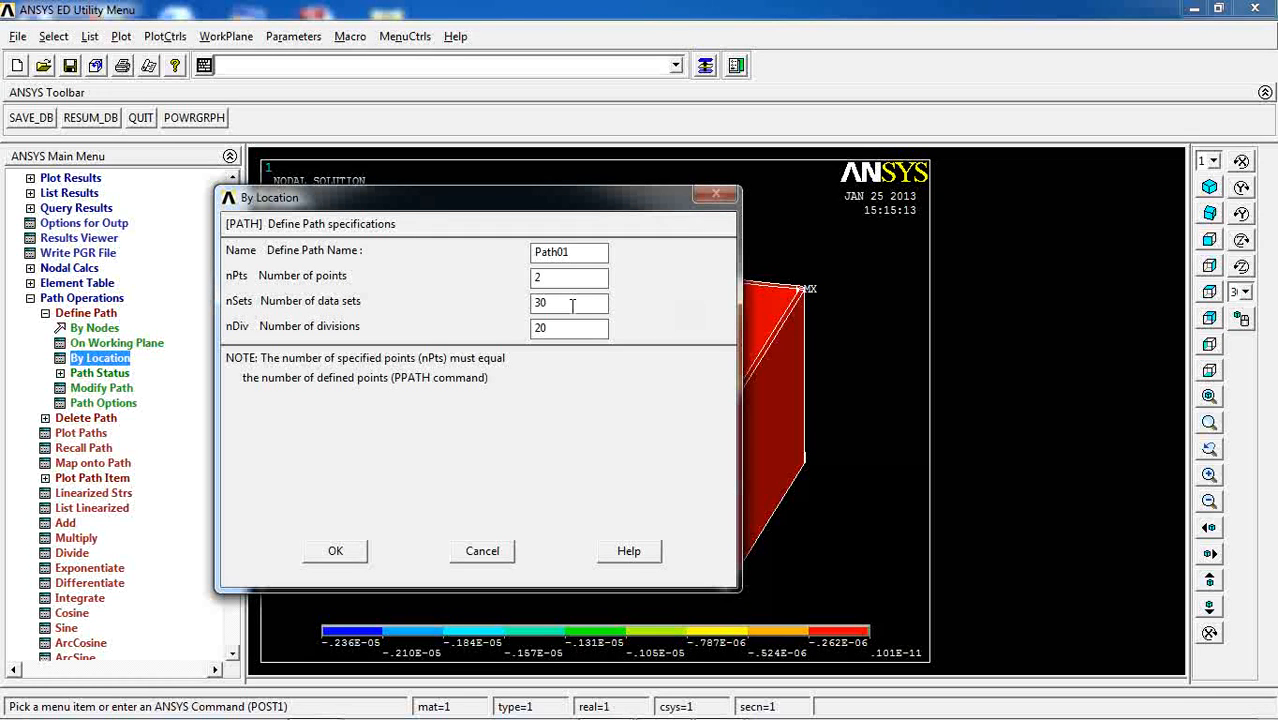
pyautogui.write('80')
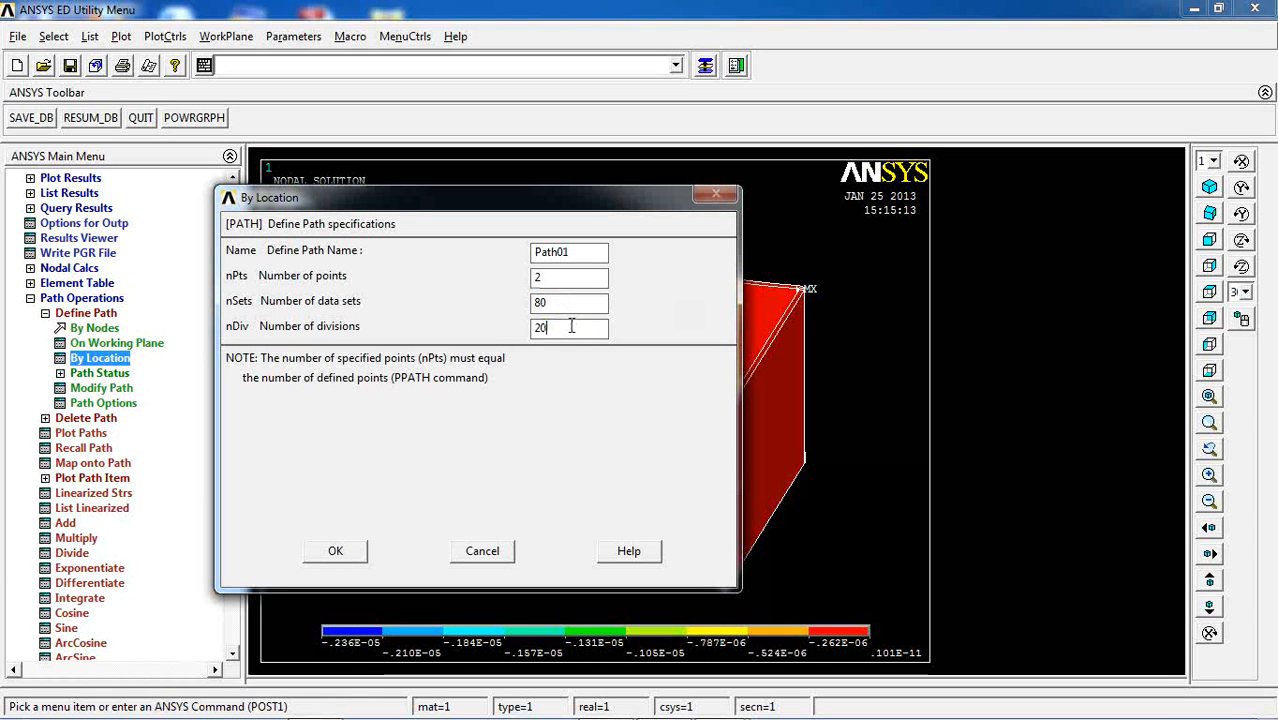
pyautogui.write('80')
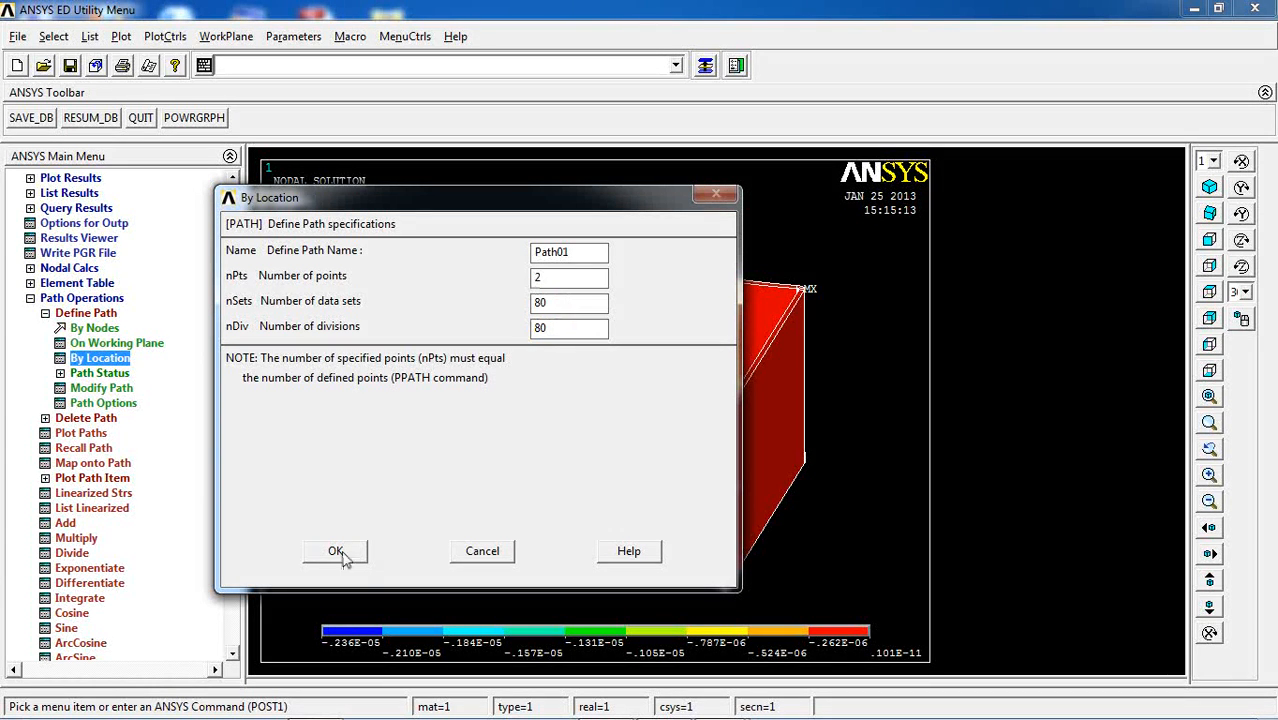
pyautogui.click(335, 551)
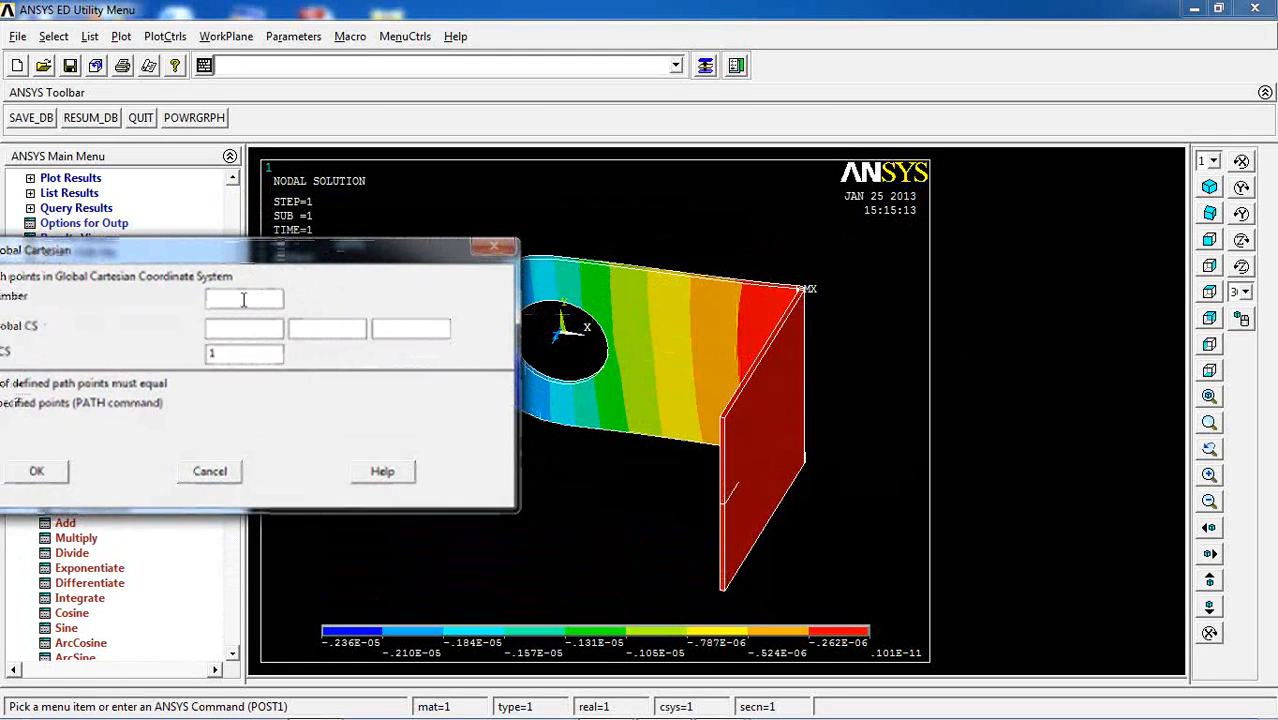
# Enter the path point coordinates in coordinate system 1 (-10, 0, 10).
pyautogui.write('1')
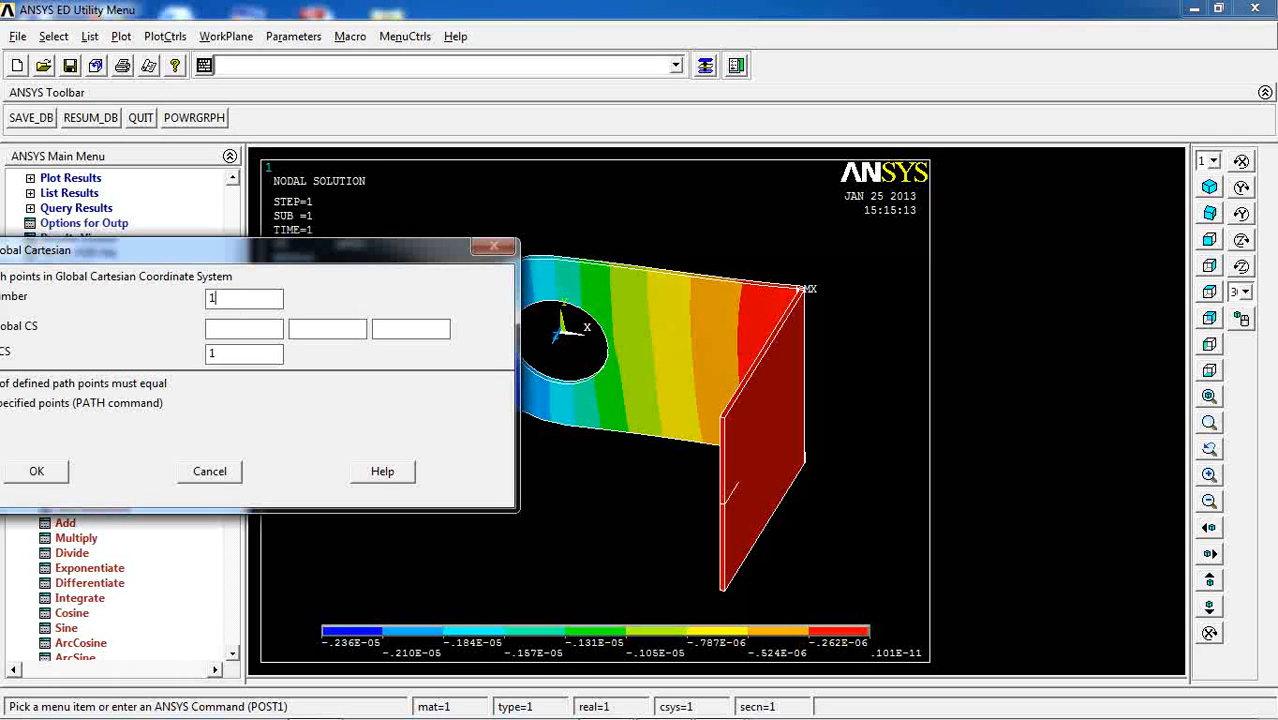
pyautogui.click(243, 328)
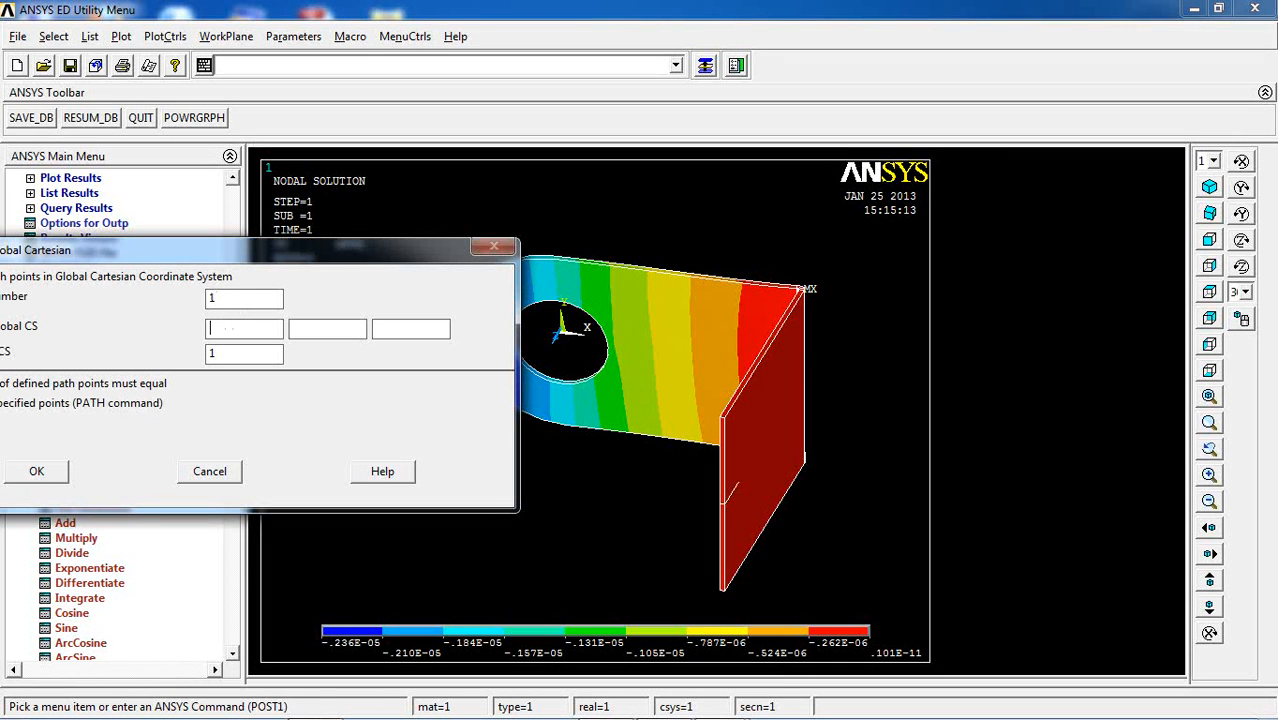
pyautogui.write('-10')
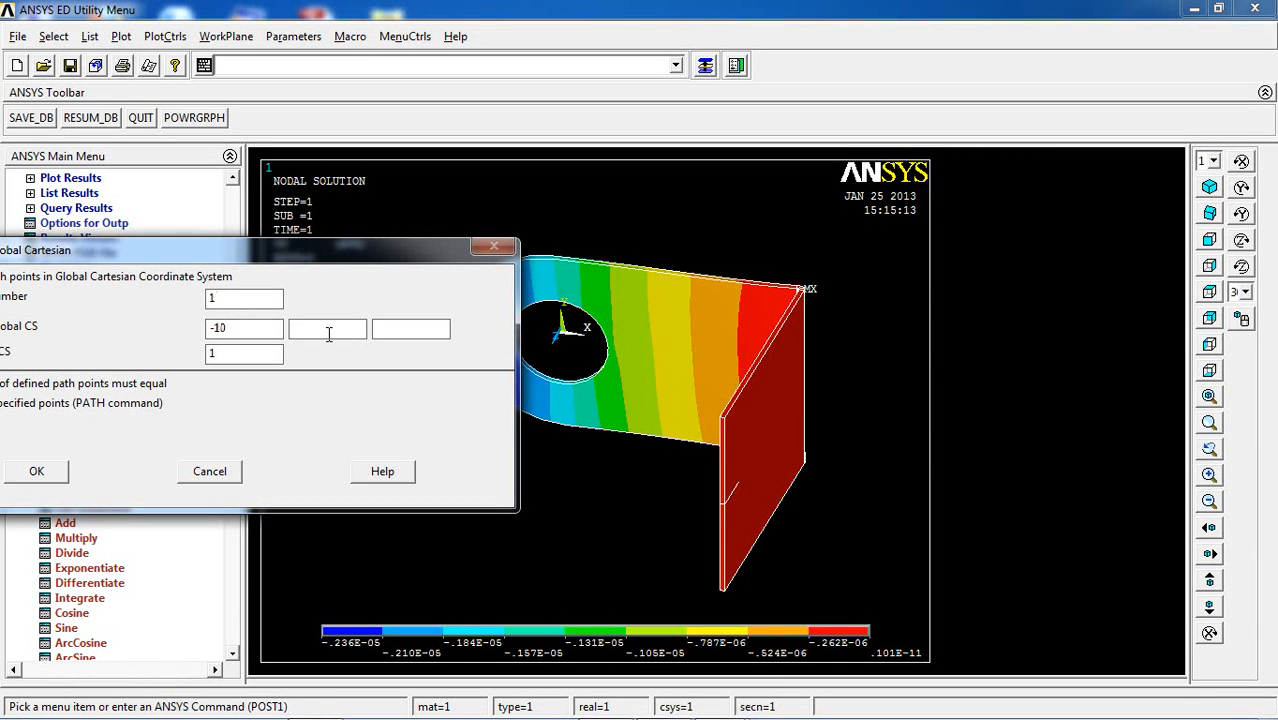
pyautogui.write('0')
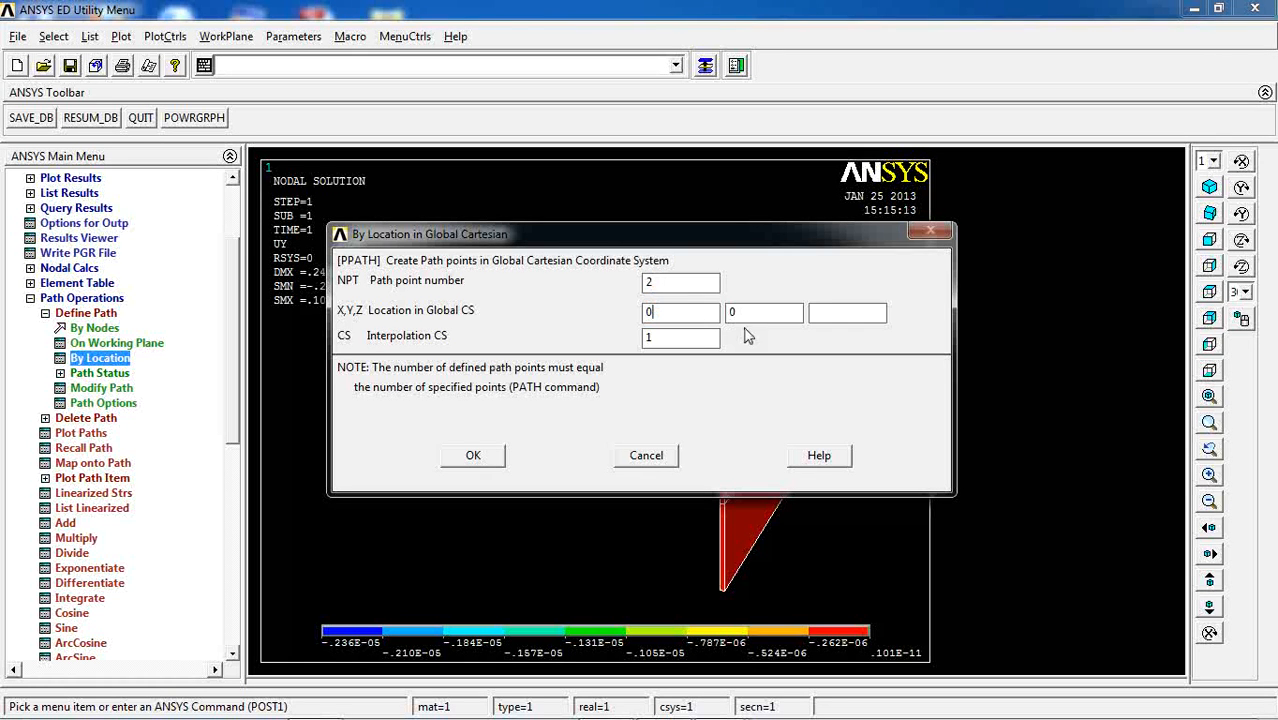
pyautogui.write('10')
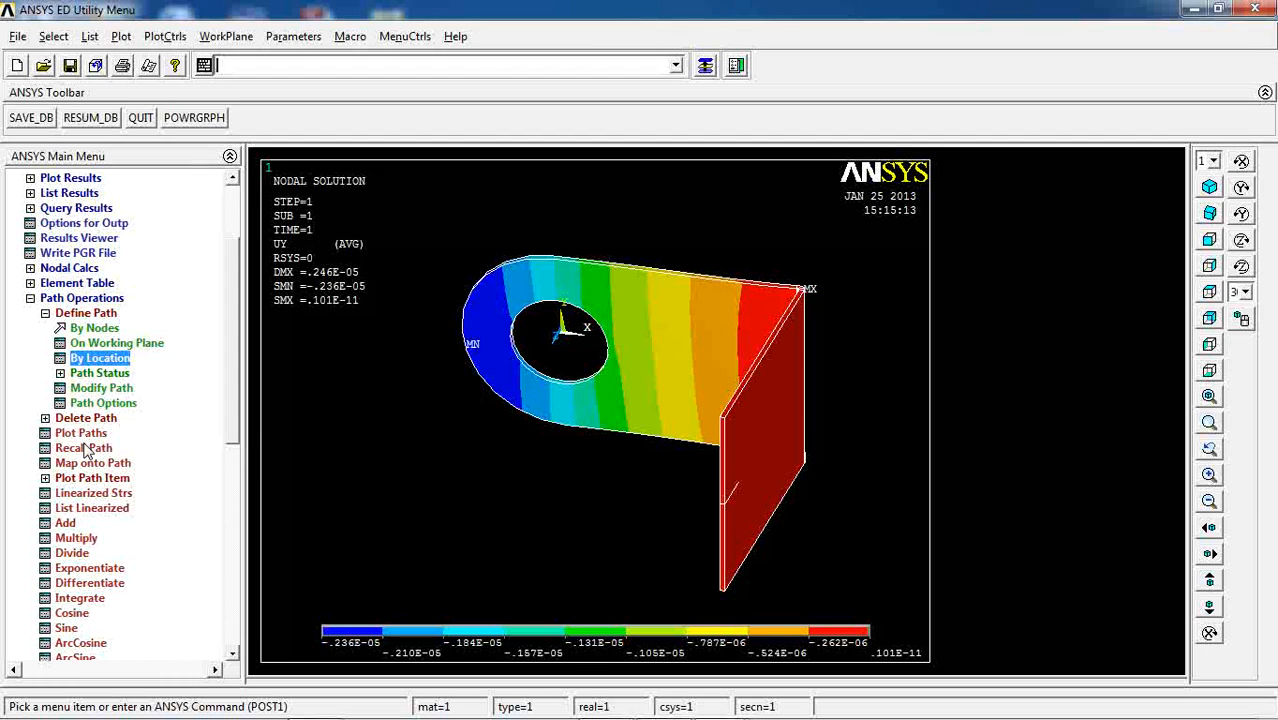
# Map the UY and USUM DOF solution items onto Path01.
pyautogui.click(82, 463)
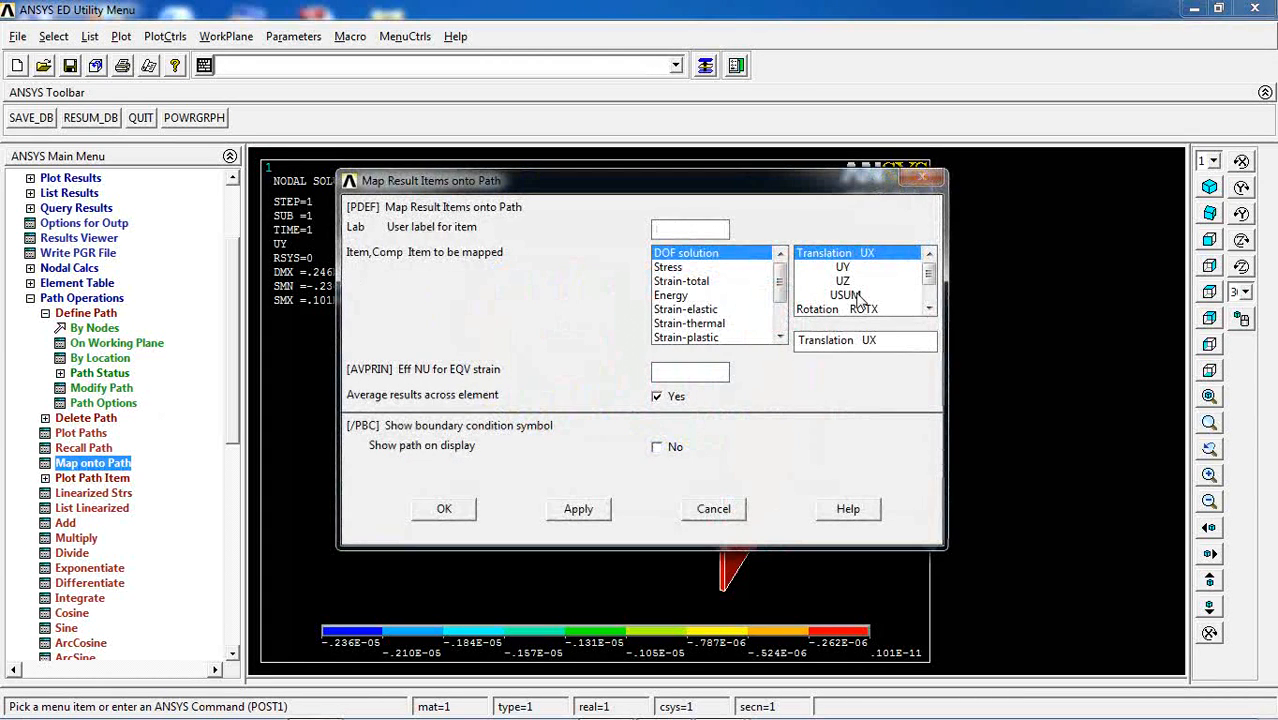
pyautogui.click(842, 266)
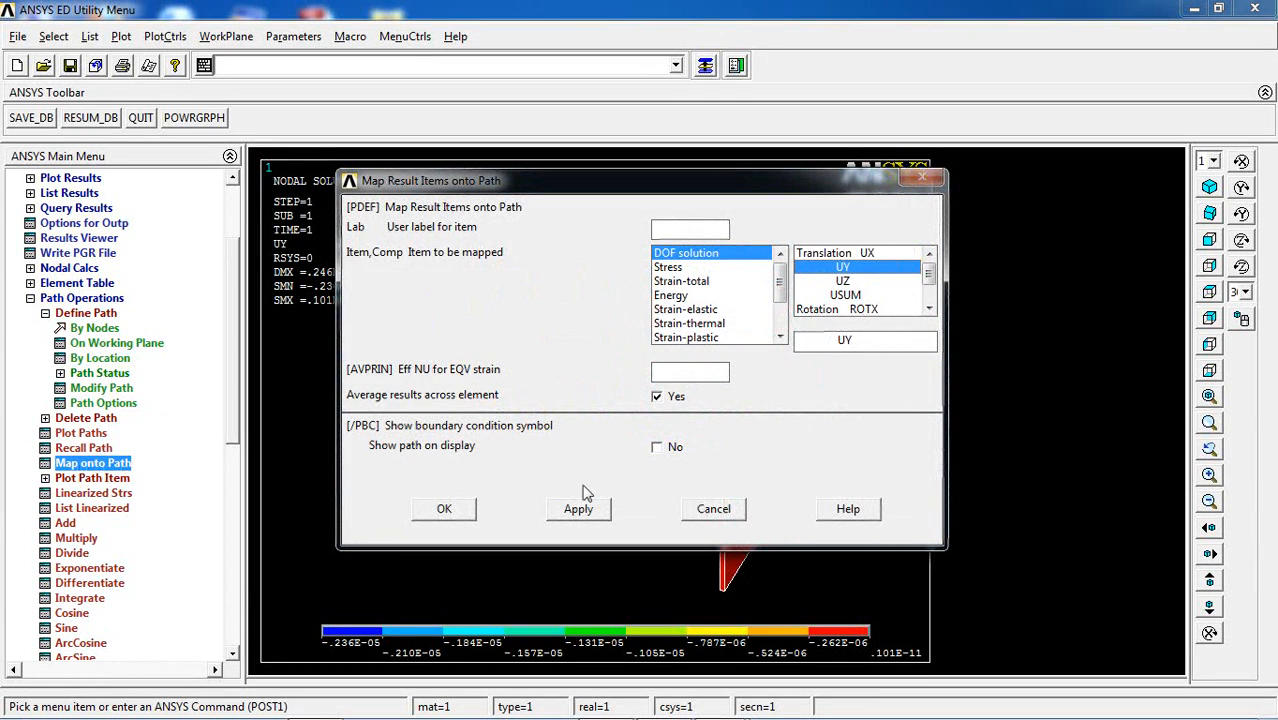
pyautogui.click(845, 294)
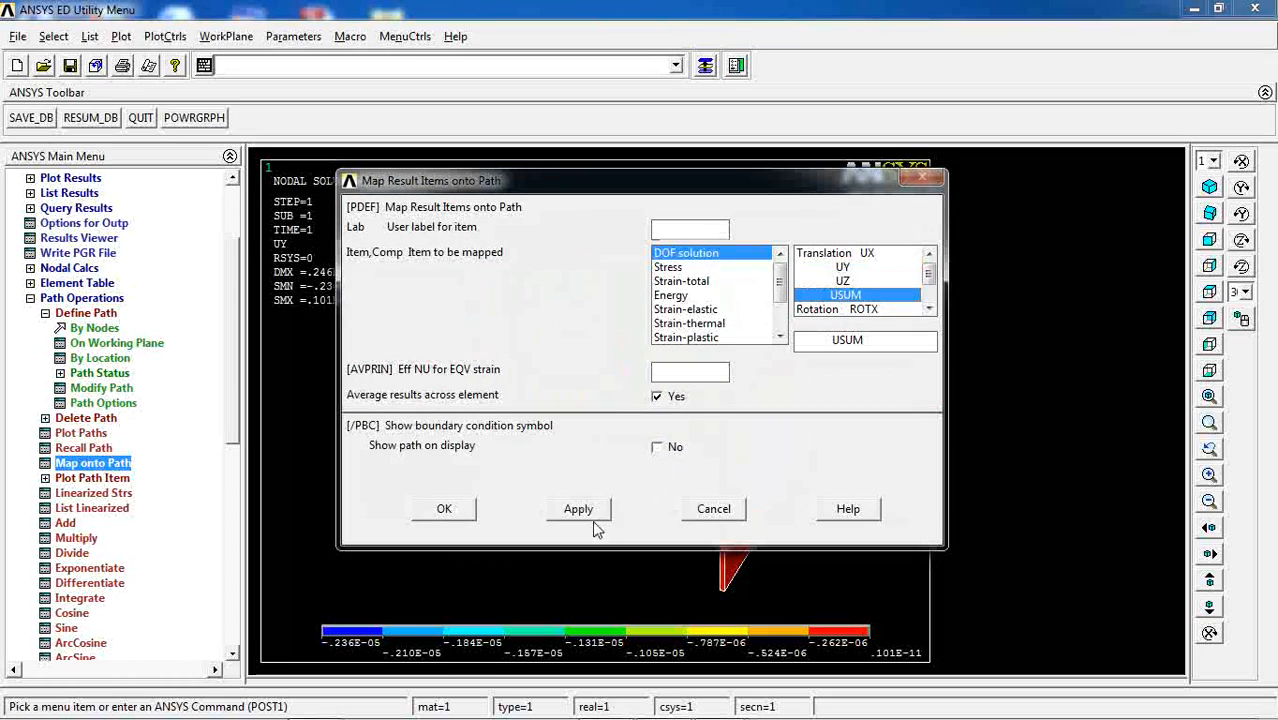
pyautogui.click(443, 509)
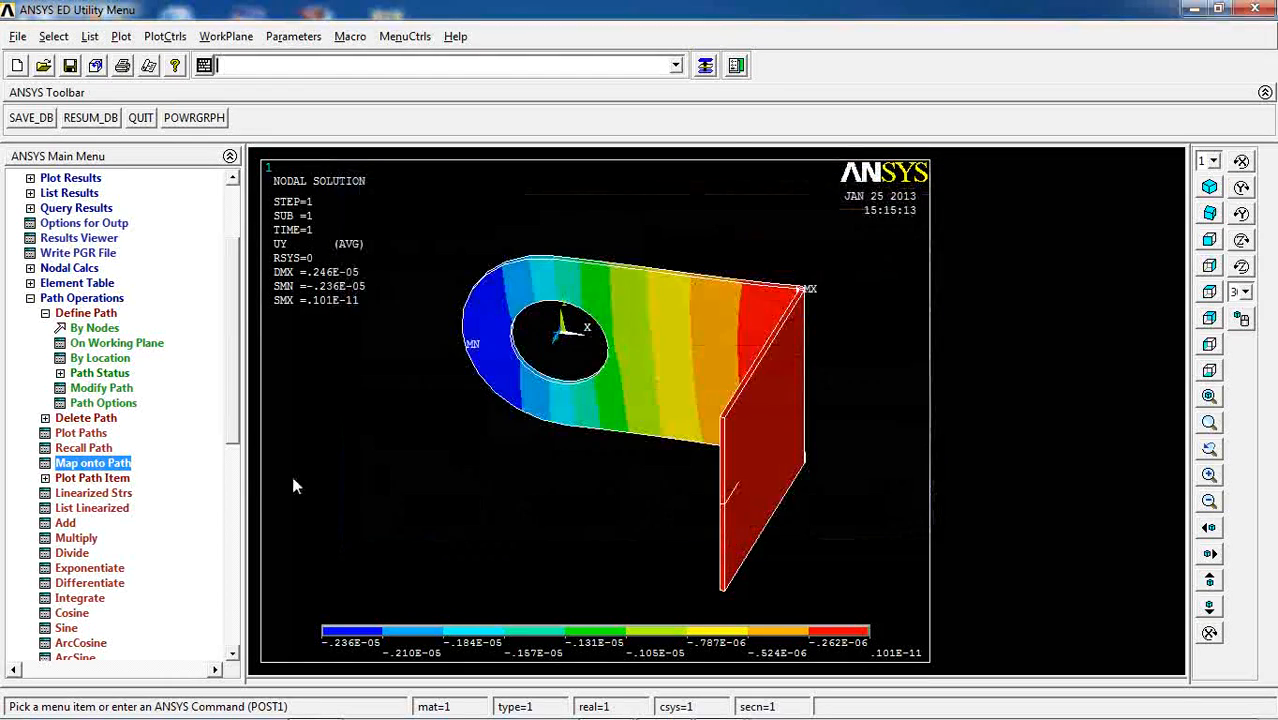
pyautogui.moveTo(135, 479)
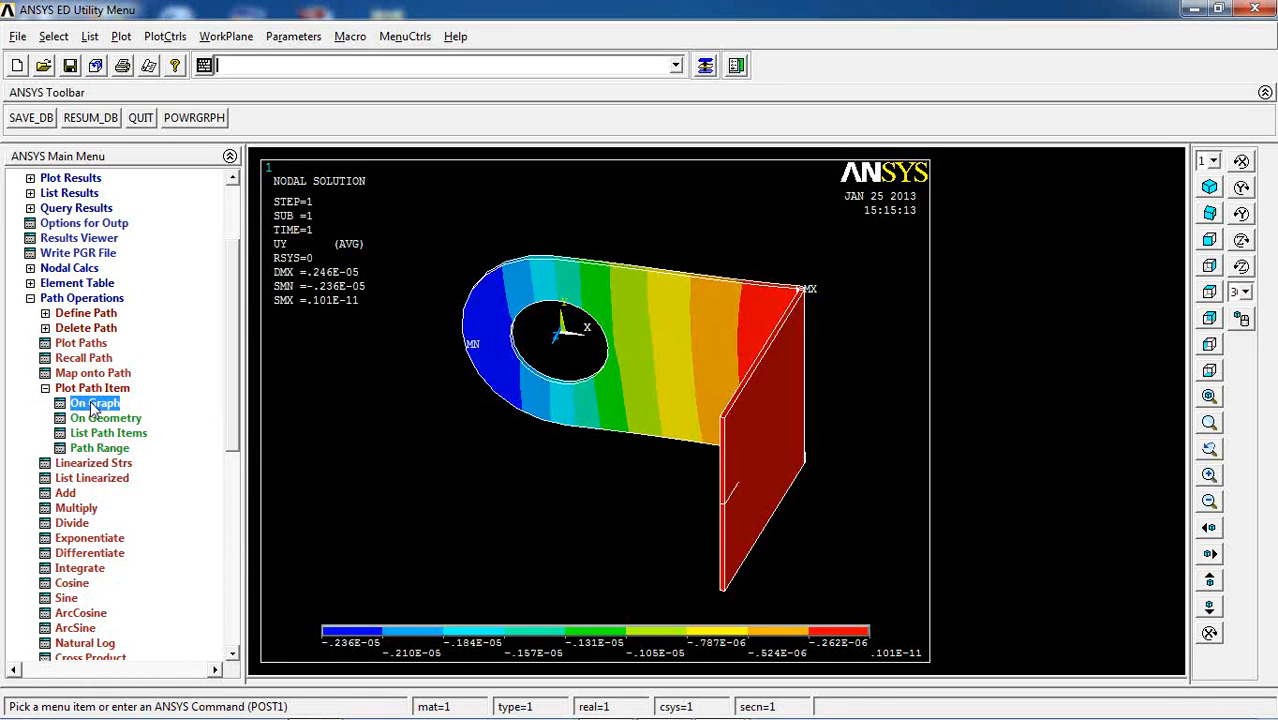
# Graph UY, then USUM, against distance along Path01.
pyautogui.click(95, 402)
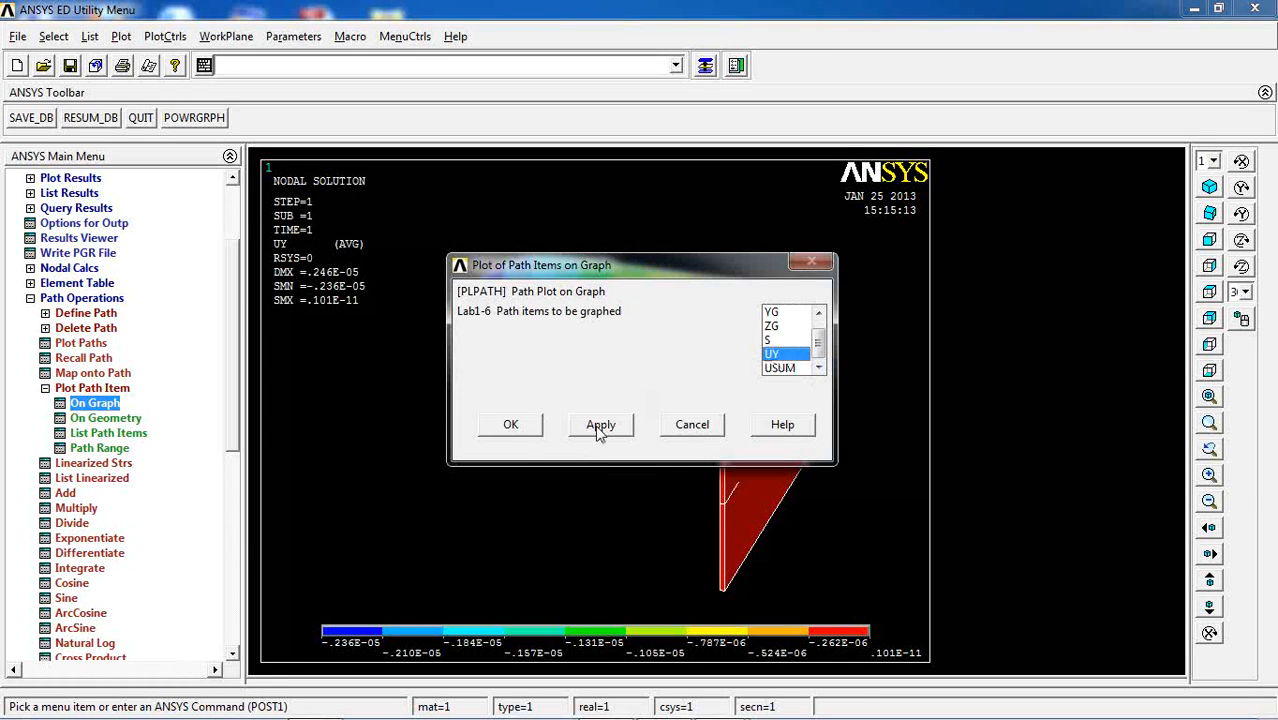
pyautogui.click(600, 424)
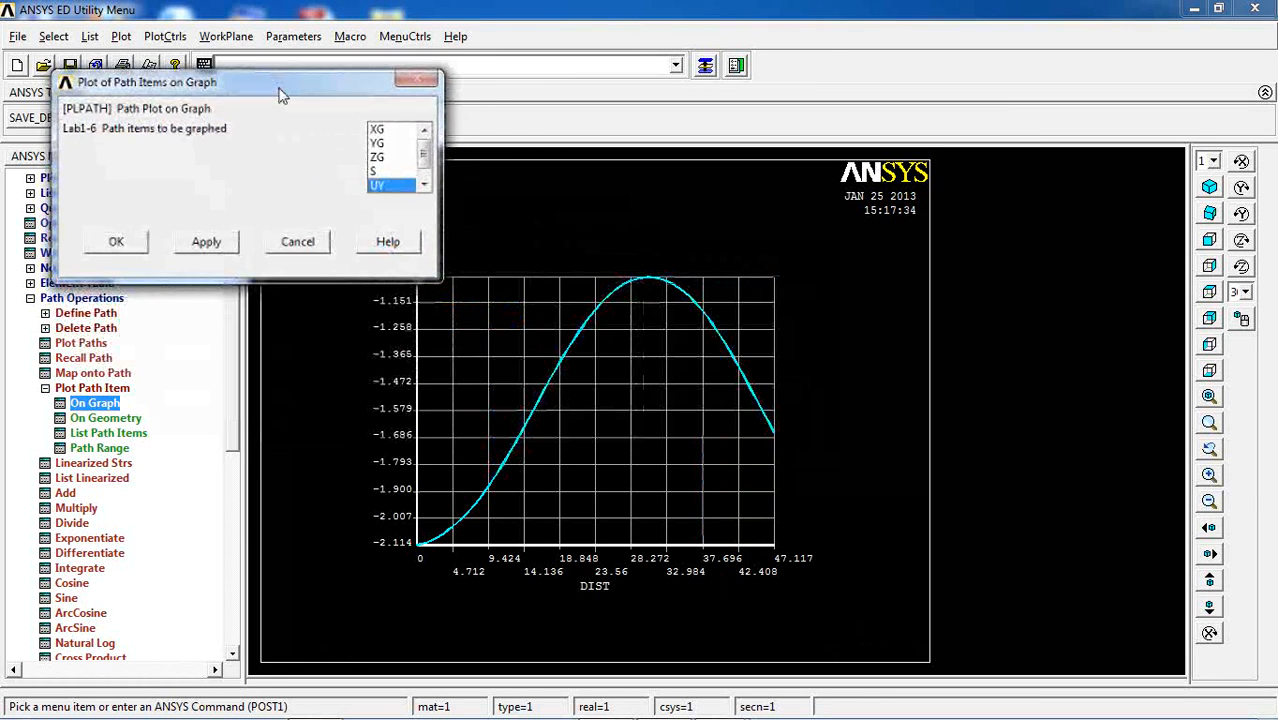
pyautogui.moveTo(490, 477)
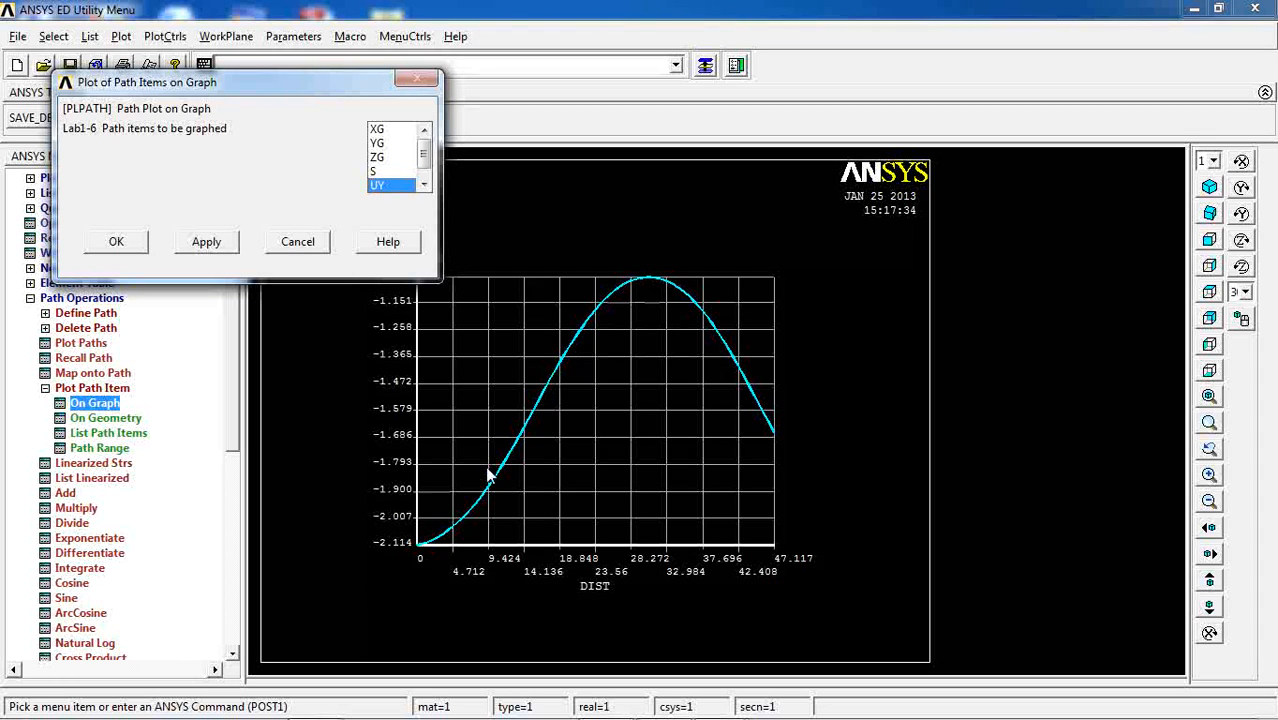
pyautogui.moveTo(750, 367)
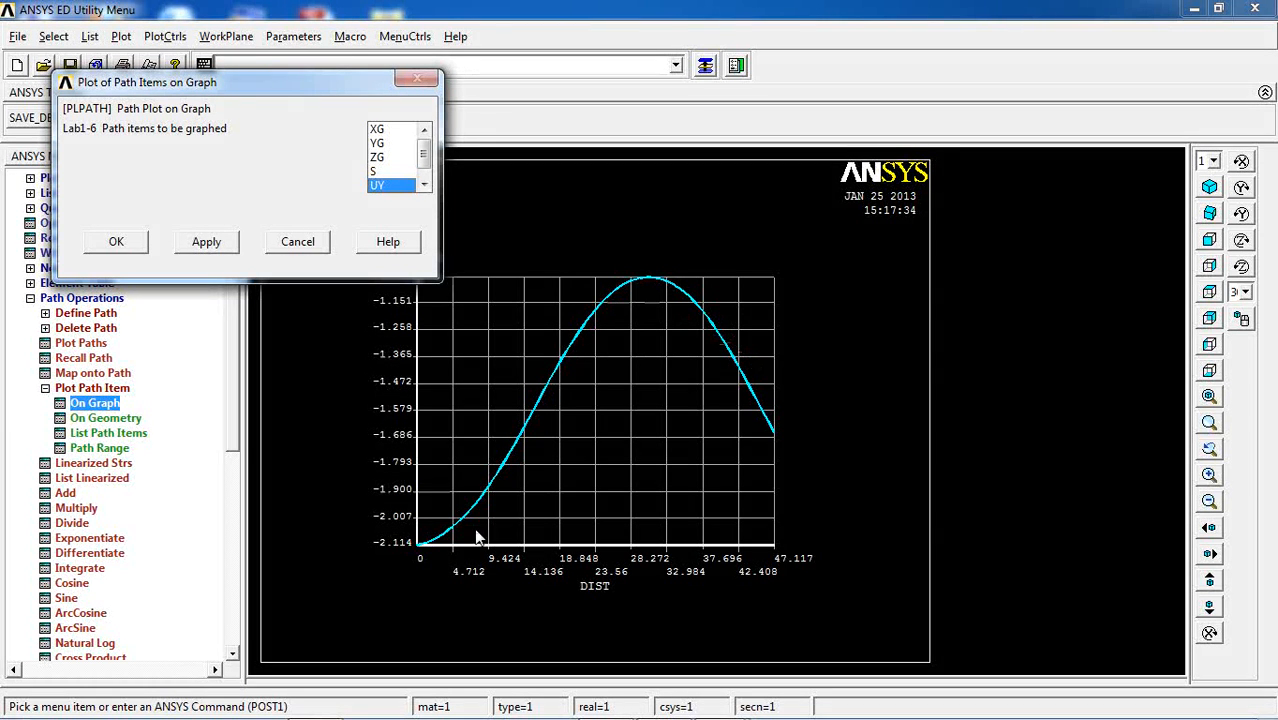
pyautogui.moveTo(648, 318)
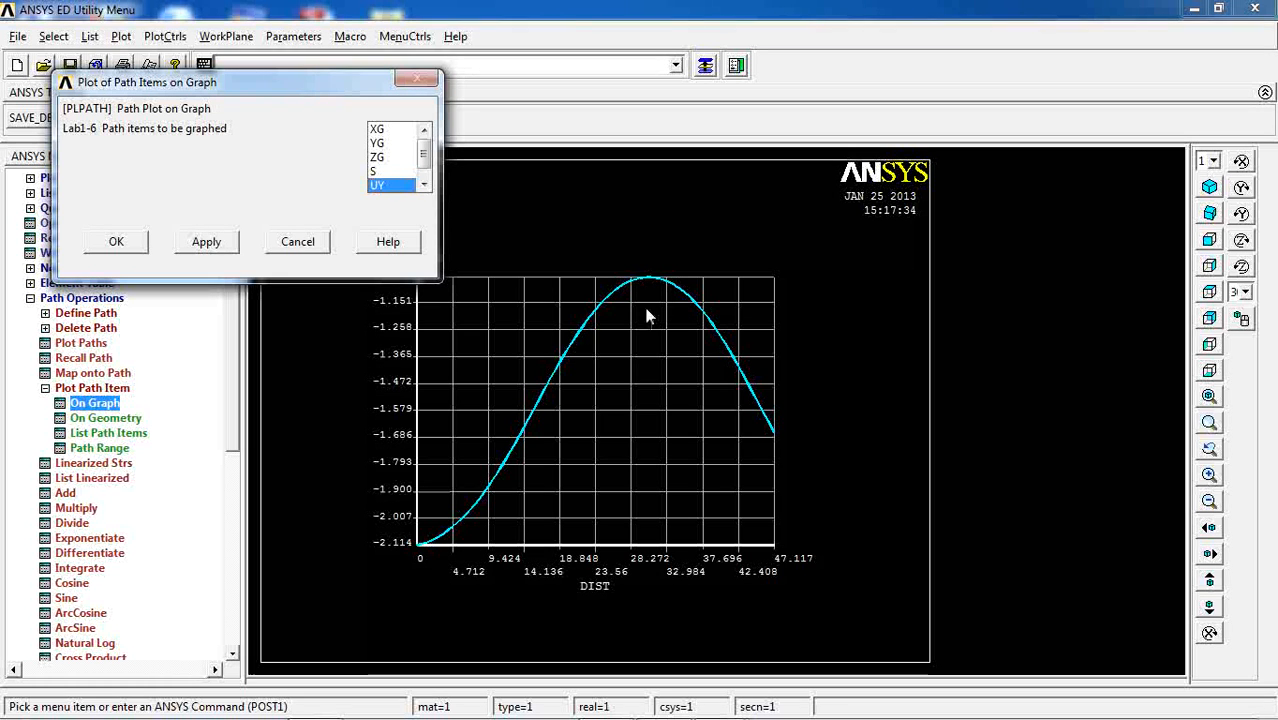
pyautogui.moveTo(717, 310)
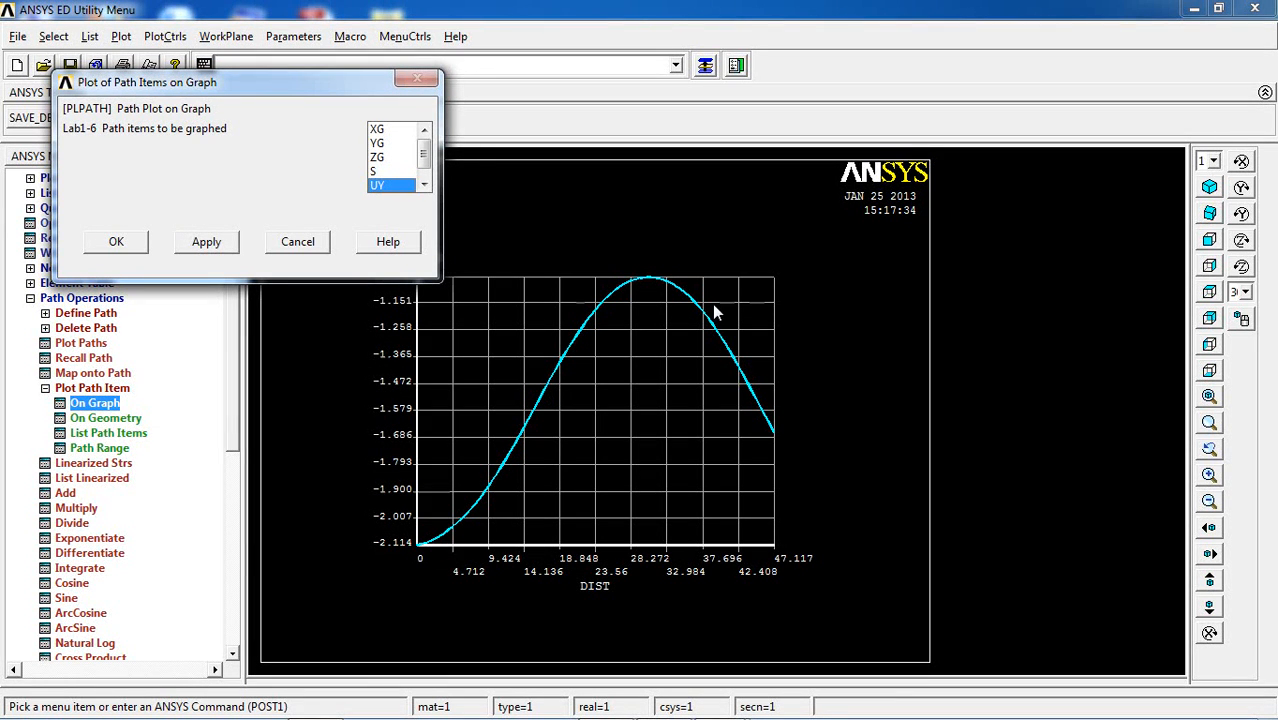
pyautogui.moveTo(407, 203)
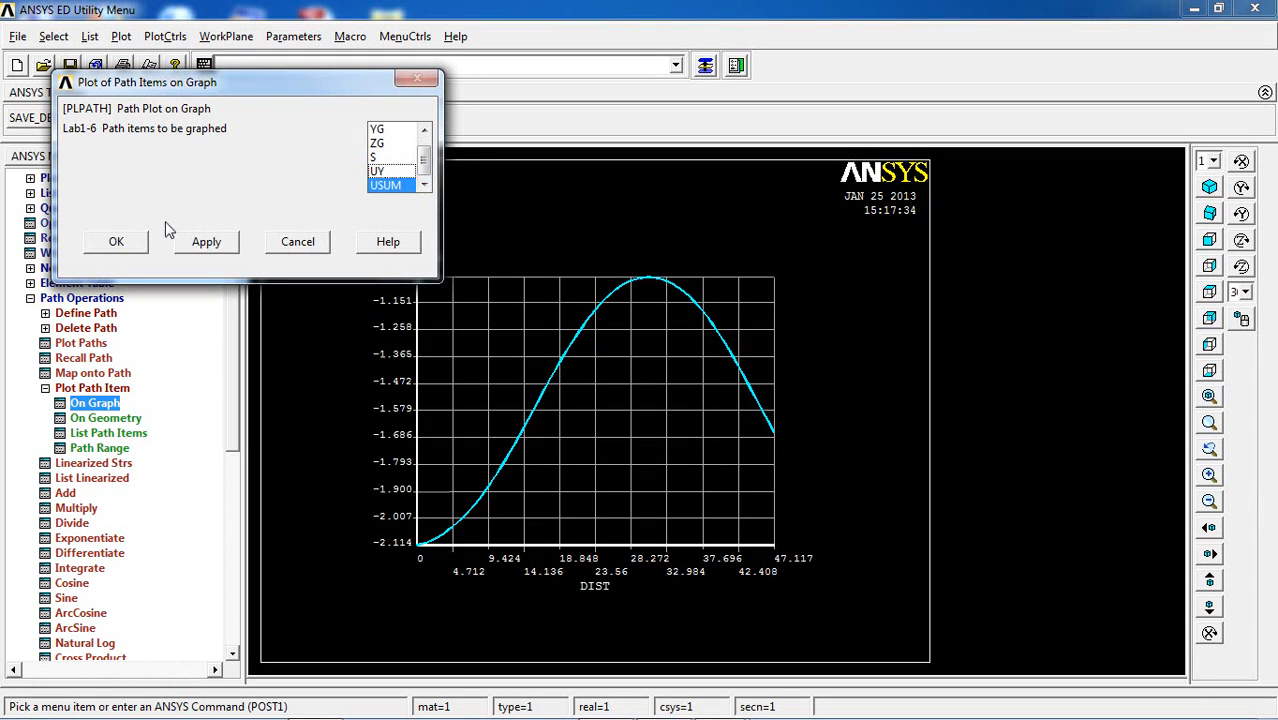
pyautogui.click(116, 241)
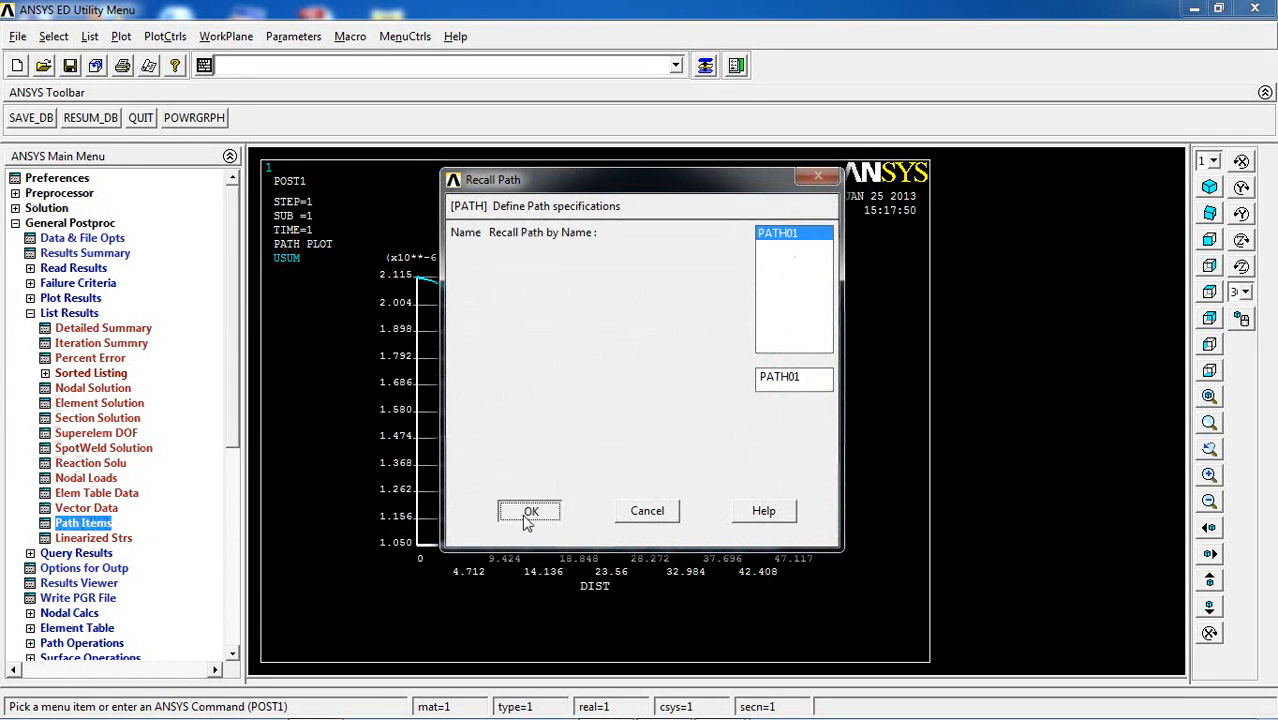
# List UY displacement values along PATH01, review the PRPATH listing, then close it.
pyautogui.click(529, 511)
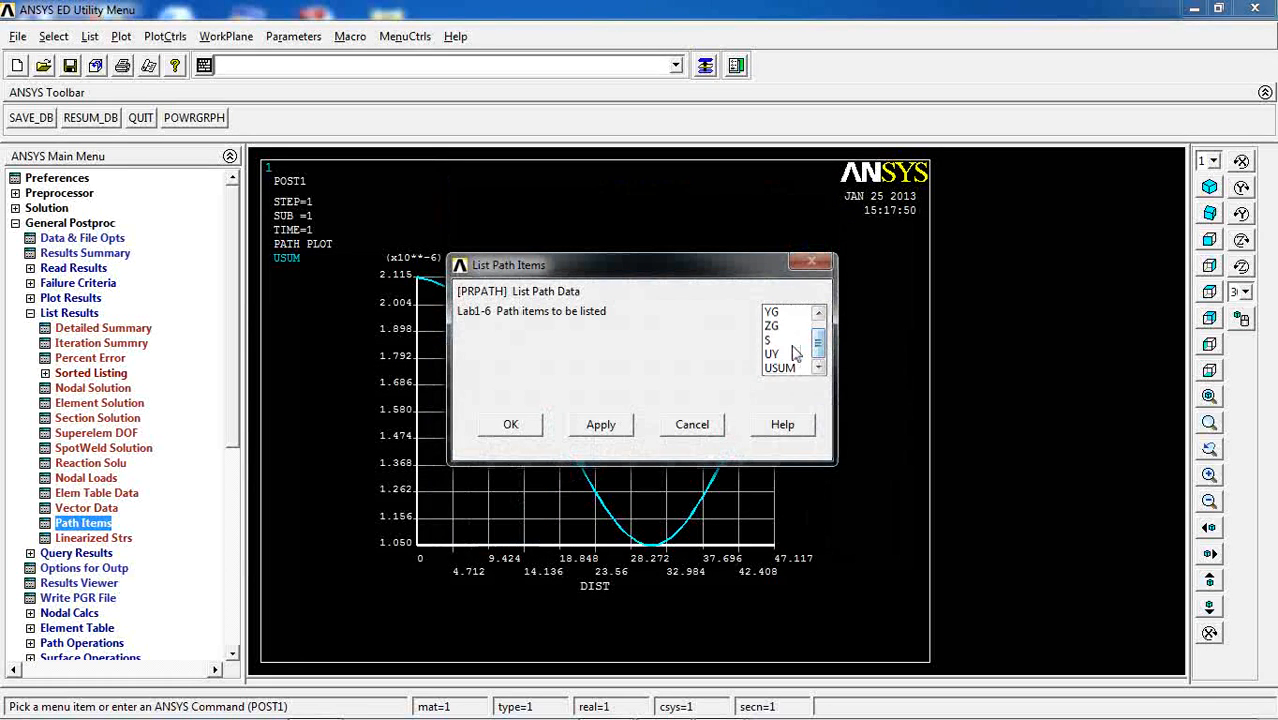
pyautogui.click(510, 424)
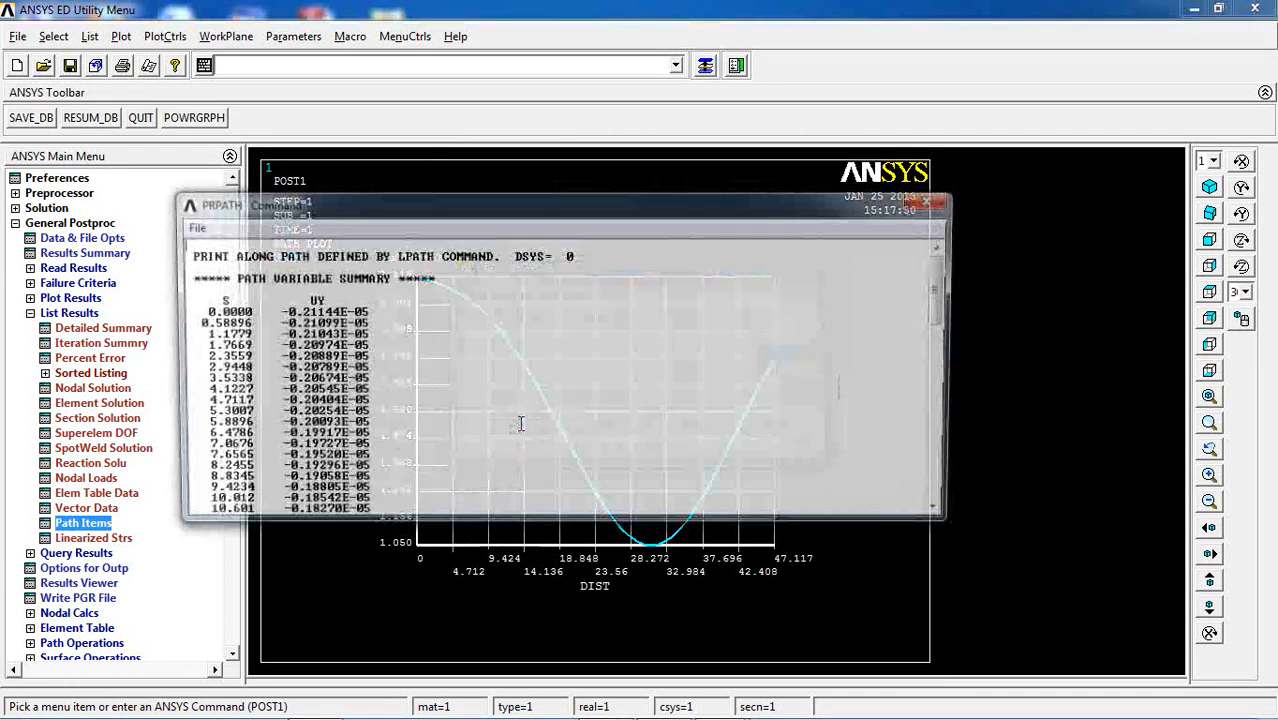
pyautogui.scroll(-3)
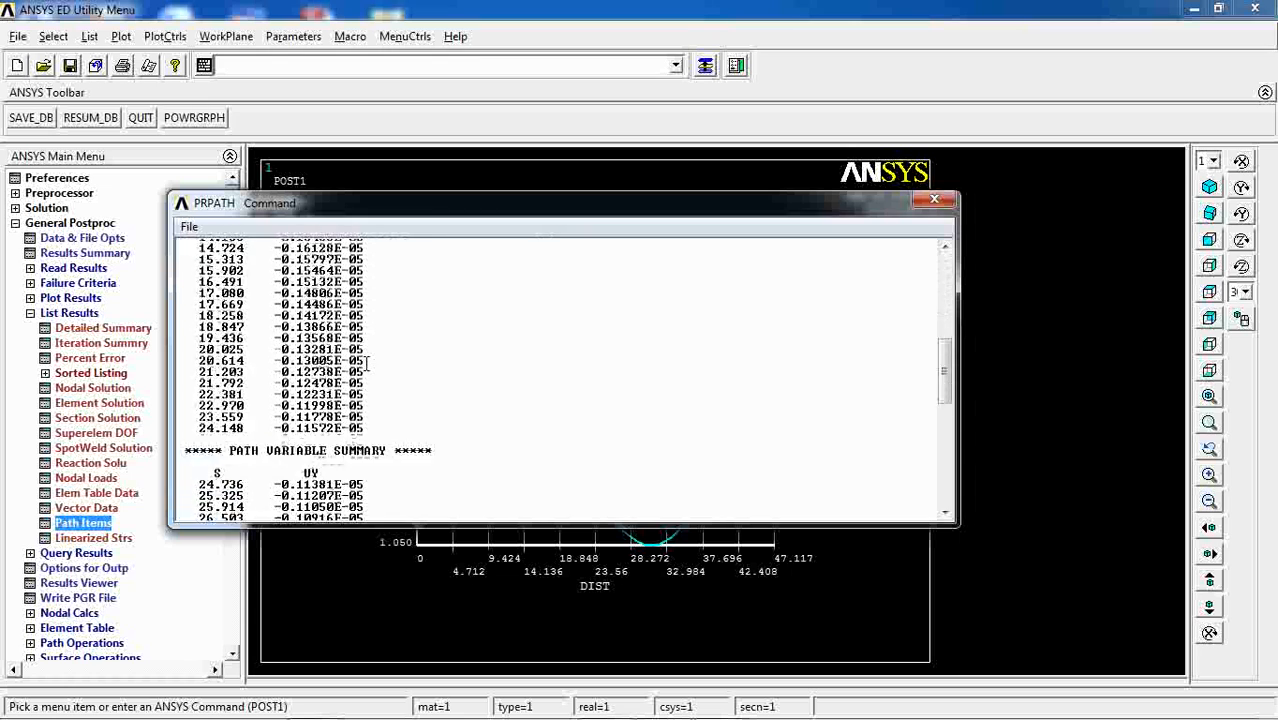
pyautogui.click(934, 199)
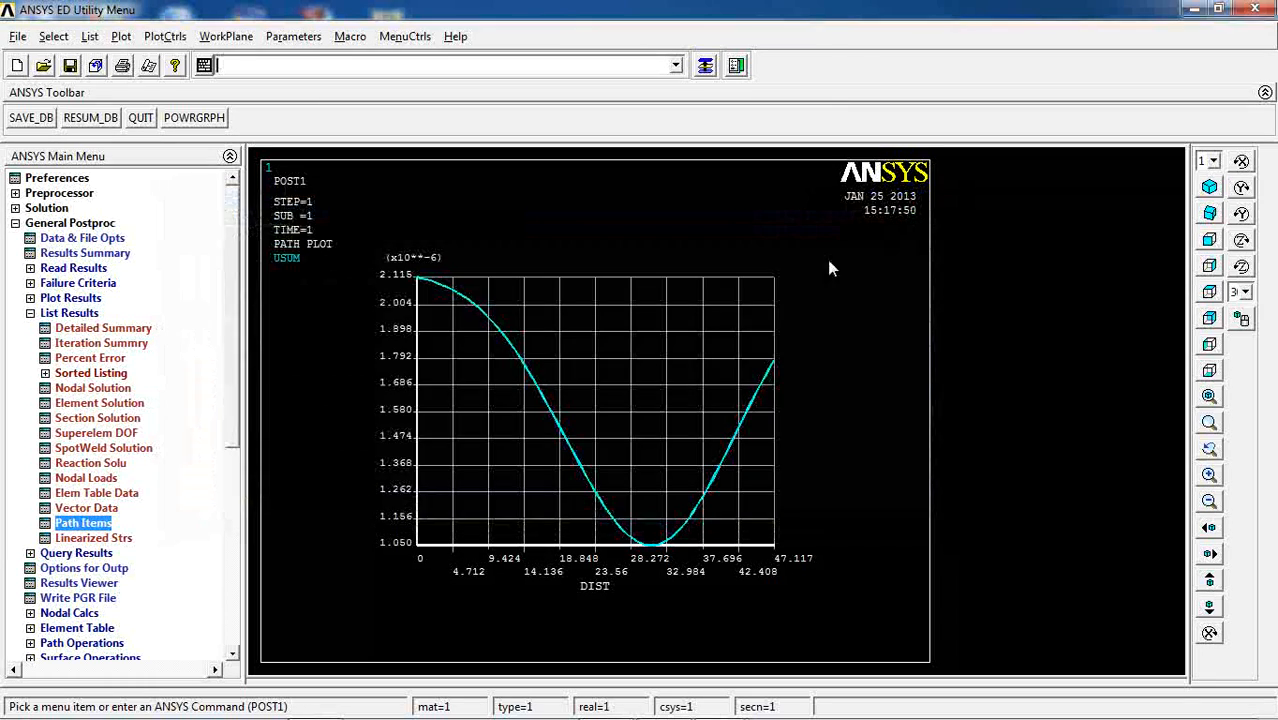
pyautogui.moveTo(67, 267)
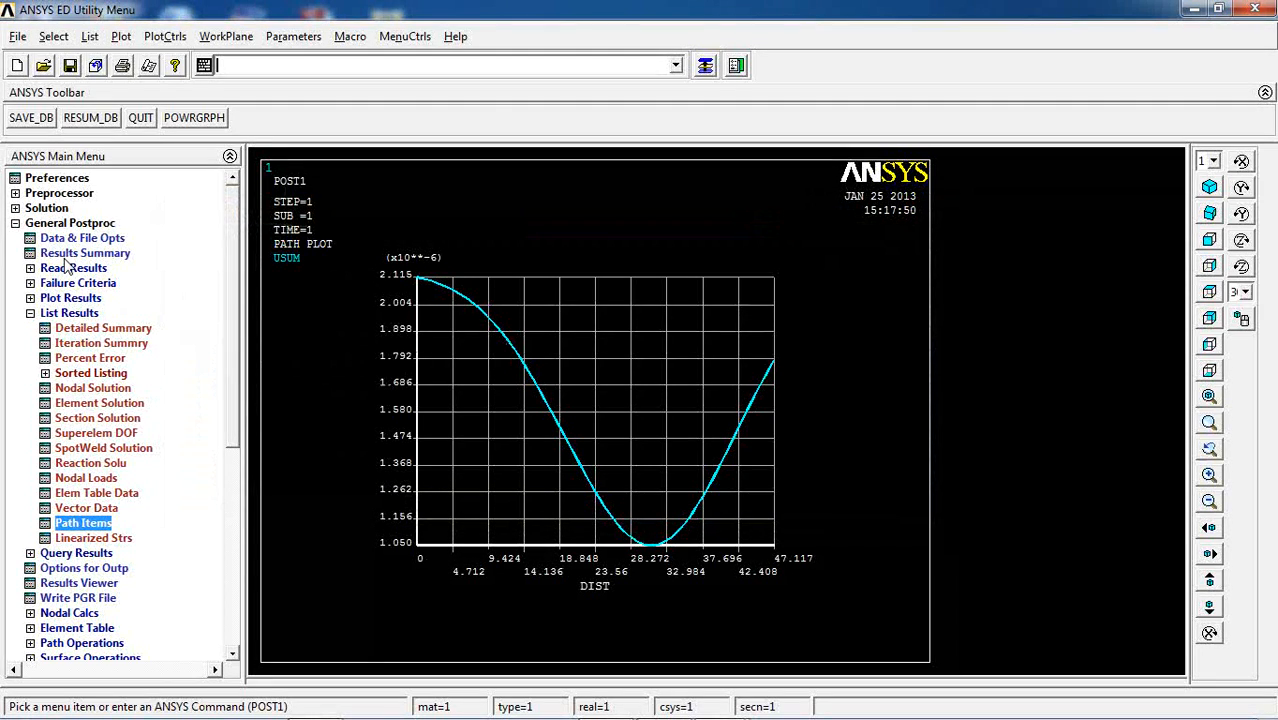